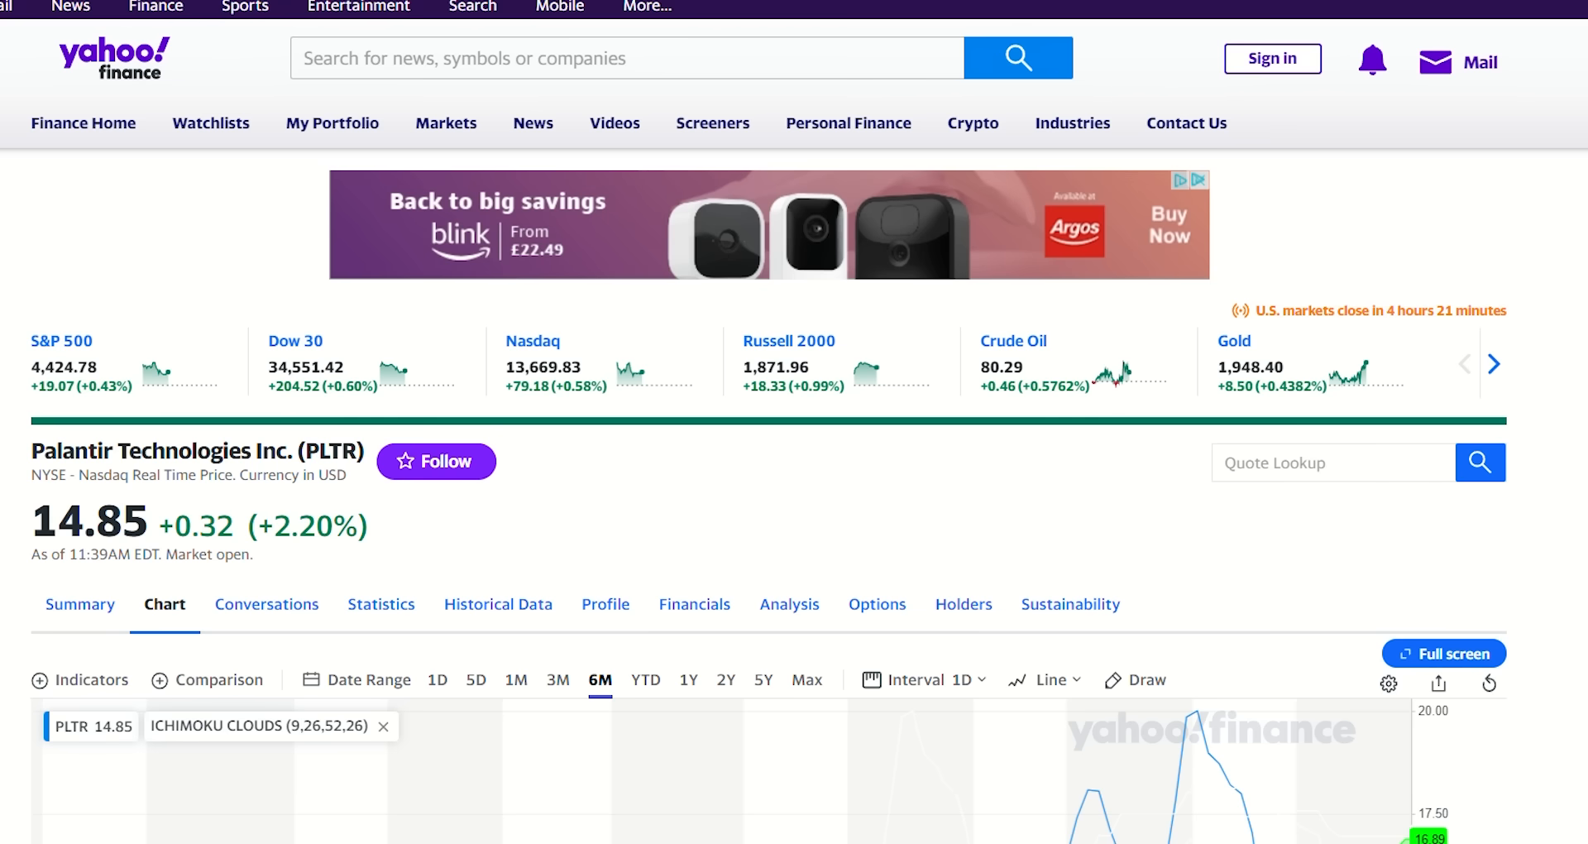
Step: Add an RSI indicator with period 14 beneath the PLTR price chart
{"action": "scroll", "scroll_direction": "down", "scroll_amount": 3}
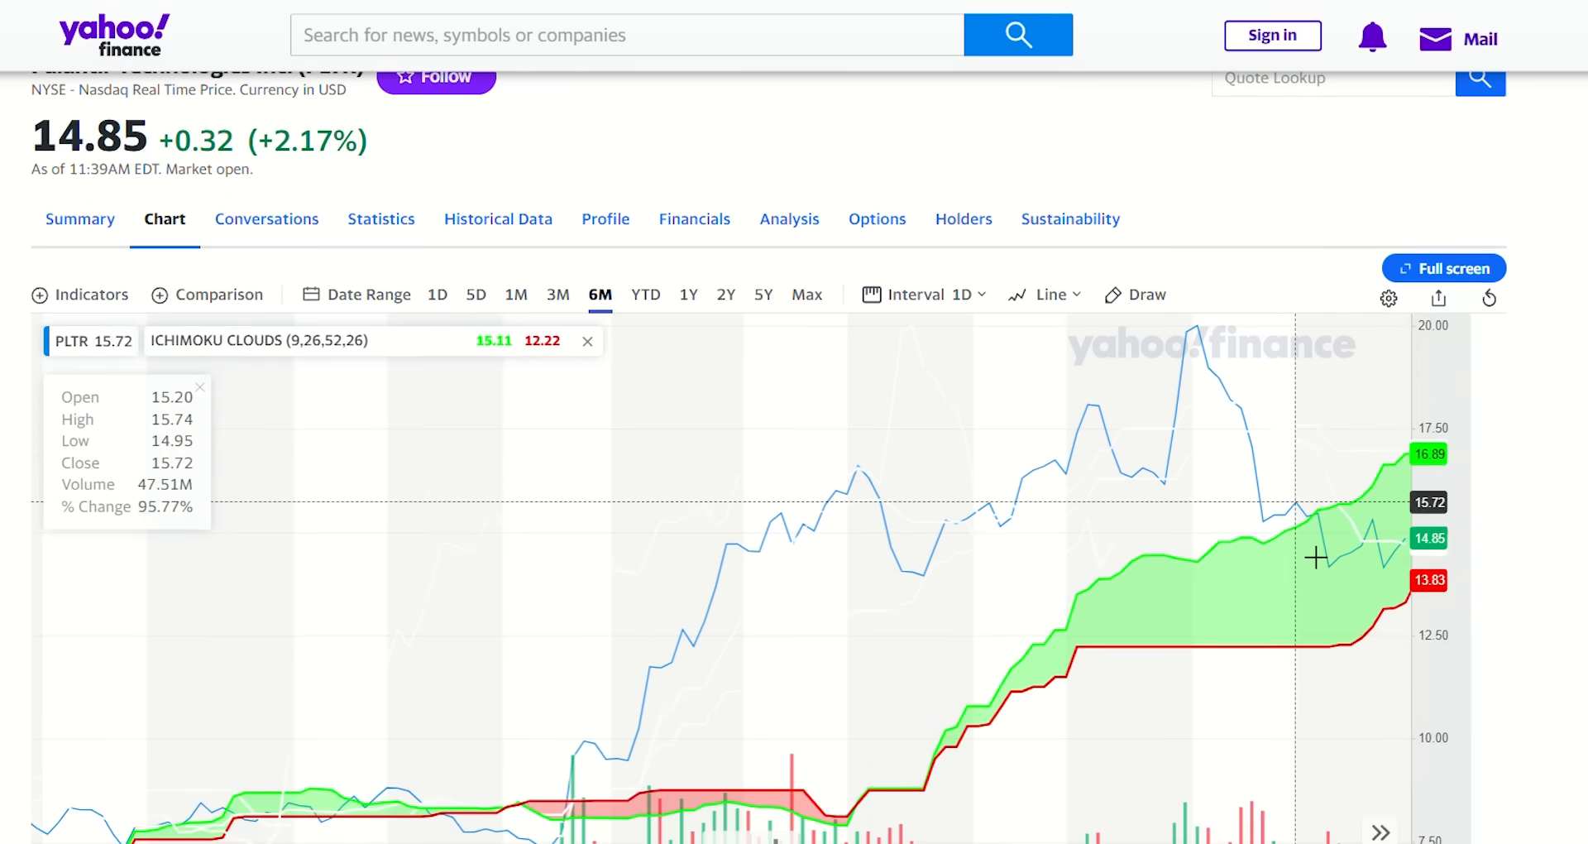
{"action": "mouse_move", "coordinate": [1545, 495]}
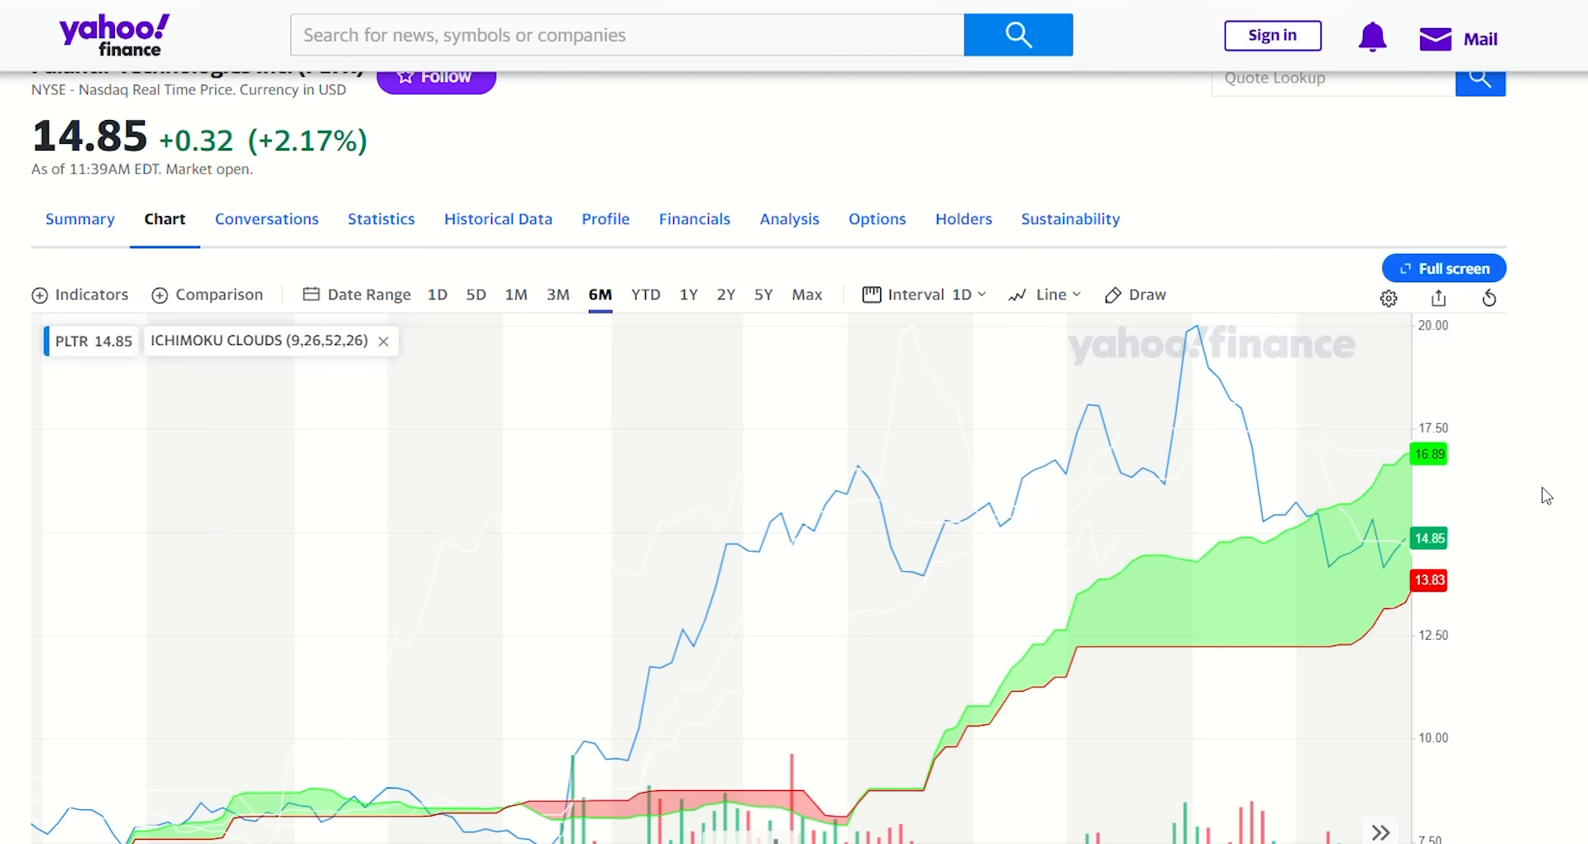
{"action": "mouse_move", "coordinate": [1547, 503]}
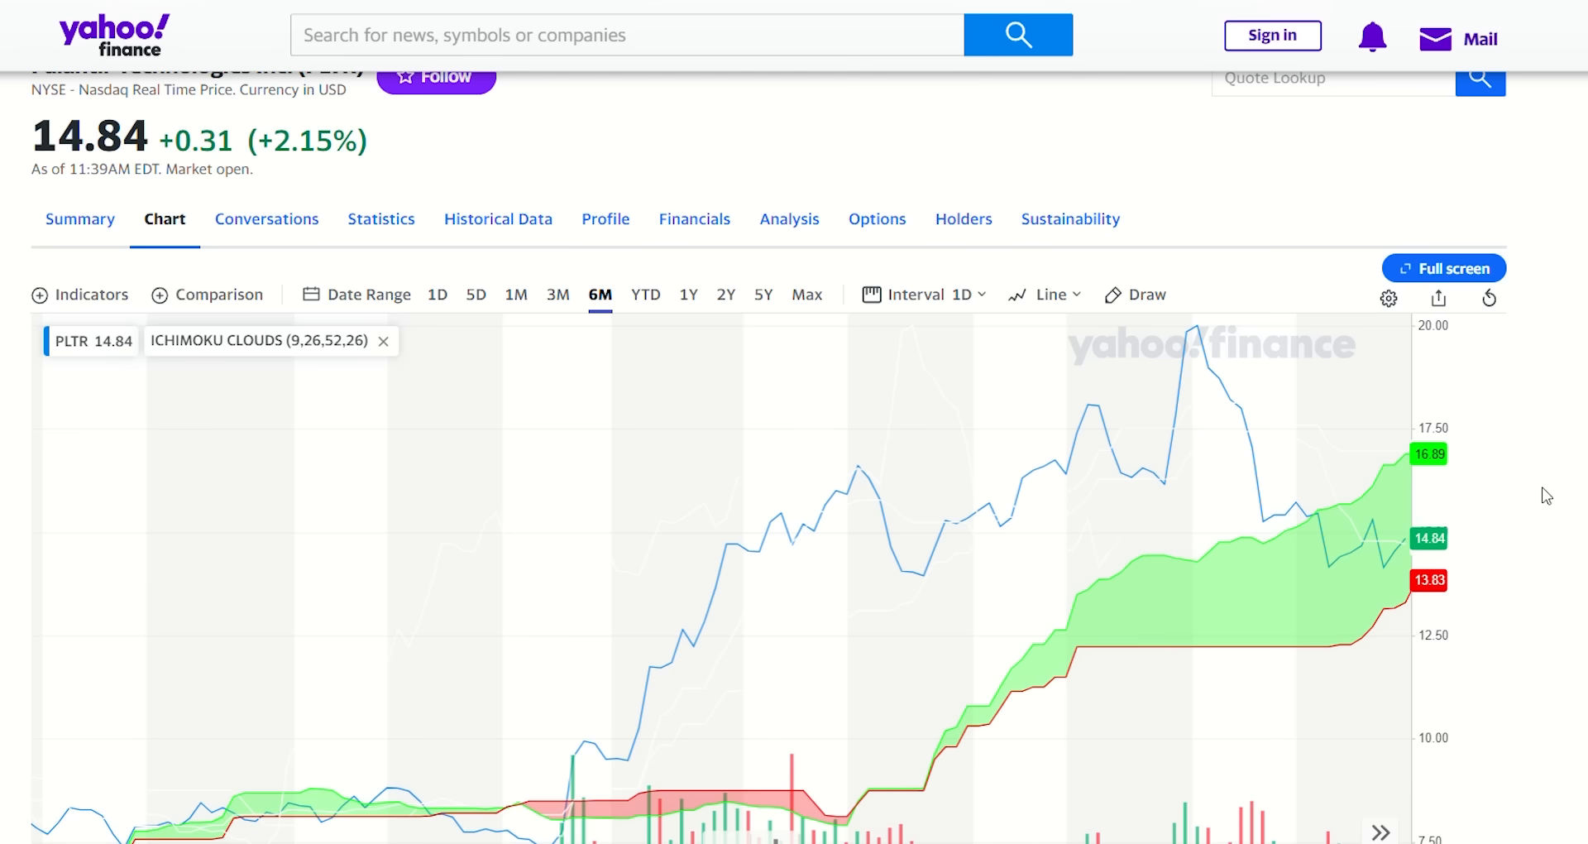
{"action": "mouse_move", "coordinate": [1347, 535]}
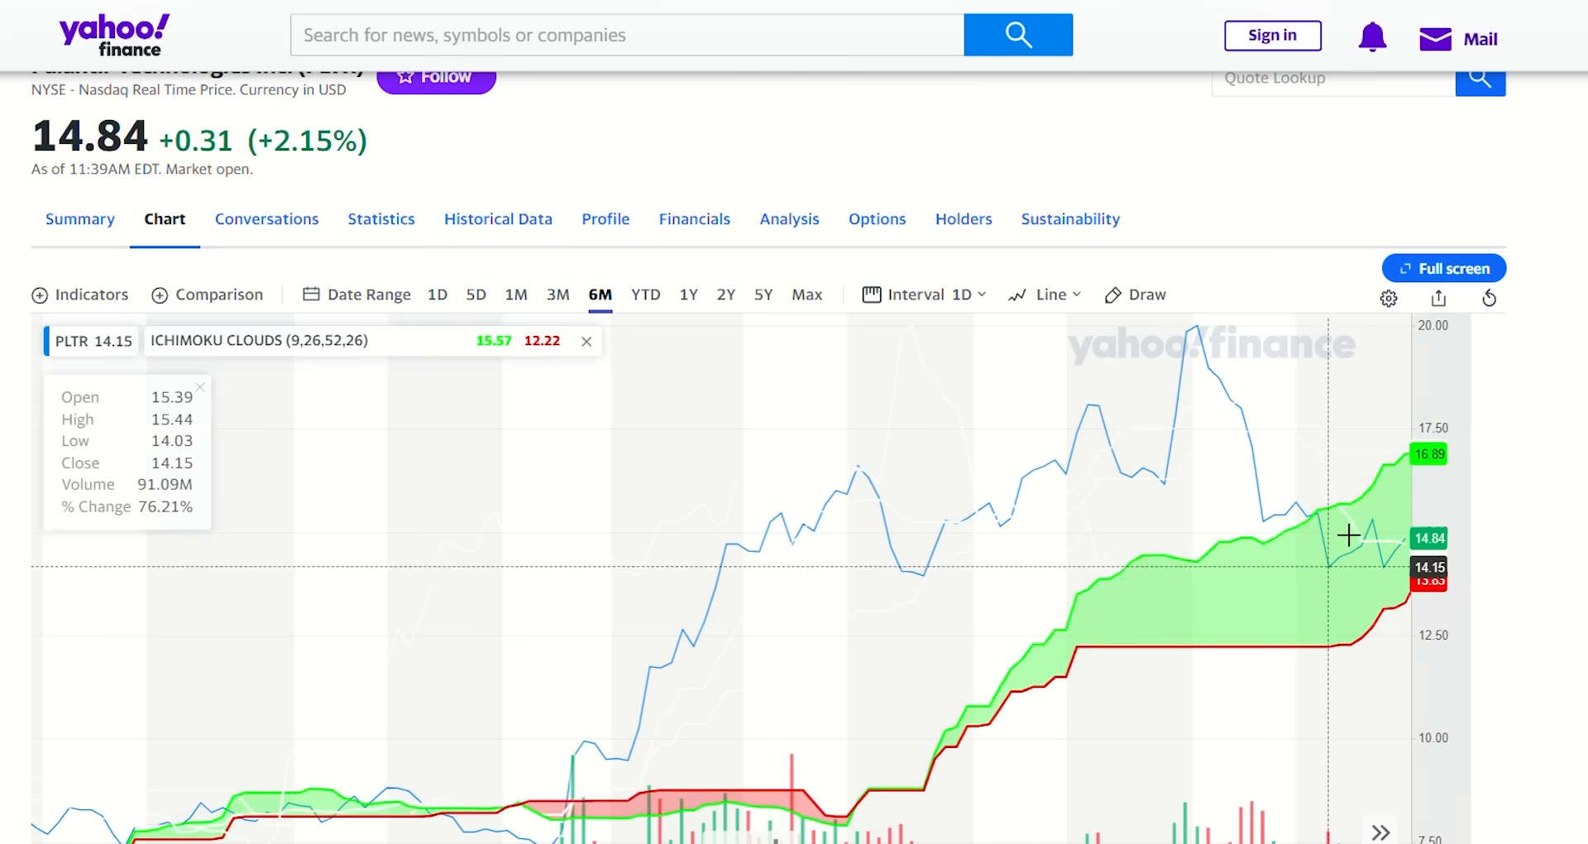
{"action": "mouse_move", "coordinate": [1459, 539]}
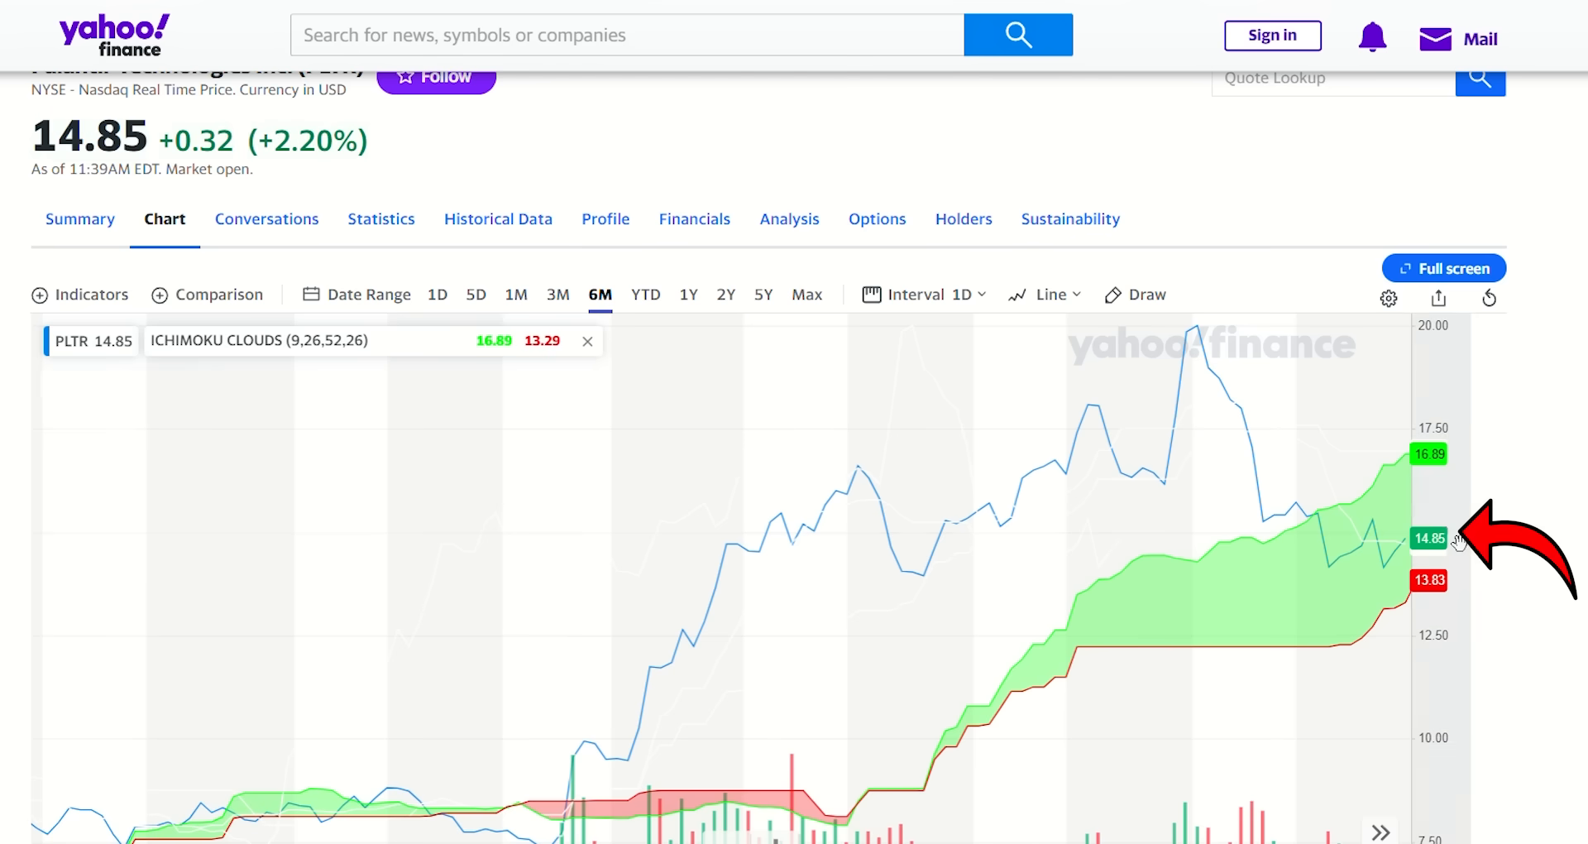
{"action": "mouse_move", "coordinate": [1333, 540]}
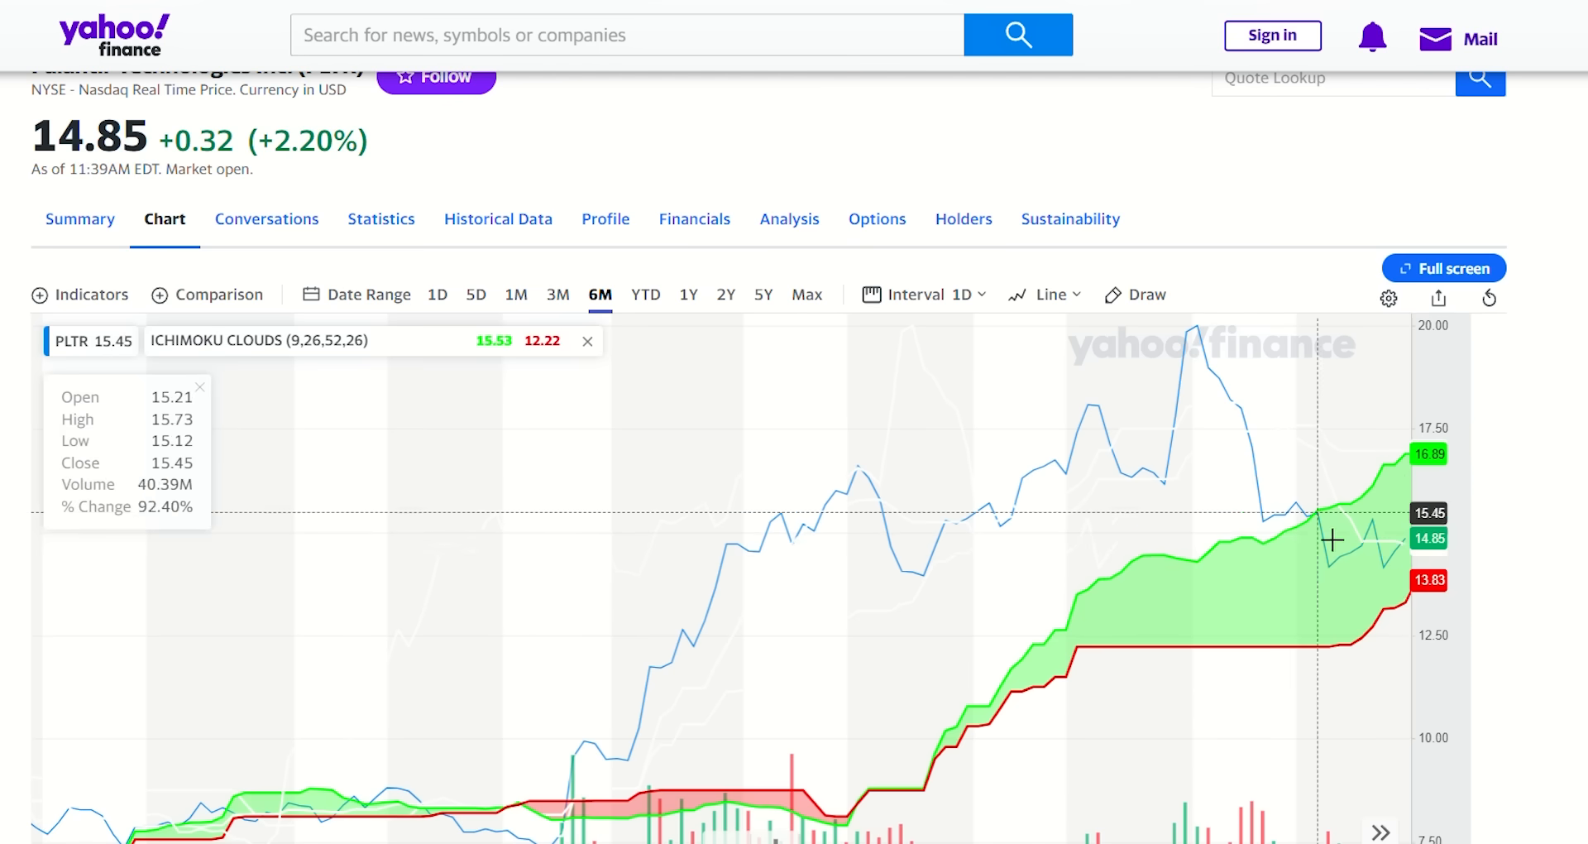
{"action": "mouse_move", "coordinate": [1566, 536]}
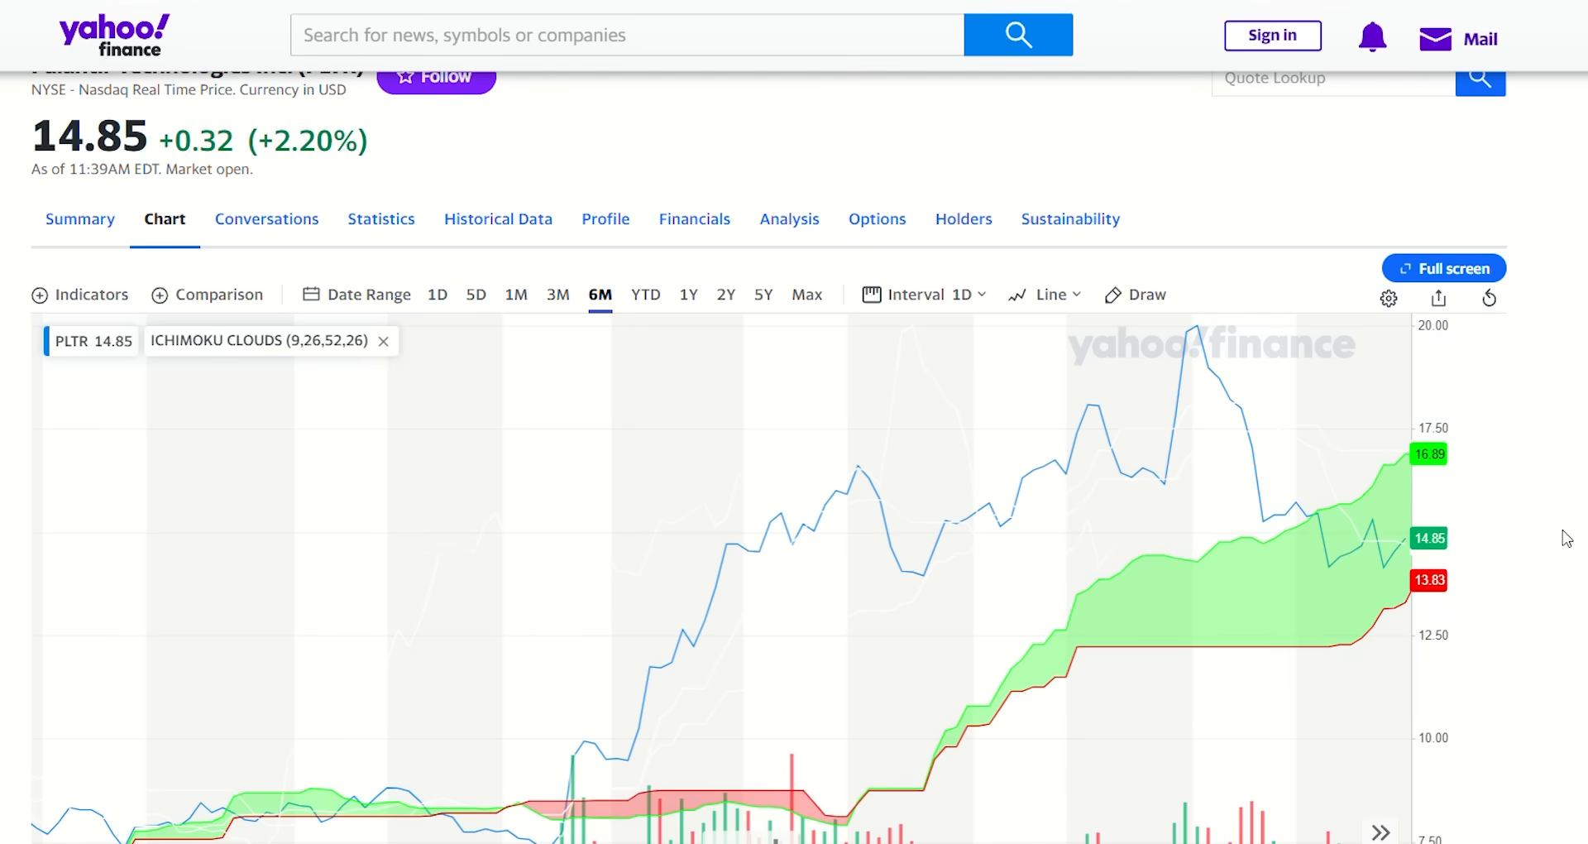
{"action": "scroll", "scroll_direction": "up", "scroll_amount": 3}
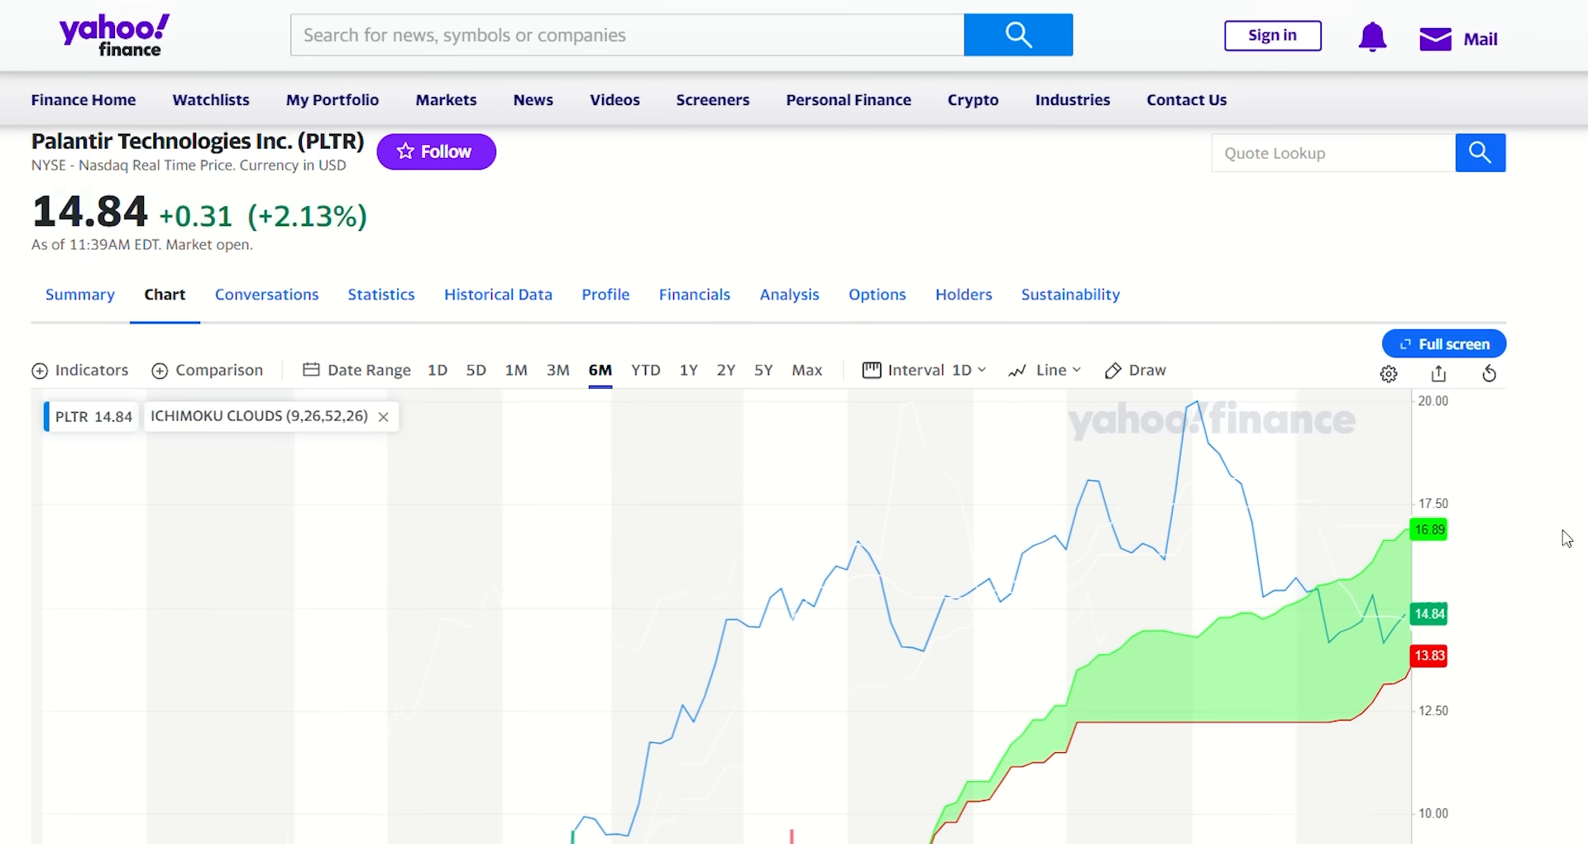
{"action": "scroll", "scroll_direction": "down", "scroll_amount": 3}
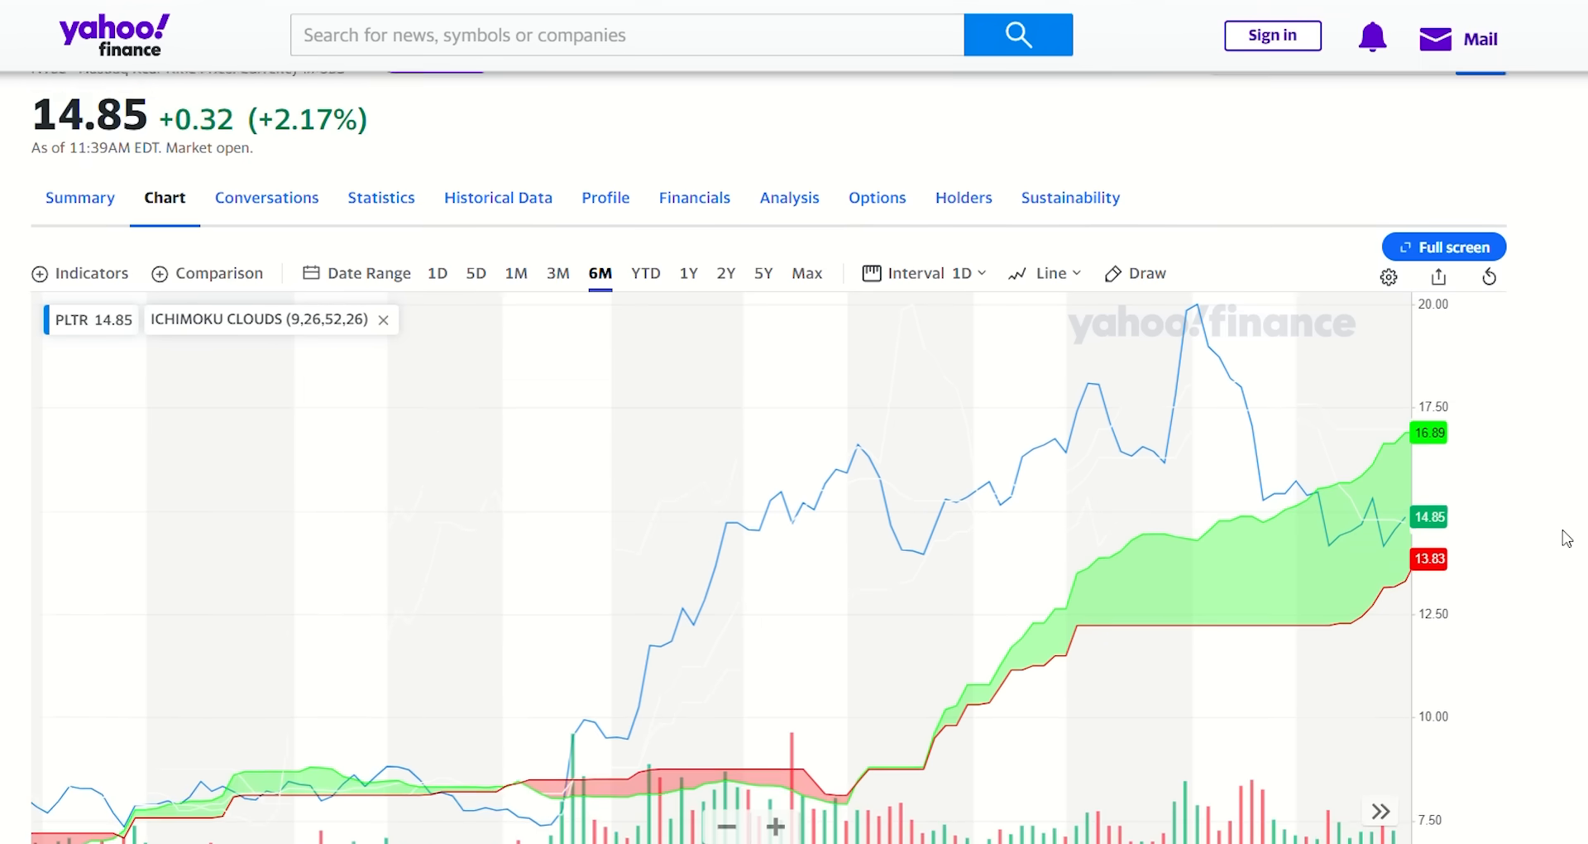
{"action": "scroll", "scroll_direction": "up", "scroll_amount": 3}
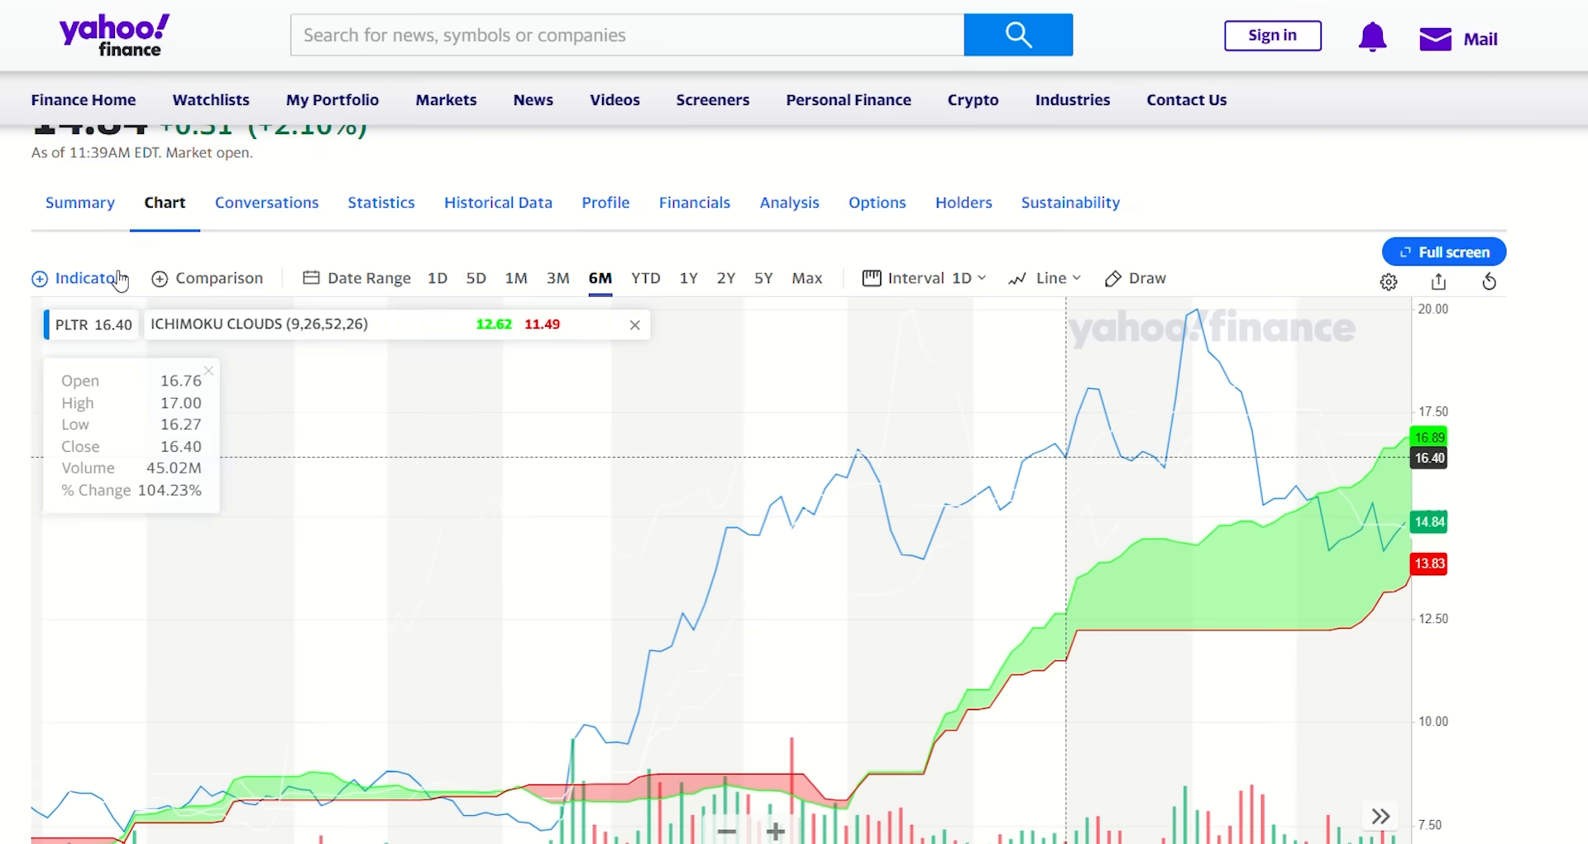
{"action": "left_click", "coordinate": [79, 278]}
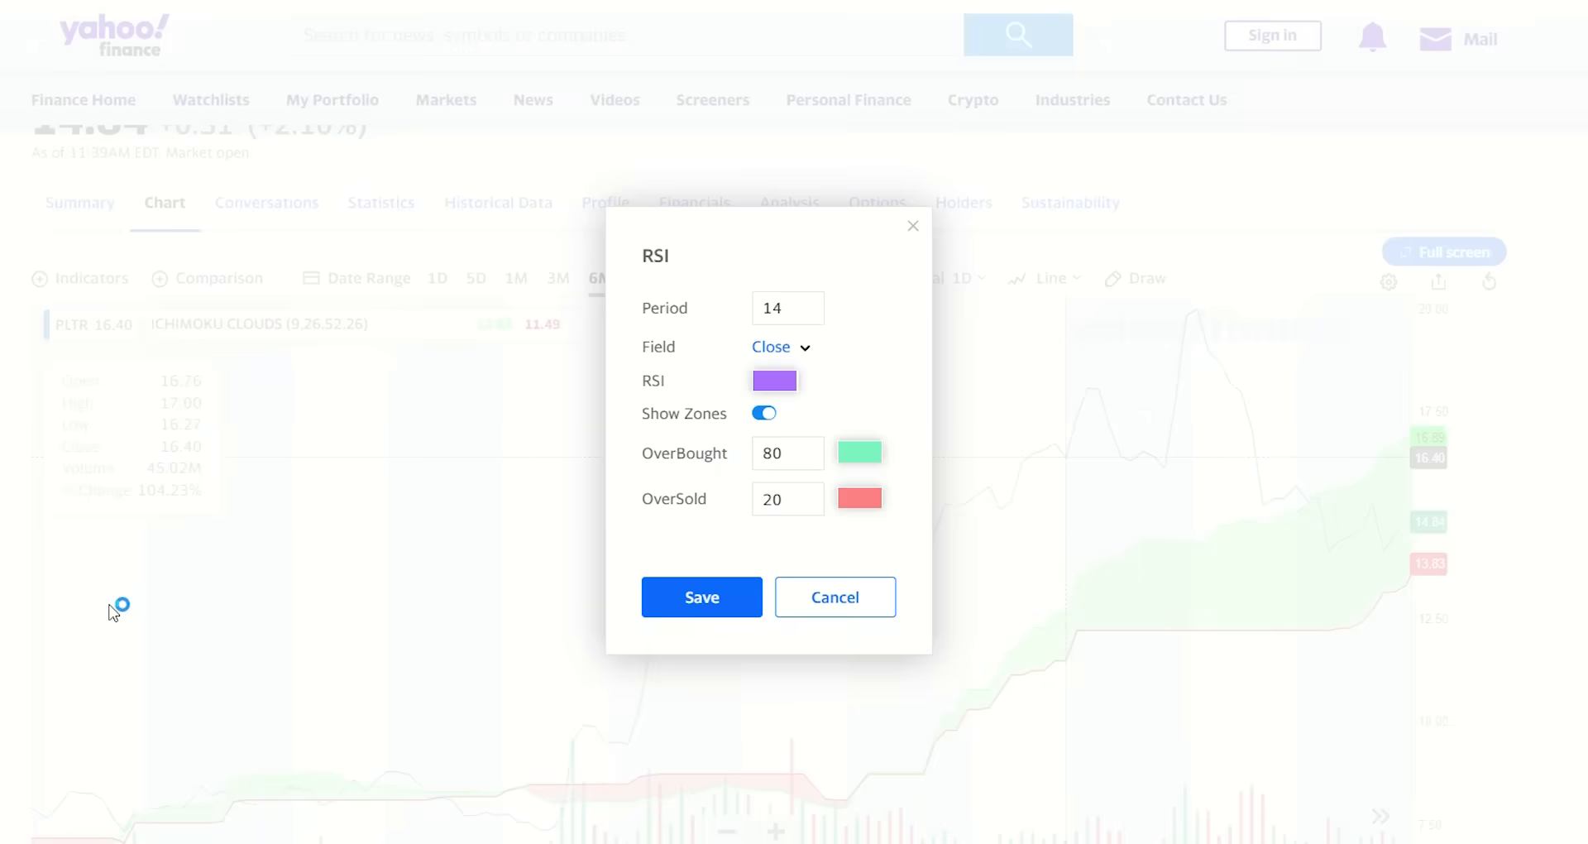
{"action": "left_click", "coordinate": [702, 597]}
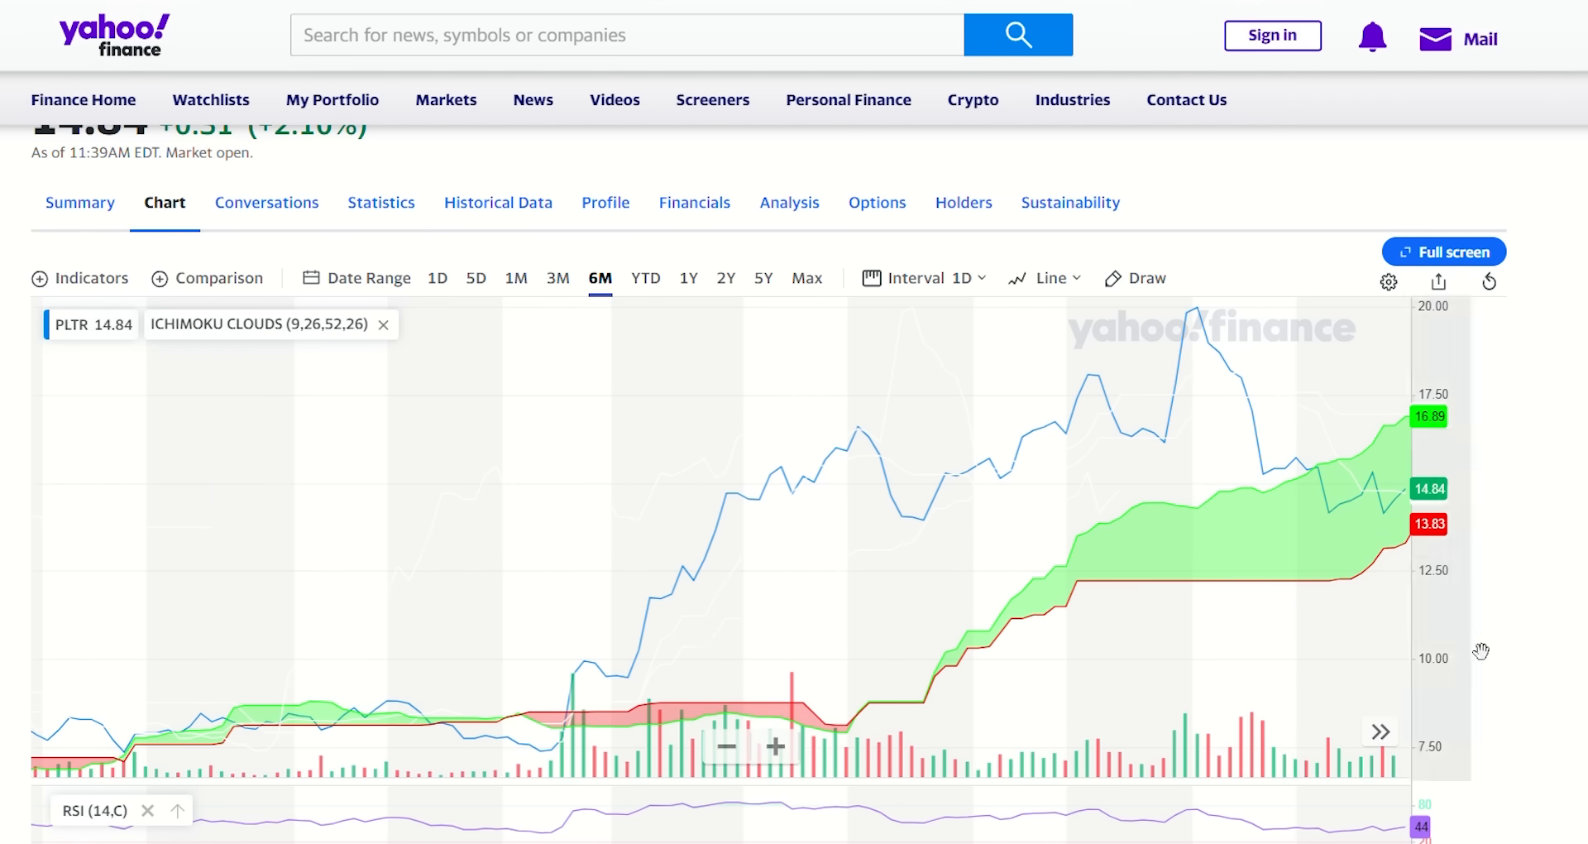
{"action": "scroll", "scroll_direction": "down", "scroll_amount": 3}
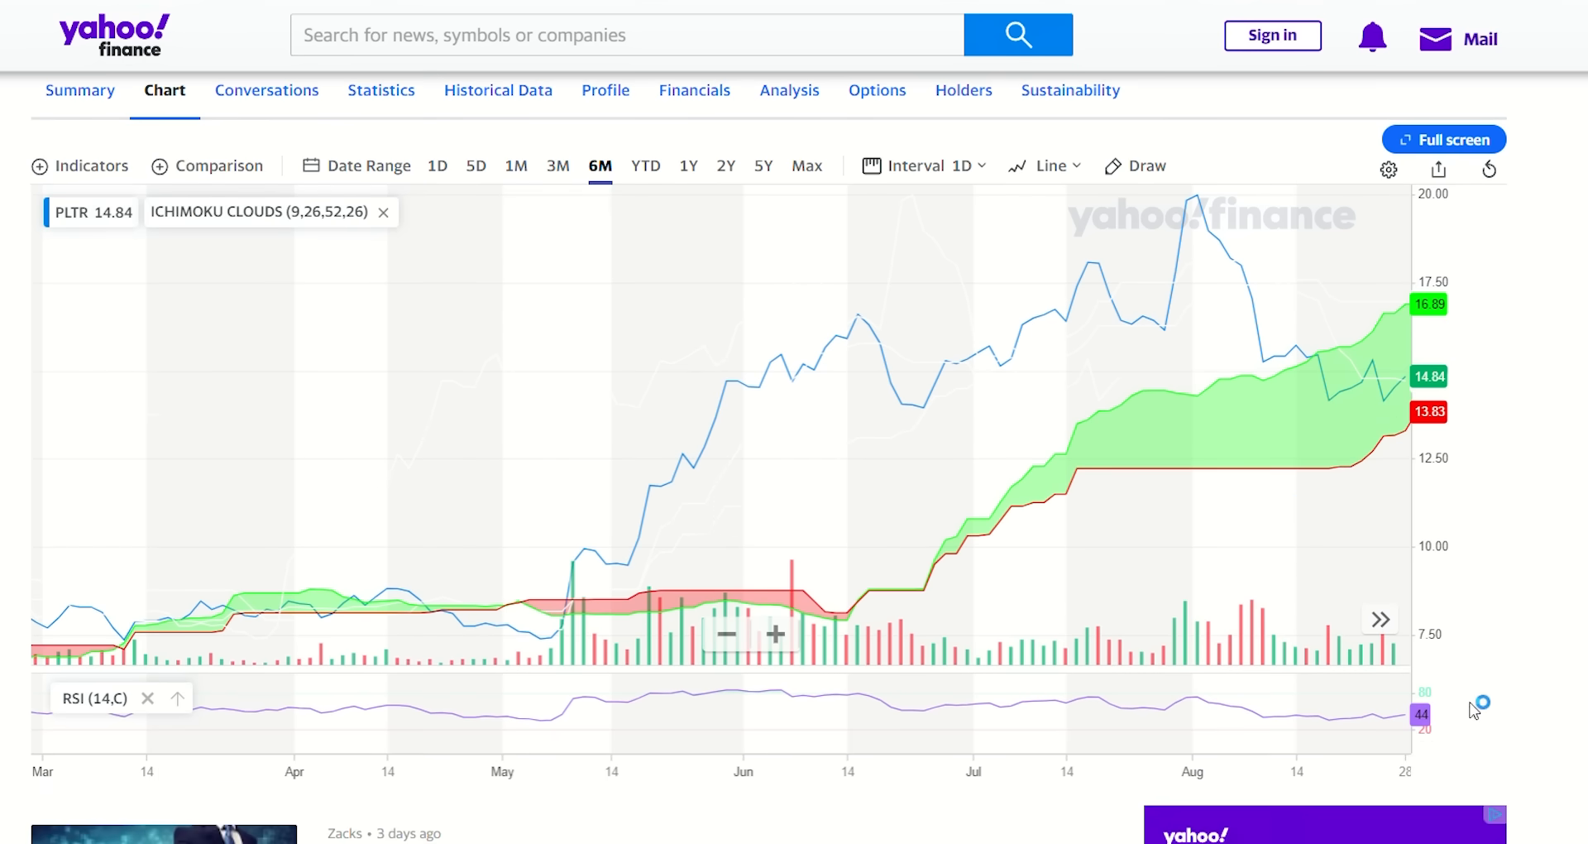
{"action": "scroll", "scroll_direction": "up", "scroll_amount": 3}
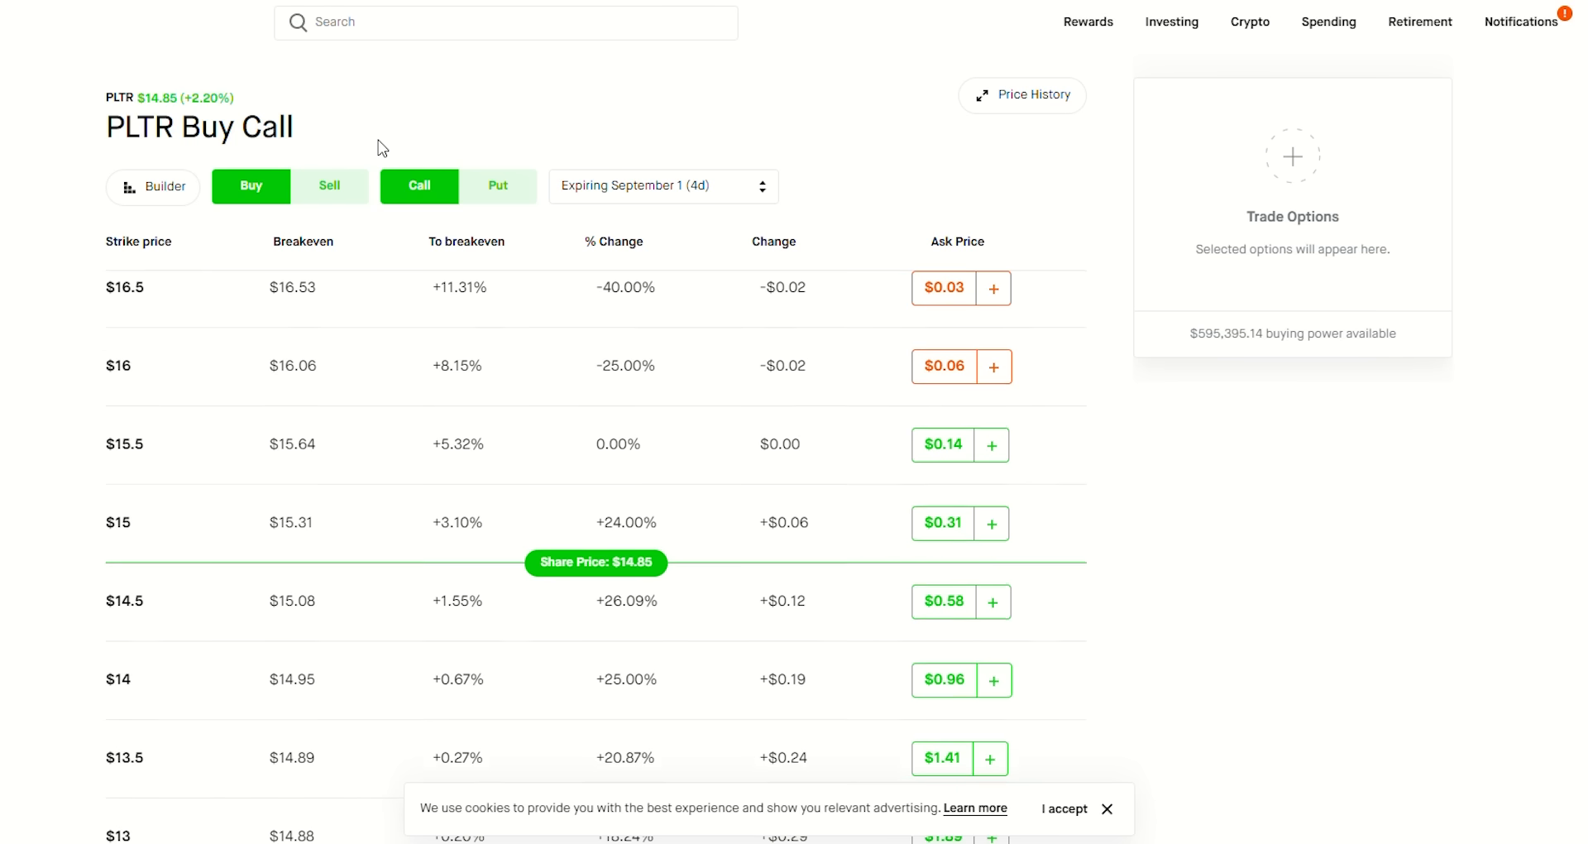
Step: Switch the PLTR September 1 call chain from Buy to Sell
{"action": "scroll", "scroll_direction": "down", "scroll_amount": 3}
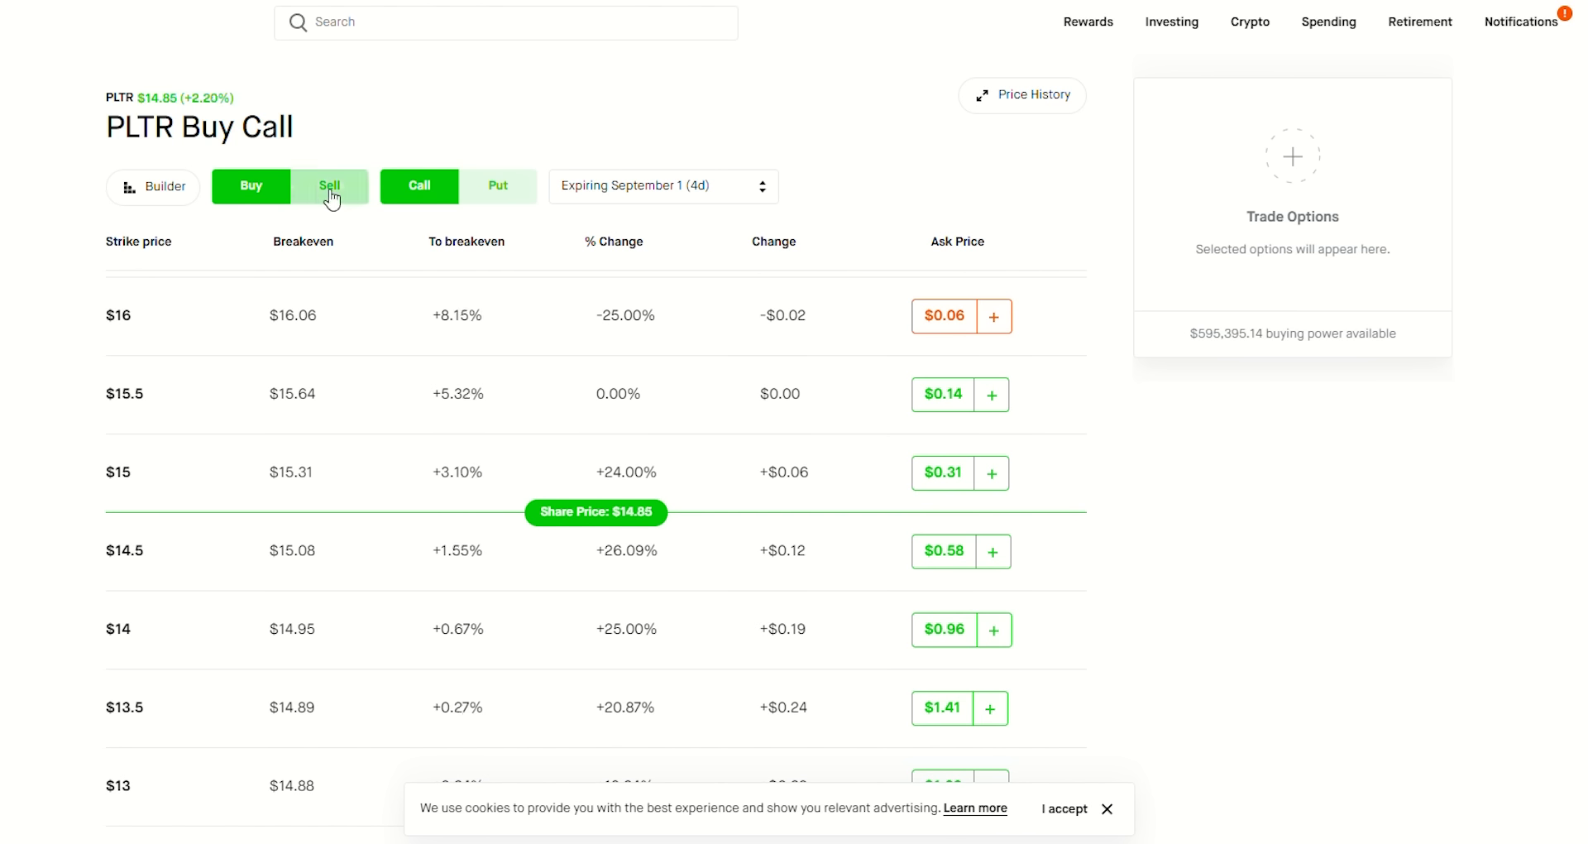
{"action": "left_click", "coordinate": [331, 185]}
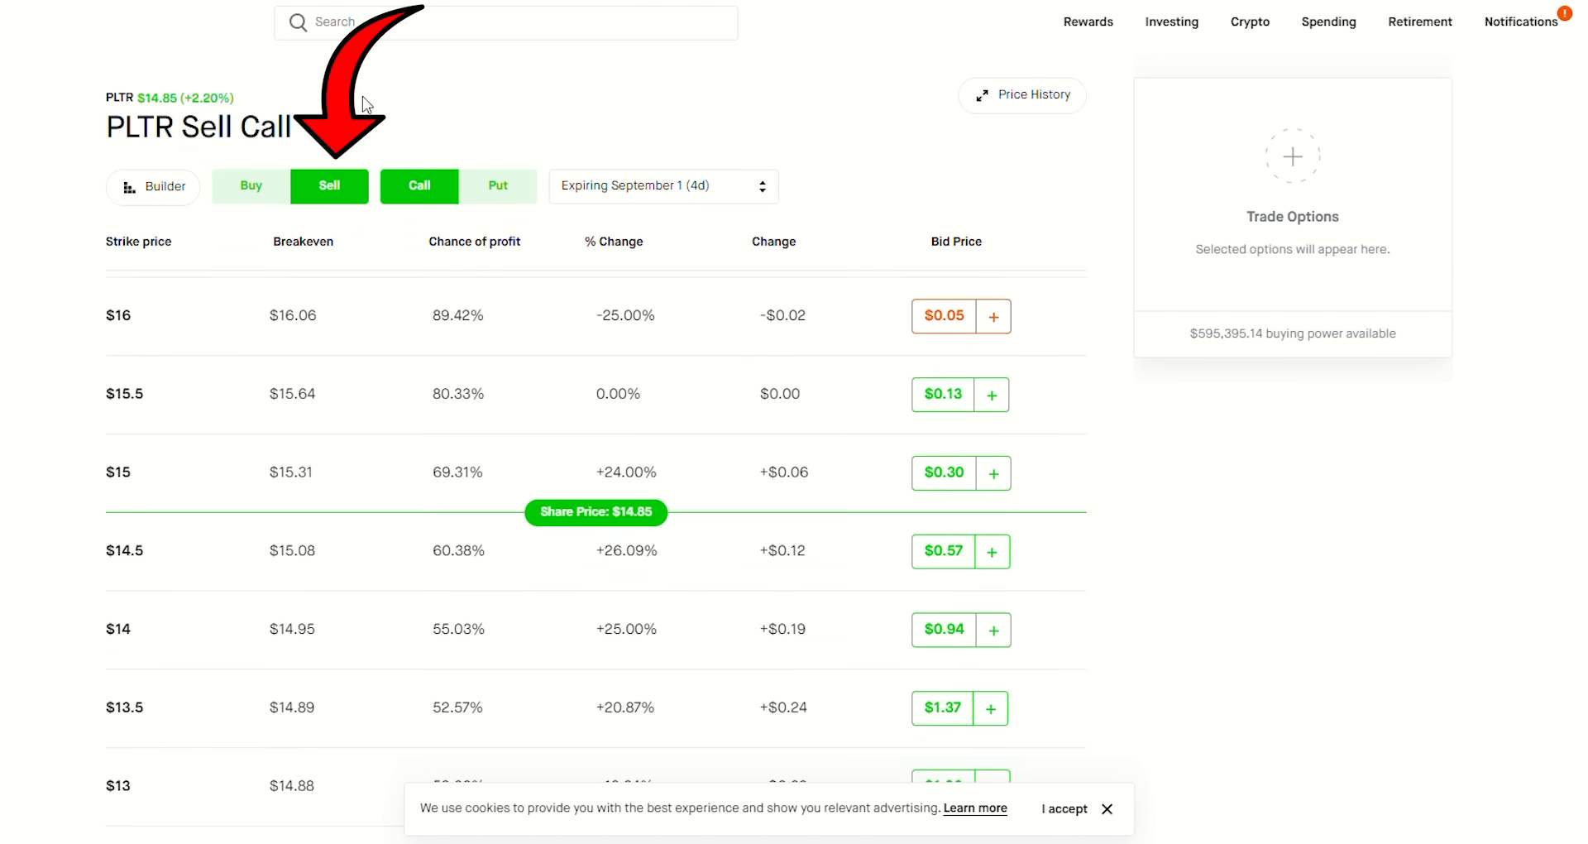
{"action": "mouse_move", "coordinate": [665, 311]}
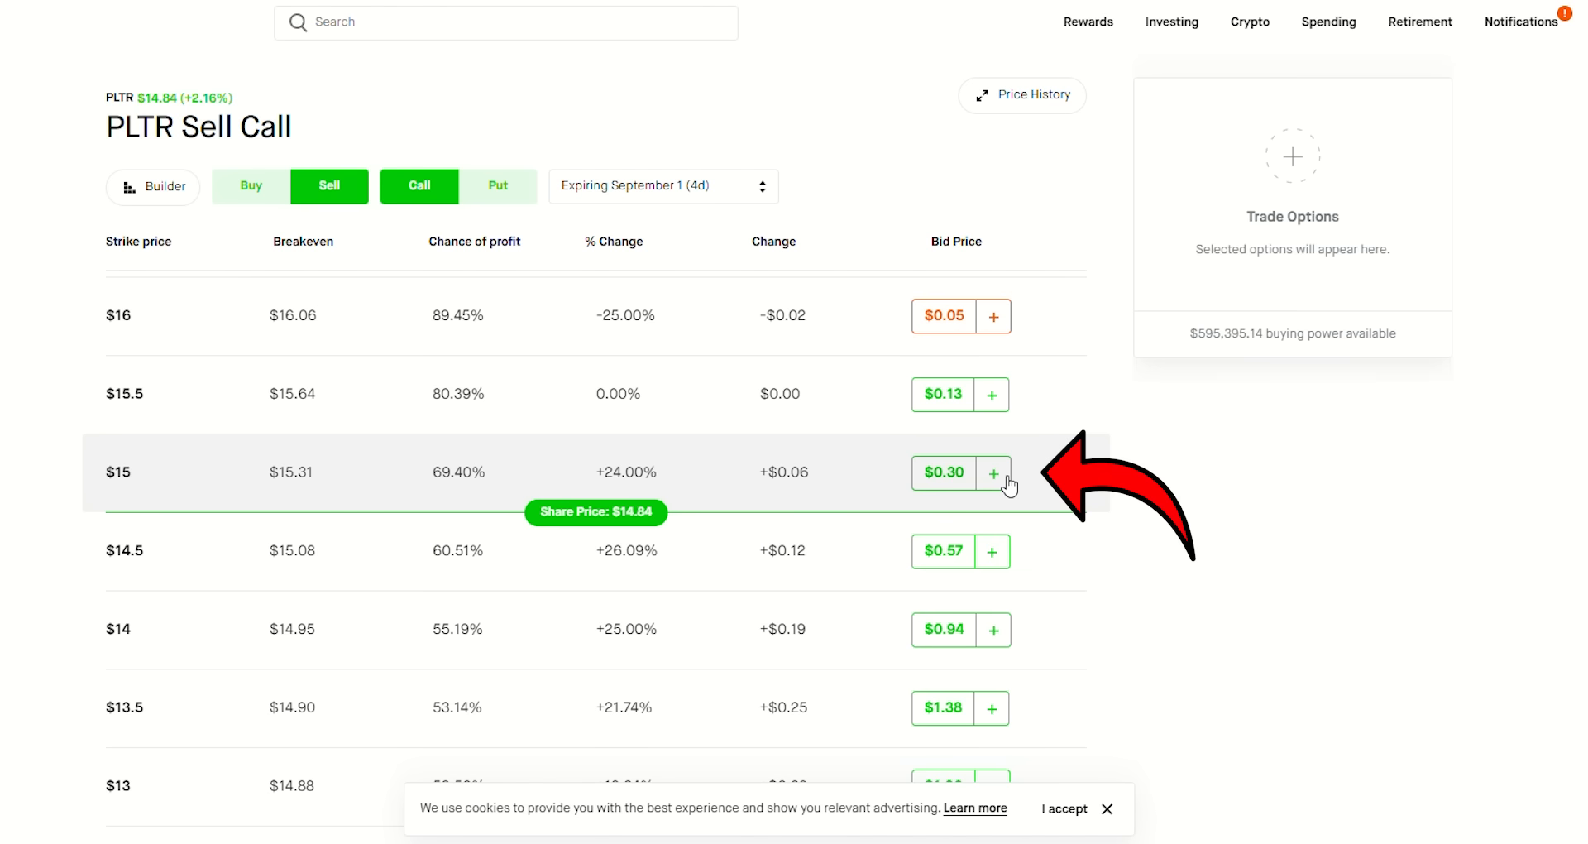
Step: Add a sell $15 call and buy $13.5 and $16 call legs, totaling $1.17 cost
{"action": "left_click", "coordinate": [992, 471]}
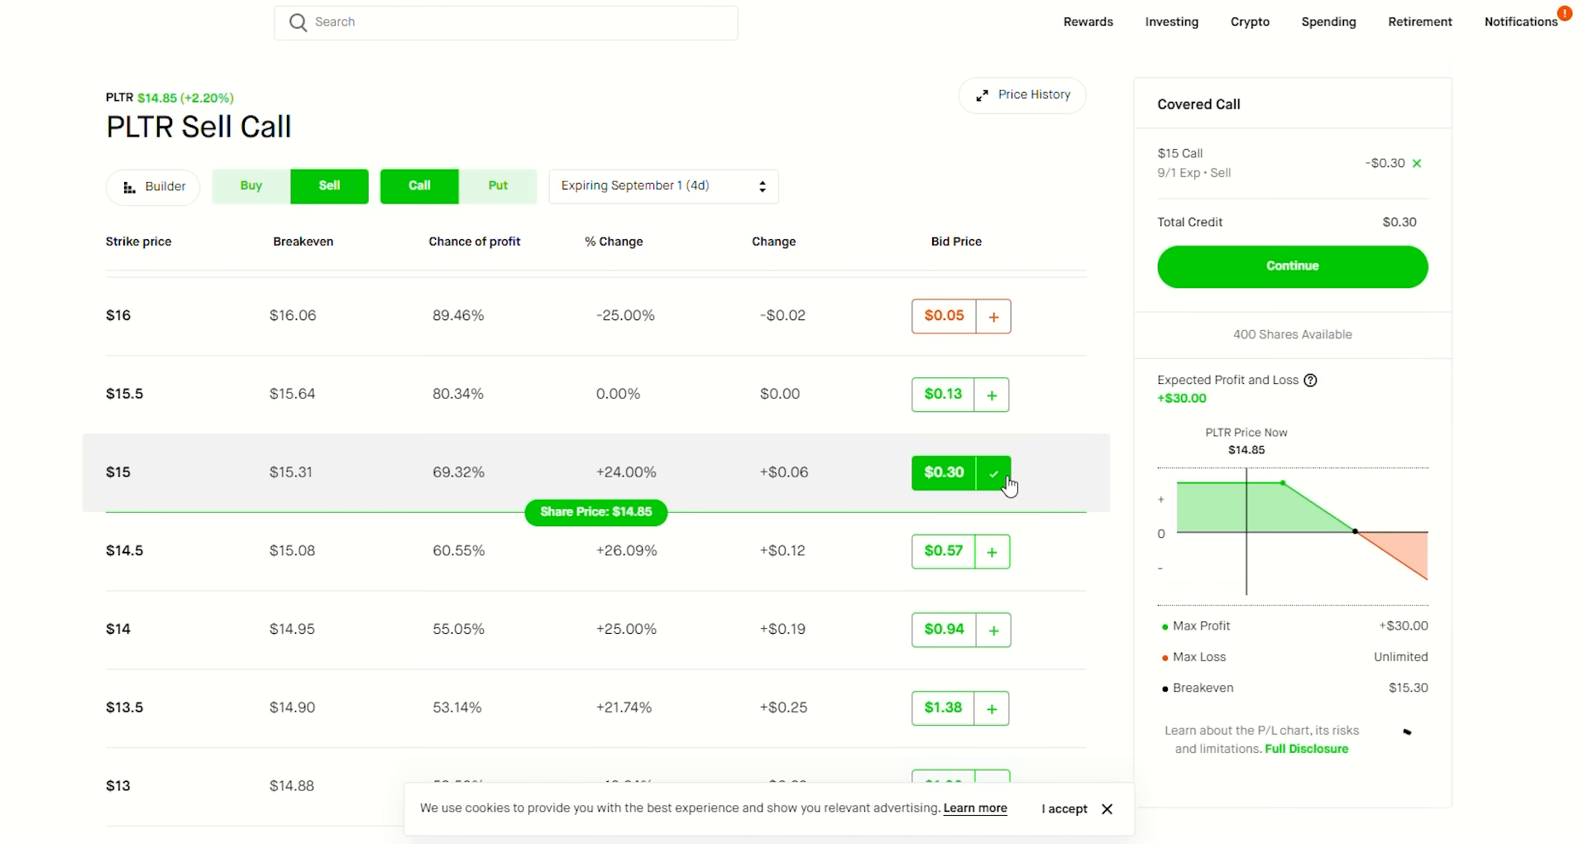
{"action": "left_click", "coordinate": [249, 186]}
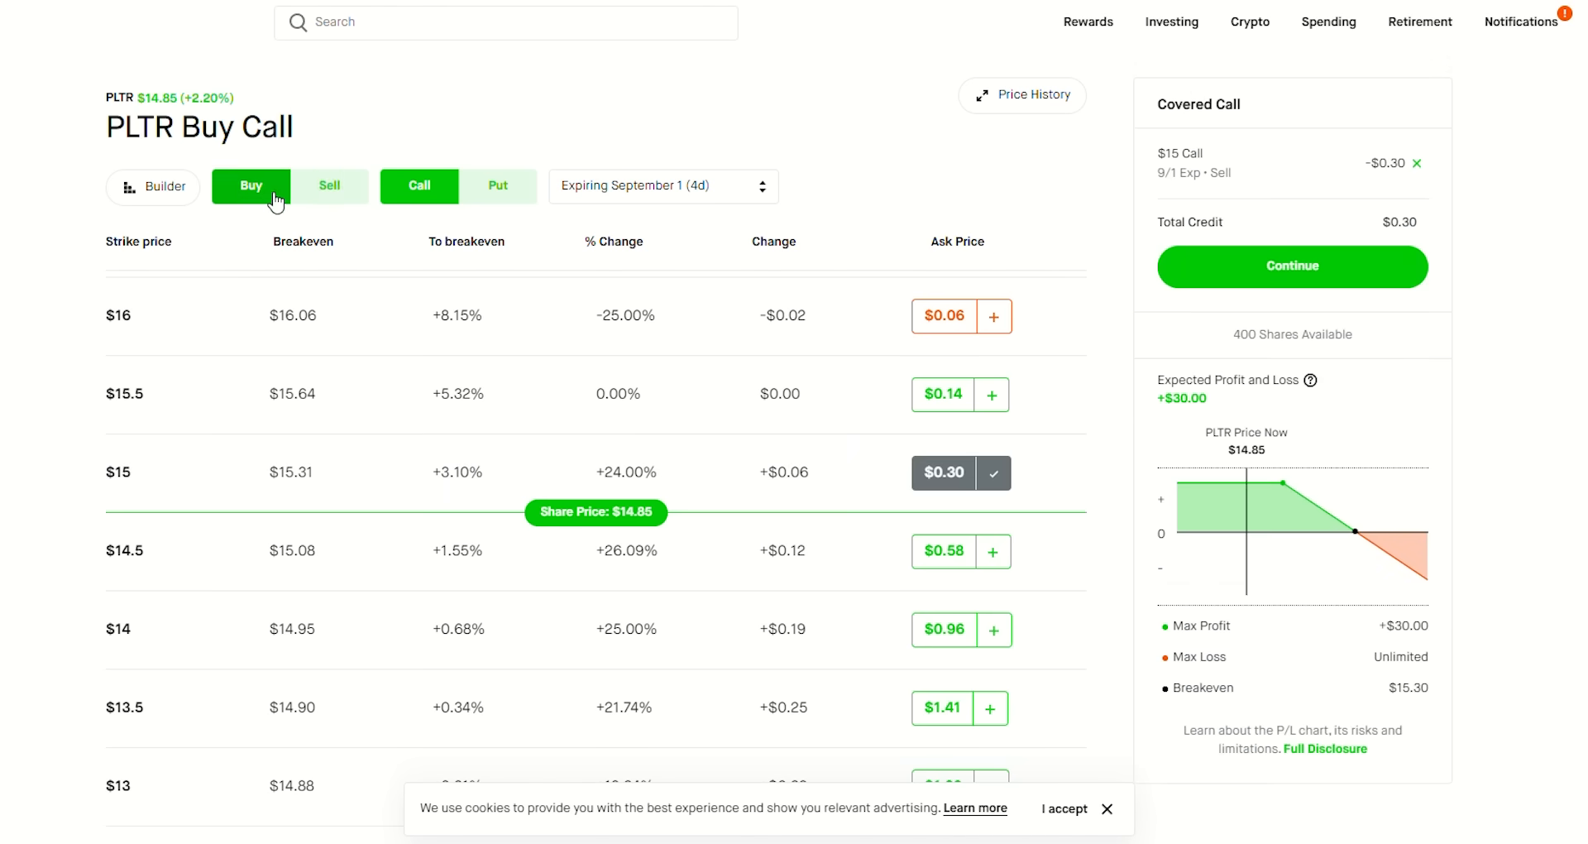
{"action": "mouse_move", "coordinate": [924, 607]}
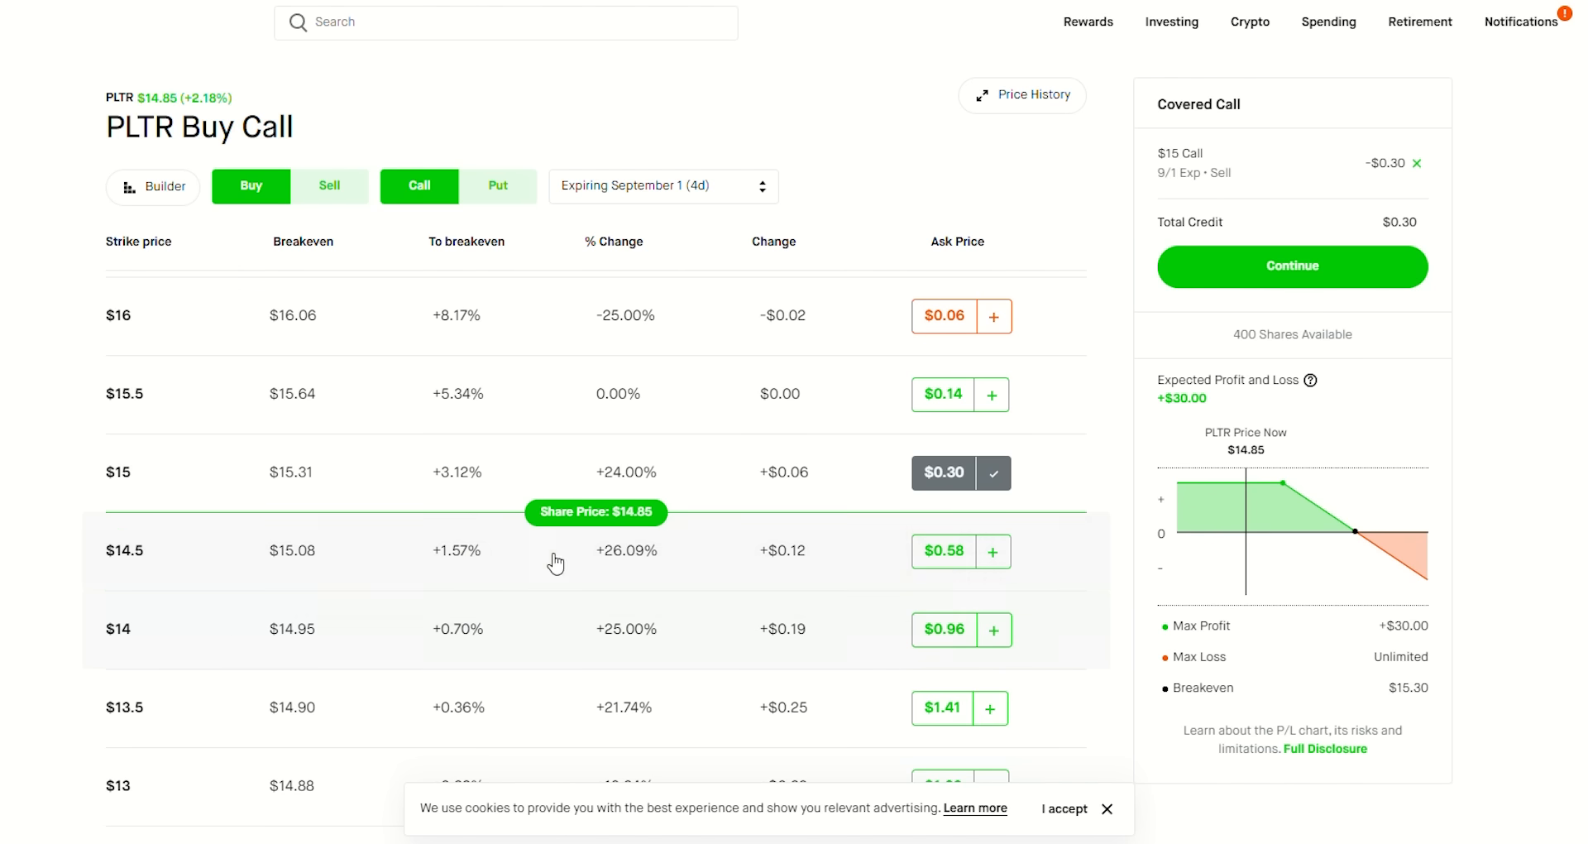
{"action": "scroll", "scroll_direction": "down", "scroll_amount": 3}
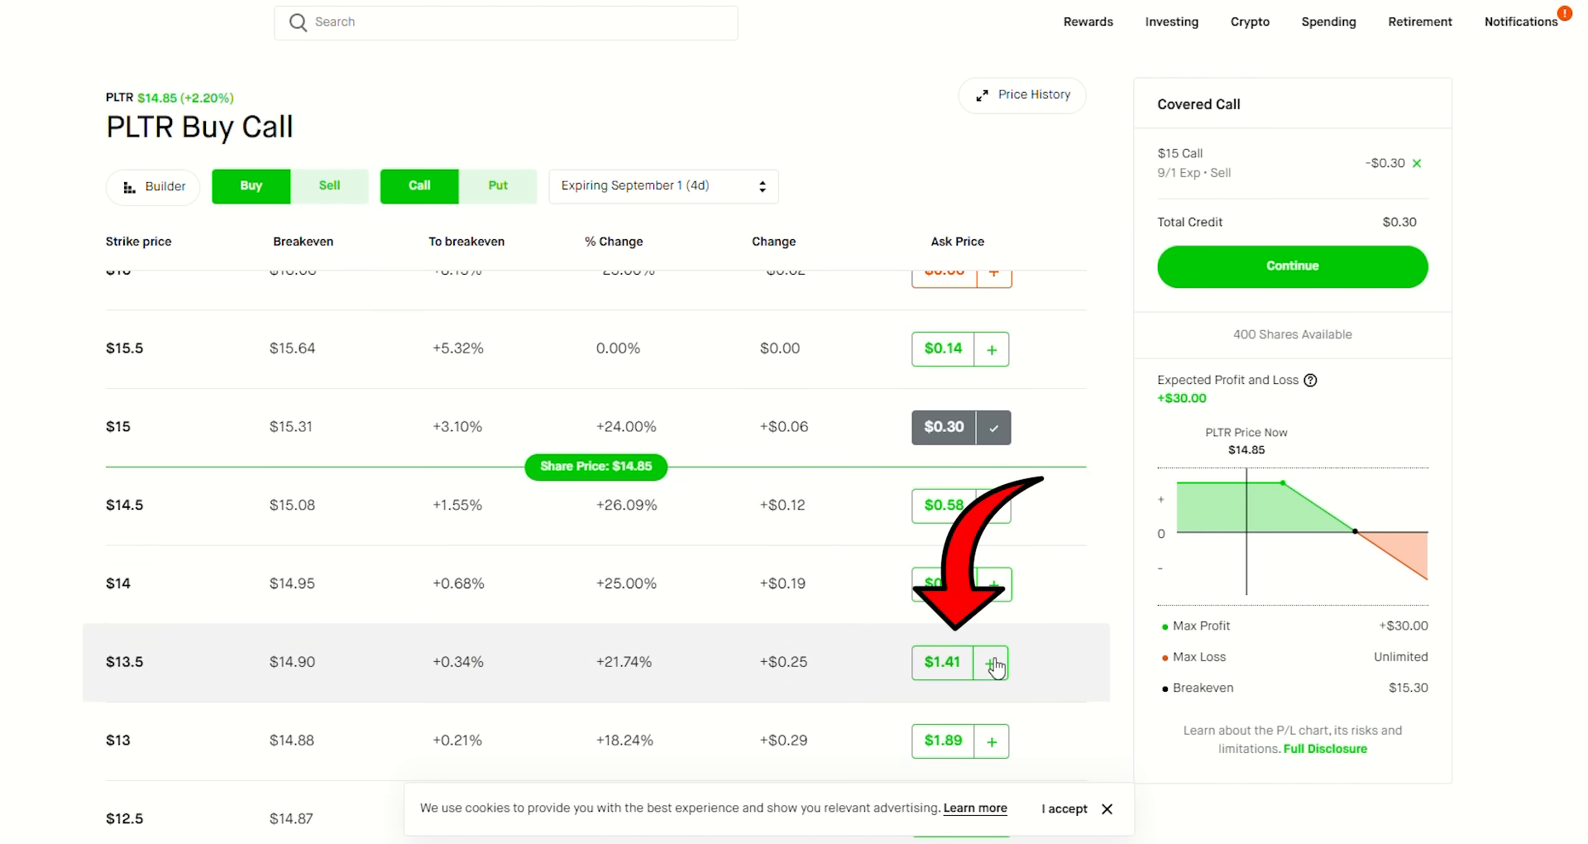
{"action": "left_click", "coordinate": [993, 662]}
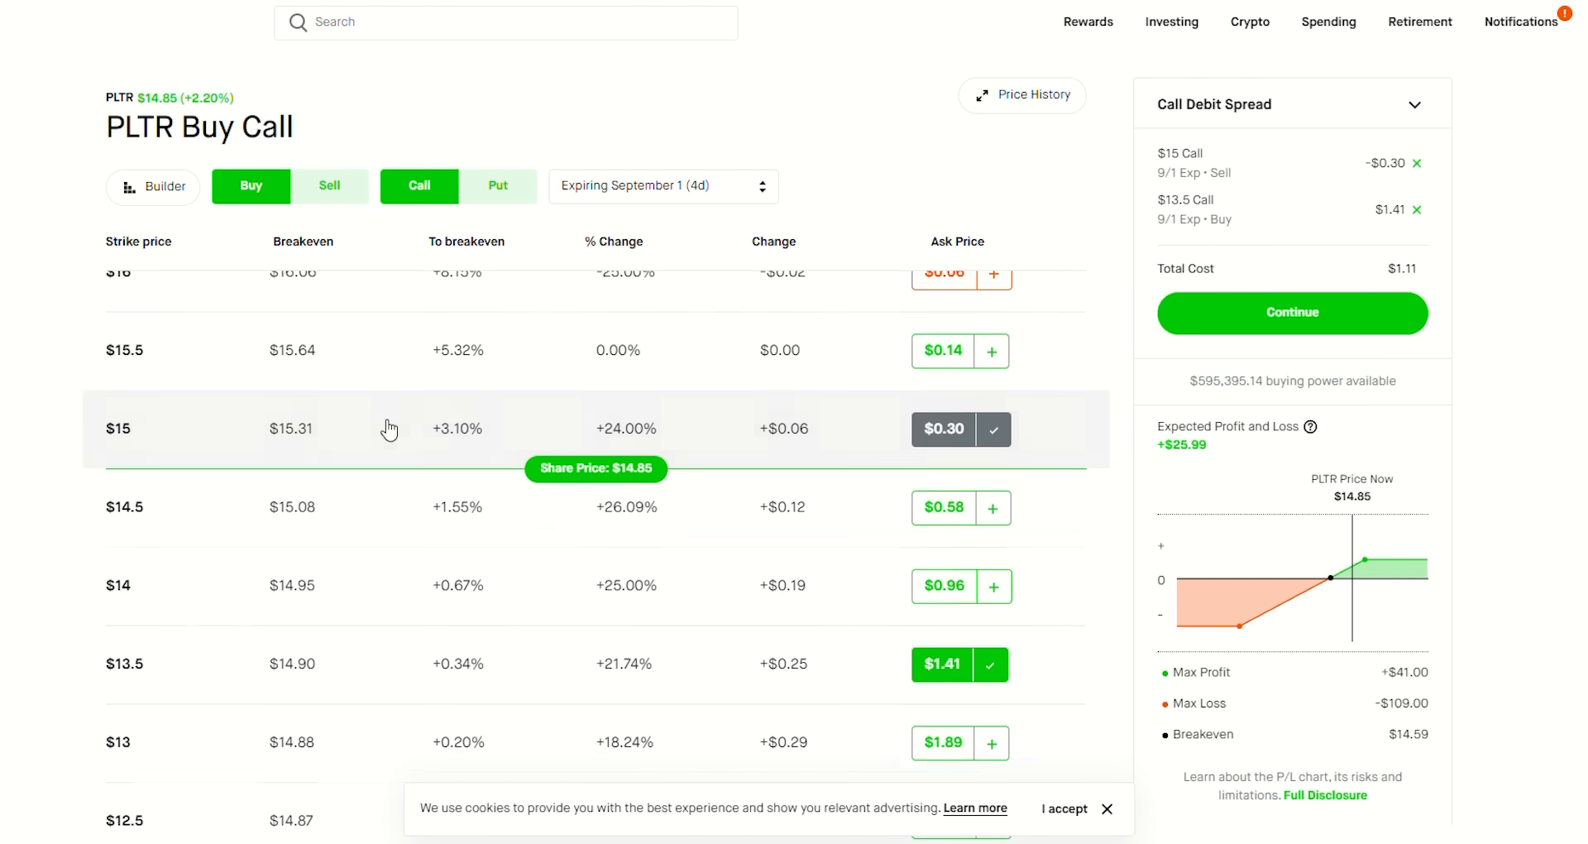
{"action": "scroll", "scroll_direction": "up", "scroll_amount": 3}
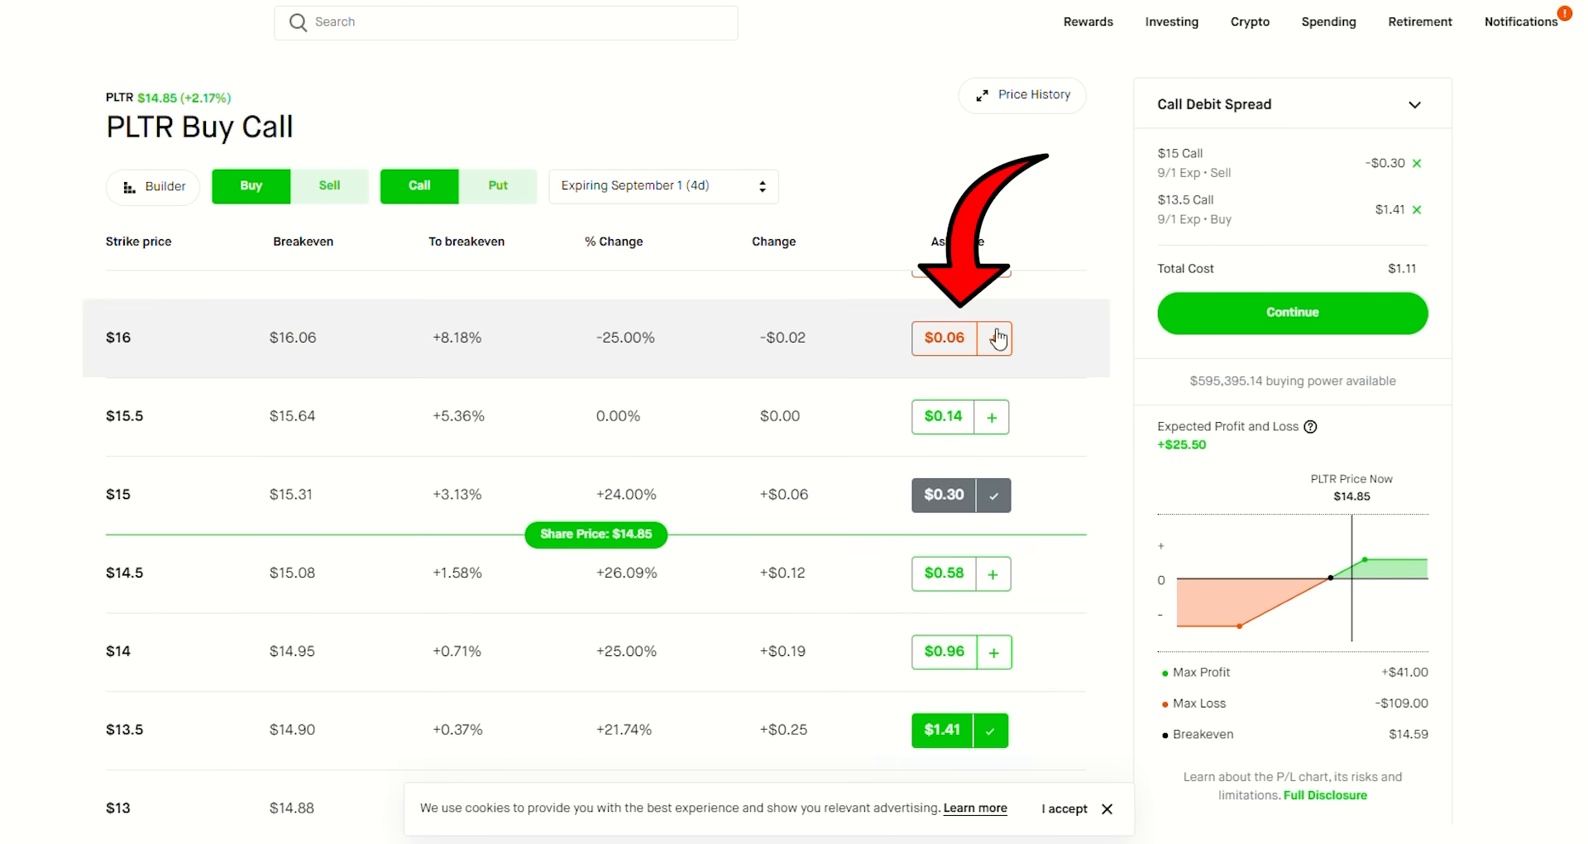
{"action": "left_click", "coordinate": [996, 338]}
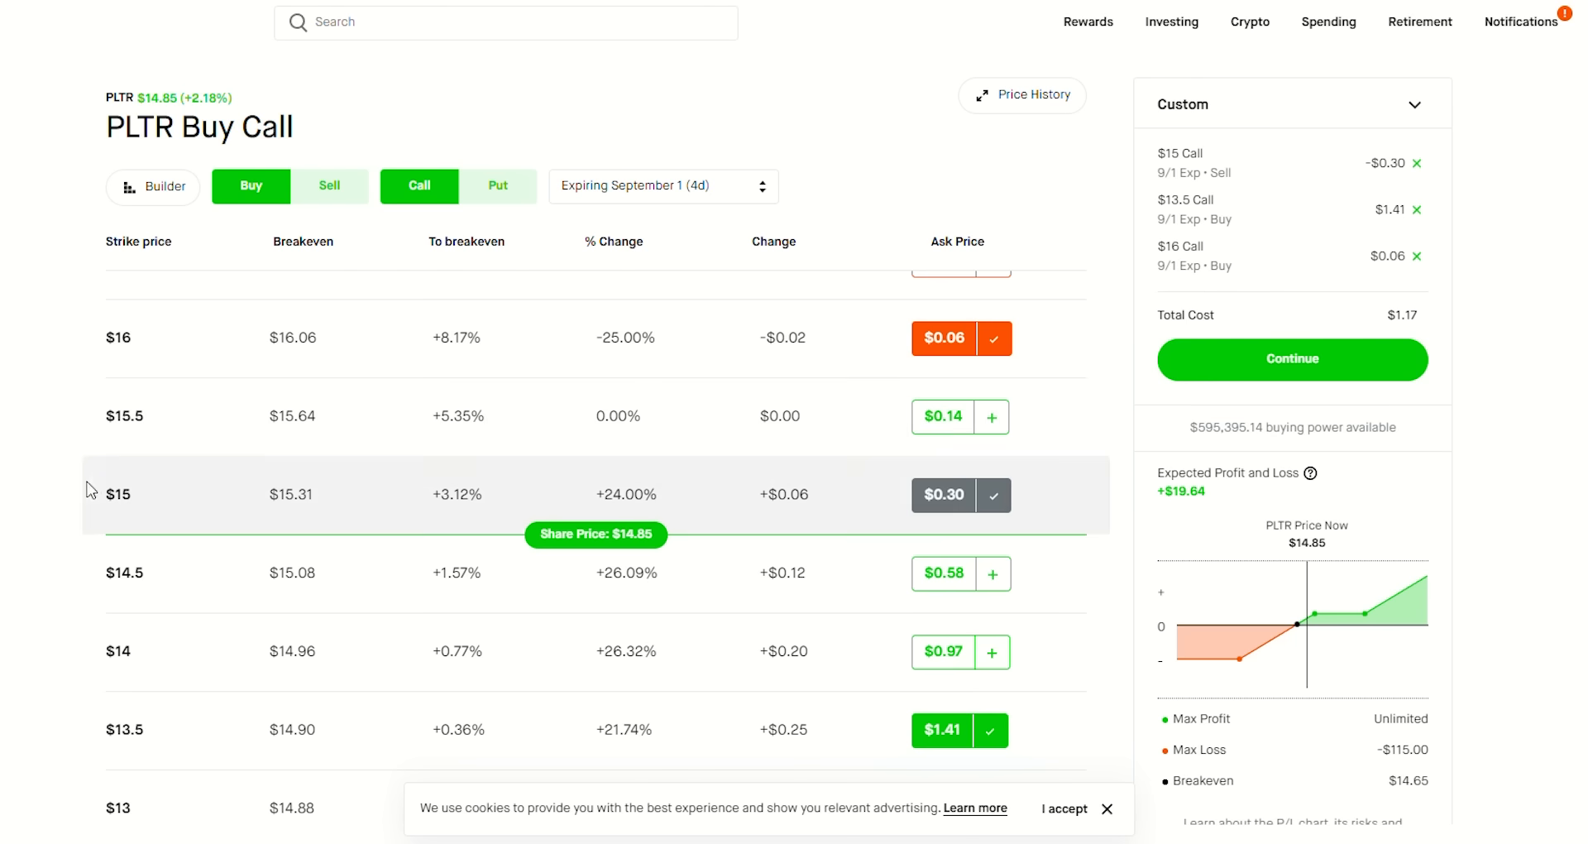
{"action": "mouse_move", "coordinate": [1028, 506]}
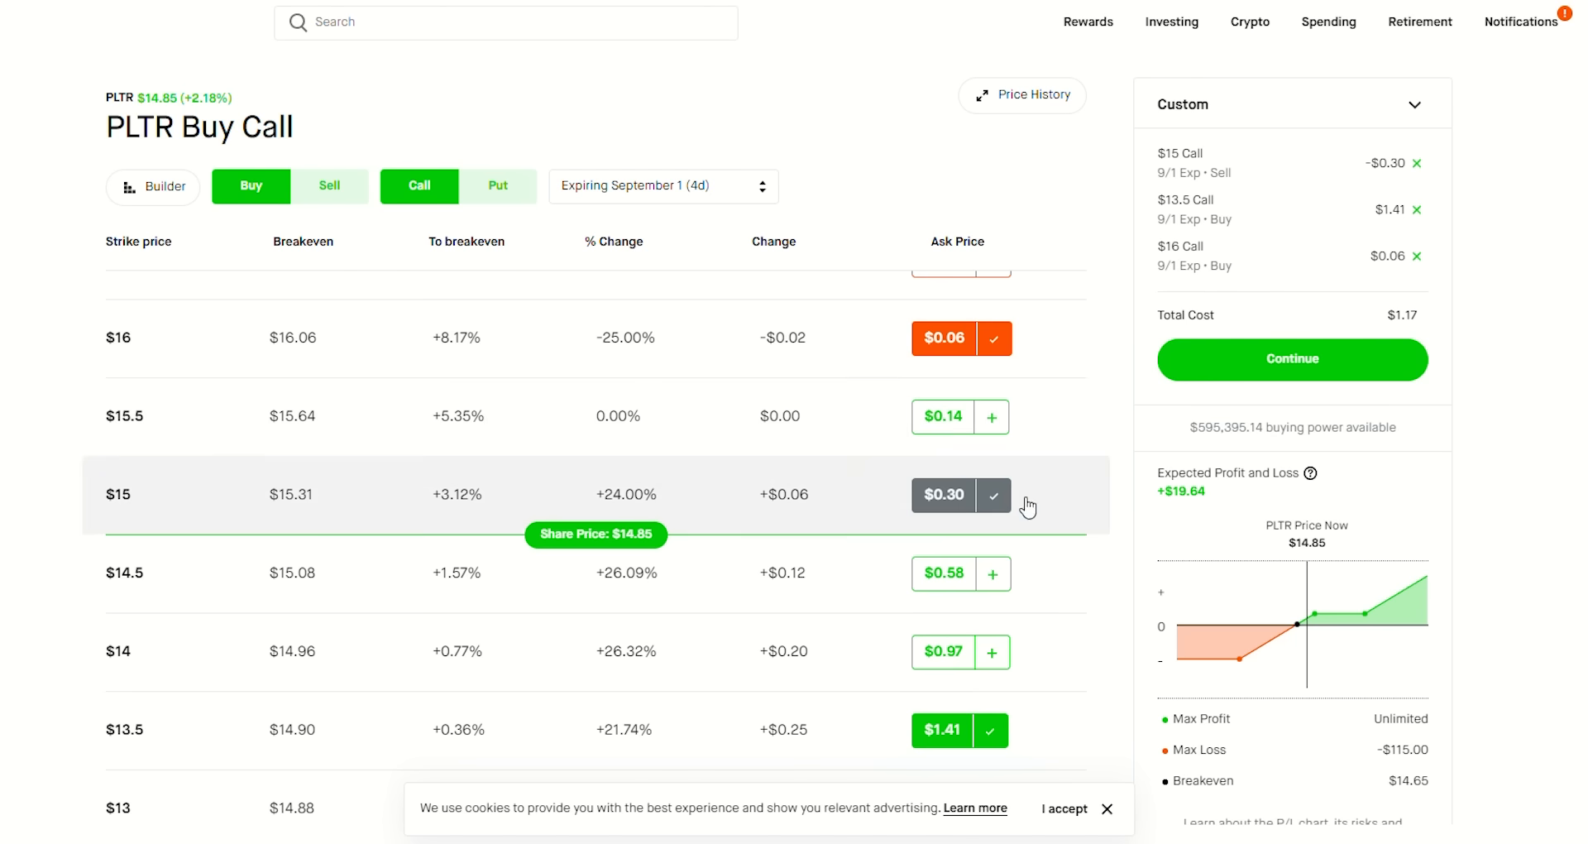
{"action": "mouse_move", "coordinate": [994, 494]}
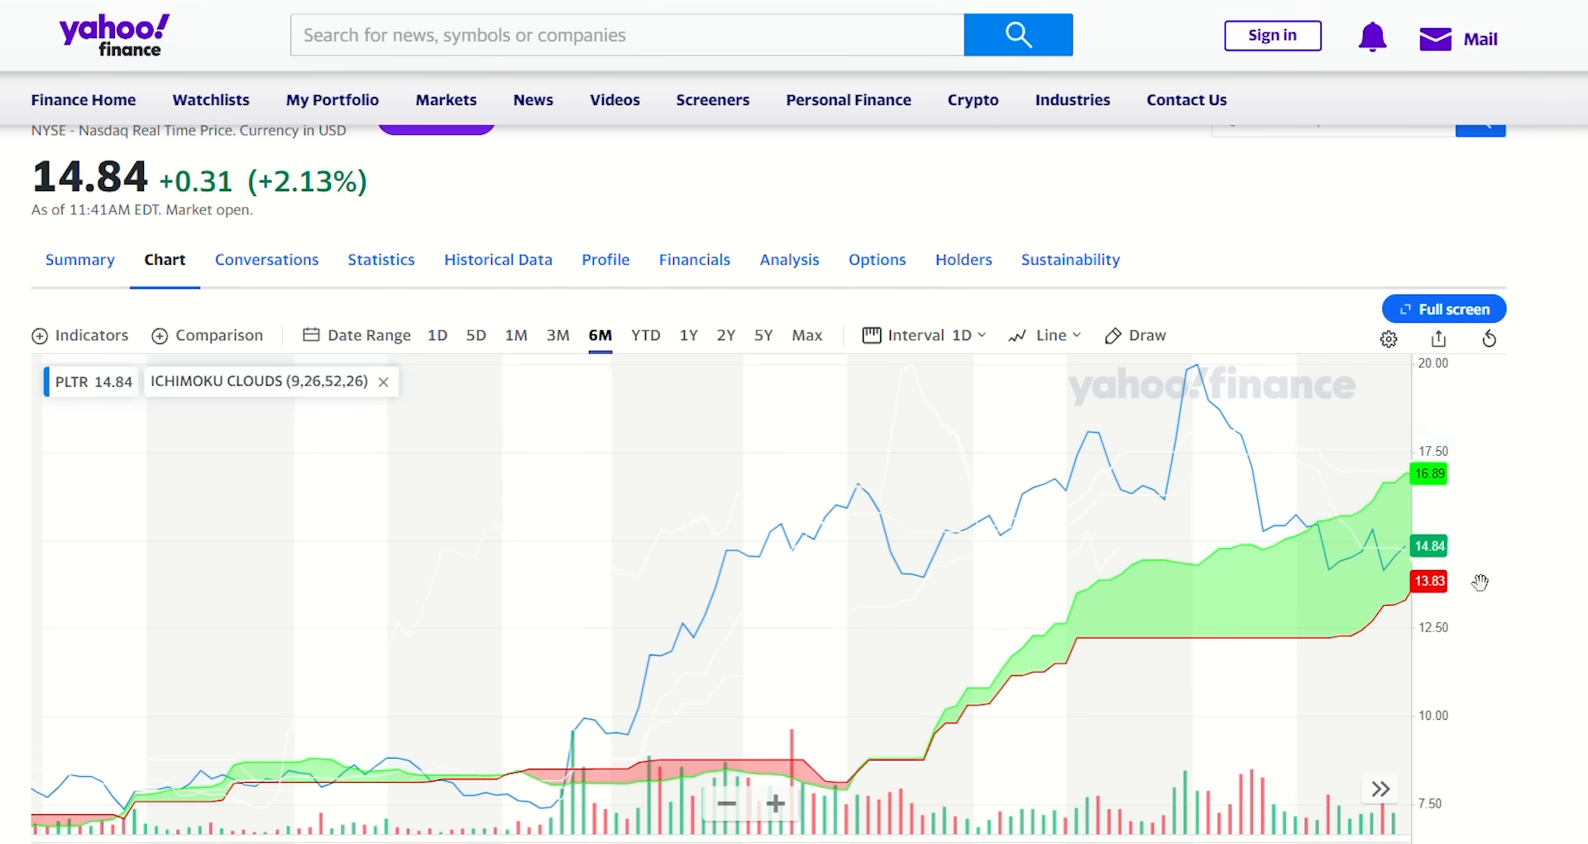
{"action": "mouse_move", "coordinate": [1179, 376]}
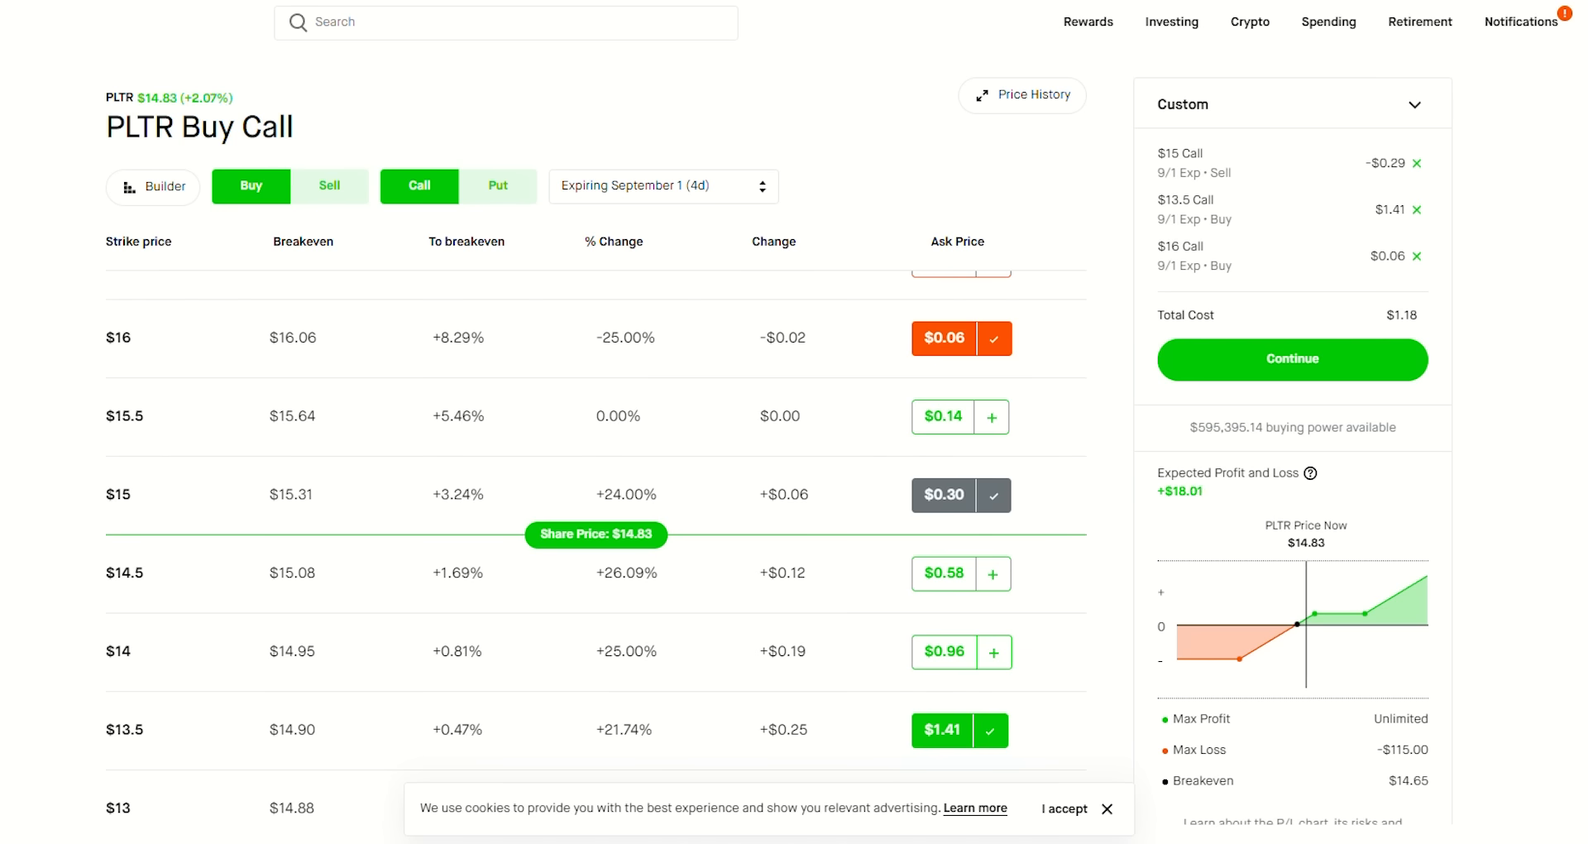
Step: Set the $15 short call quantity to 2 and note the maximum loss
{"action": "left_click", "coordinate": [1415, 103]}
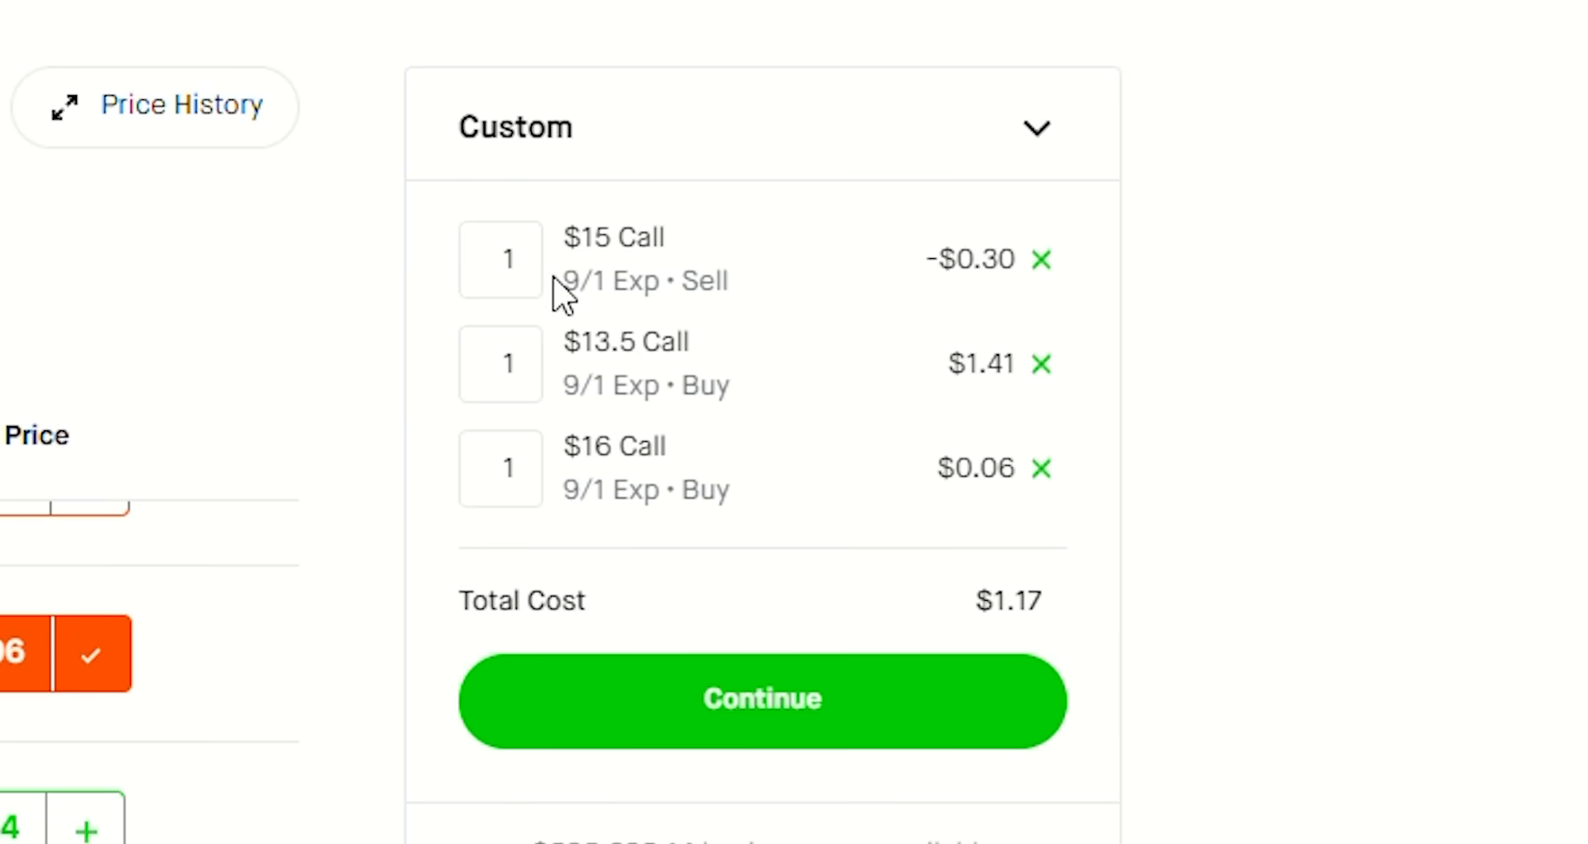
{"action": "left_click", "coordinate": [500, 260]}
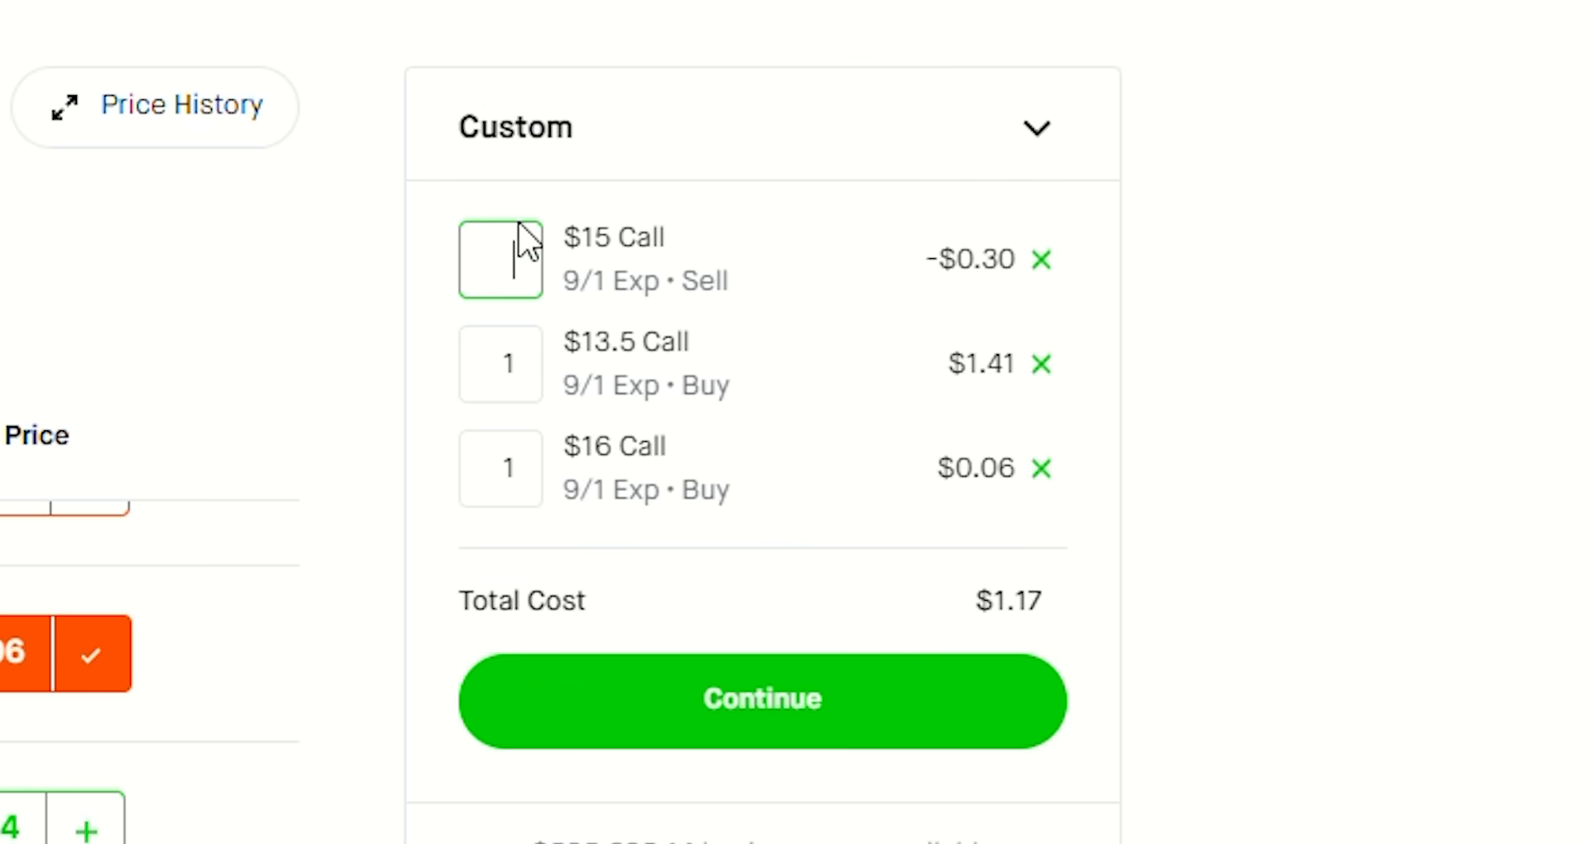
{"action": "type", "text": "2"}
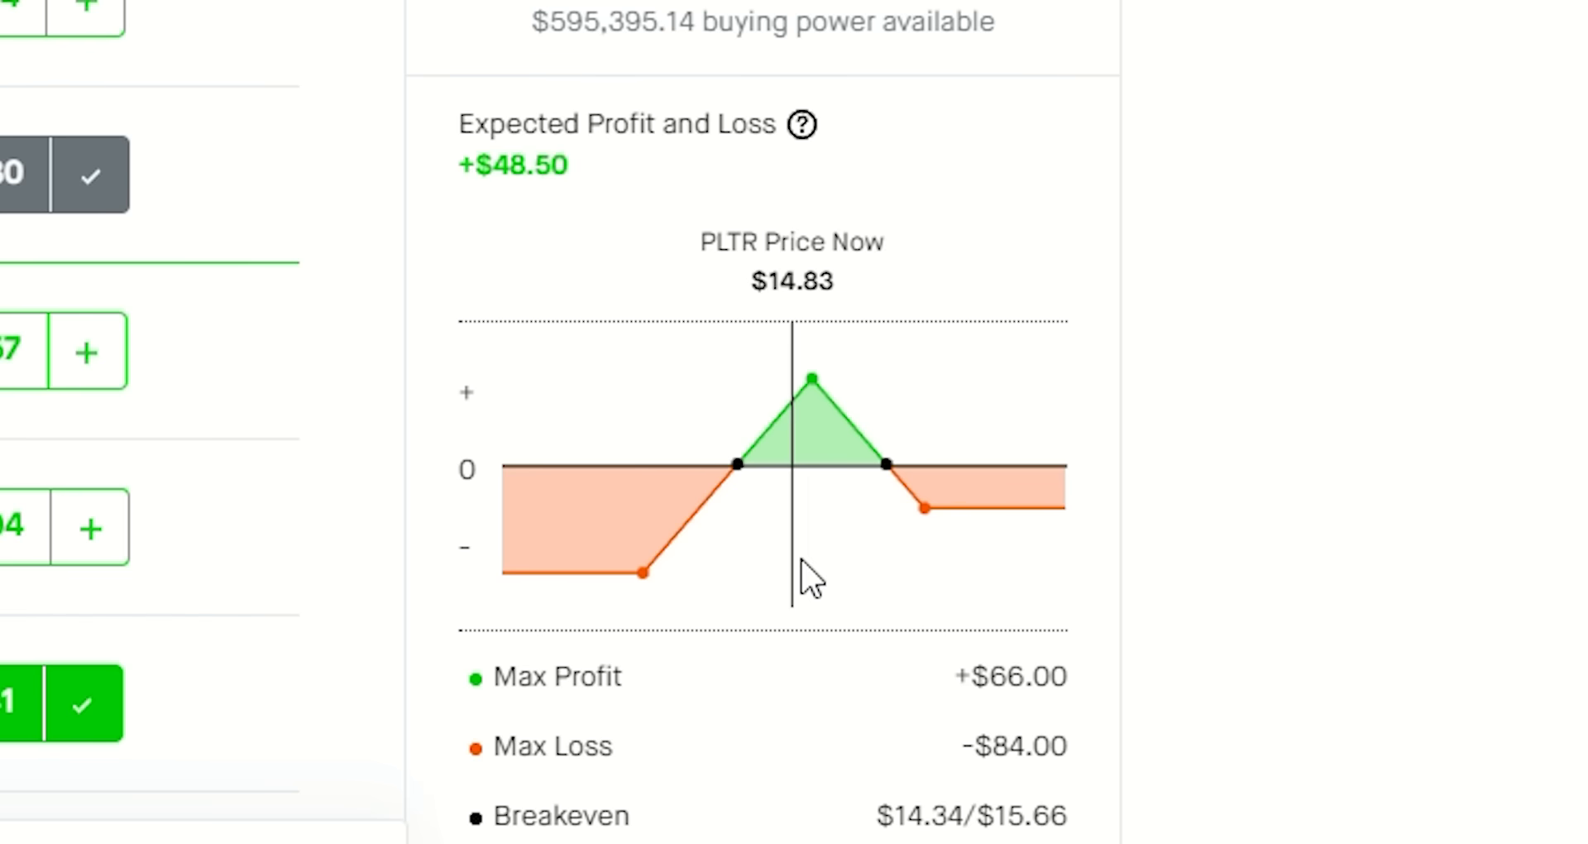
{"action": "mouse_move", "coordinate": [1050, 779]}
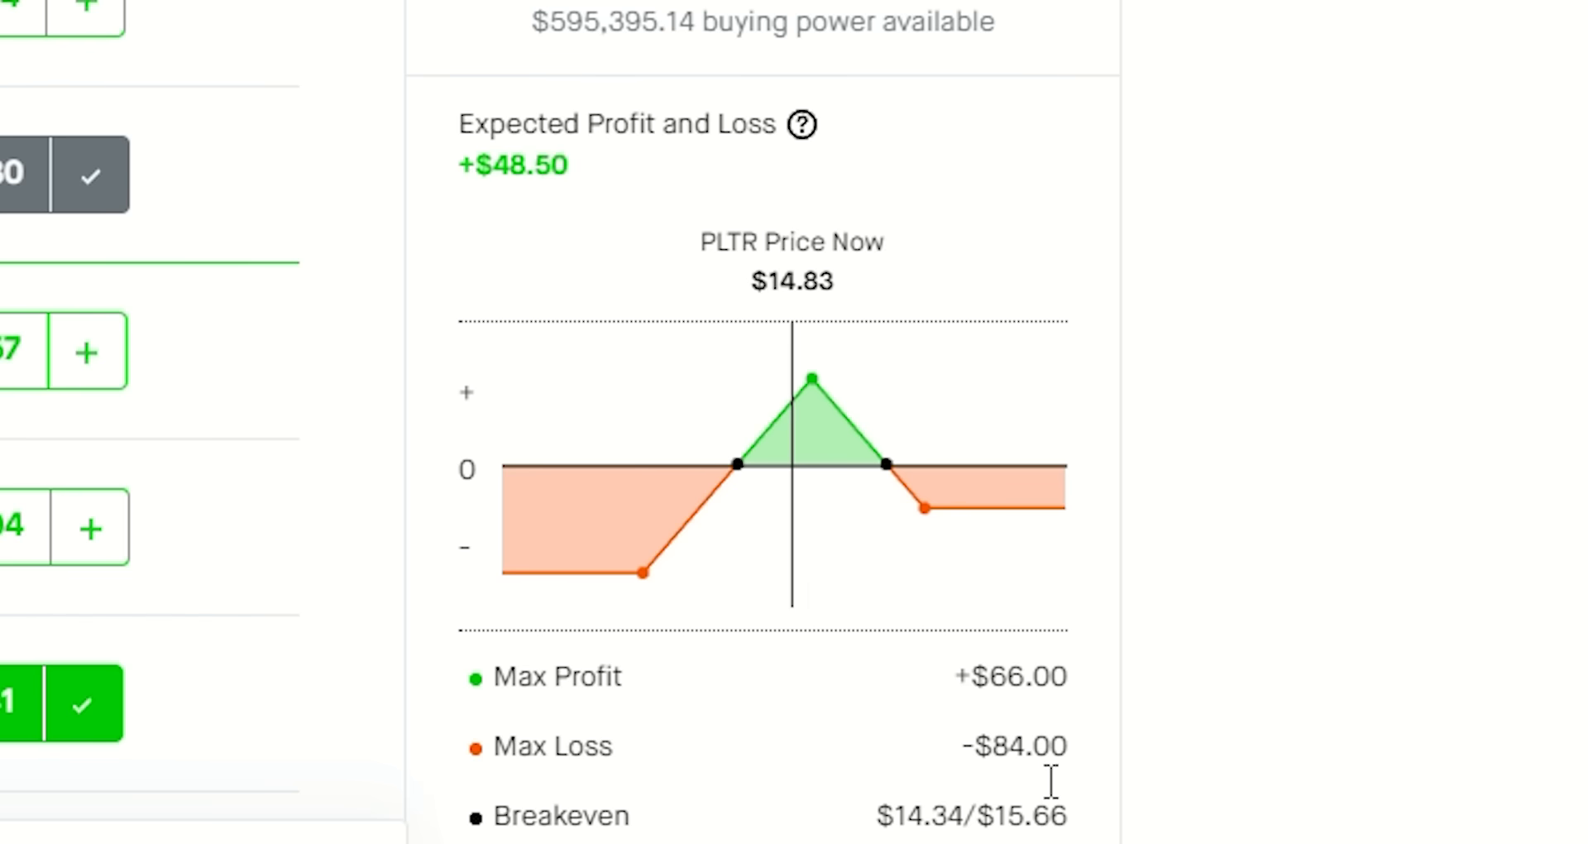
{"action": "mouse_move", "coordinate": [1017, 710]}
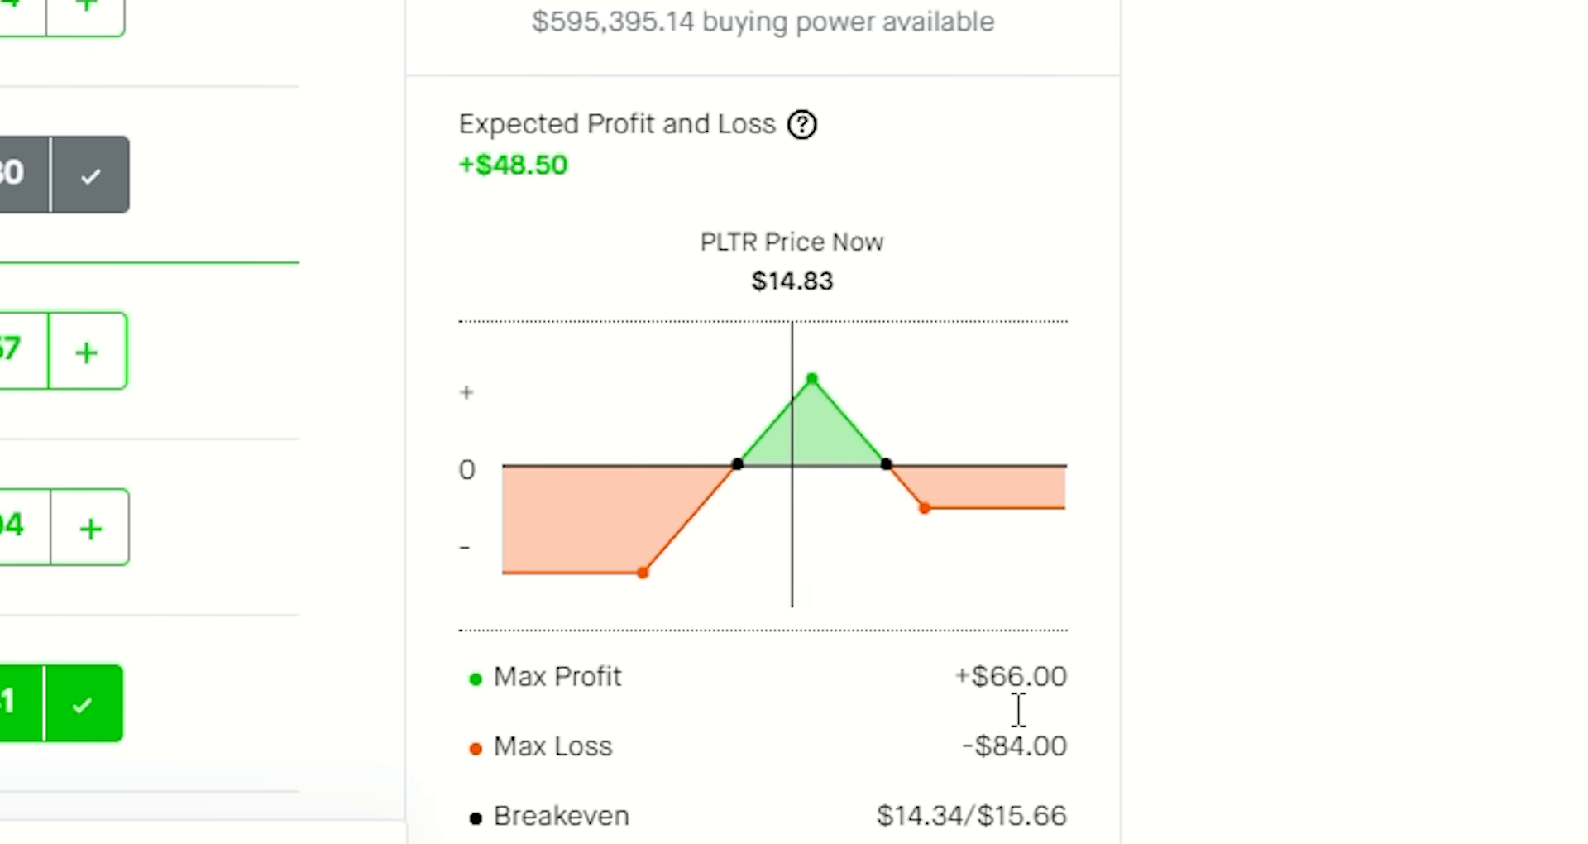
{"action": "mouse_move", "coordinate": [1001, 764]}
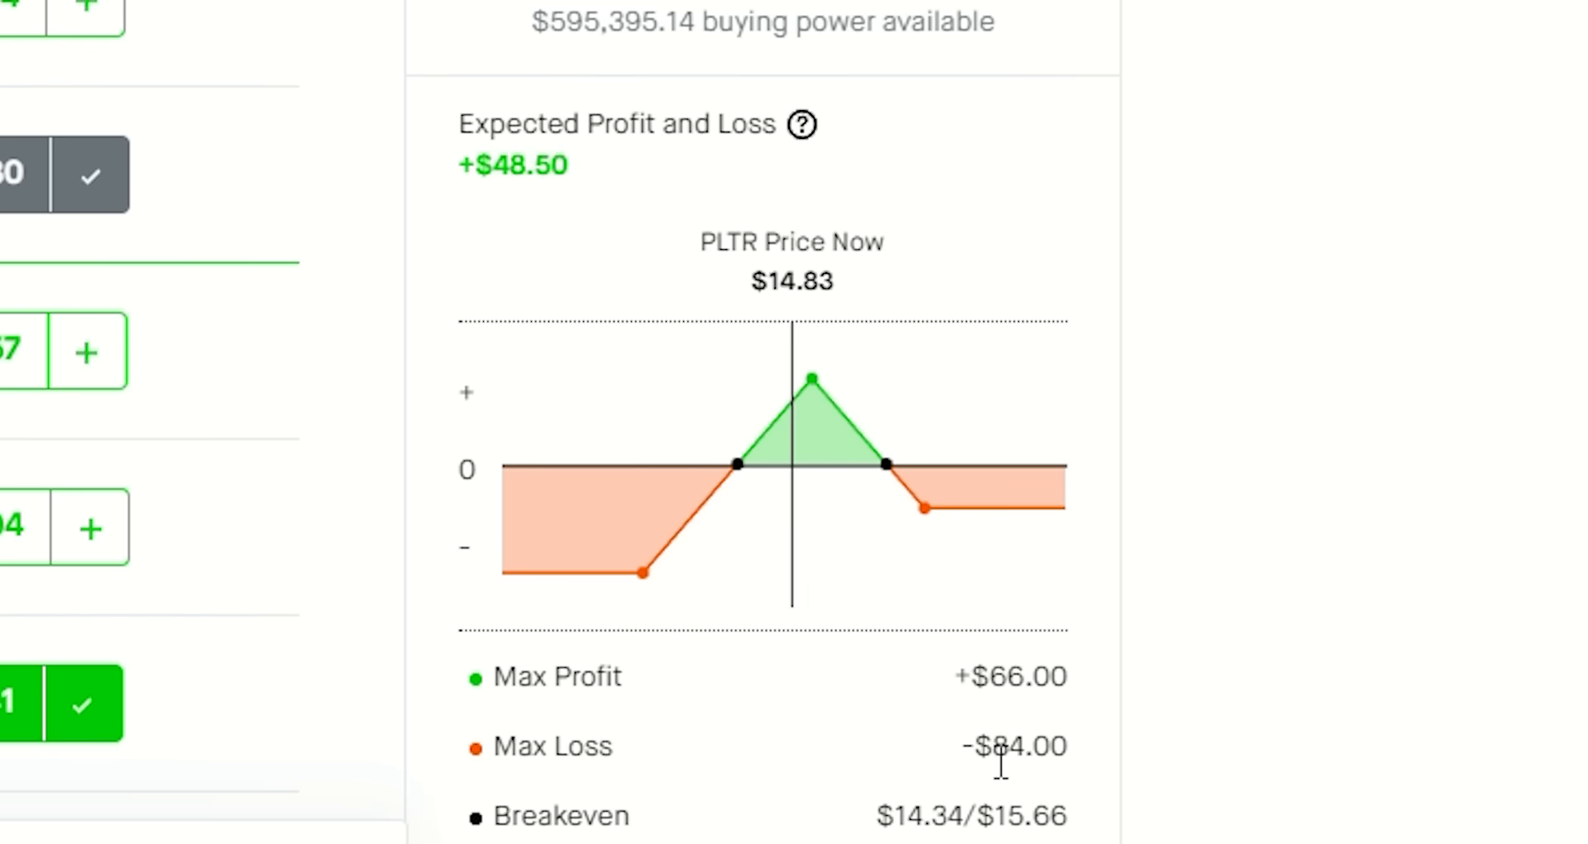
{"action": "double_click", "coordinate": [1016, 746]}
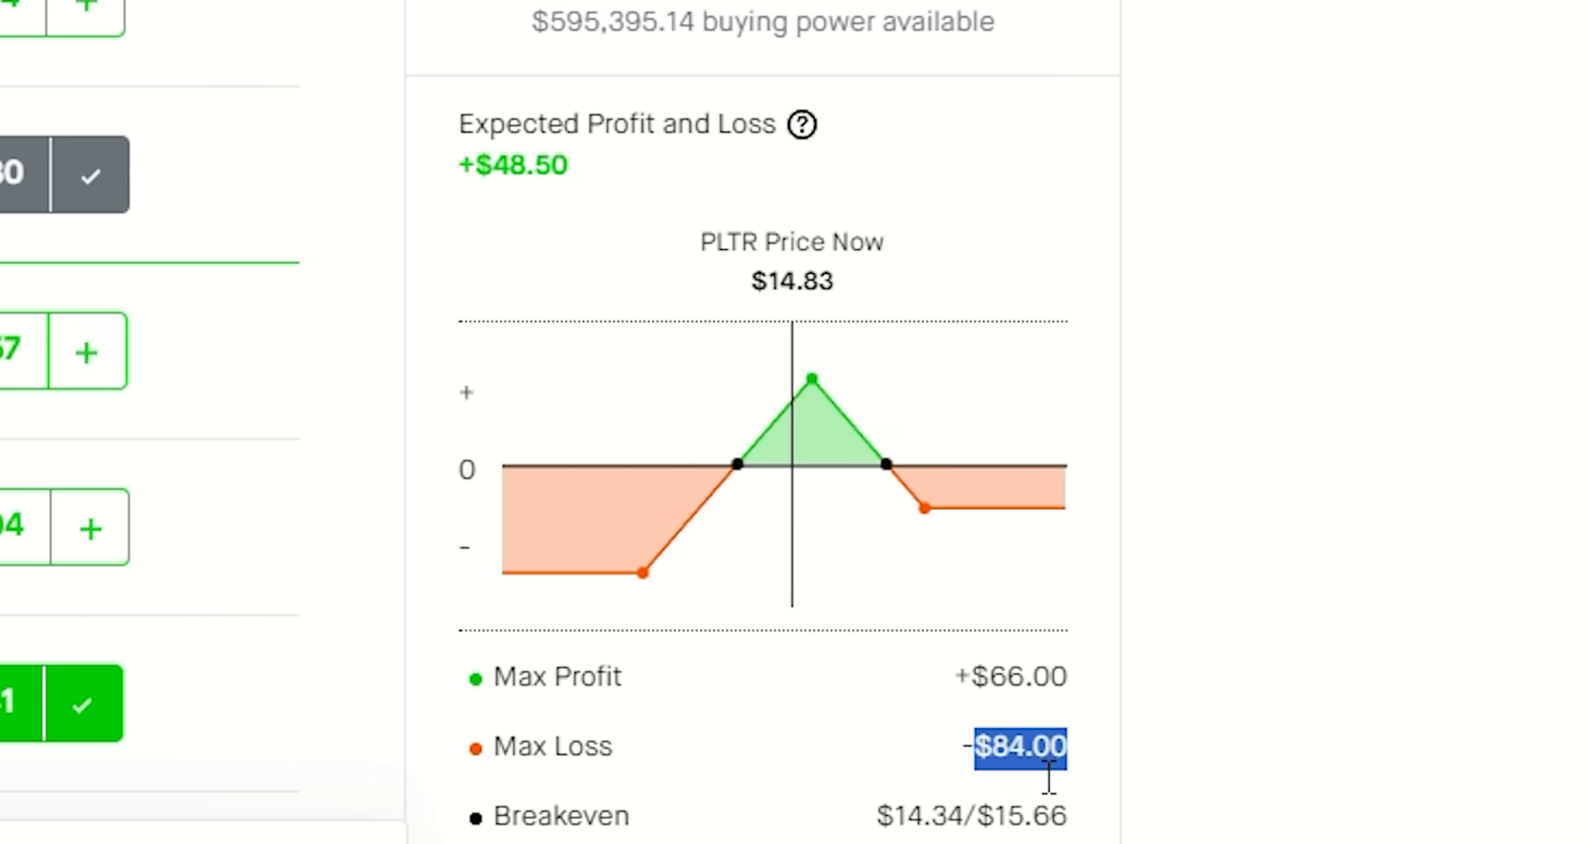
{"action": "mouse_move", "coordinate": [816, 380]}
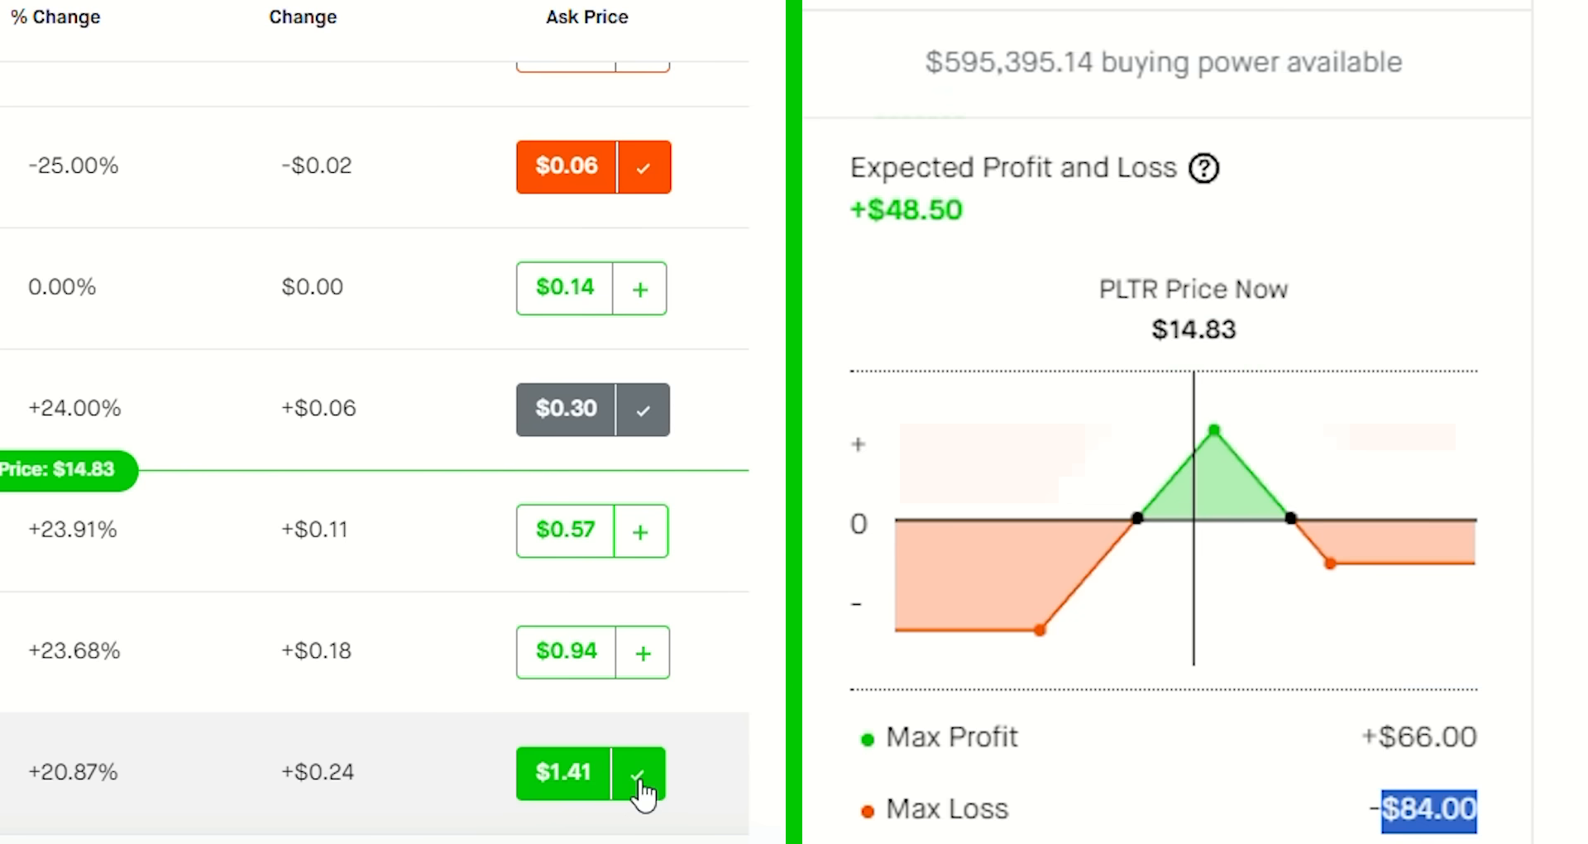
Step: Drop the $13.5, $14 and $16 calls and add the $14.5 call, leaving a $14.5/$15/$15.5 butterfly
{"action": "left_click", "coordinate": [644, 652]}
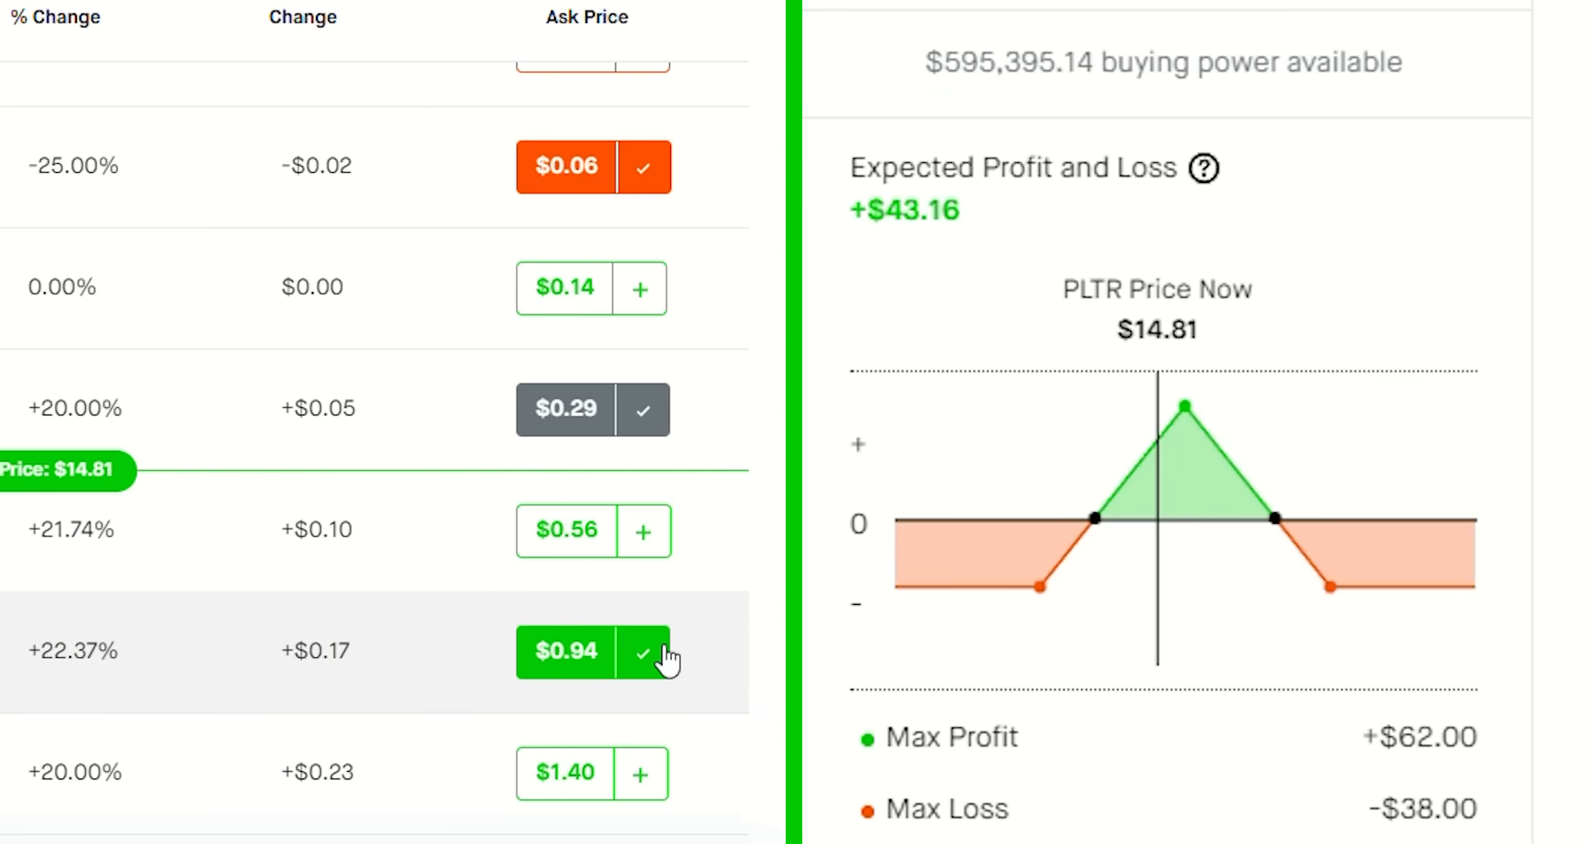
{"action": "left_click", "coordinate": [644, 652]}
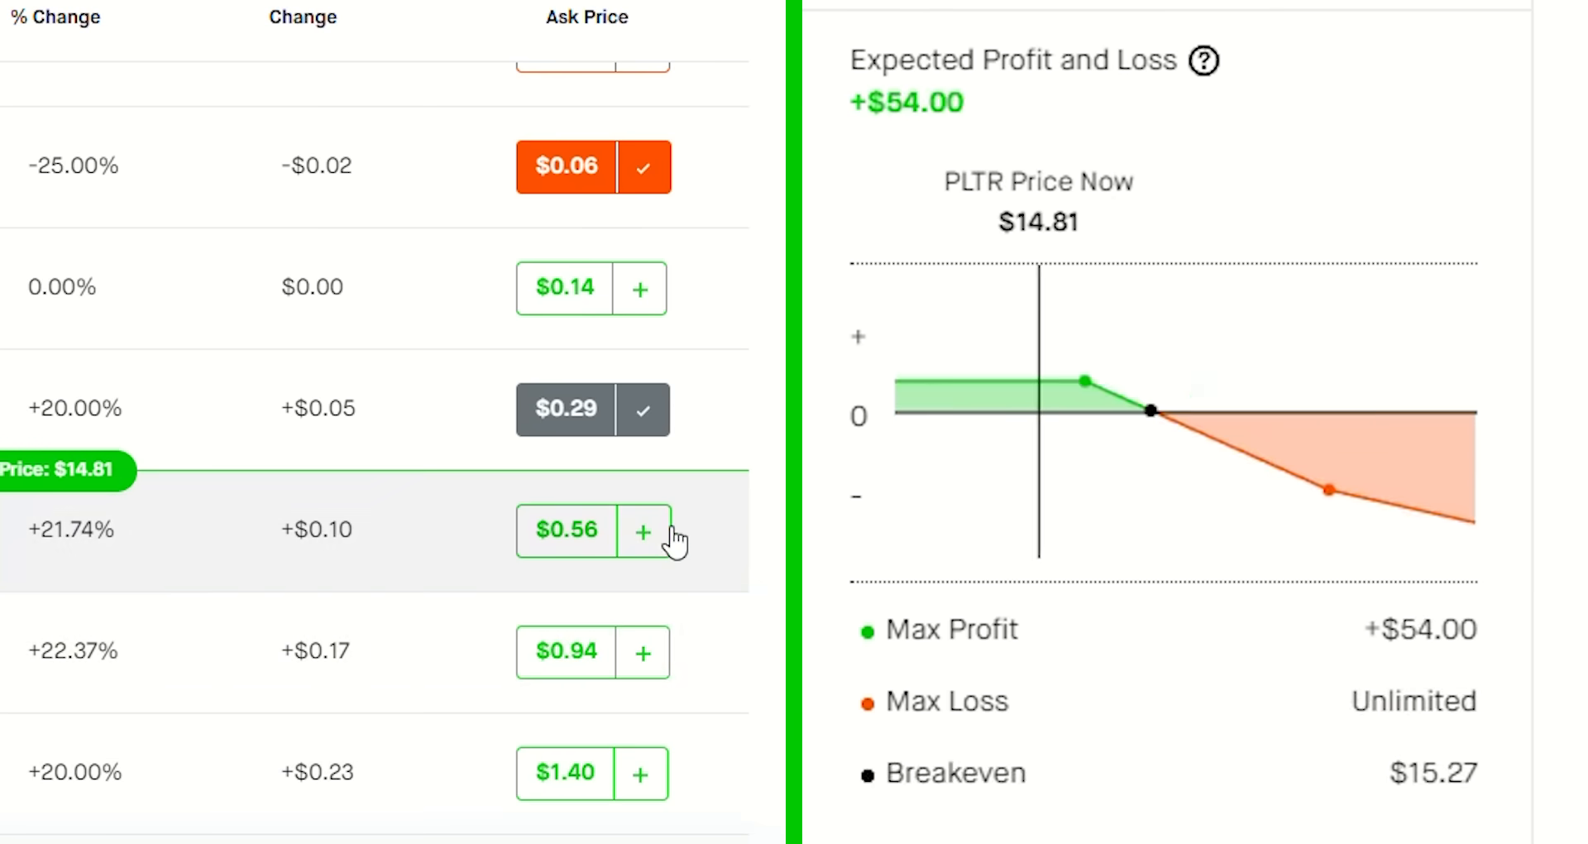
{"action": "left_click", "coordinate": [642, 531]}
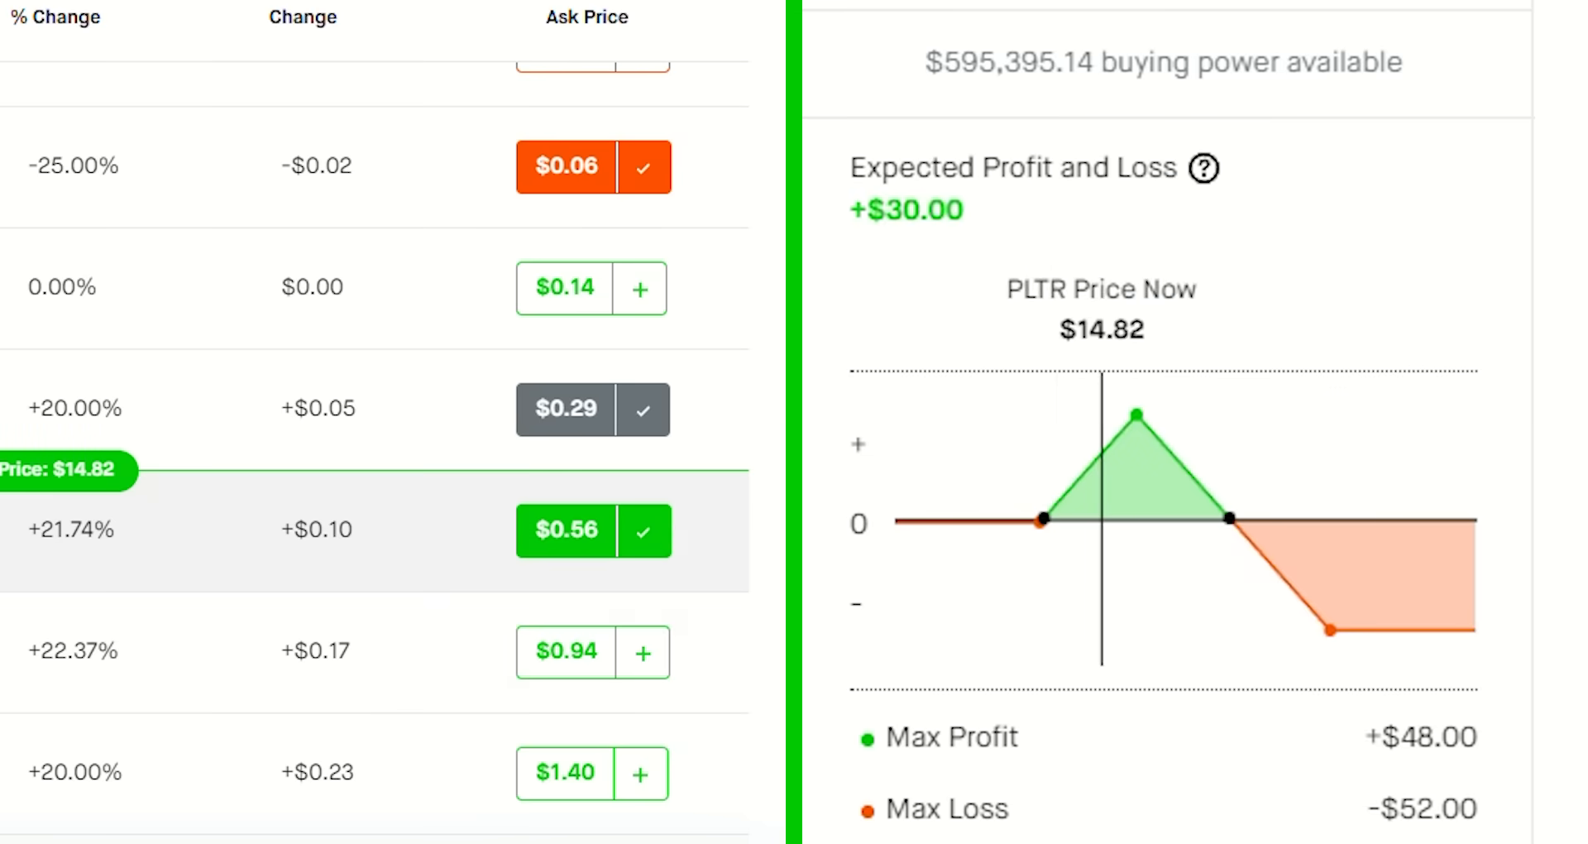
{"action": "mouse_move", "coordinate": [1098, 535]}
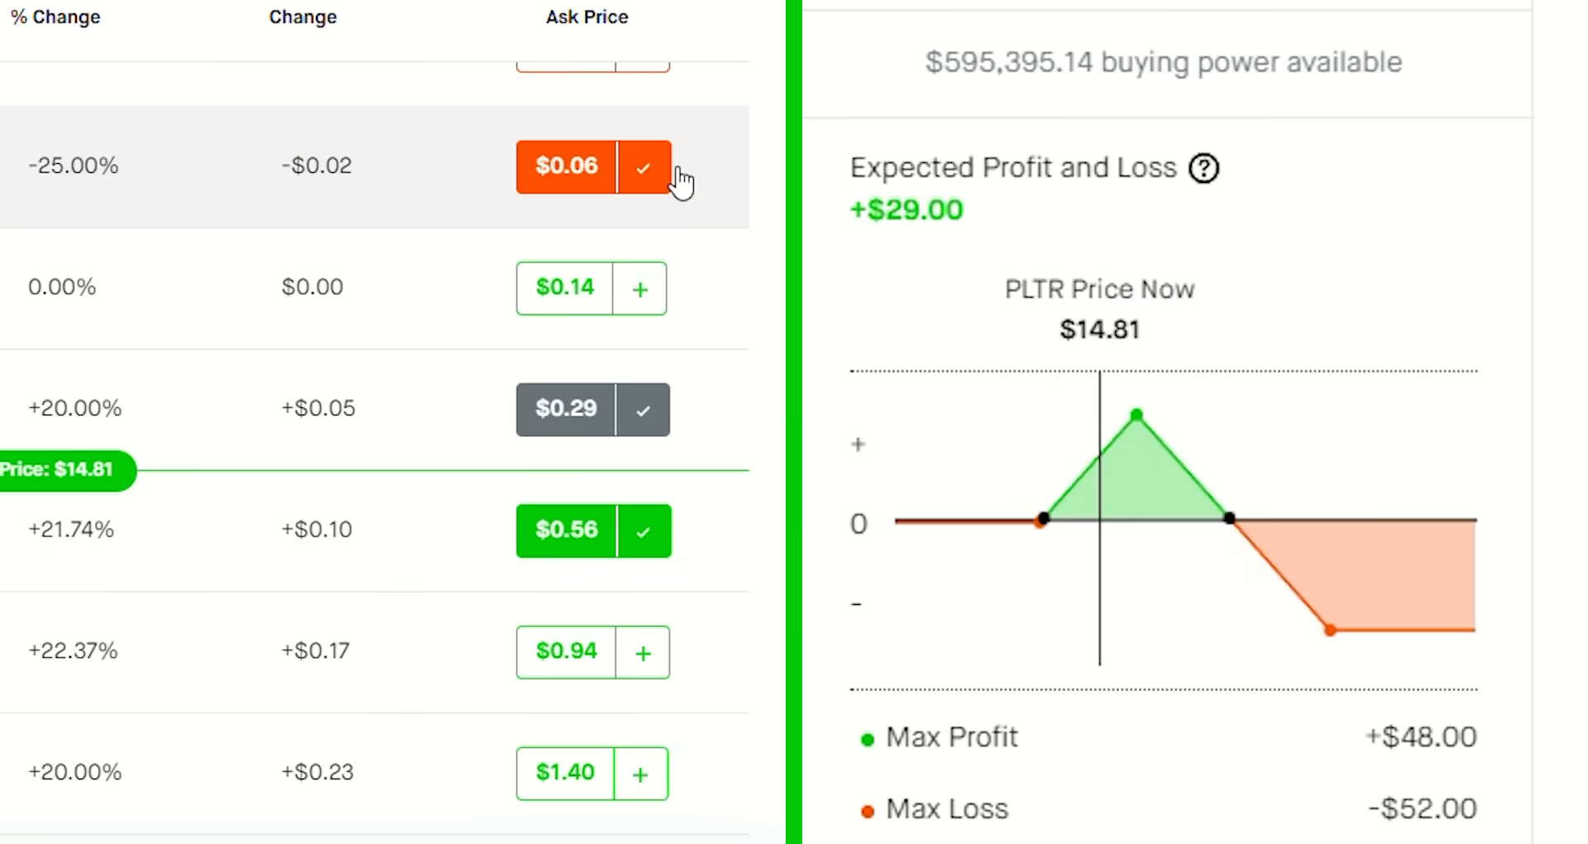
{"action": "left_click", "coordinate": [642, 286]}
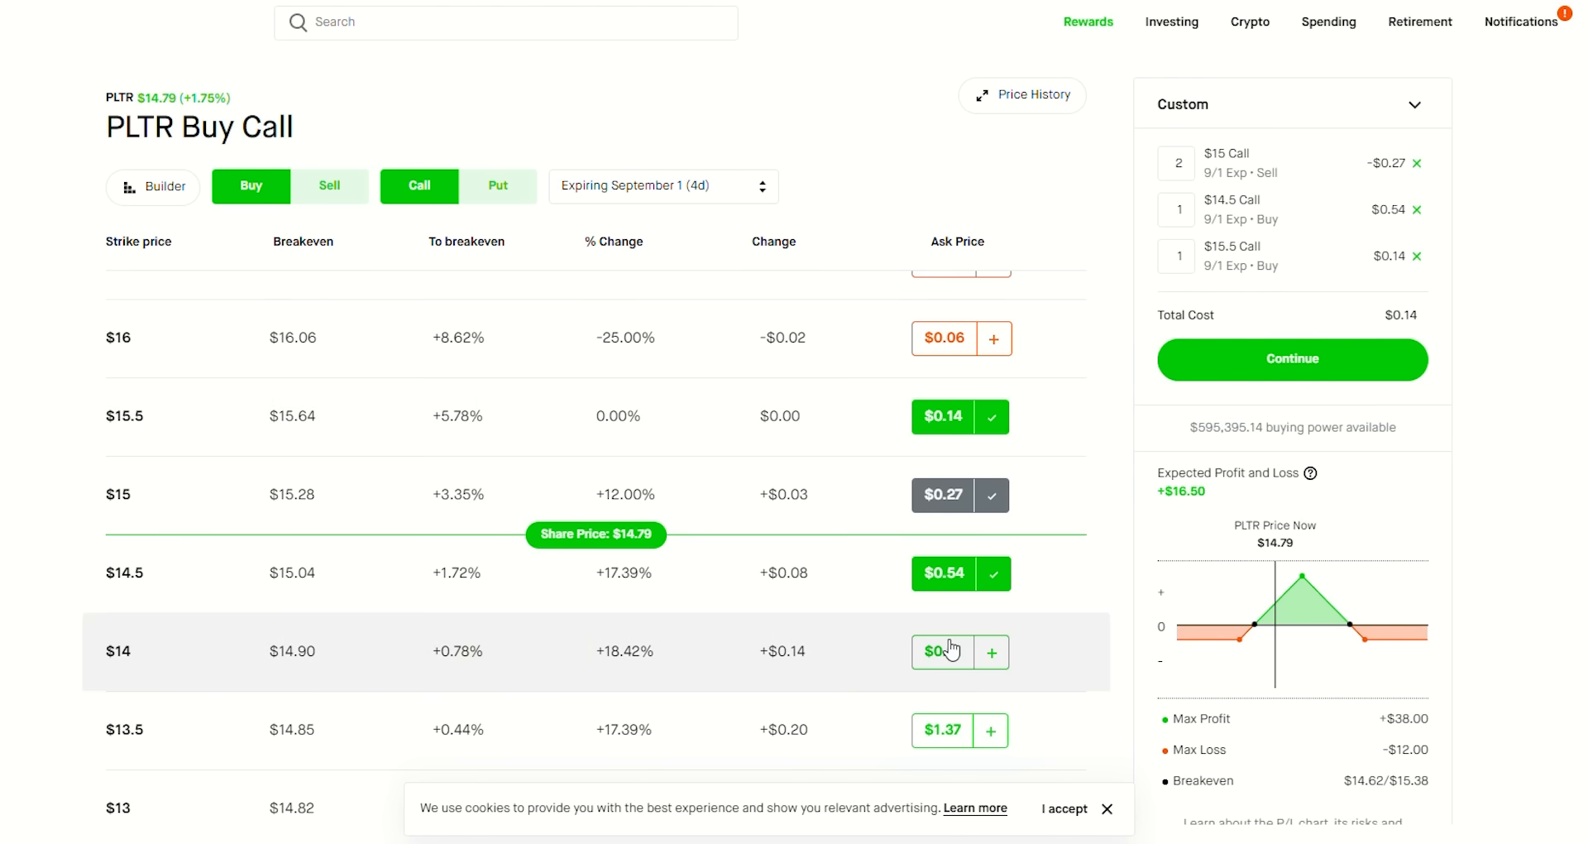
{"action": "mouse_move", "coordinate": [1270, 597]}
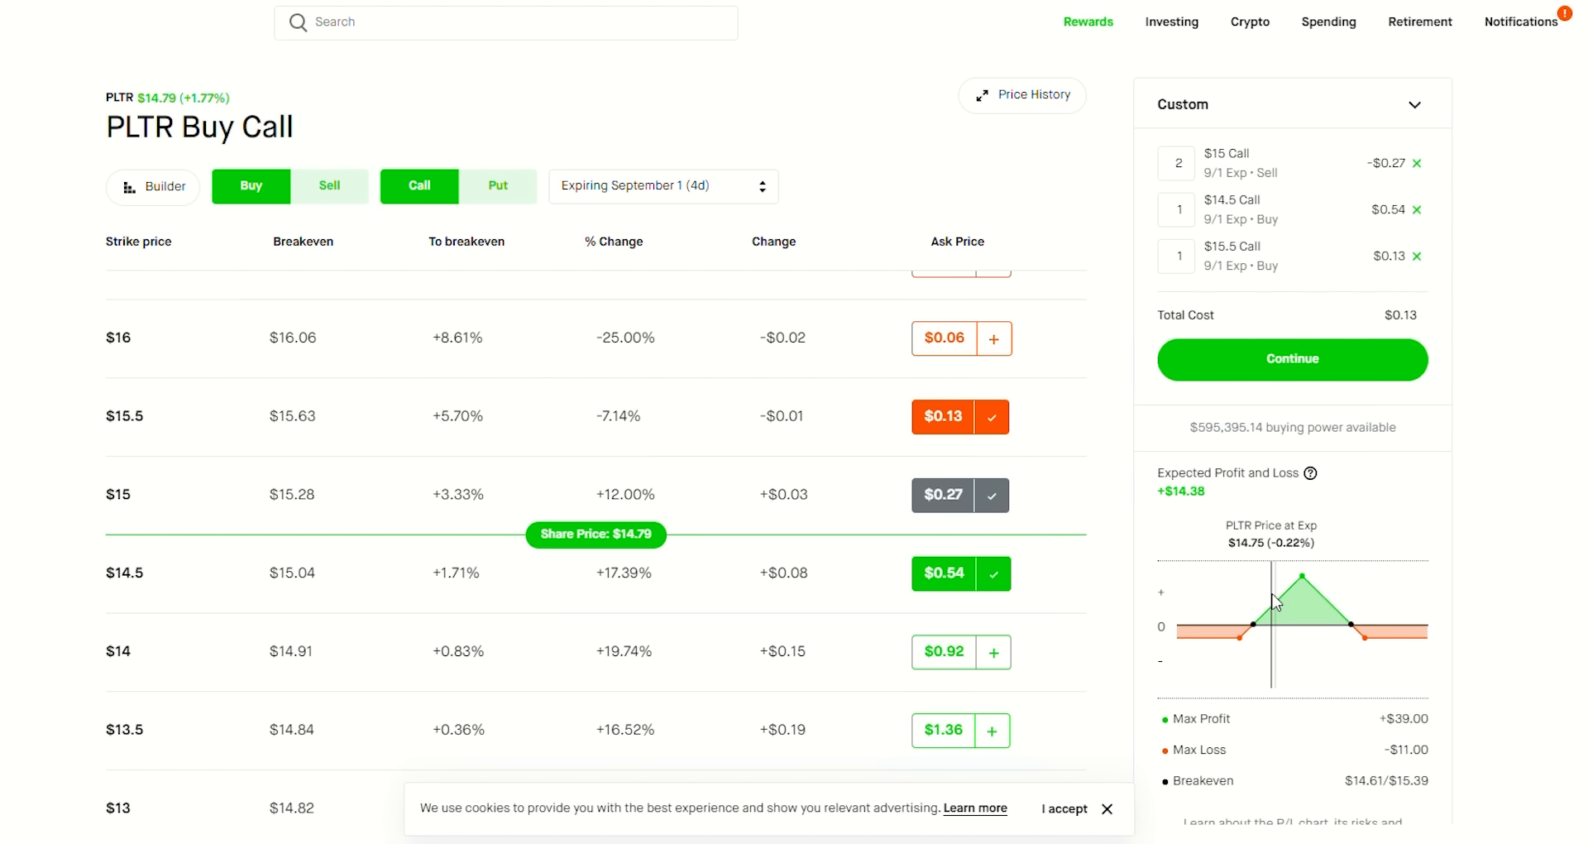
{"action": "mouse_move", "coordinate": [1312, 606]}
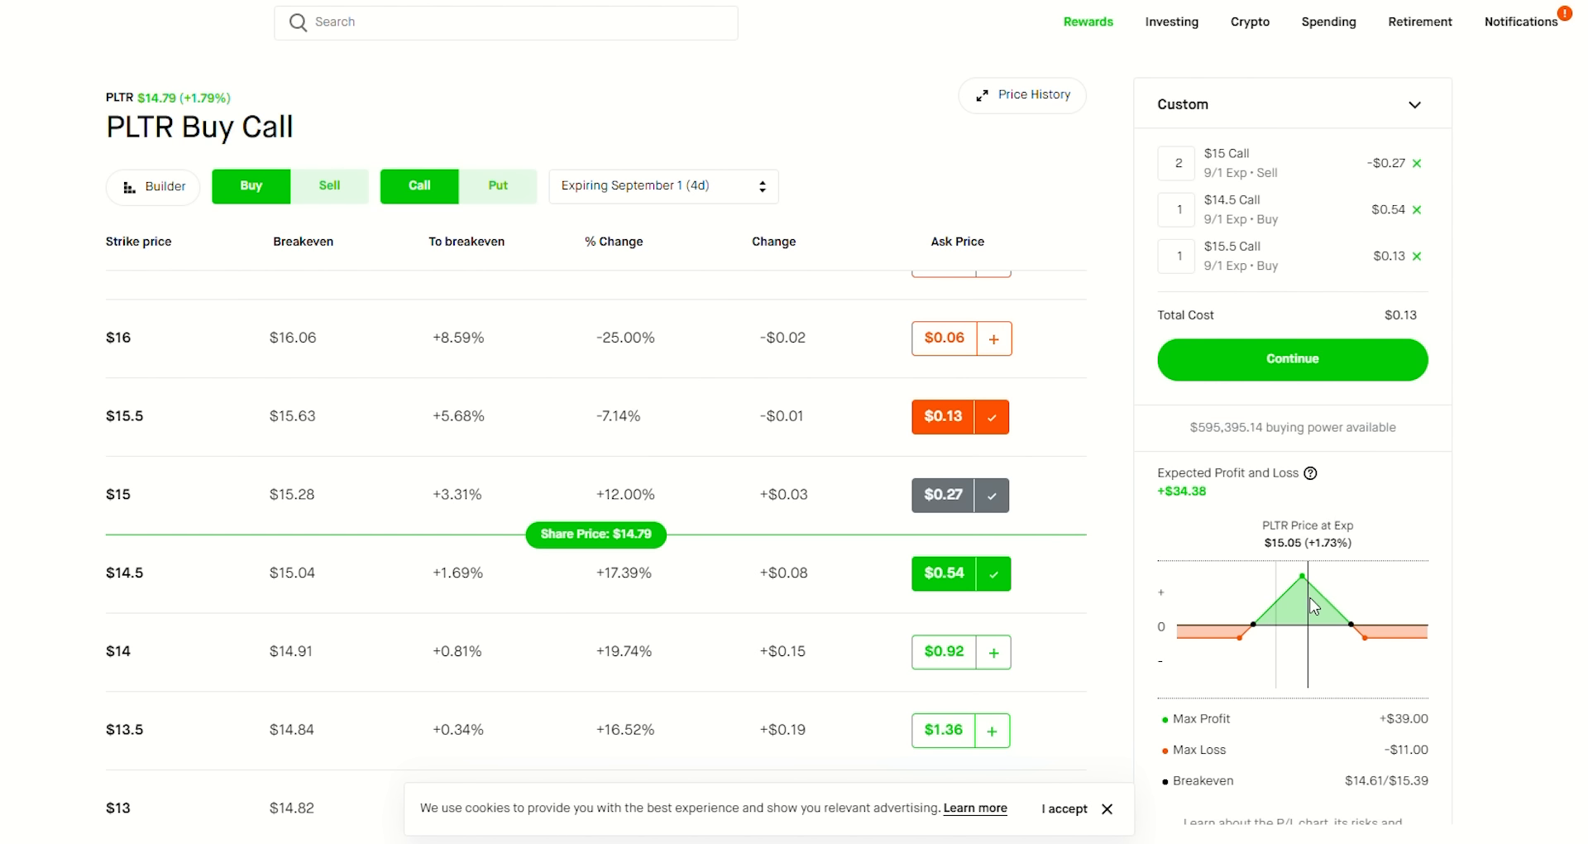
{"action": "mouse_move", "coordinate": [1327, 611]}
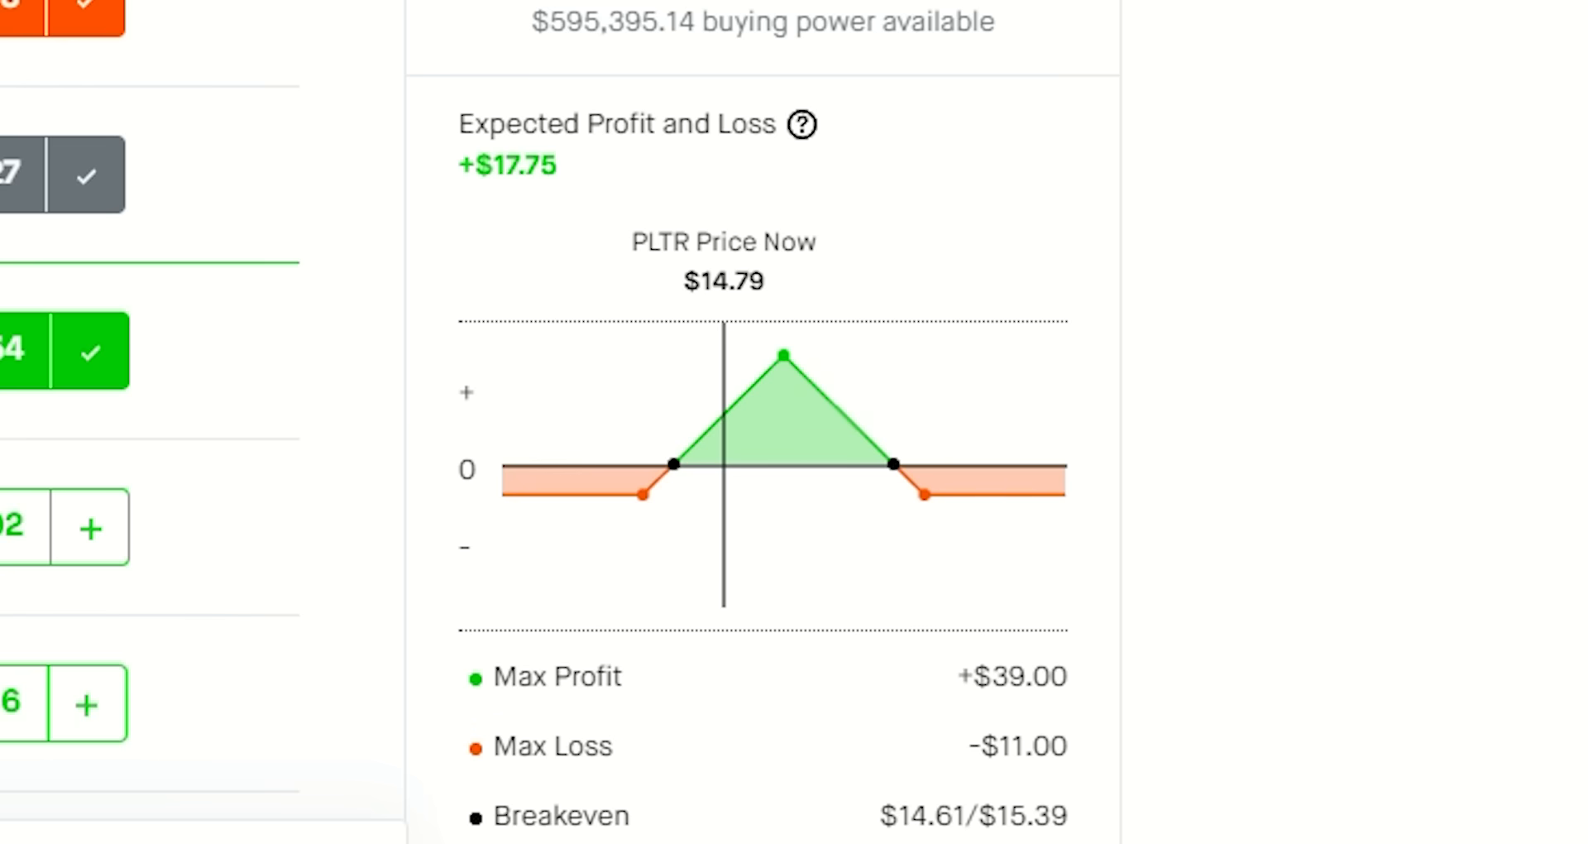
{"action": "mouse_move", "coordinate": [1008, 738]}
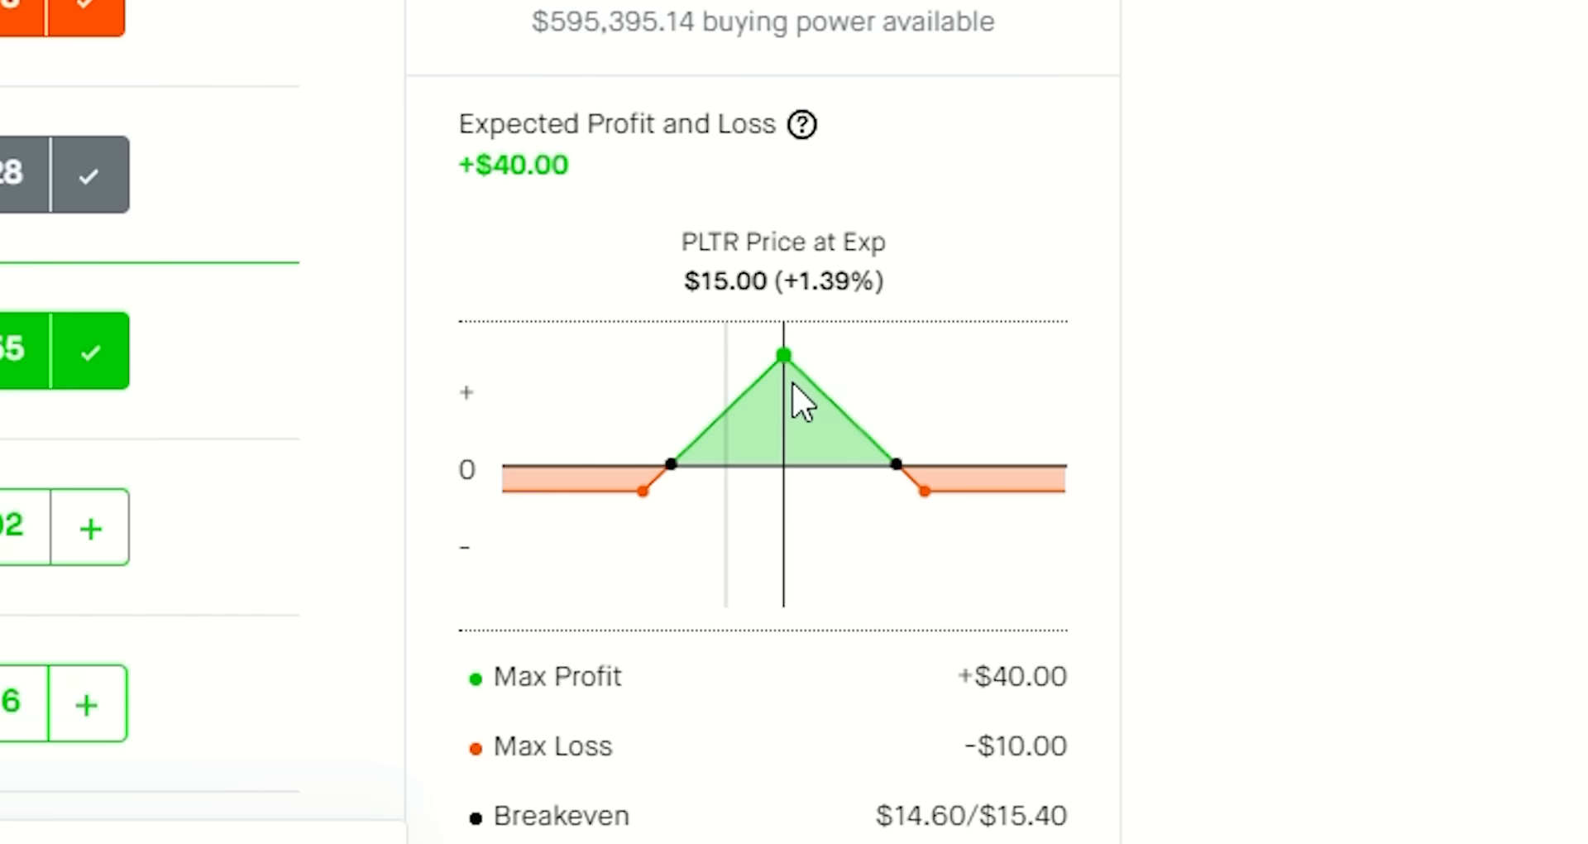
{"action": "mouse_move", "coordinate": [784, 359]}
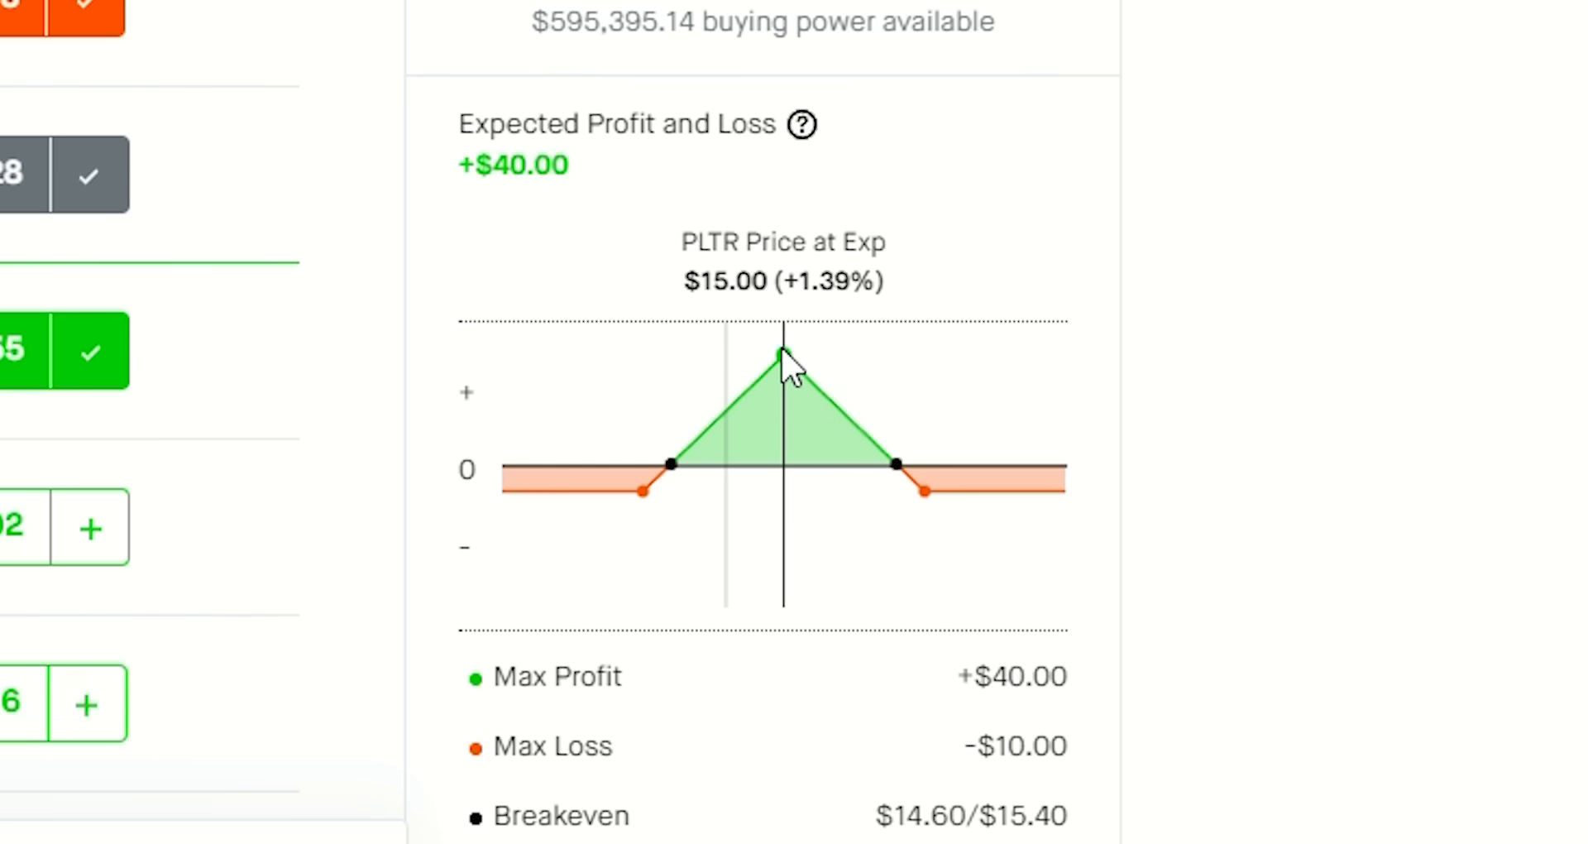
{"action": "mouse_move", "coordinate": [743, 405]}
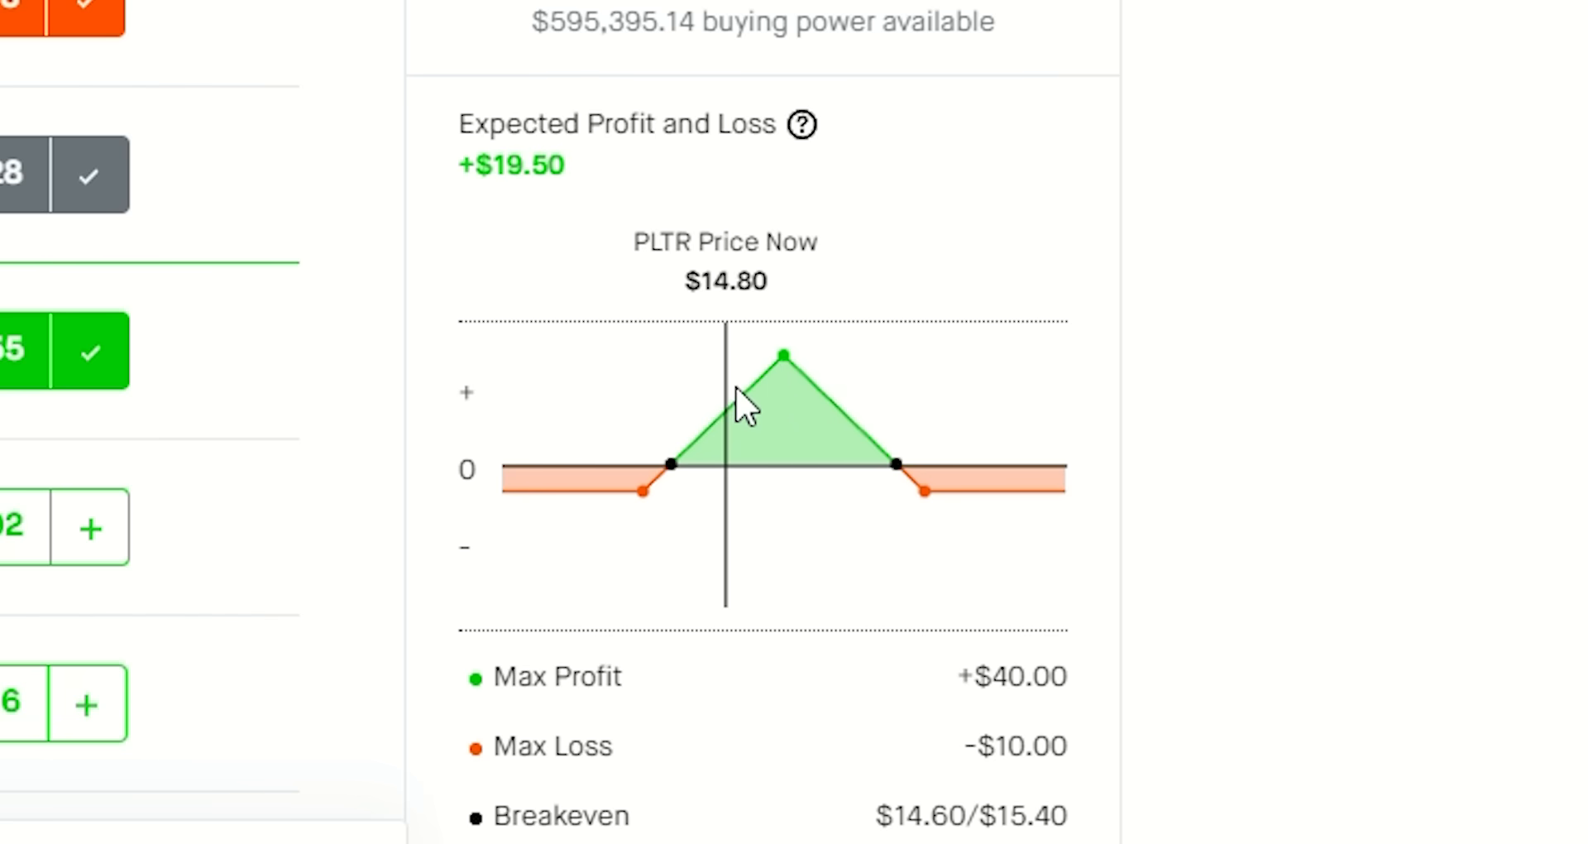
{"action": "mouse_move", "coordinate": [710, 349]}
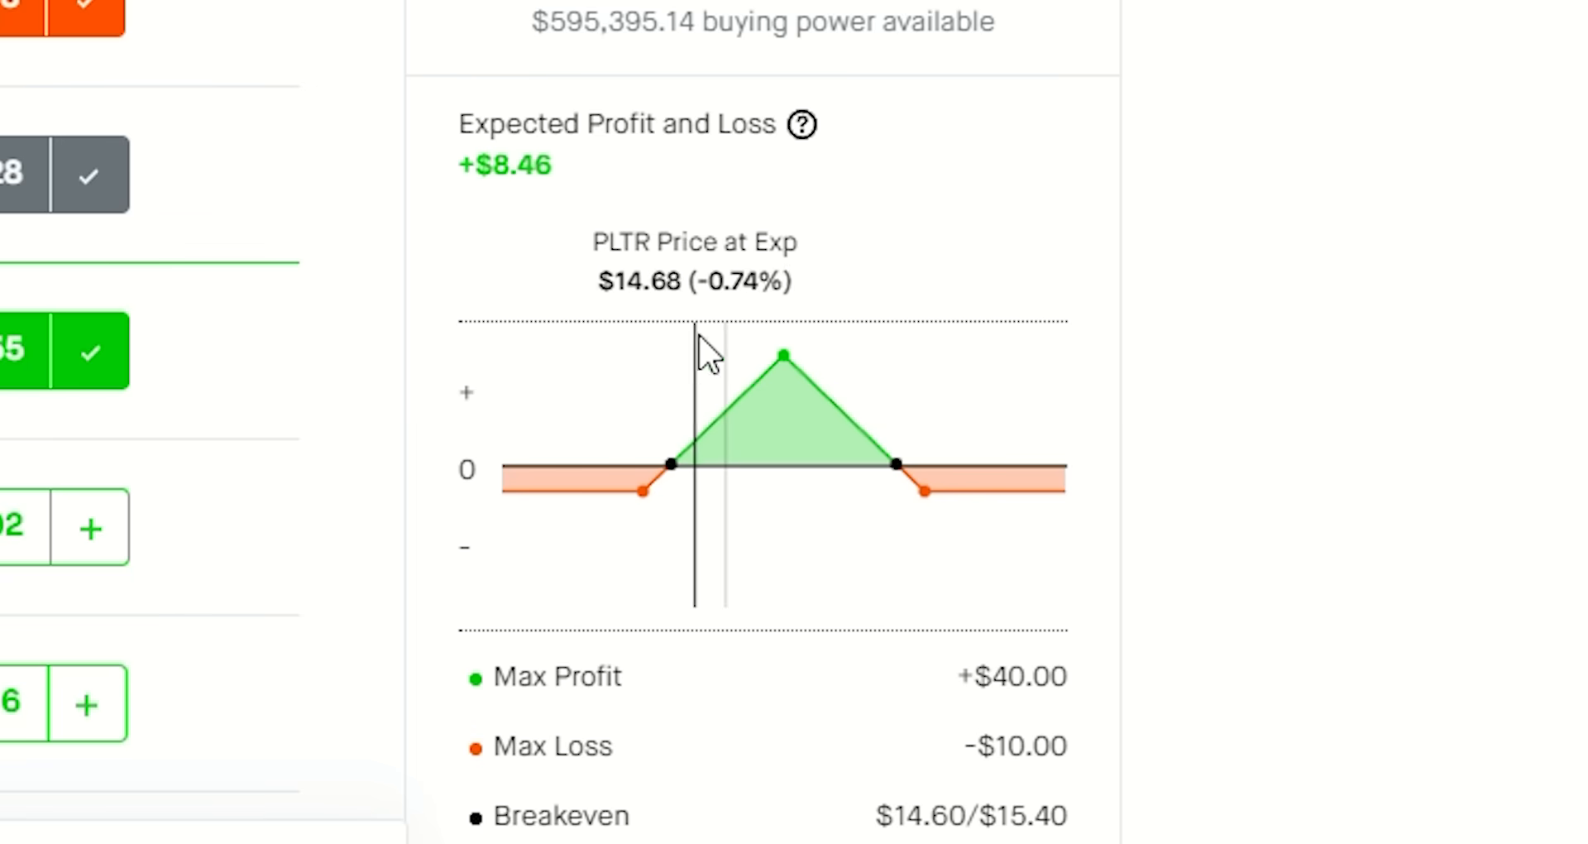
{"action": "mouse_move", "coordinate": [669, 461]}
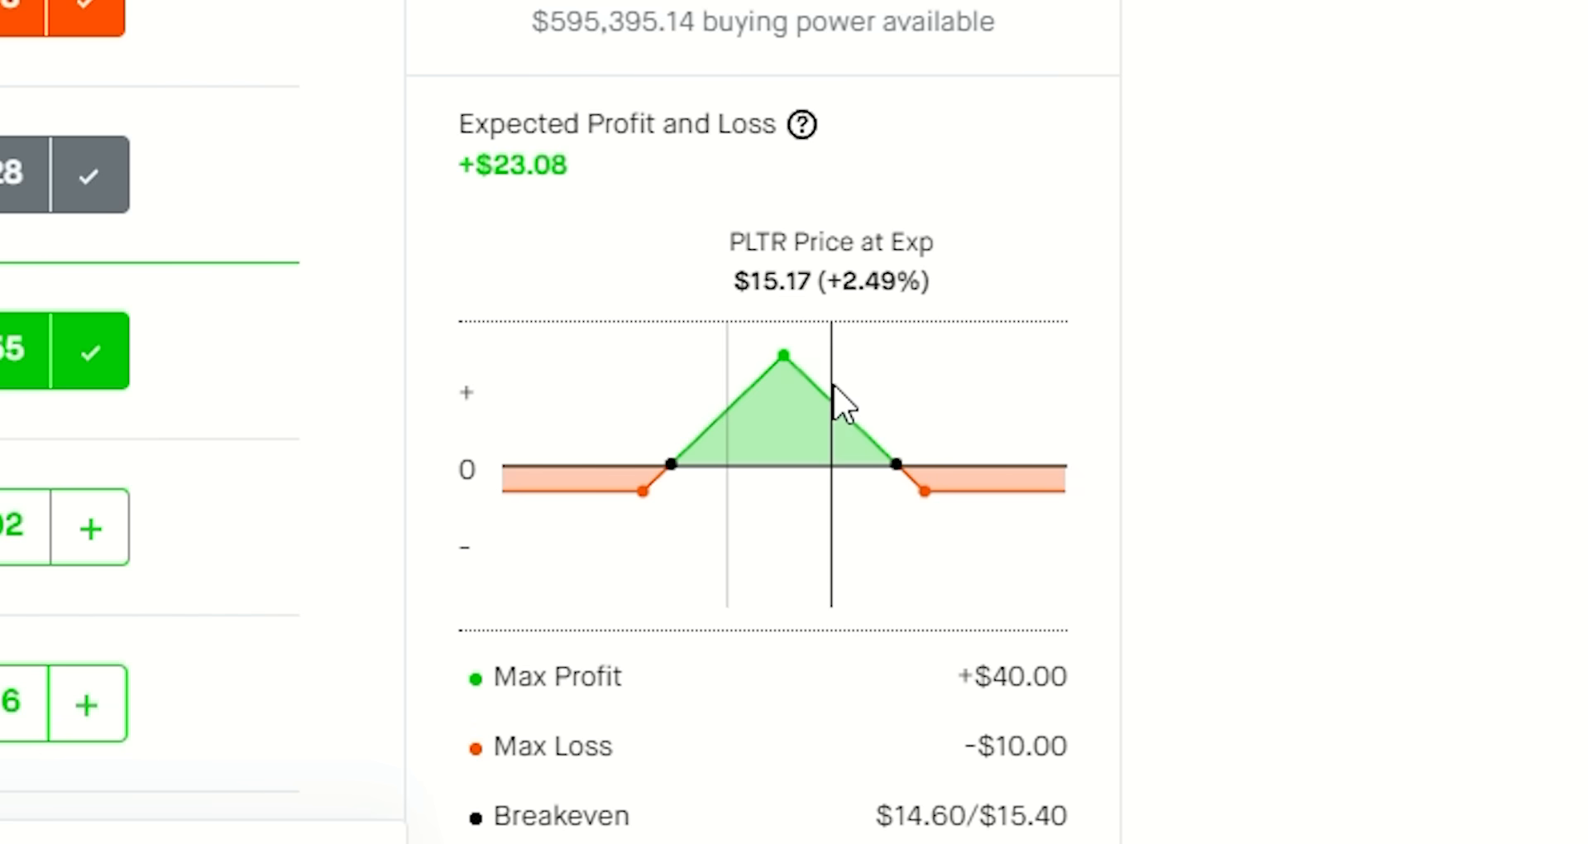
{"action": "mouse_move", "coordinate": [832, 396]}
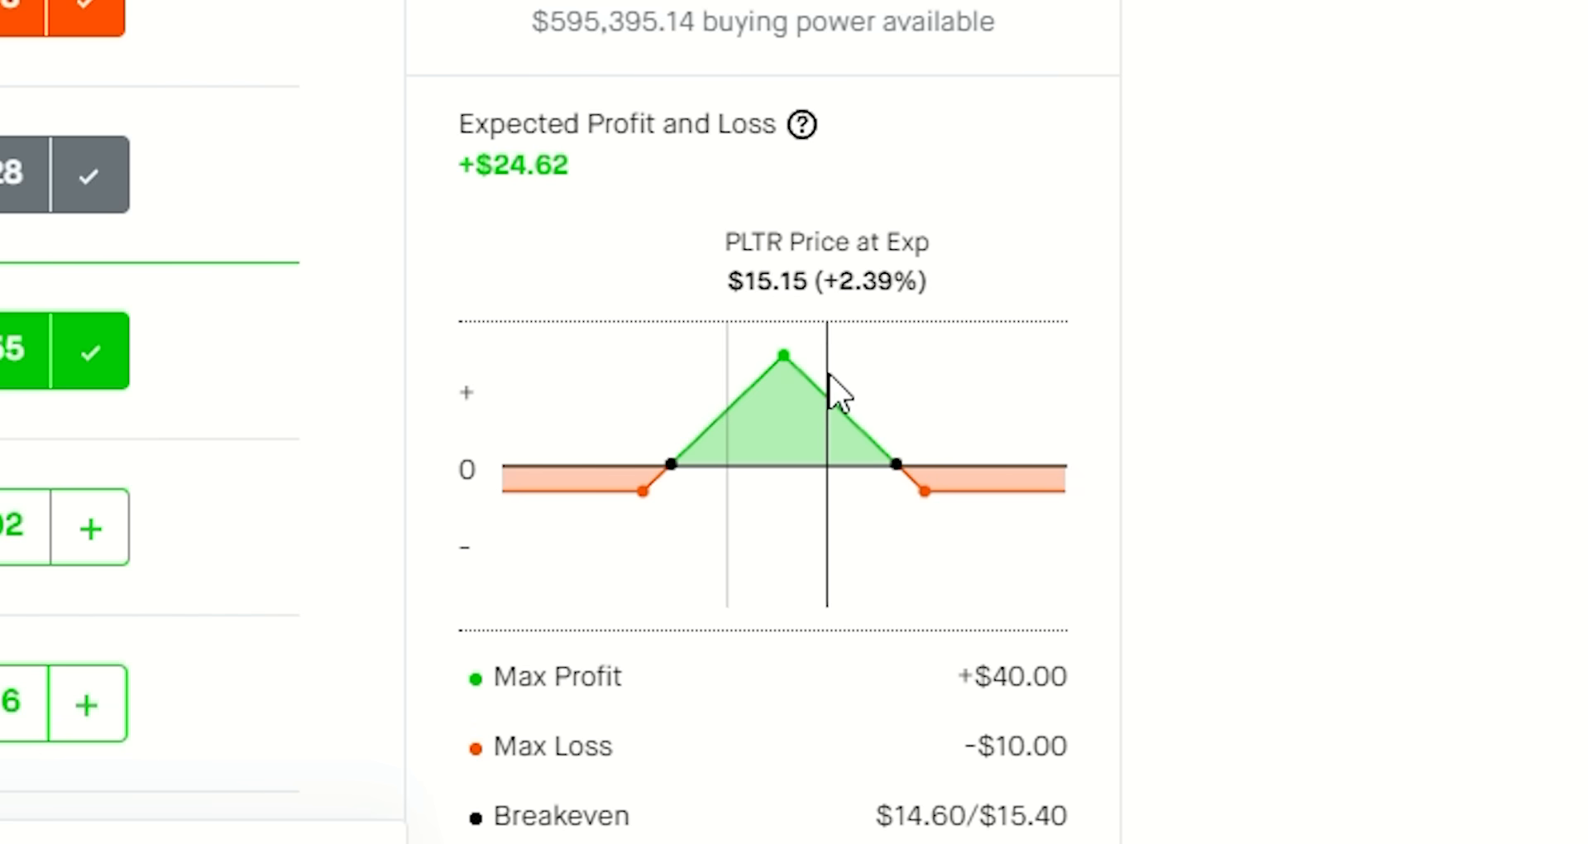
{"action": "mouse_move", "coordinate": [854, 404]}
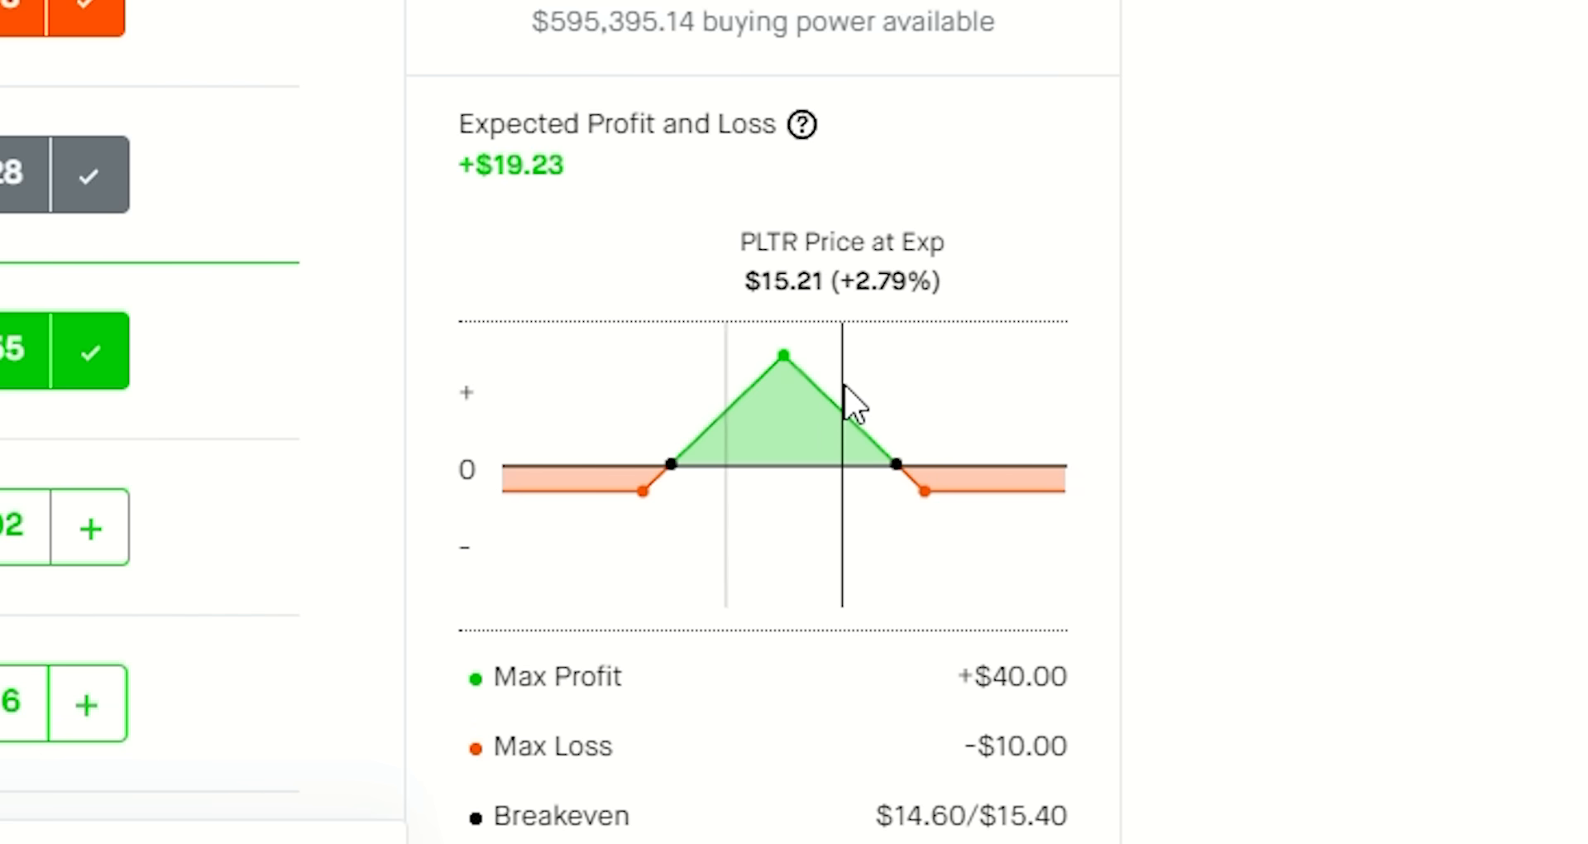
{"action": "mouse_move", "coordinate": [830, 450]}
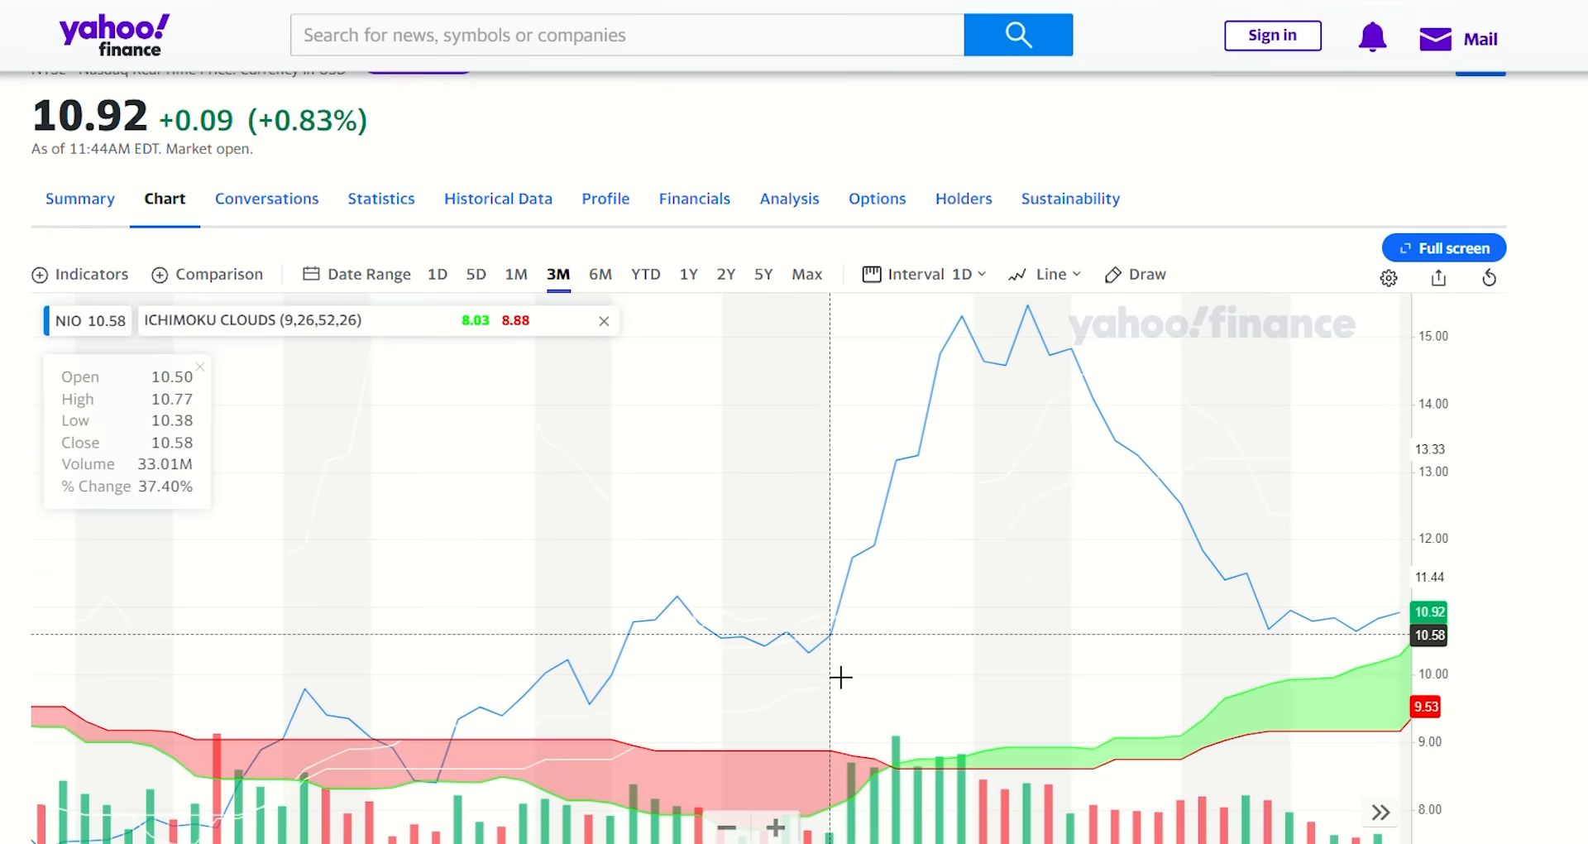
{"action": "mouse_move", "coordinate": [1193, 351]}
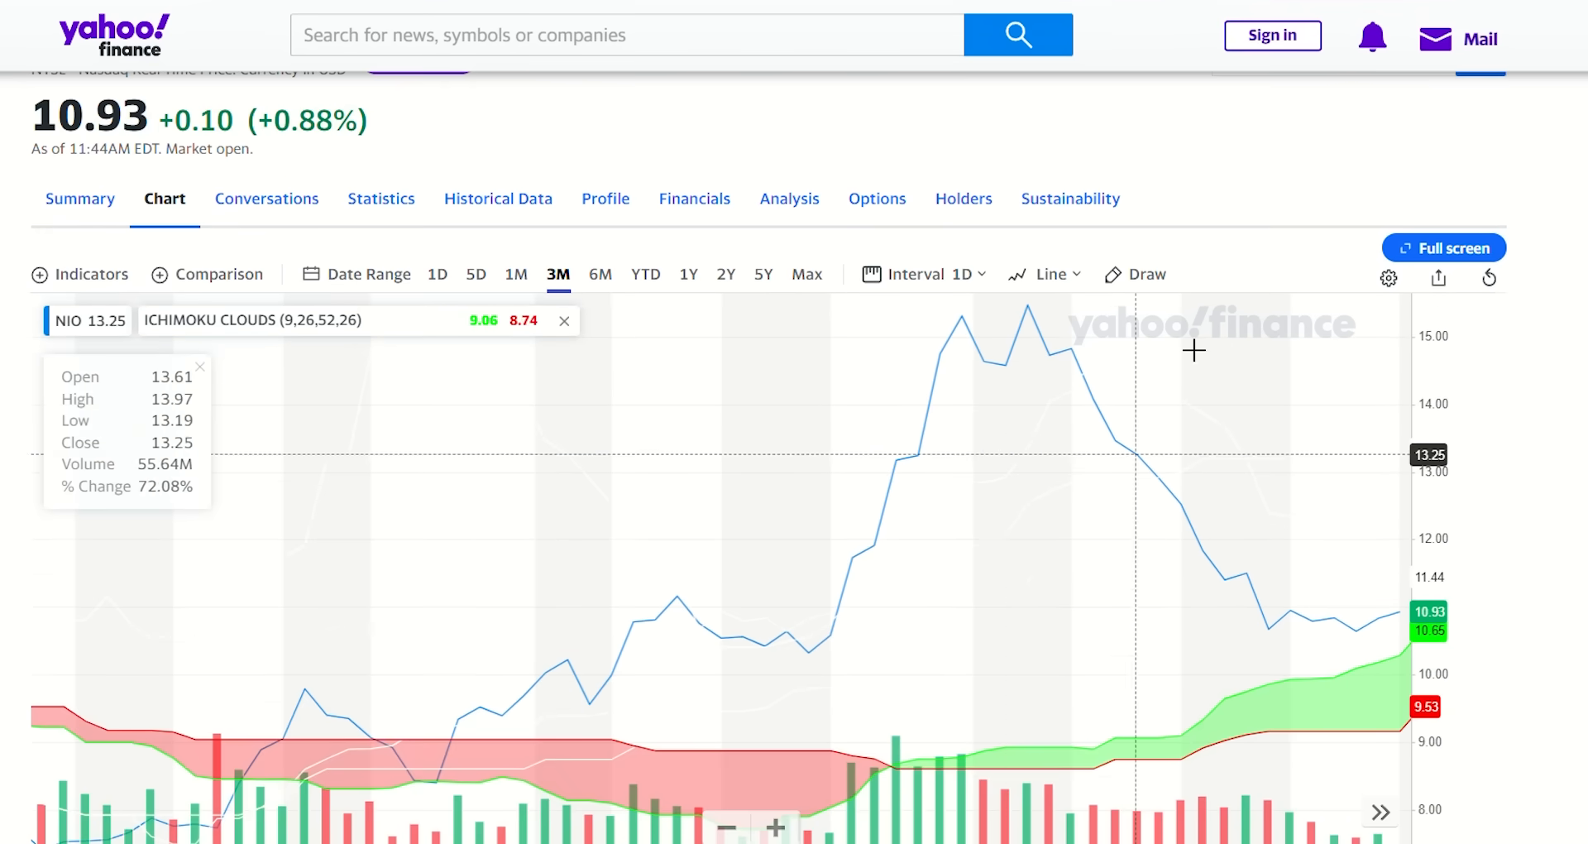
{"action": "mouse_move", "coordinate": [1096, 435]}
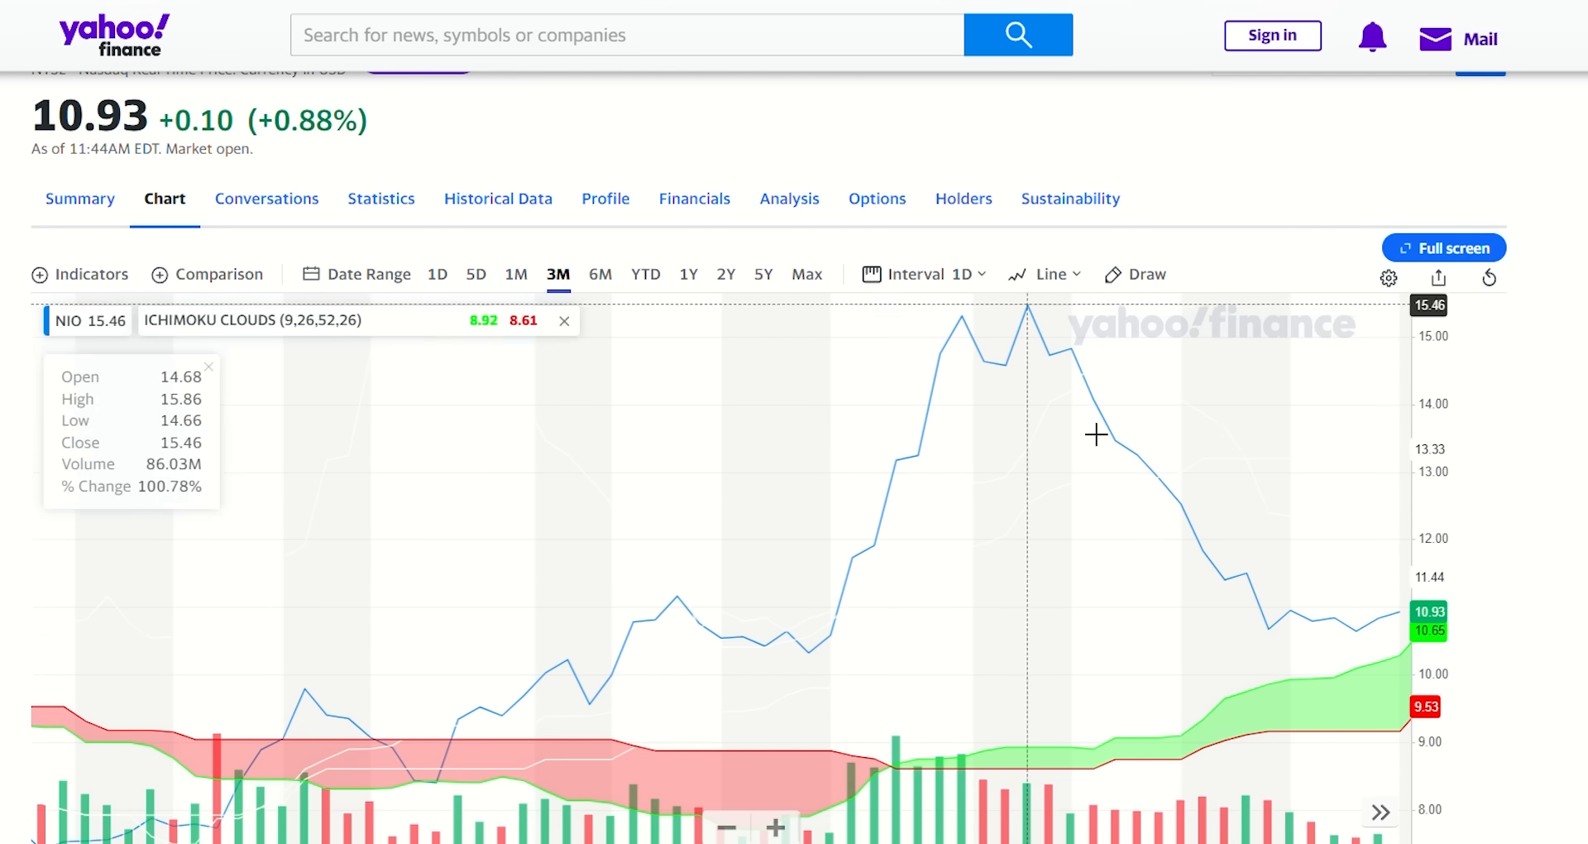
{"action": "scroll", "scroll_direction": "down", "scroll_amount": 3}
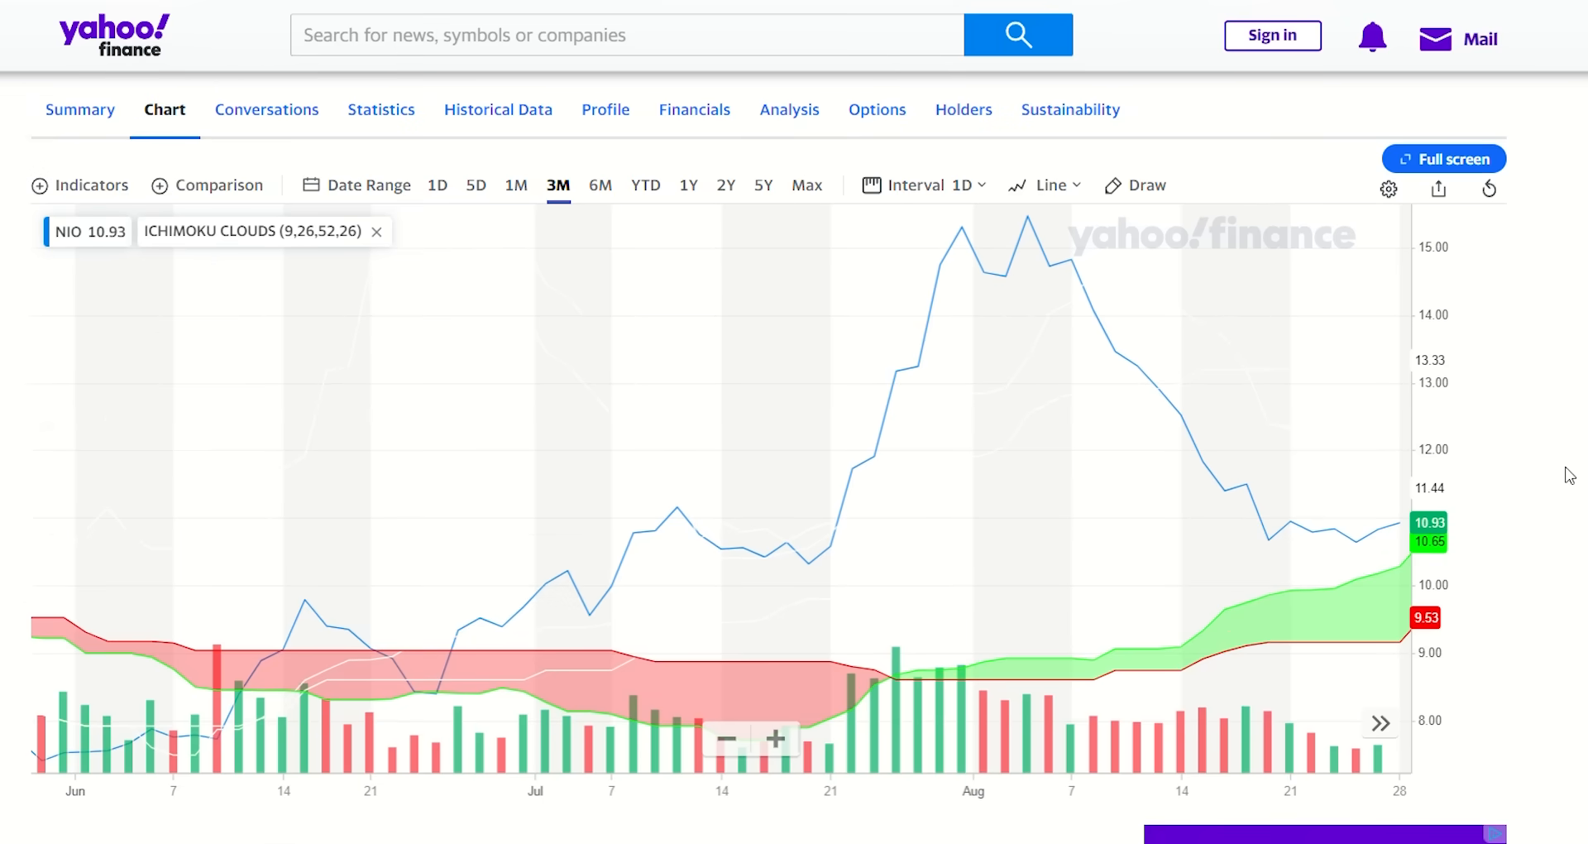
{"action": "mouse_move", "coordinate": [1287, 486]}
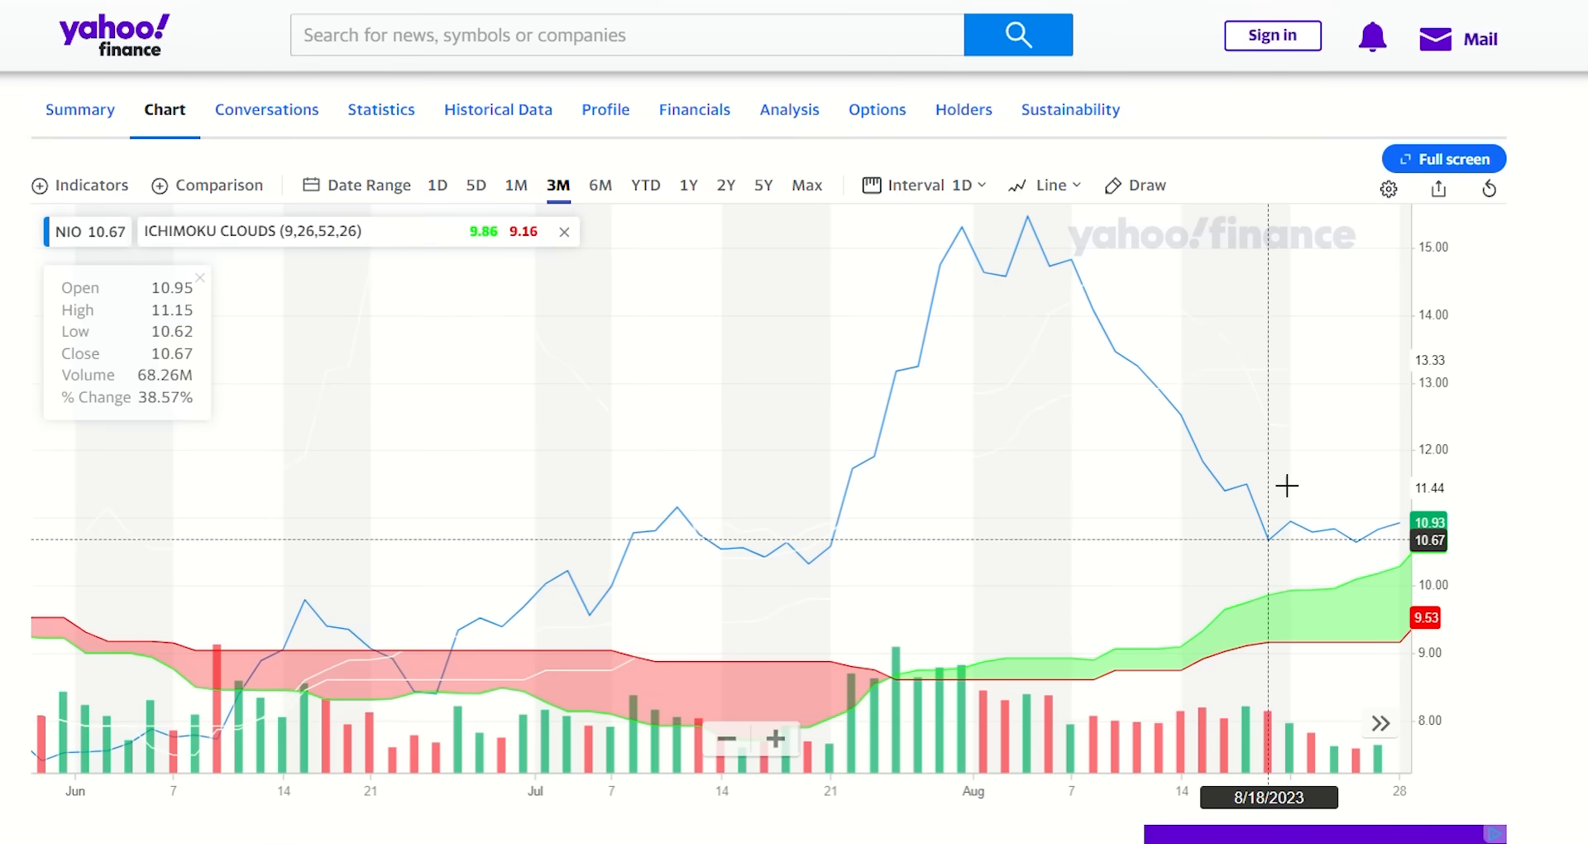
{"action": "mouse_move", "coordinate": [1400, 526]}
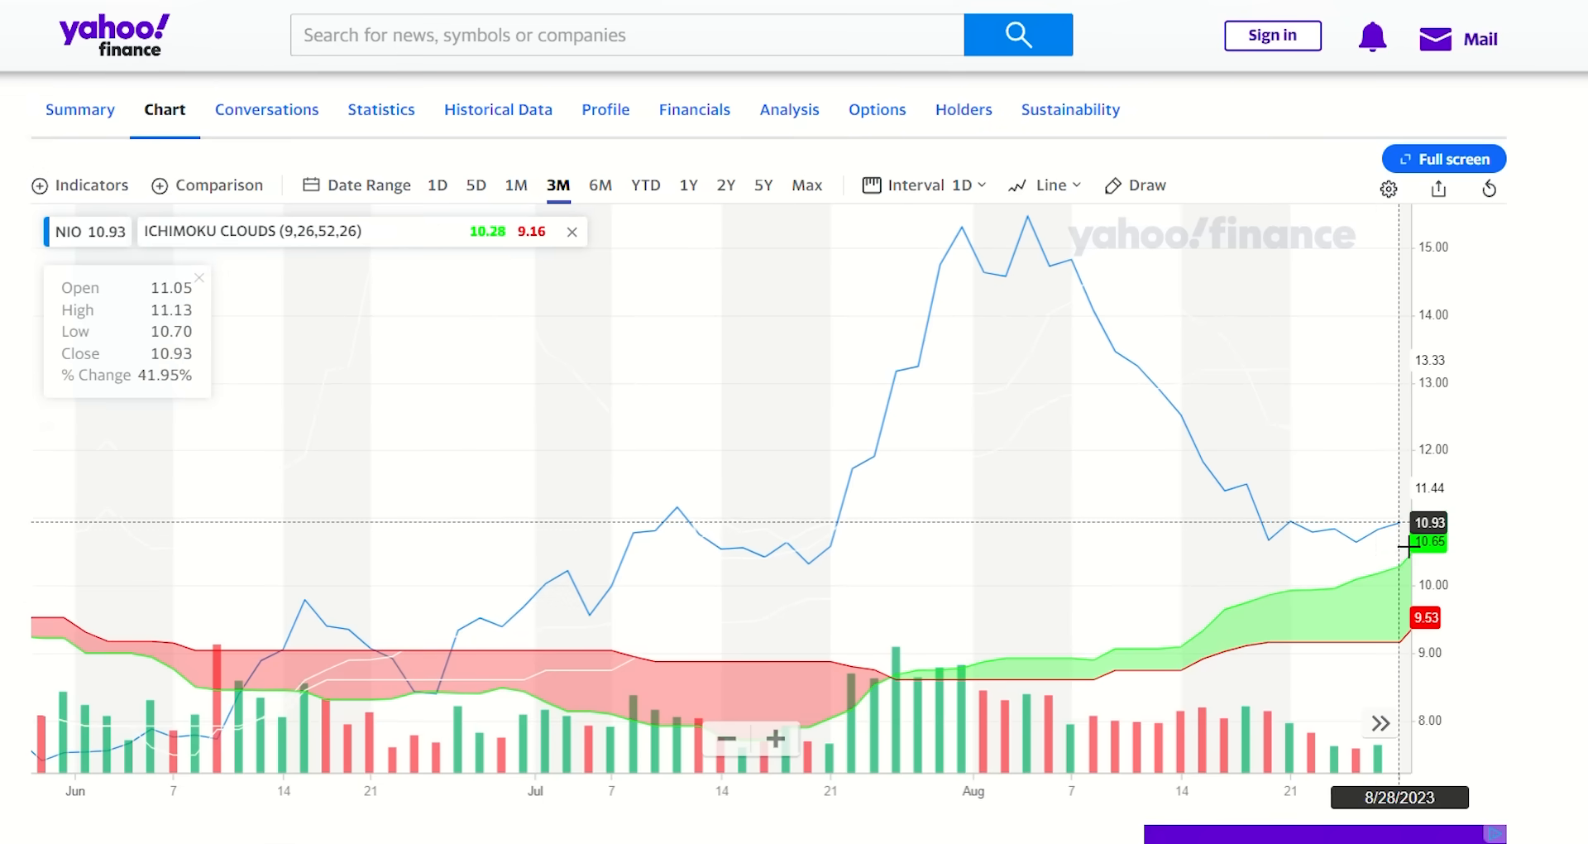
{"action": "mouse_move", "coordinate": [1550, 364]}
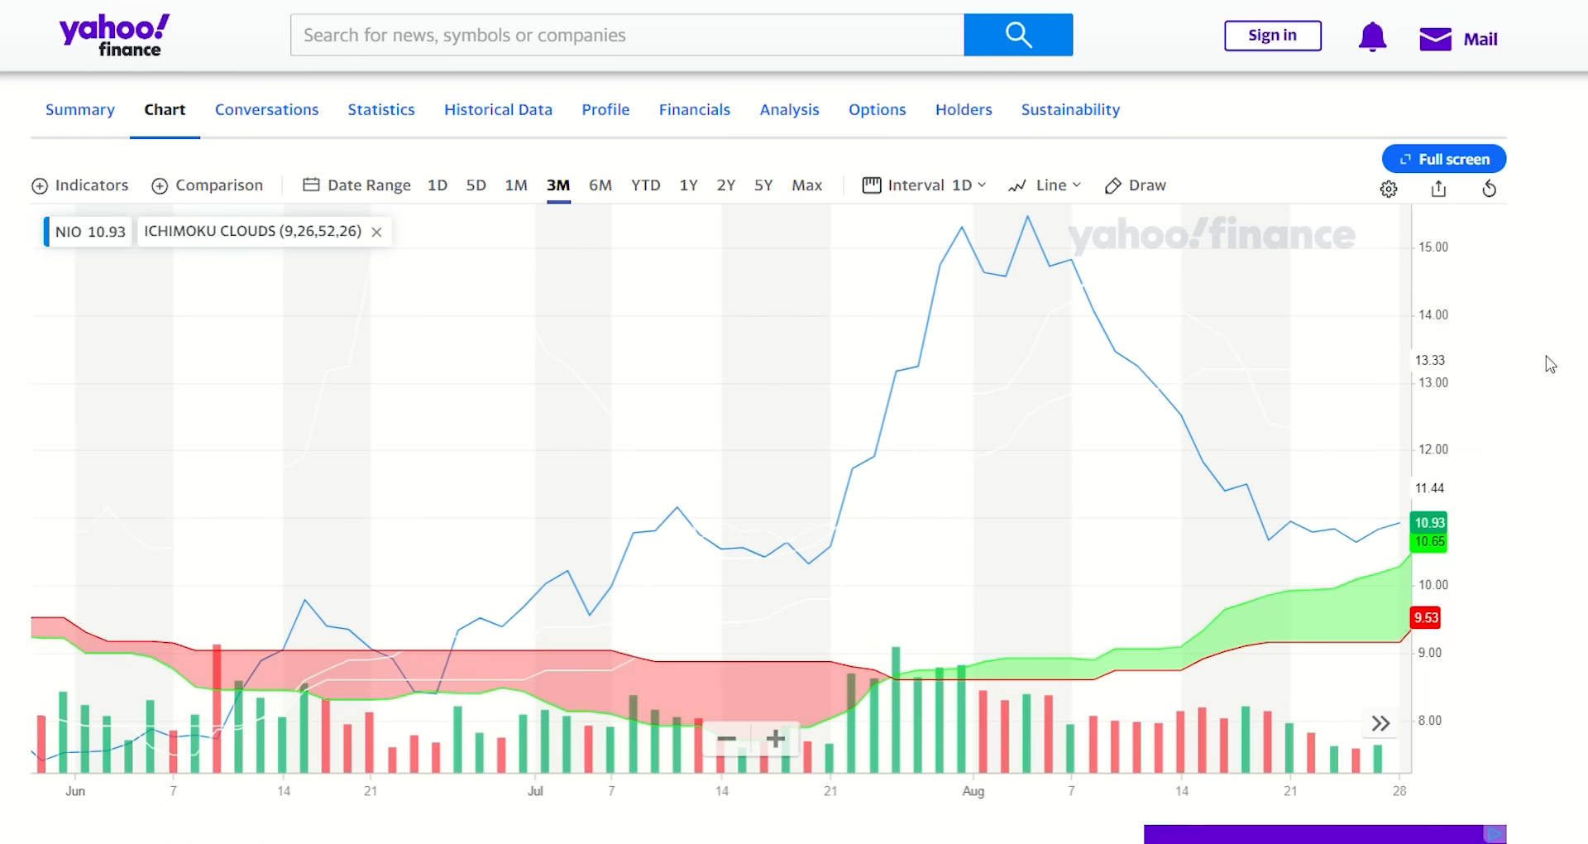
{"action": "mouse_move", "coordinate": [1335, 526]}
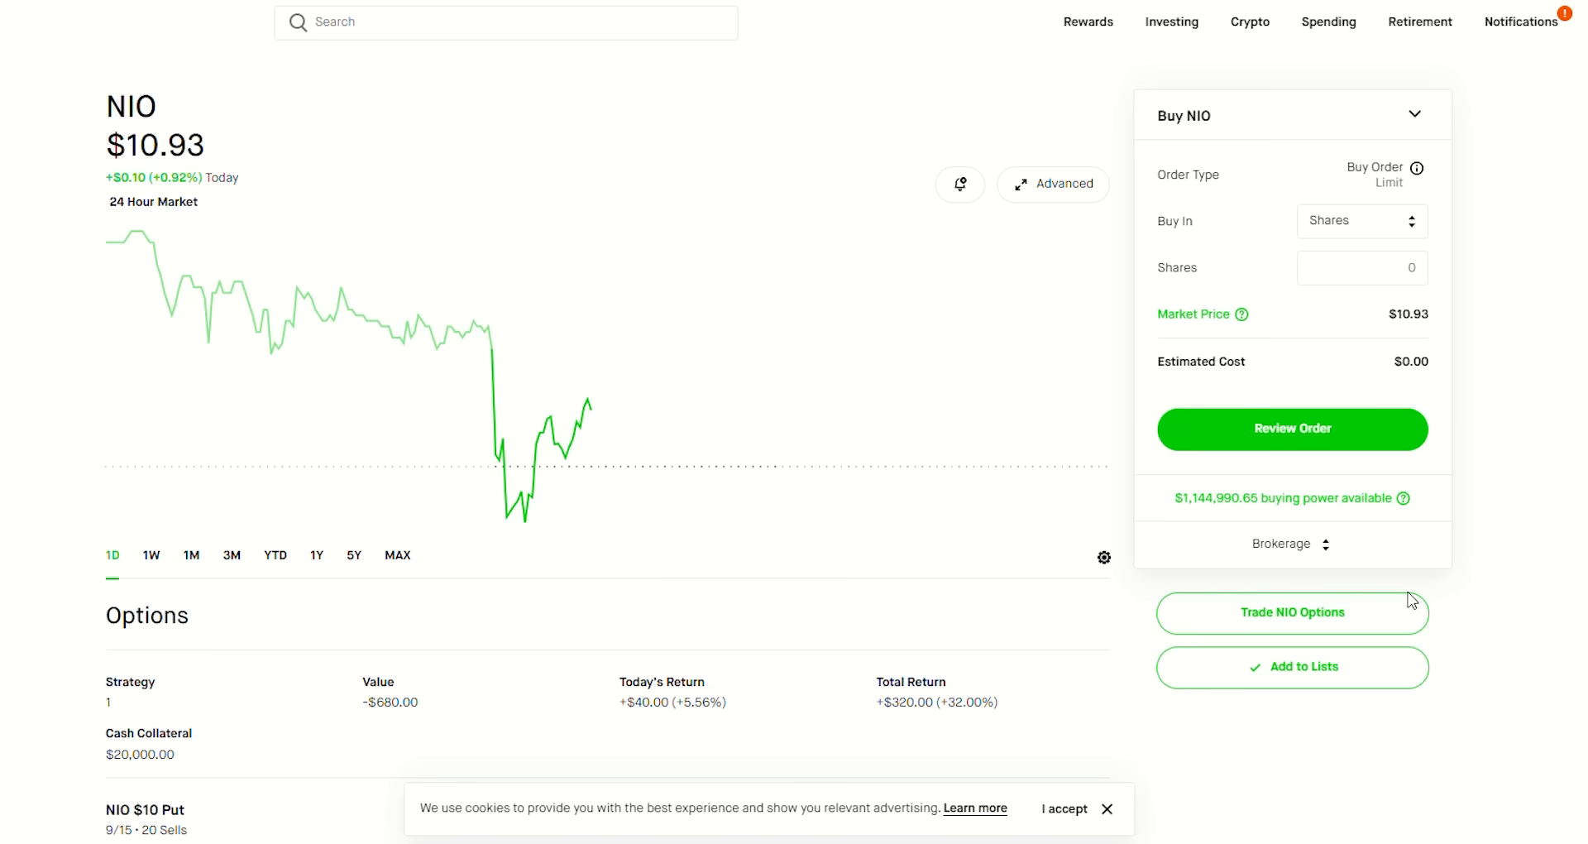
{"action": "mouse_move", "coordinate": [1293, 612]}
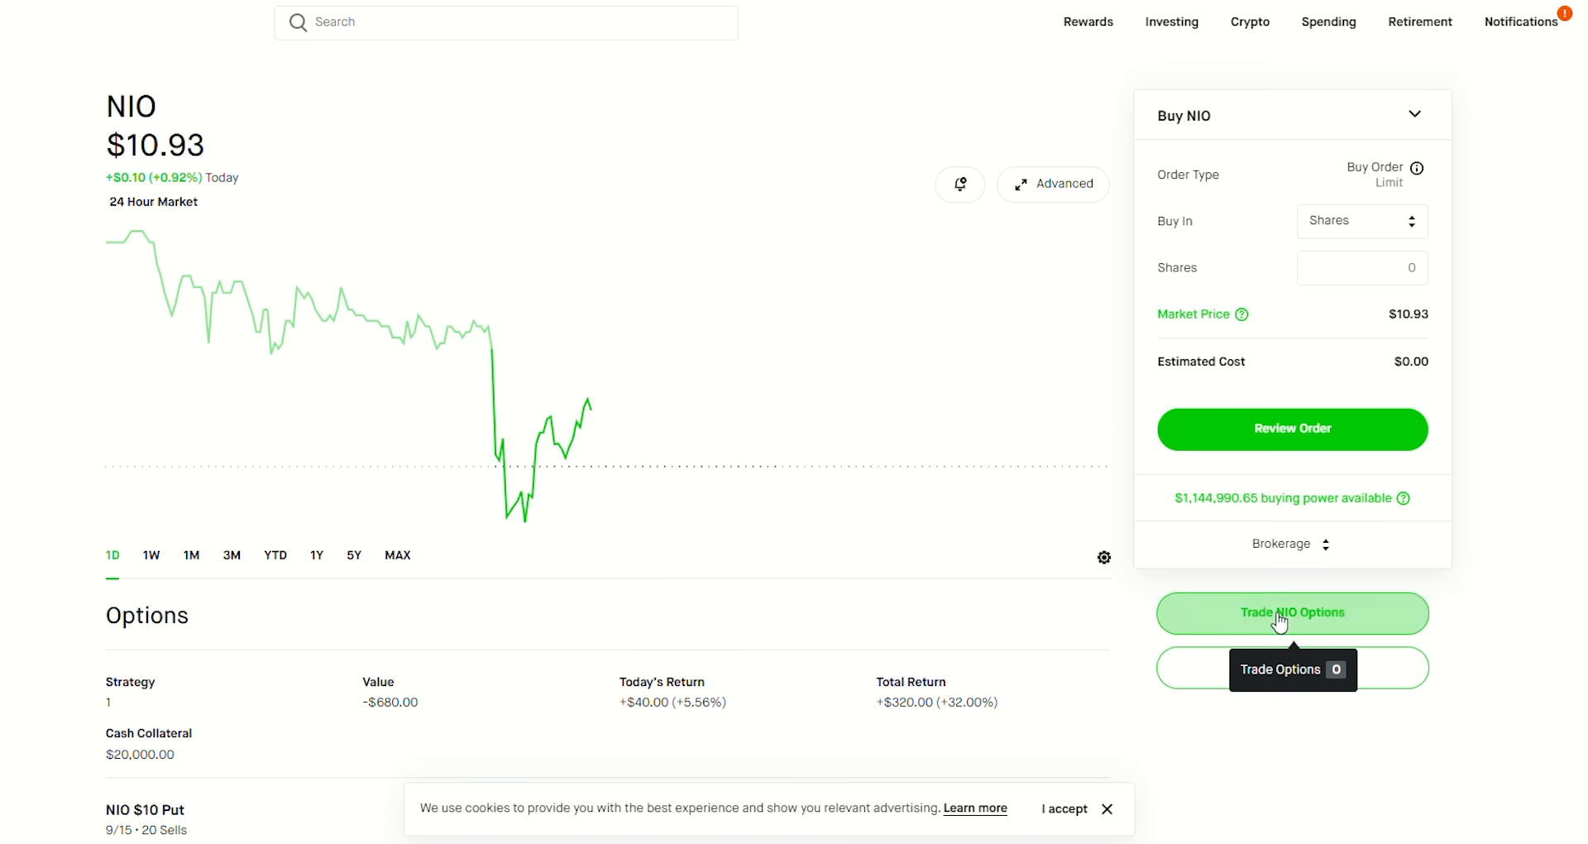
Step: Show NIO put options expiring September 8 instead of September 1 calls
{"action": "left_click", "coordinate": [1292, 612]}
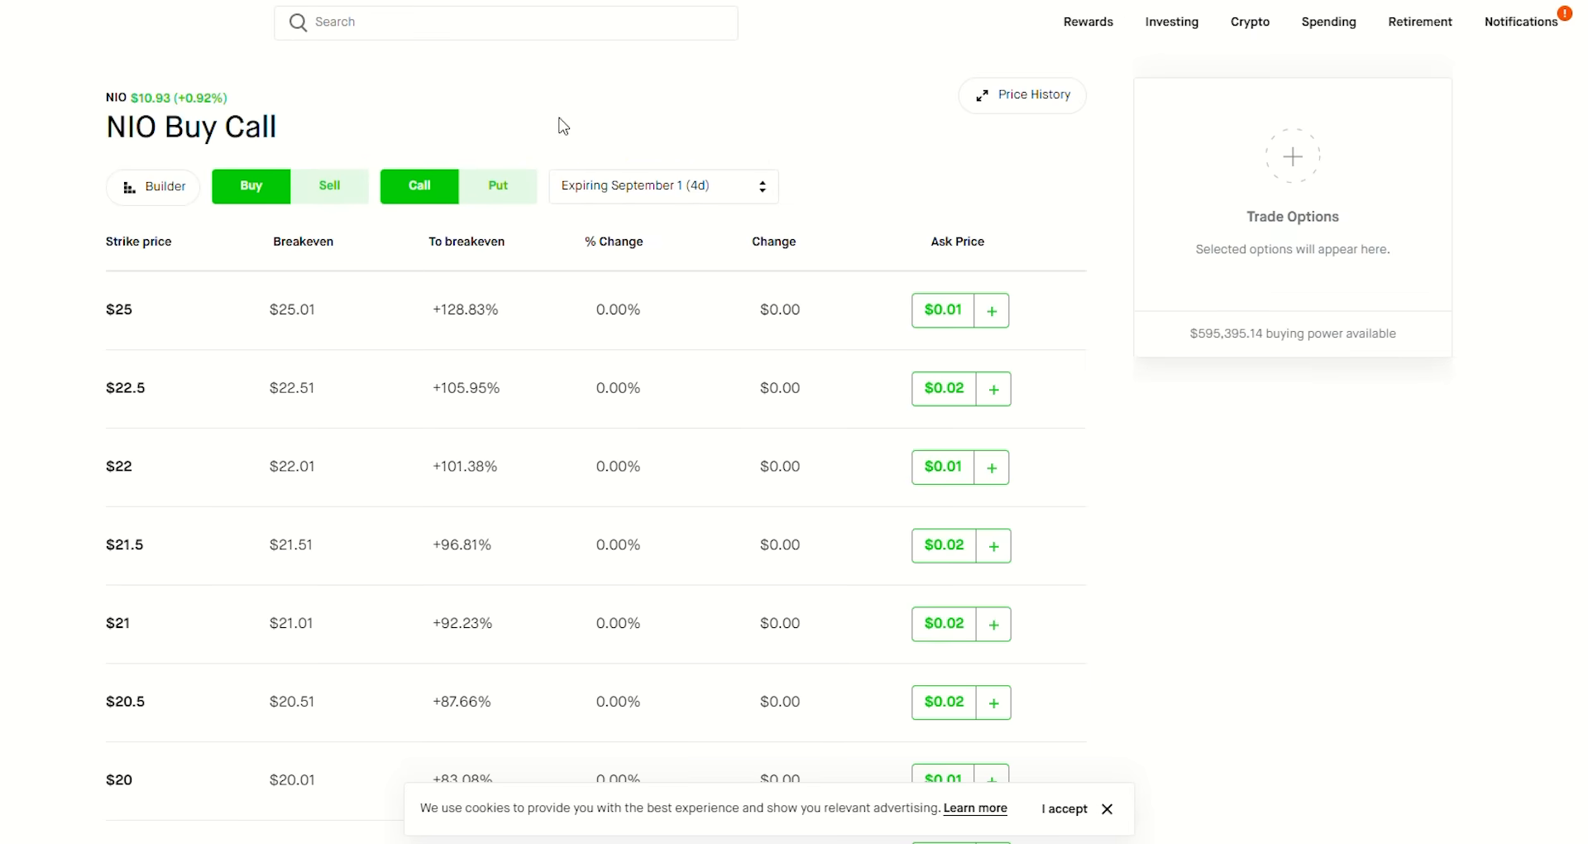
{"action": "left_click", "coordinate": [498, 185]}
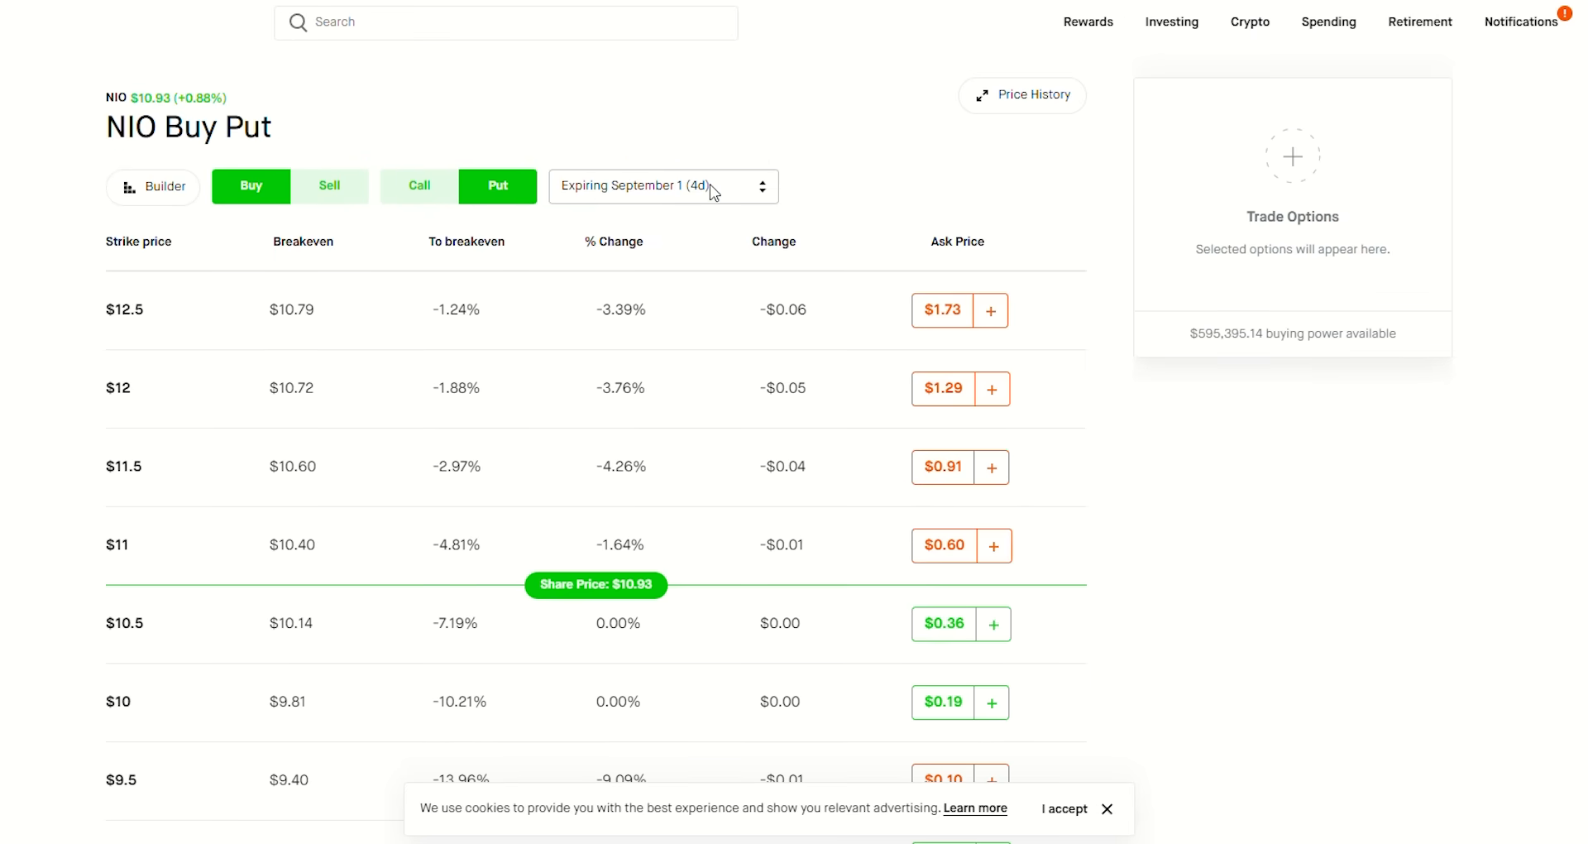
{"action": "left_click", "coordinate": [662, 186]}
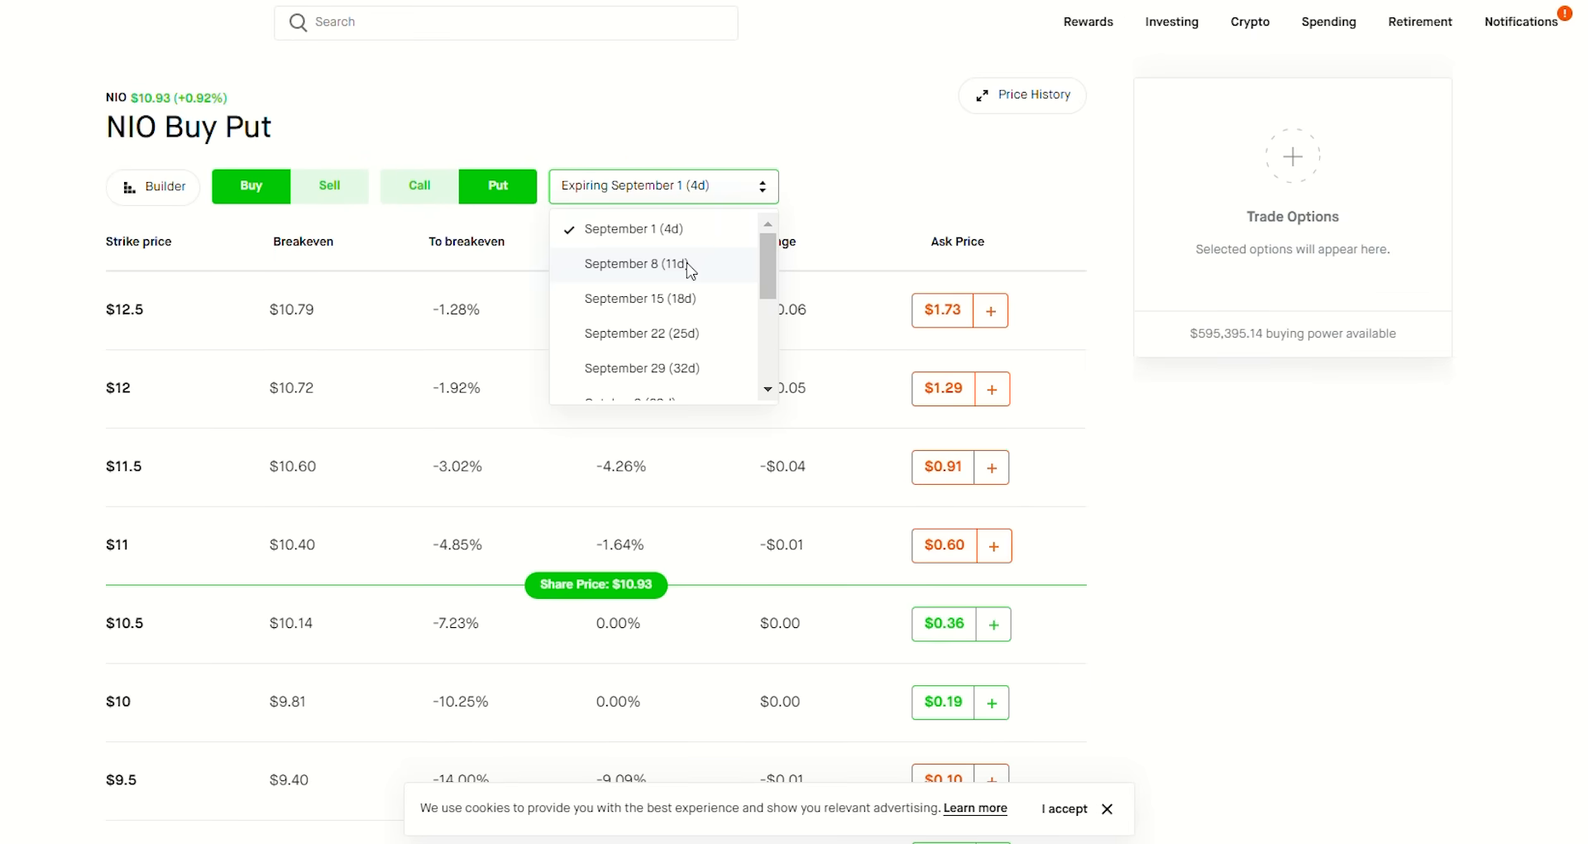
{"action": "left_click", "coordinate": [639, 264]}
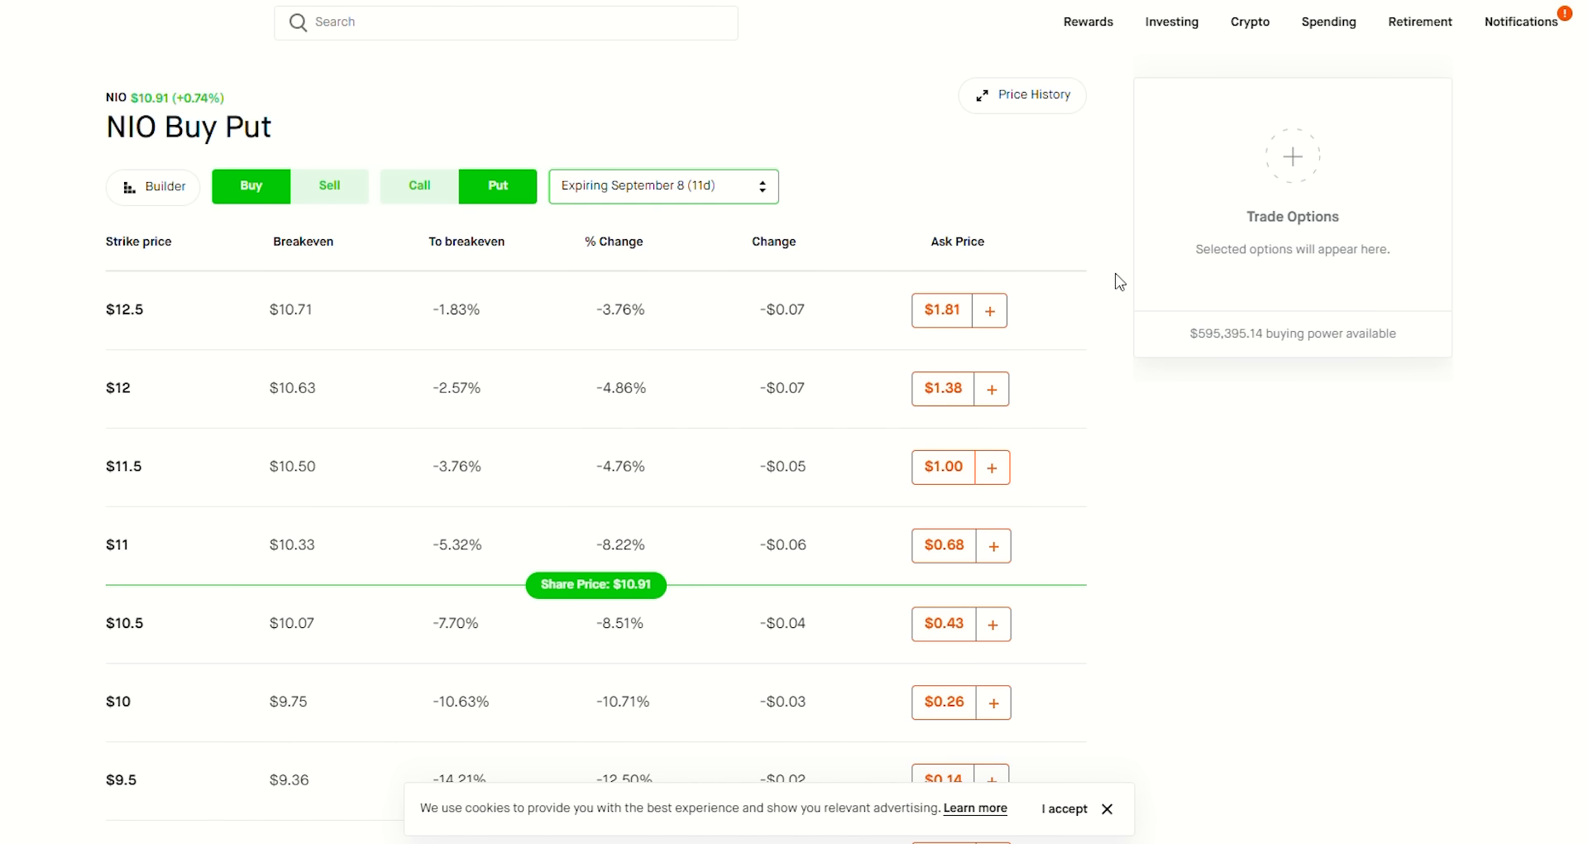
{"action": "scroll", "scroll_direction": "down", "scroll_amount": 3}
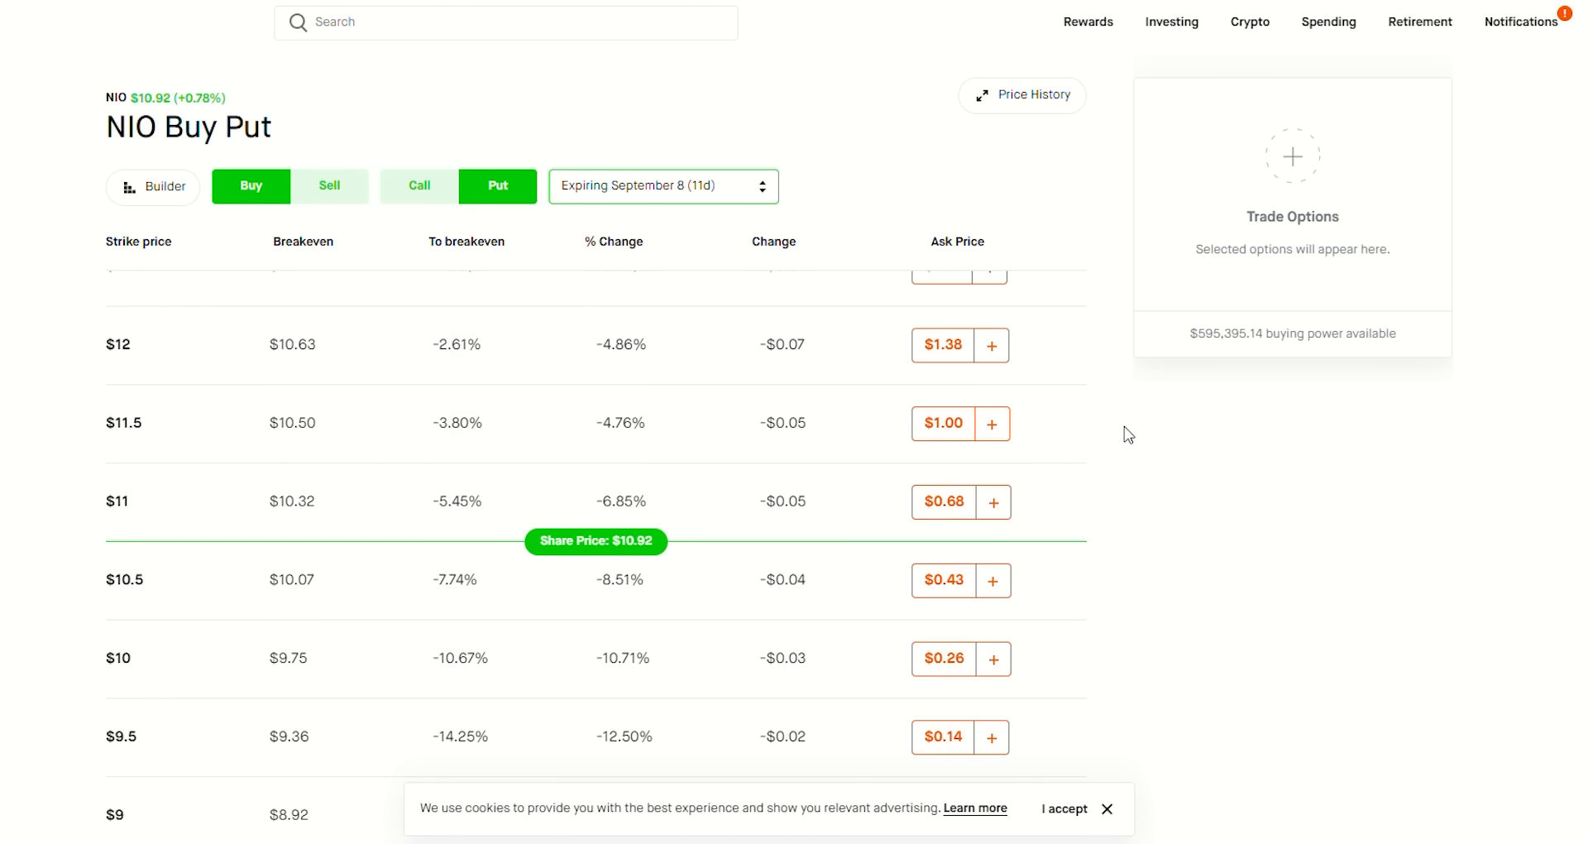
{"action": "mouse_move", "coordinate": [1086, 422]}
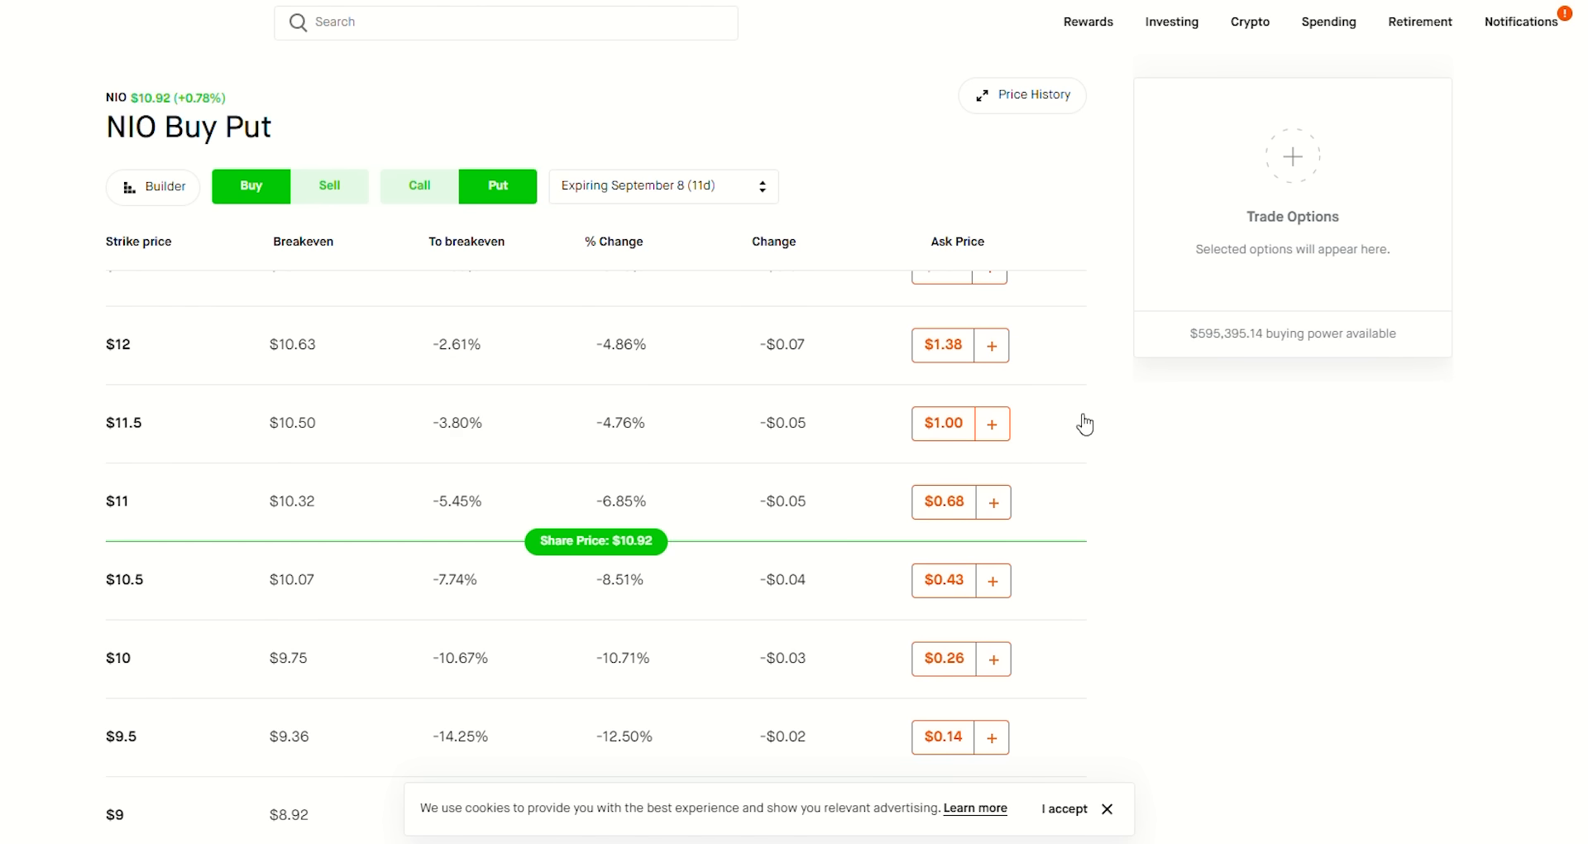
{"action": "mouse_move", "coordinate": [297, 192]}
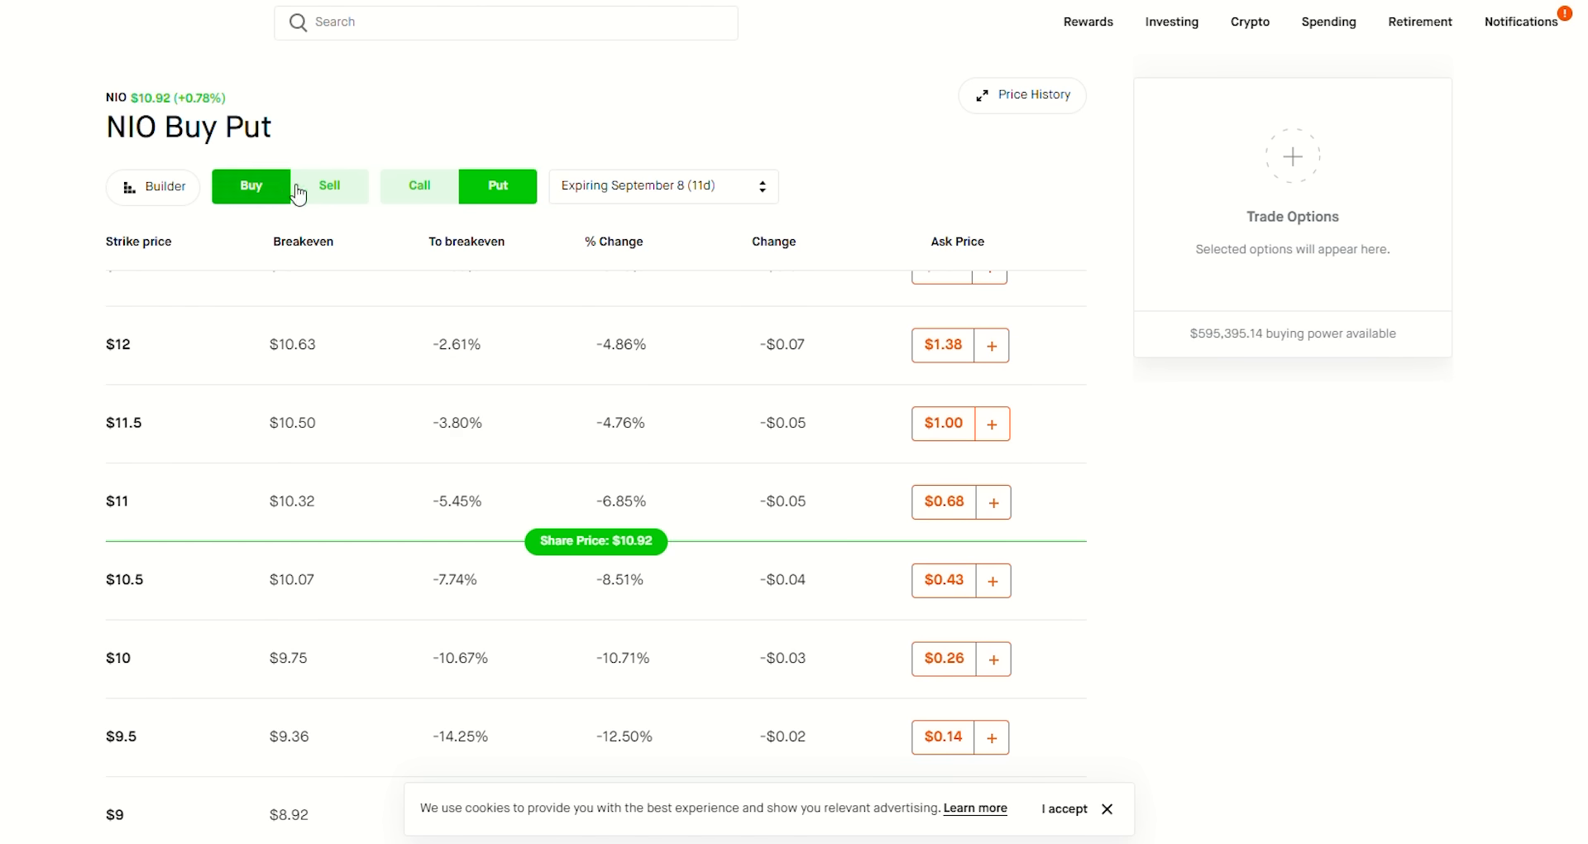
Step: Switch the NIO September 8 put chain to Sell and return to the top strikes
{"action": "left_click", "coordinate": [327, 185]}
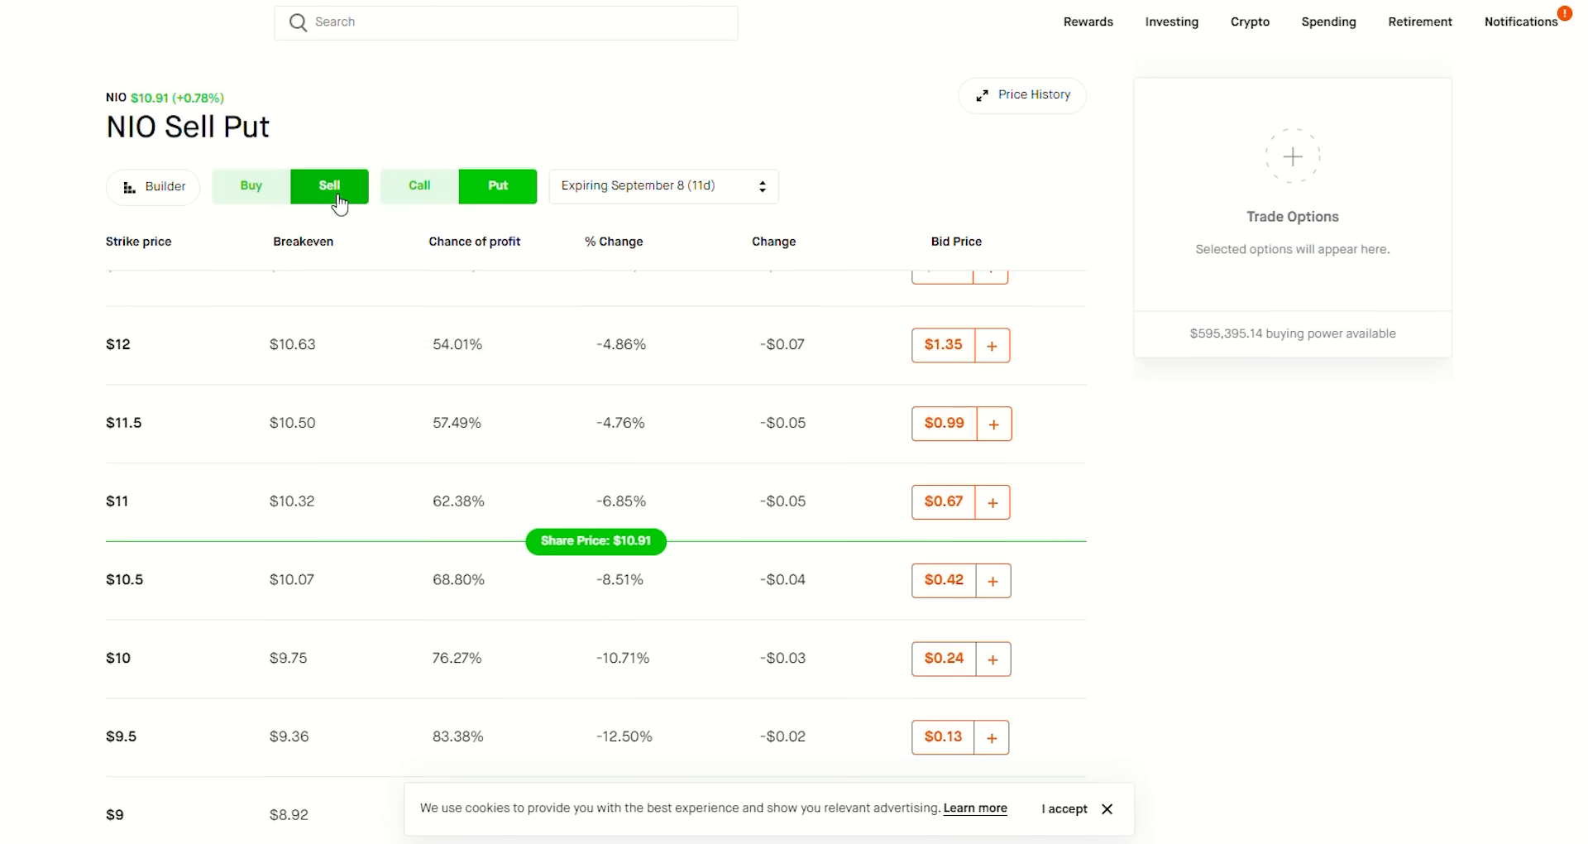
{"action": "scroll", "scroll_direction": "up", "scroll_amount": 3}
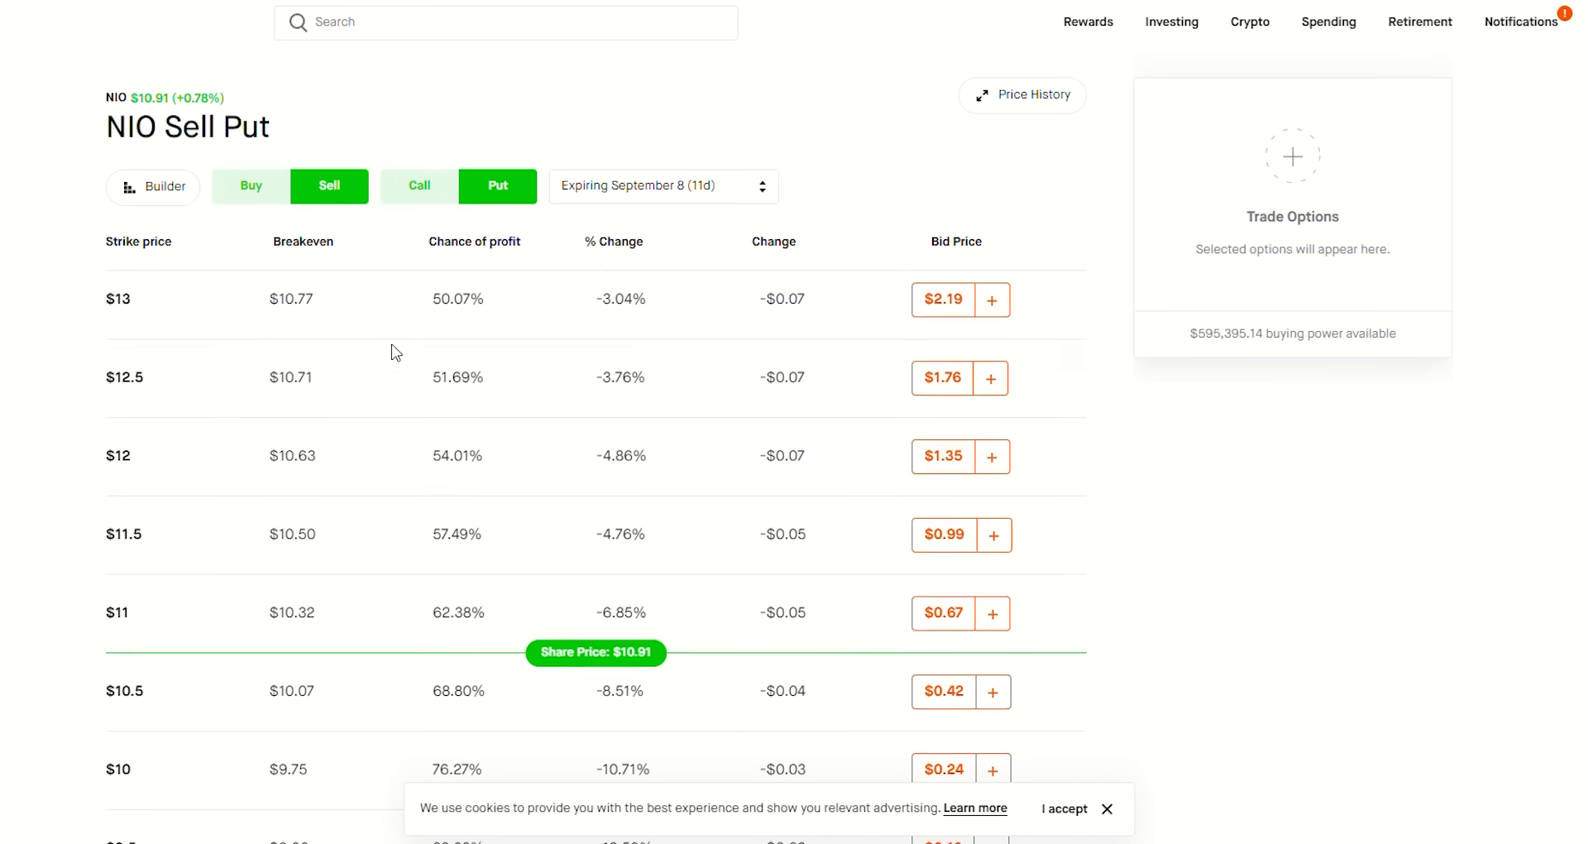
{"action": "mouse_move", "coordinate": [60, 472]}
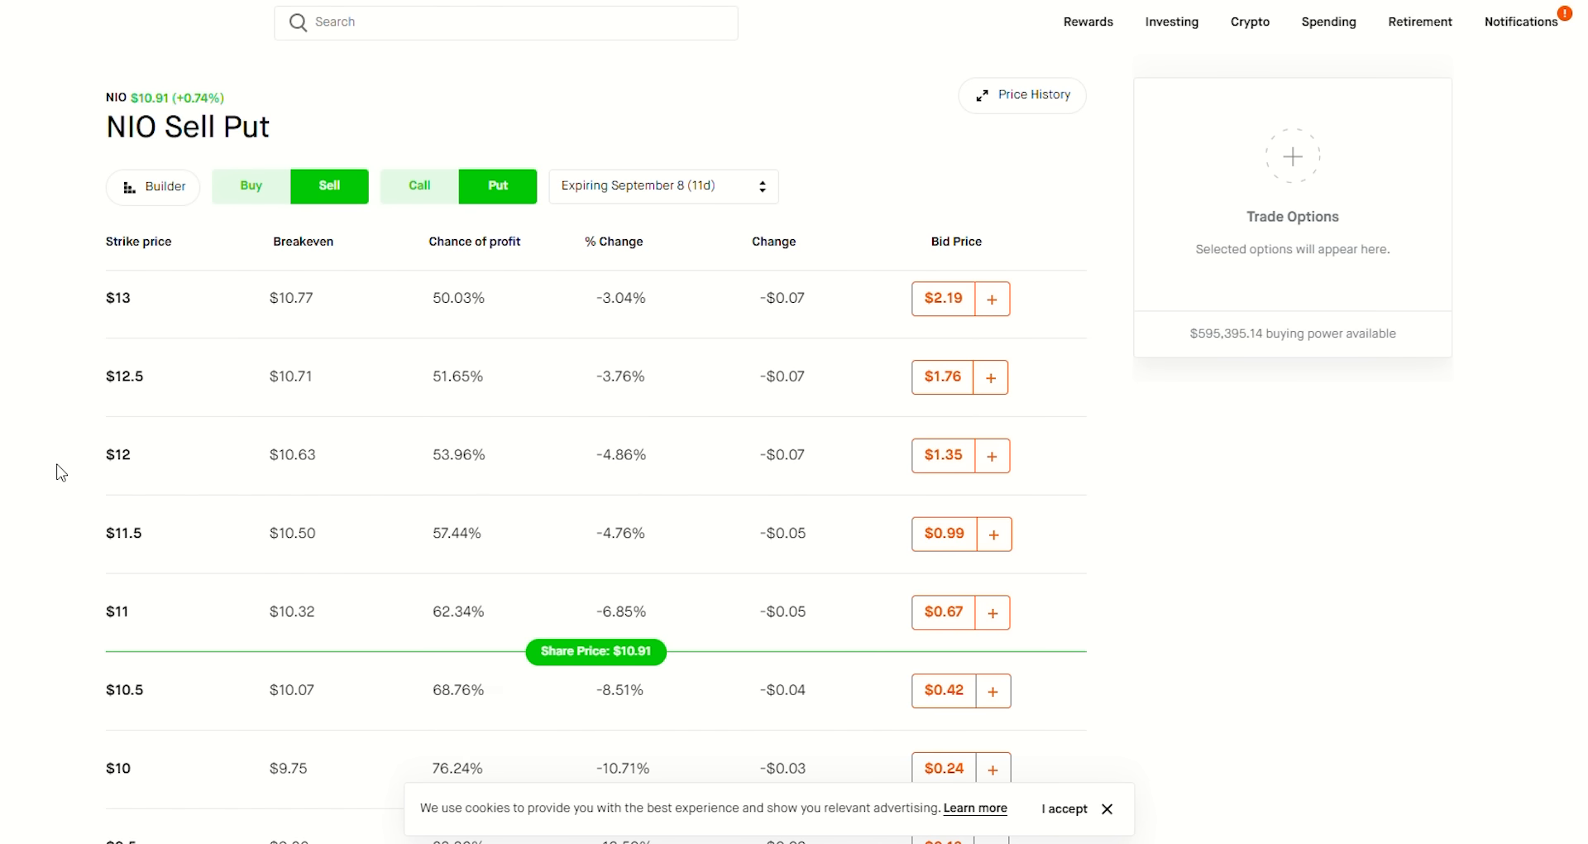
{"action": "mouse_move", "coordinate": [48, 493]}
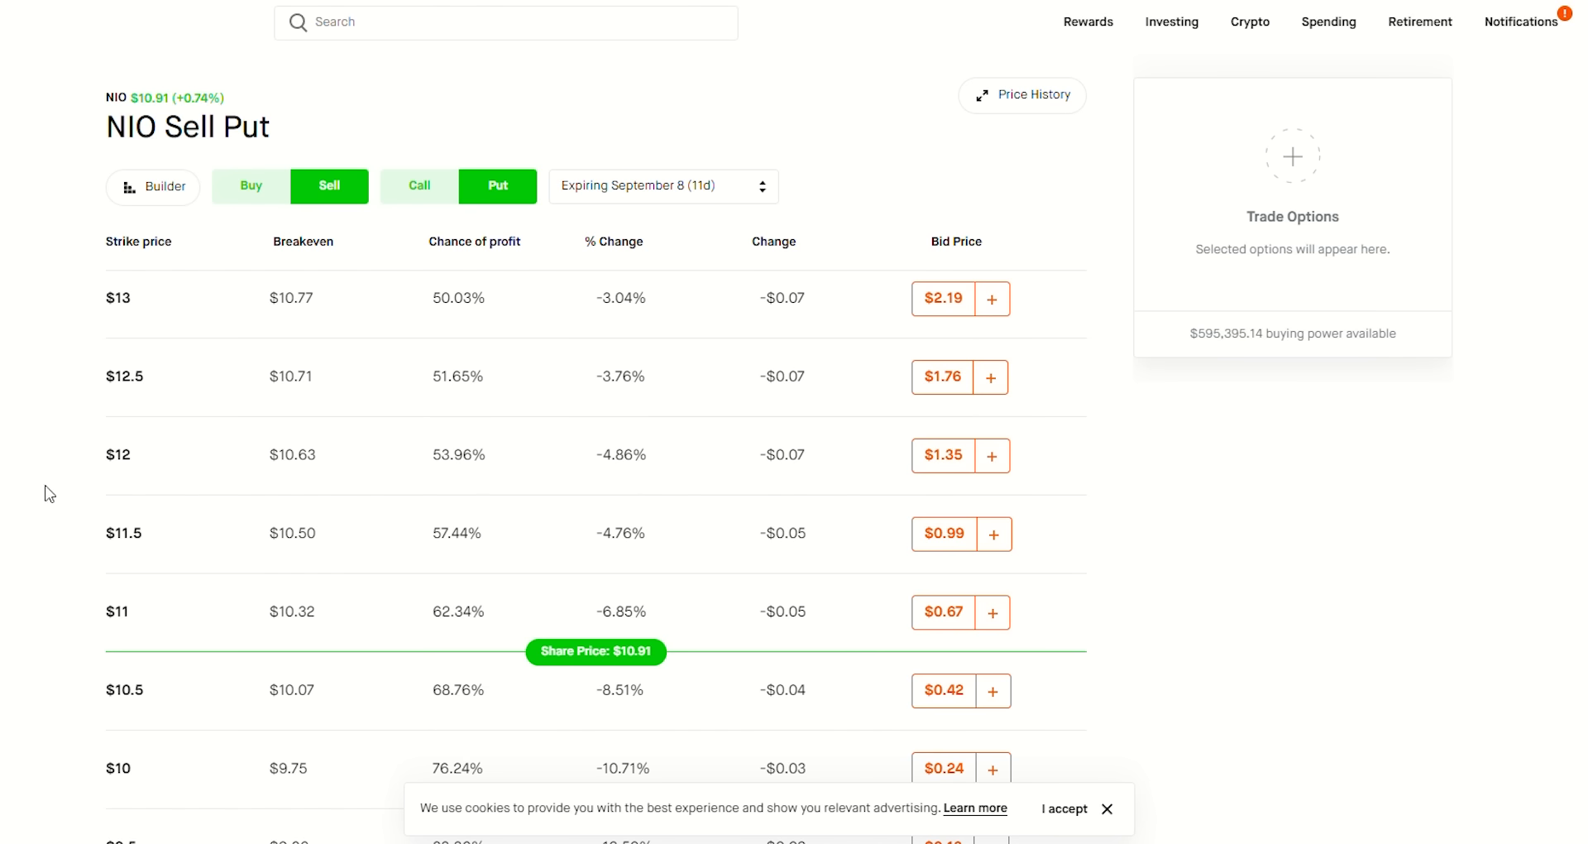
{"action": "mouse_move", "coordinate": [30, 490]}
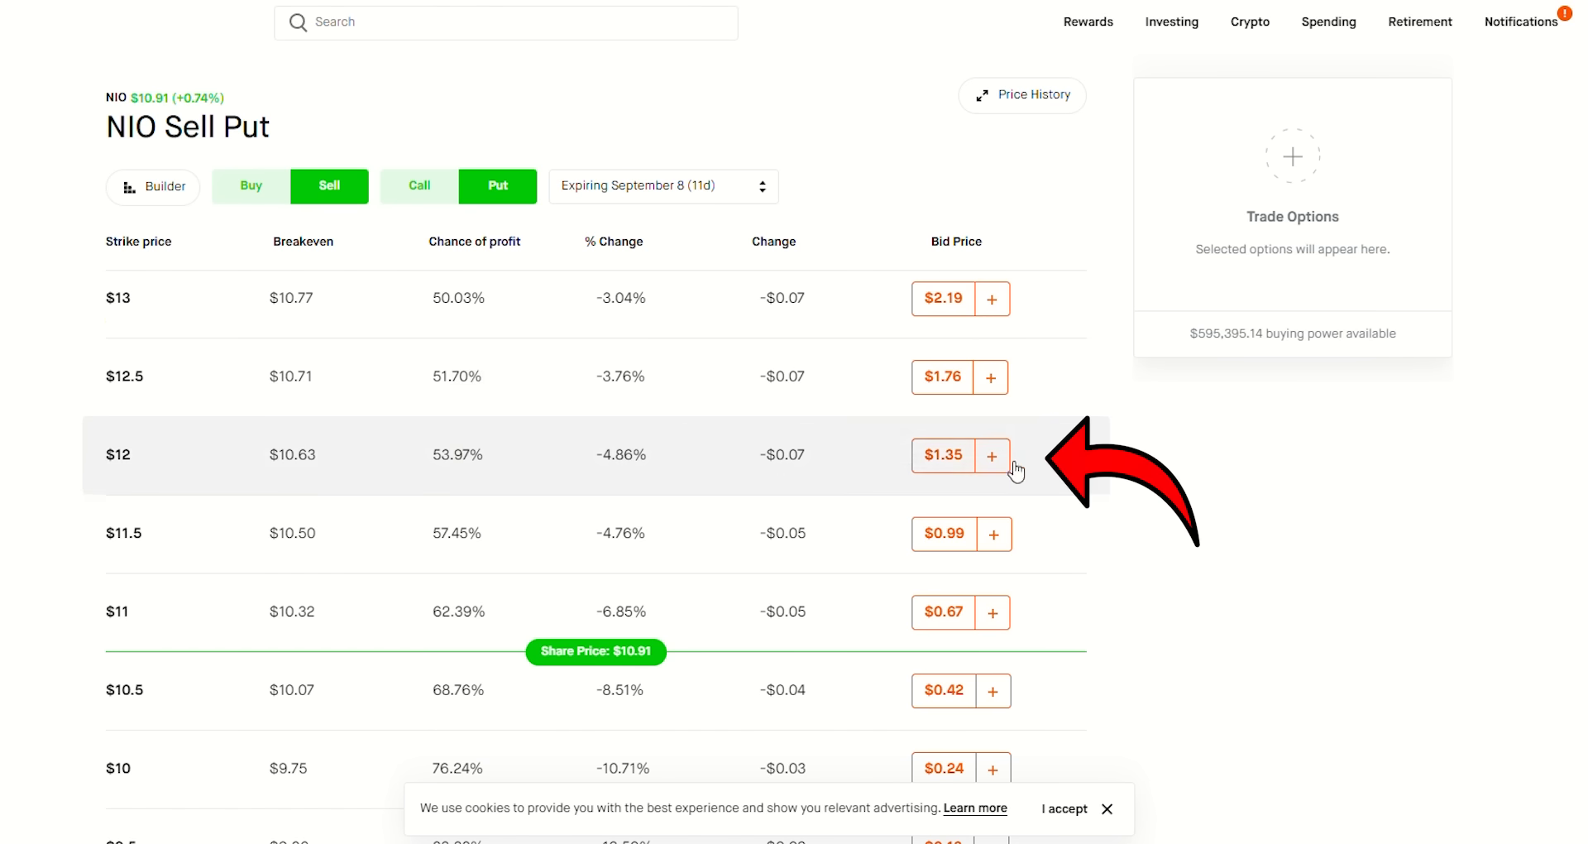
Step: Add a sell $12 put and buy $11 and $13 put legs, totaling $1.59 cost
{"action": "left_click", "coordinate": [993, 455]}
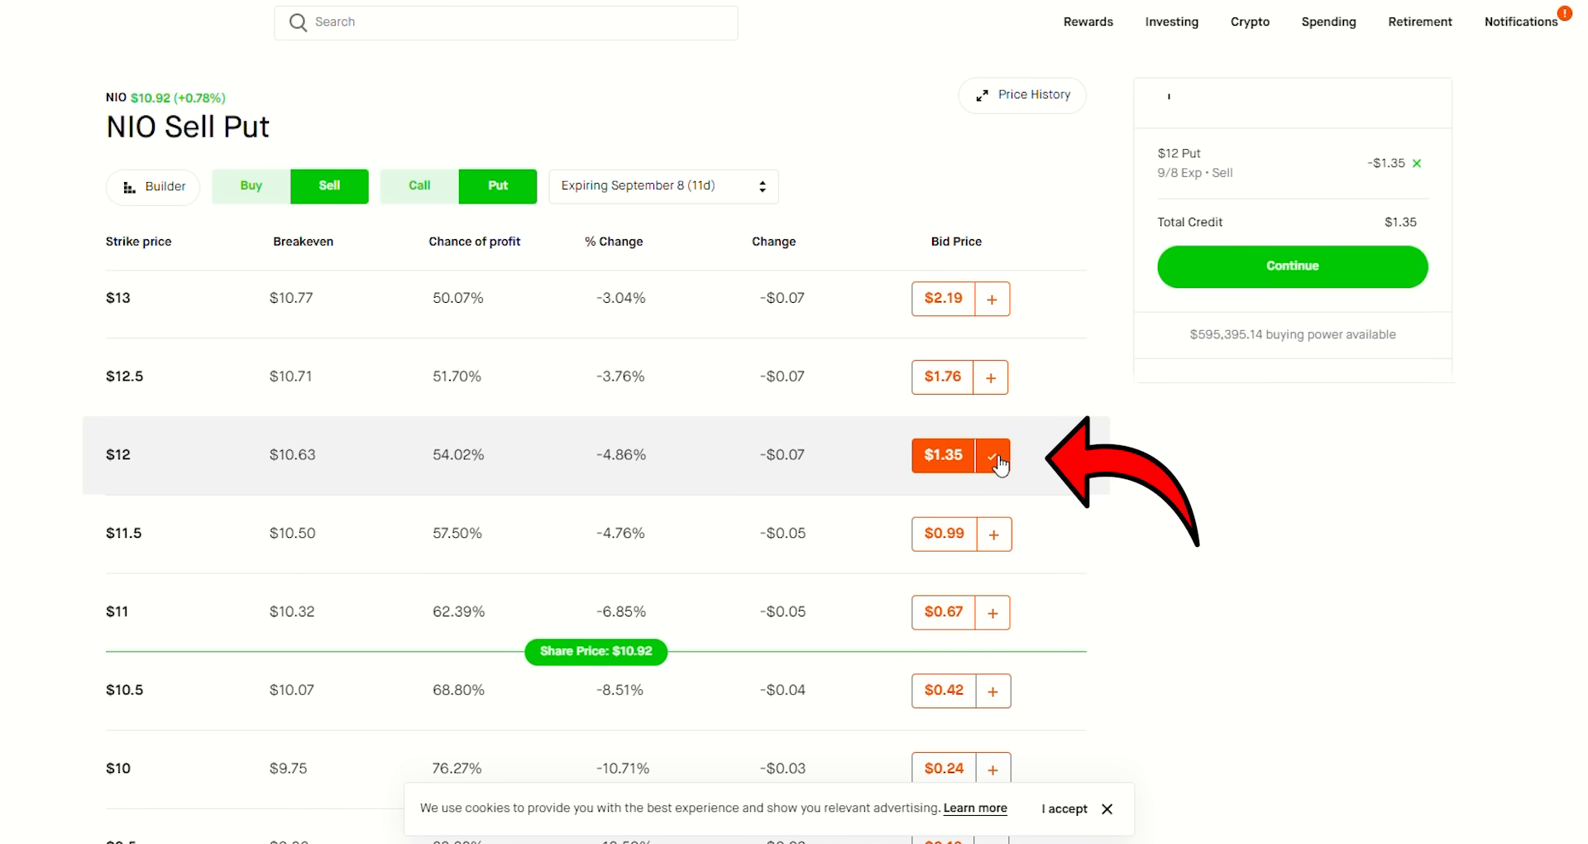
{"action": "left_click", "coordinate": [993, 455]}
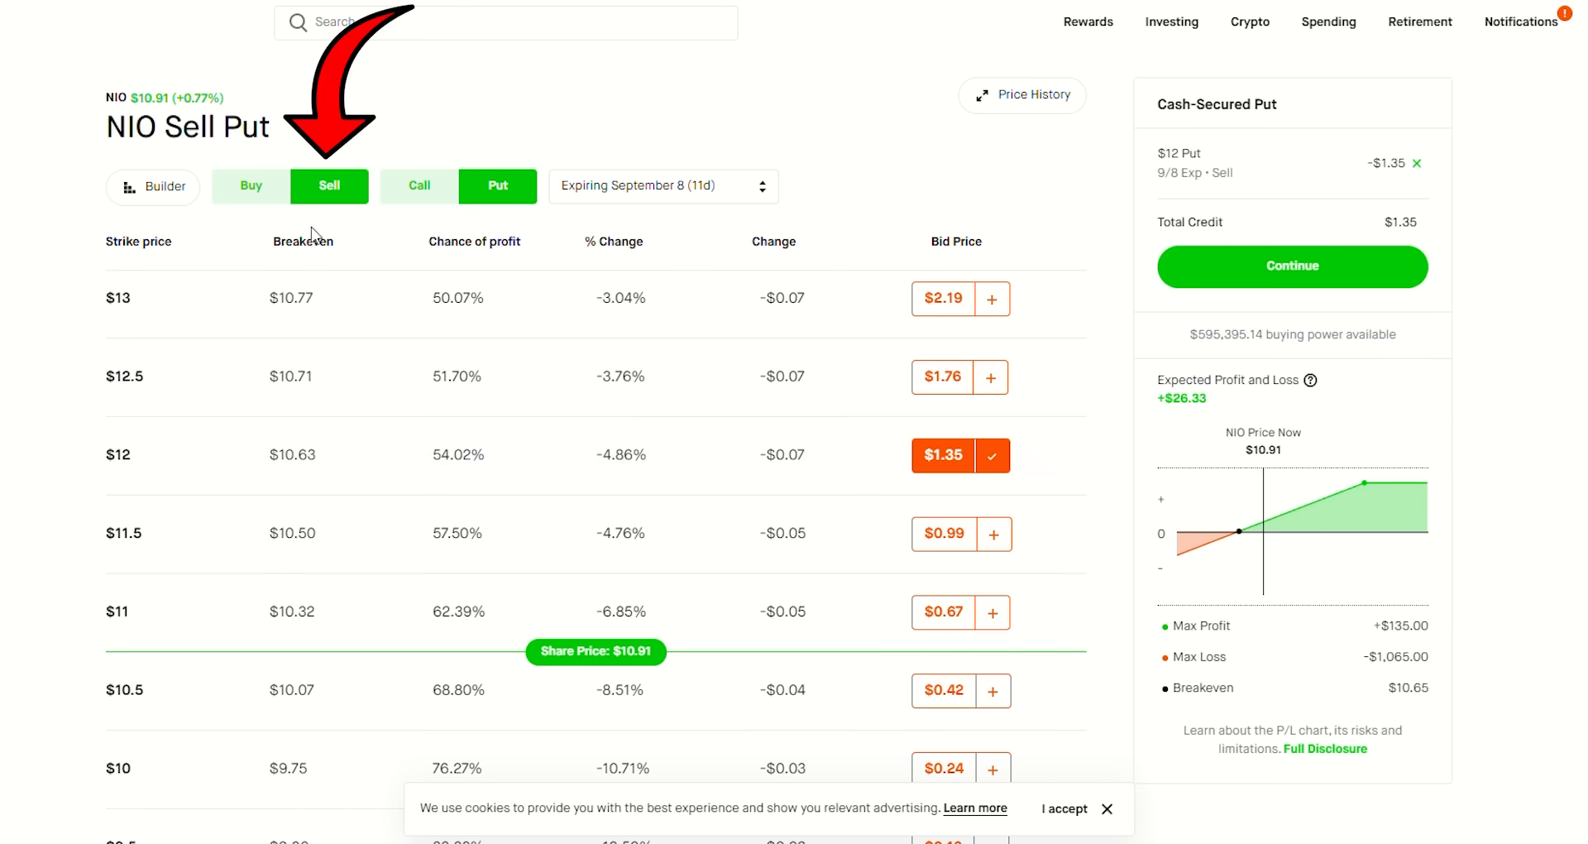
{"action": "left_click", "coordinate": [250, 185]}
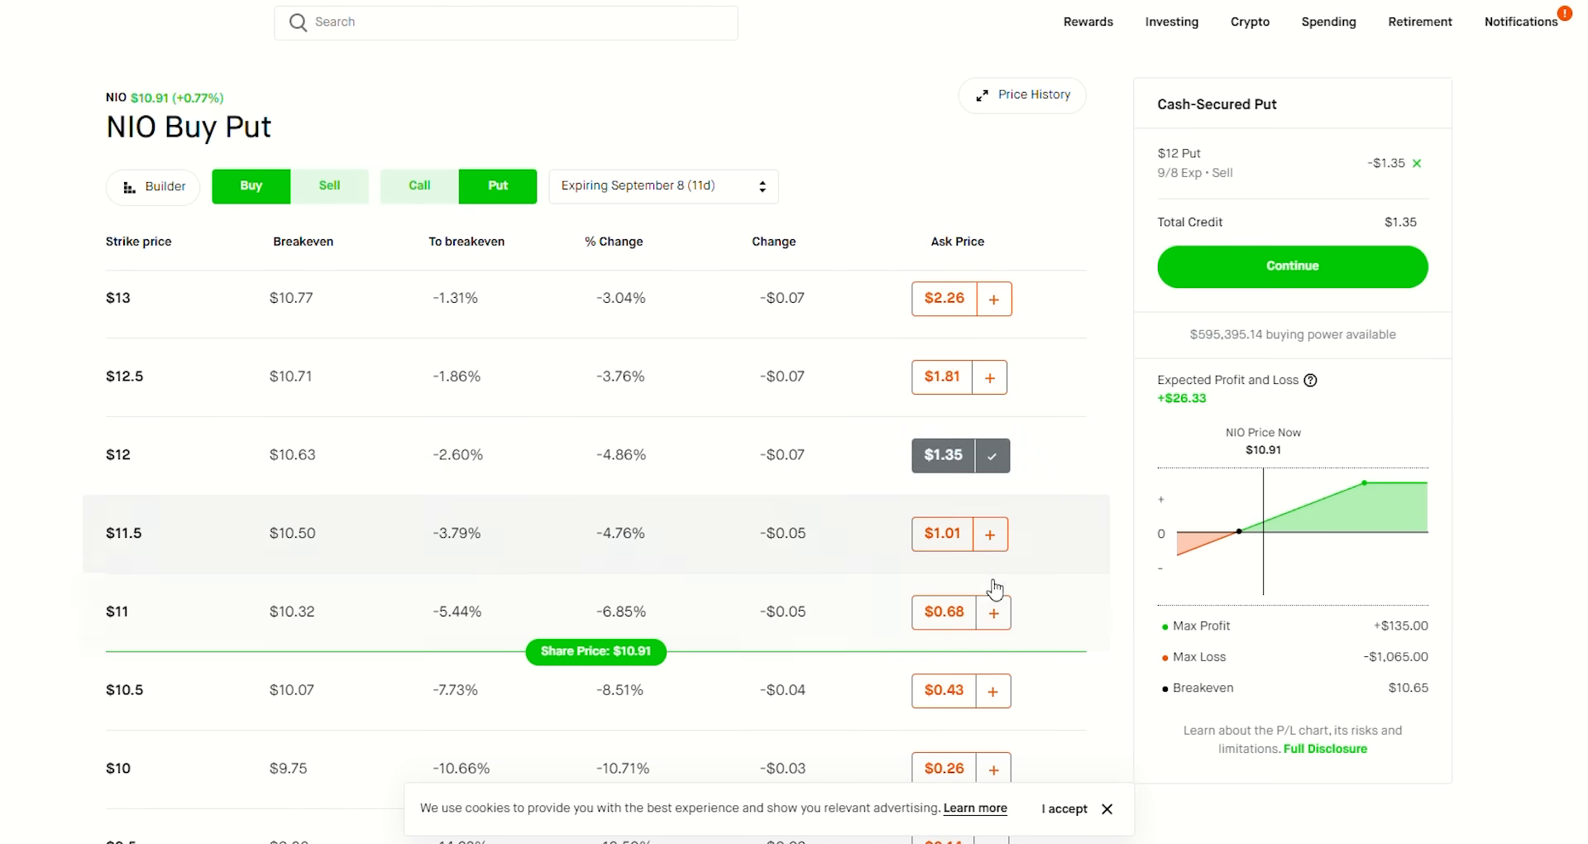
{"action": "left_click", "coordinate": [991, 610]}
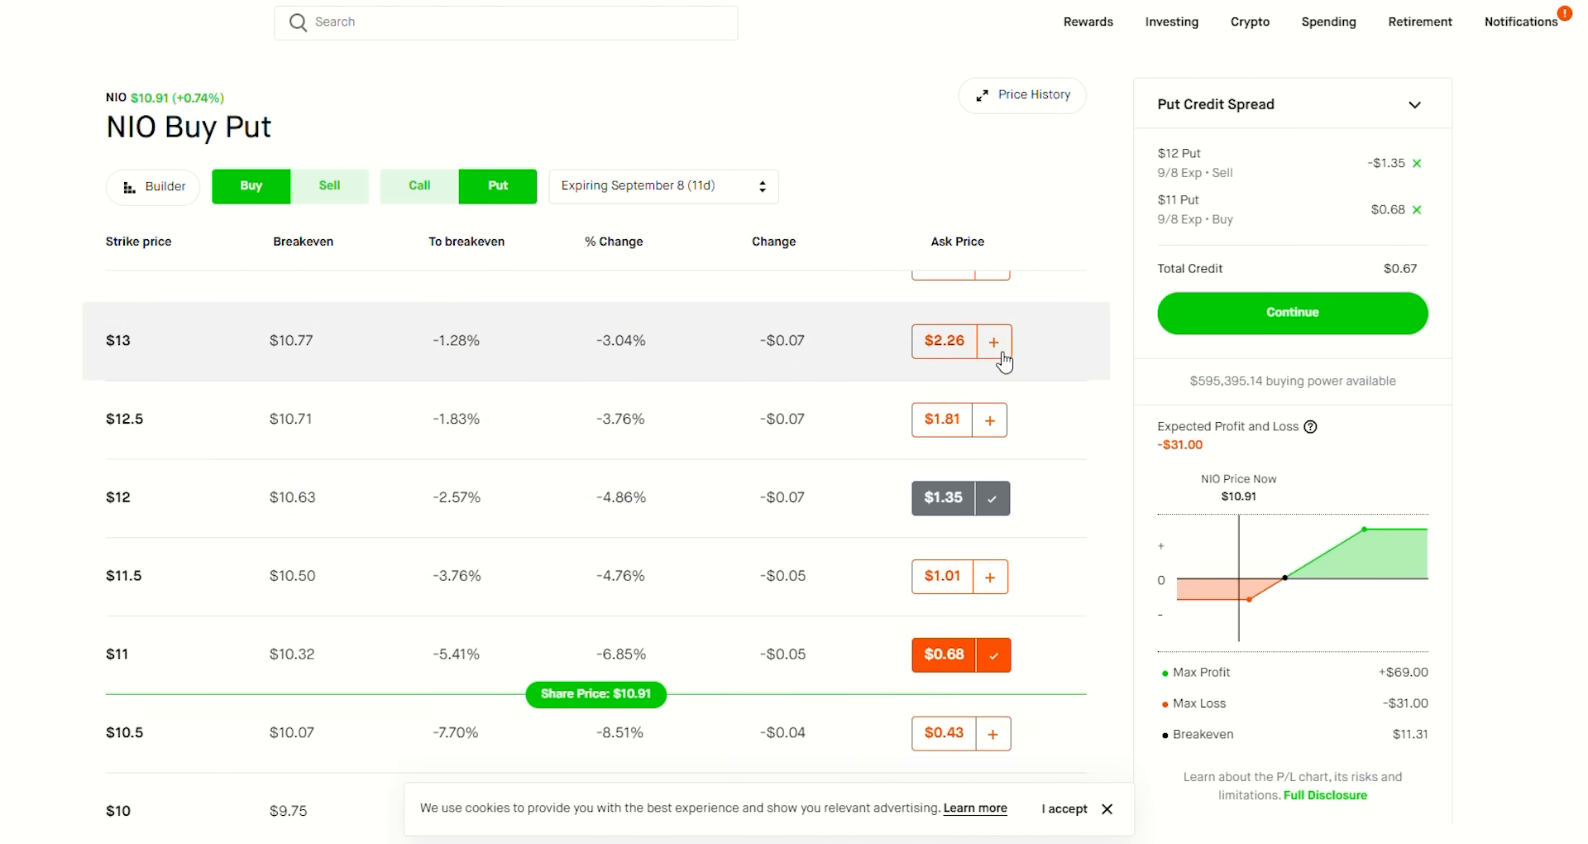
{"action": "left_click", "coordinate": [991, 341]}
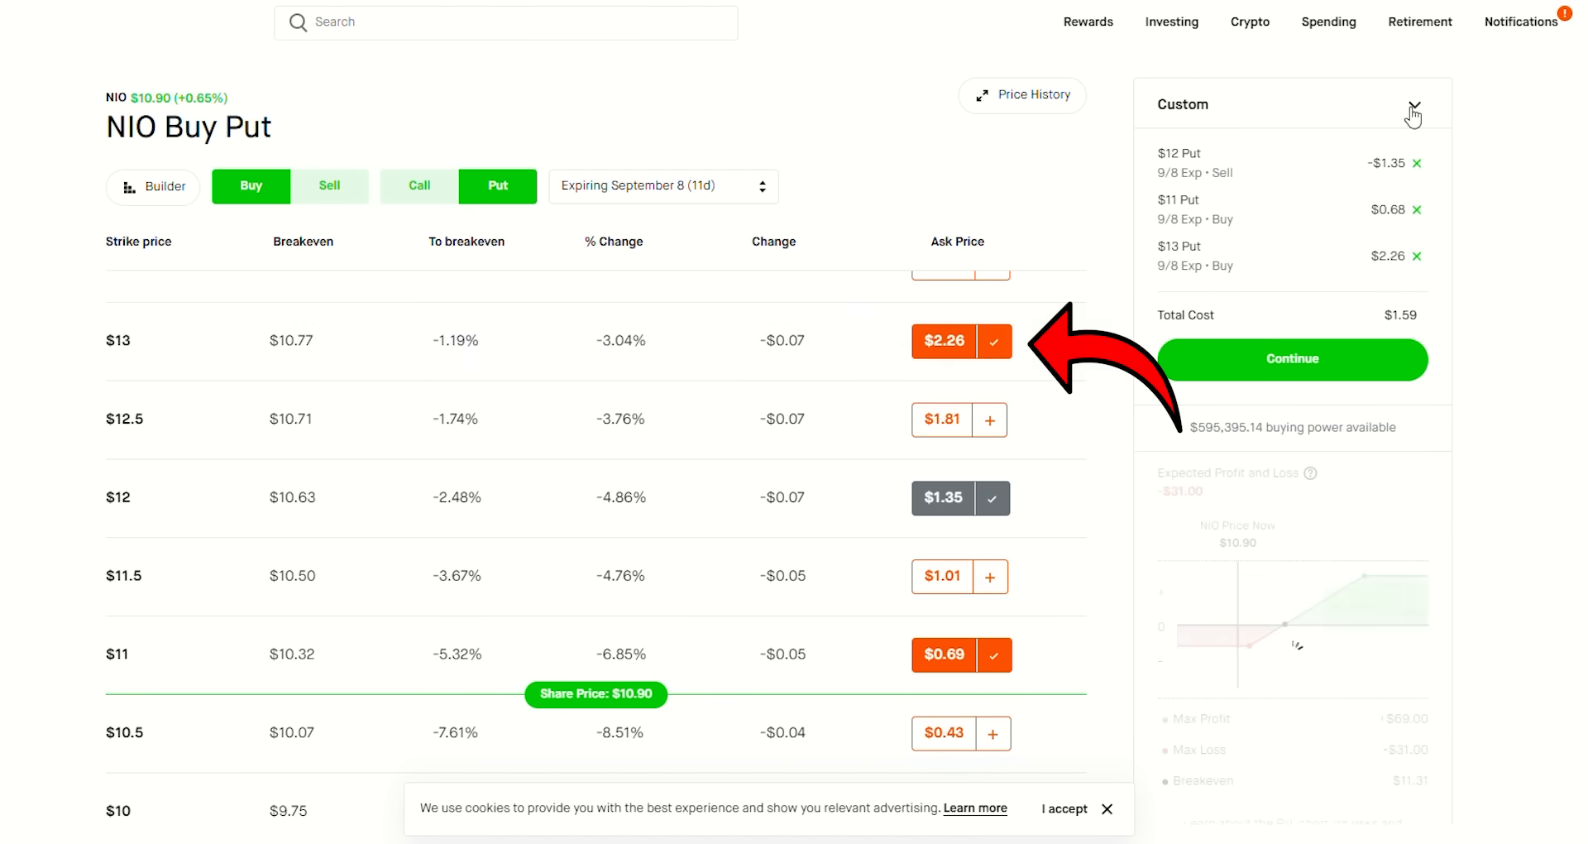
Step: Choose a custom ratio selling two $12 puts, giving $0.25 cost, $82 max profit, $18 max loss
{"action": "left_click", "coordinate": [1412, 111]}
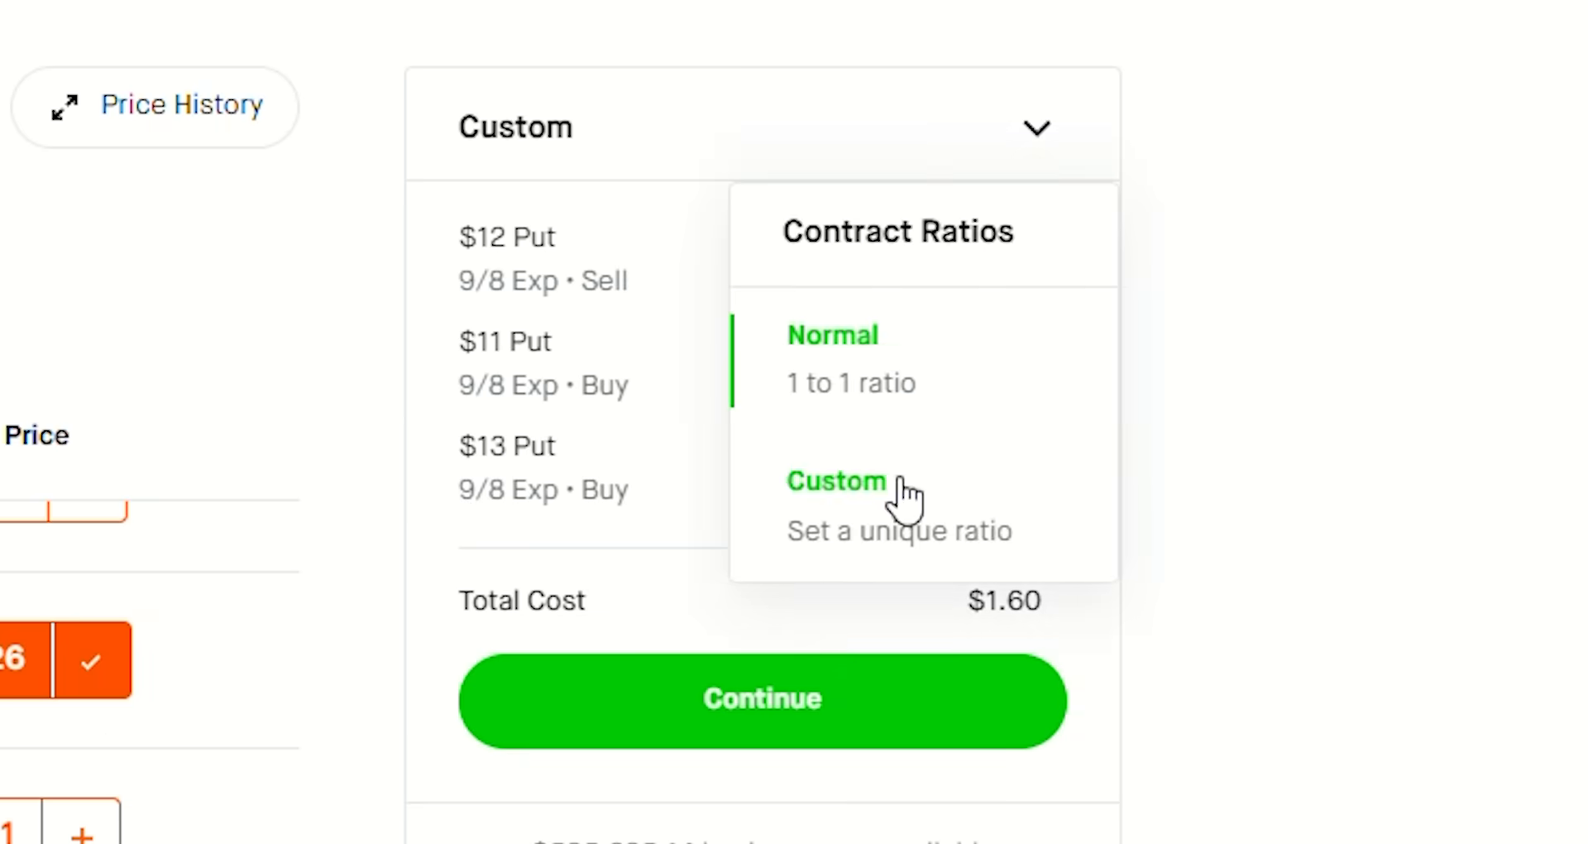
{"action": "left_click", "coordinate": [834, 479]}
{"action": "type", "text": "2"}
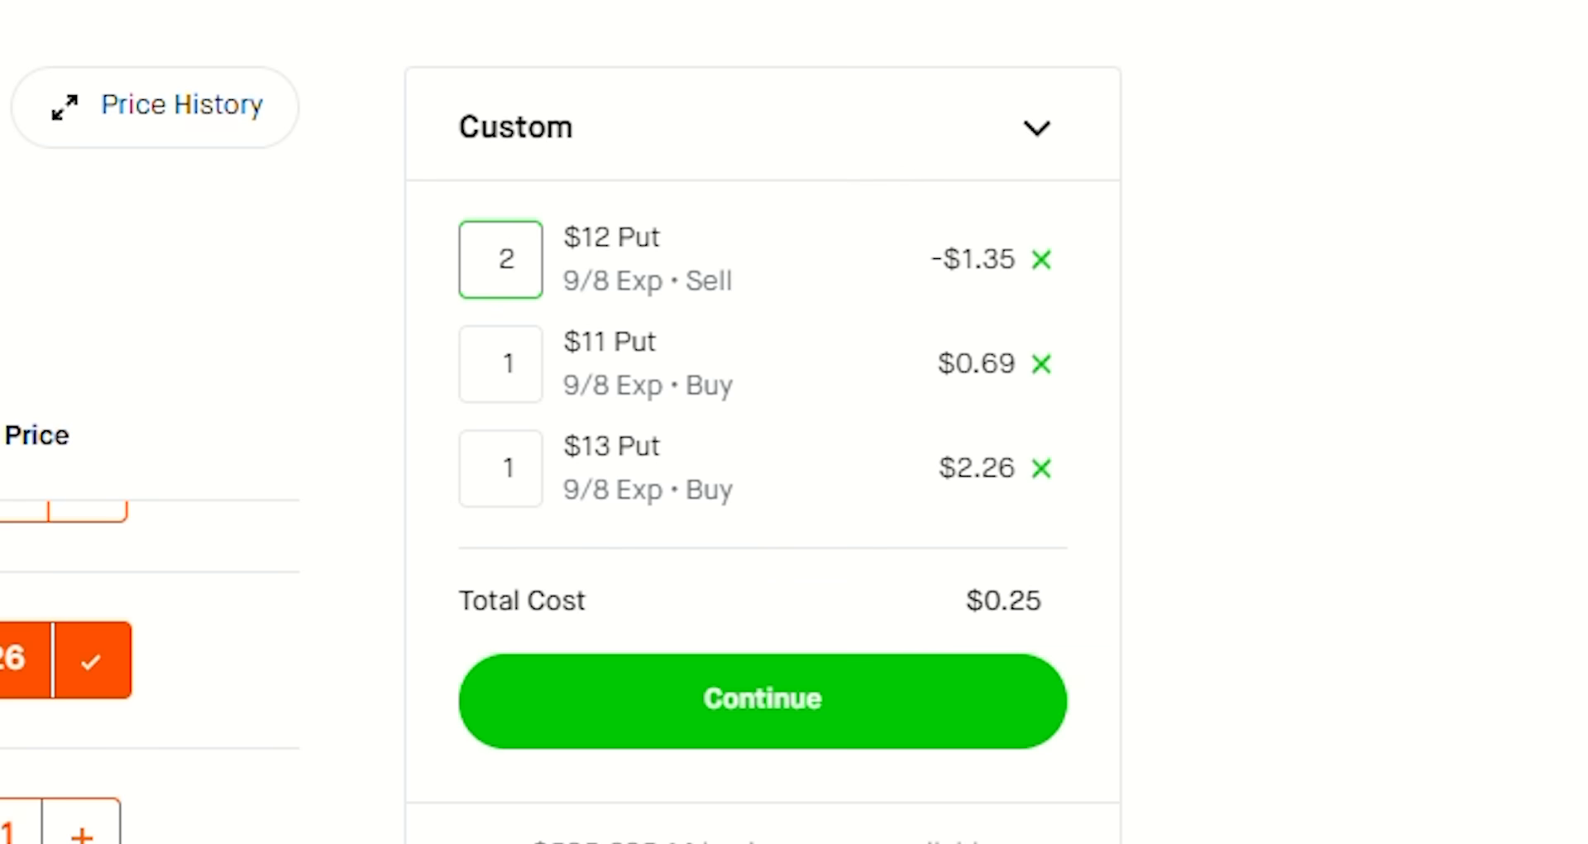
{"action": "left_click", "coordinate": [761, 700]}
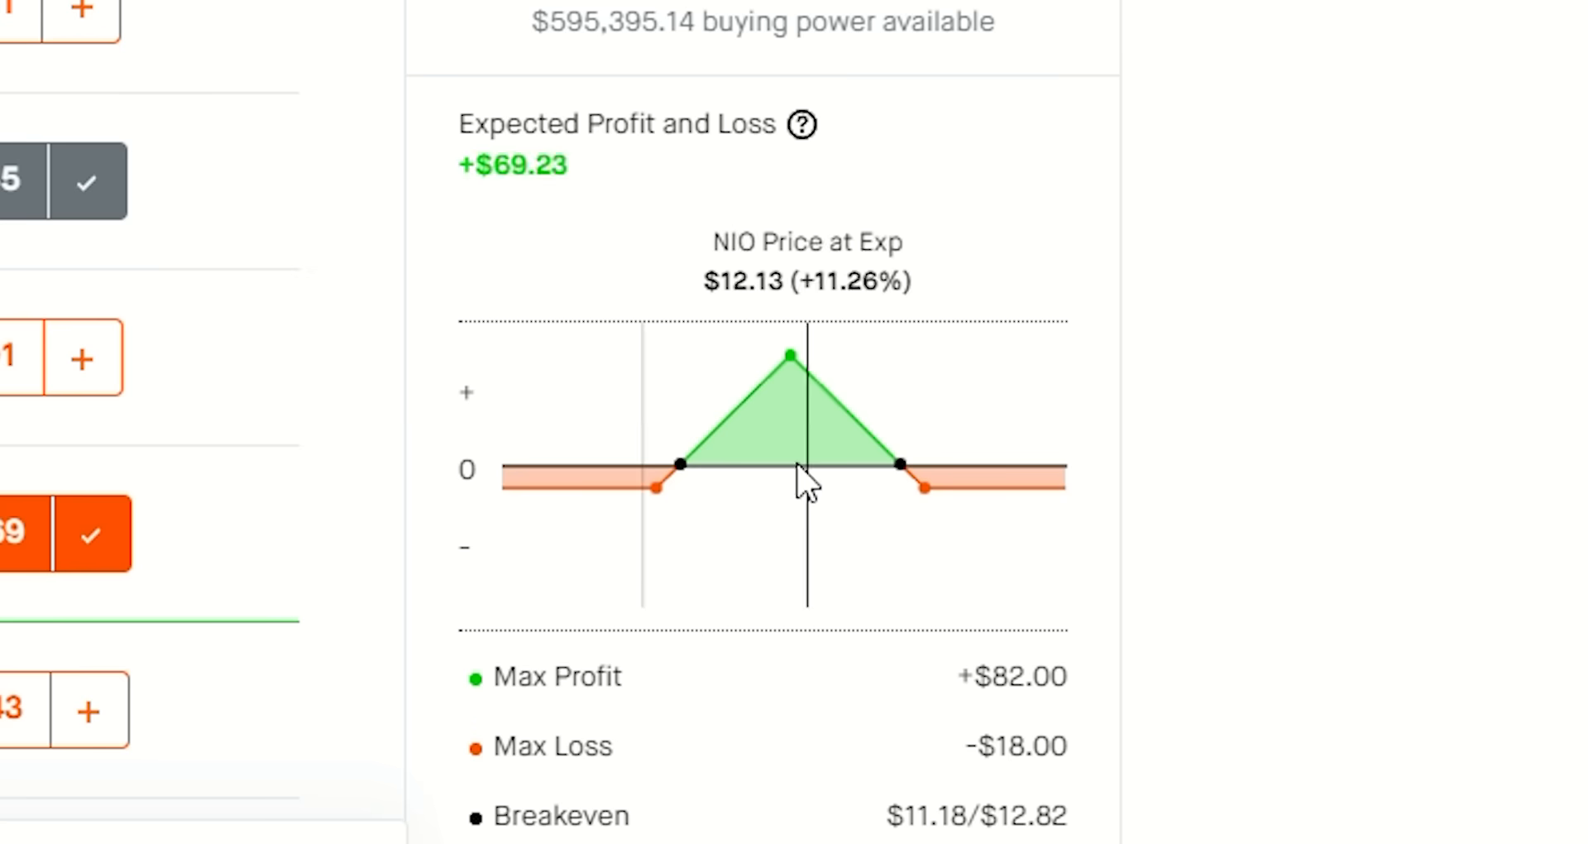
{"action": "mouse_move", "coordinate": [644, 527]}
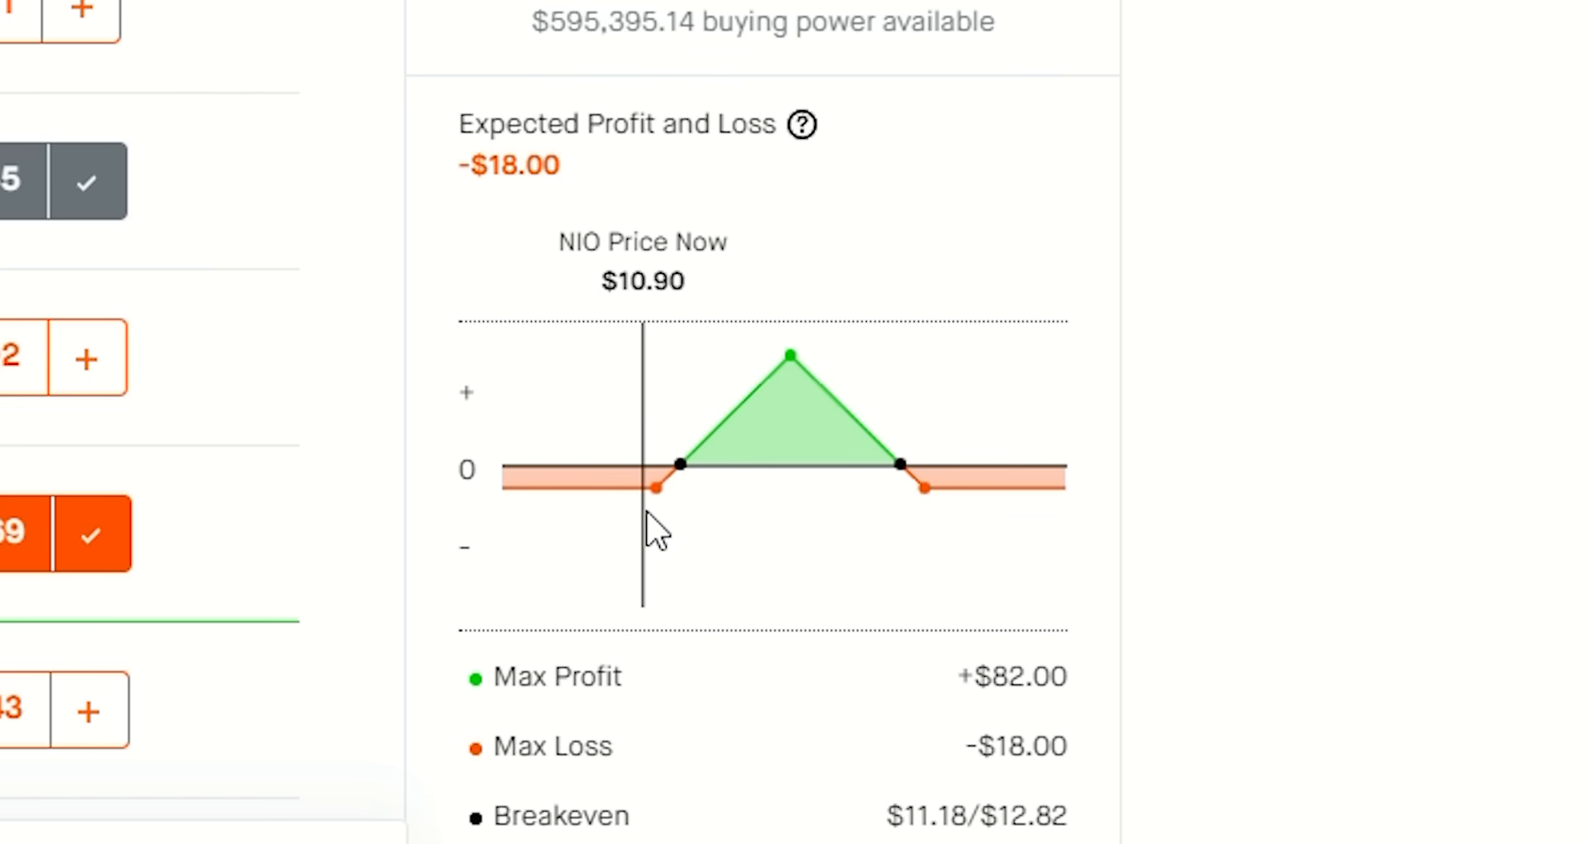
{"action": "mouse_move", "coordinate": [907, 501]}
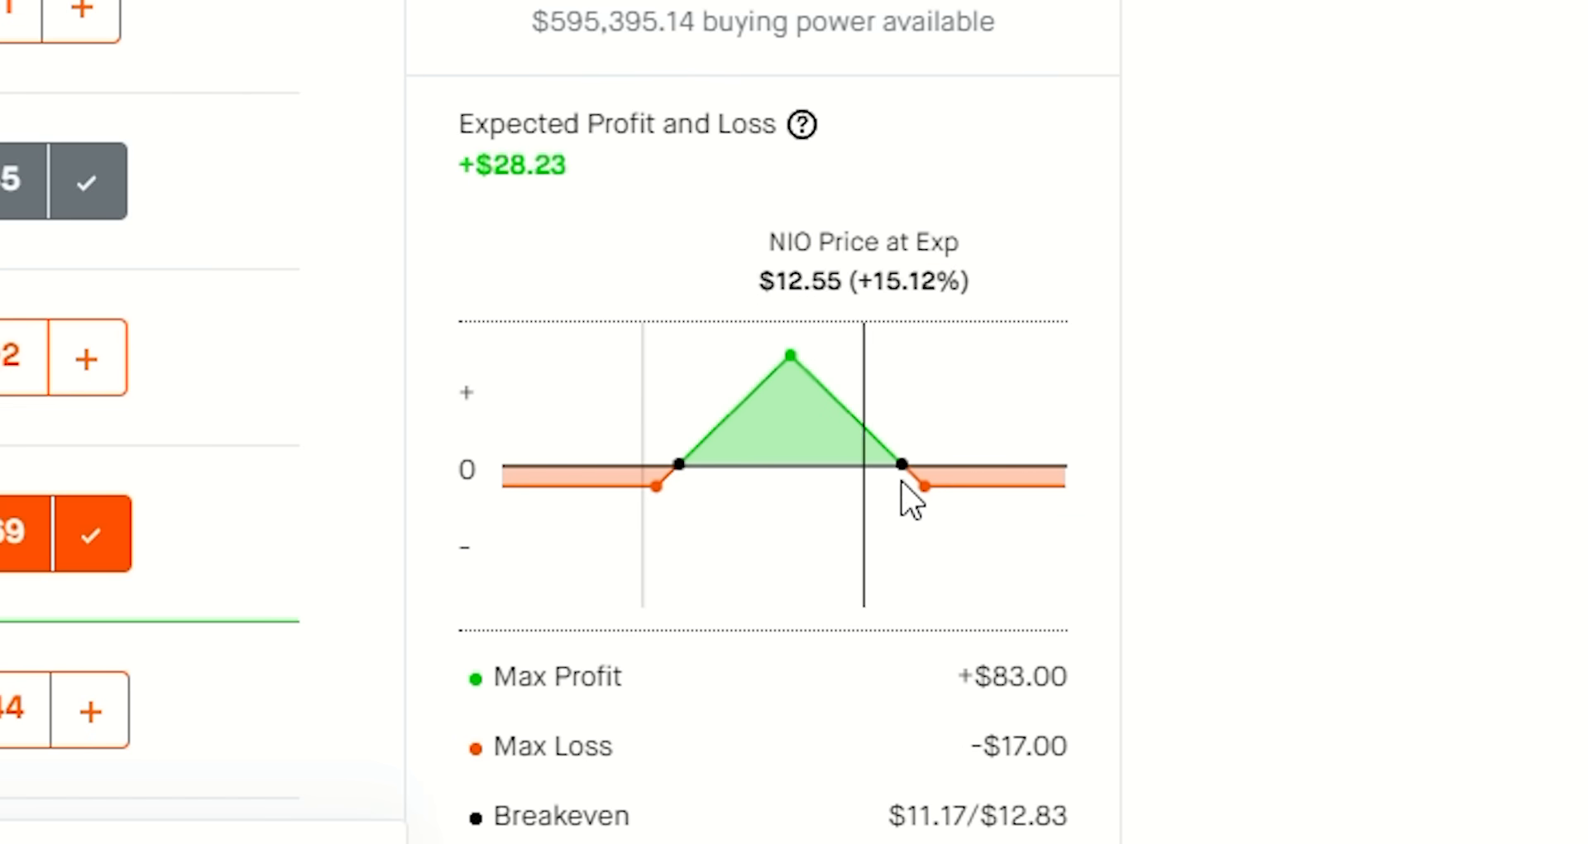
Step: Inspect the NIO put butterfly payoff, -$18 below $11.18 and +$48.05 near $12.34
{"action": "double_click", "coordinate": [1017, 746]}
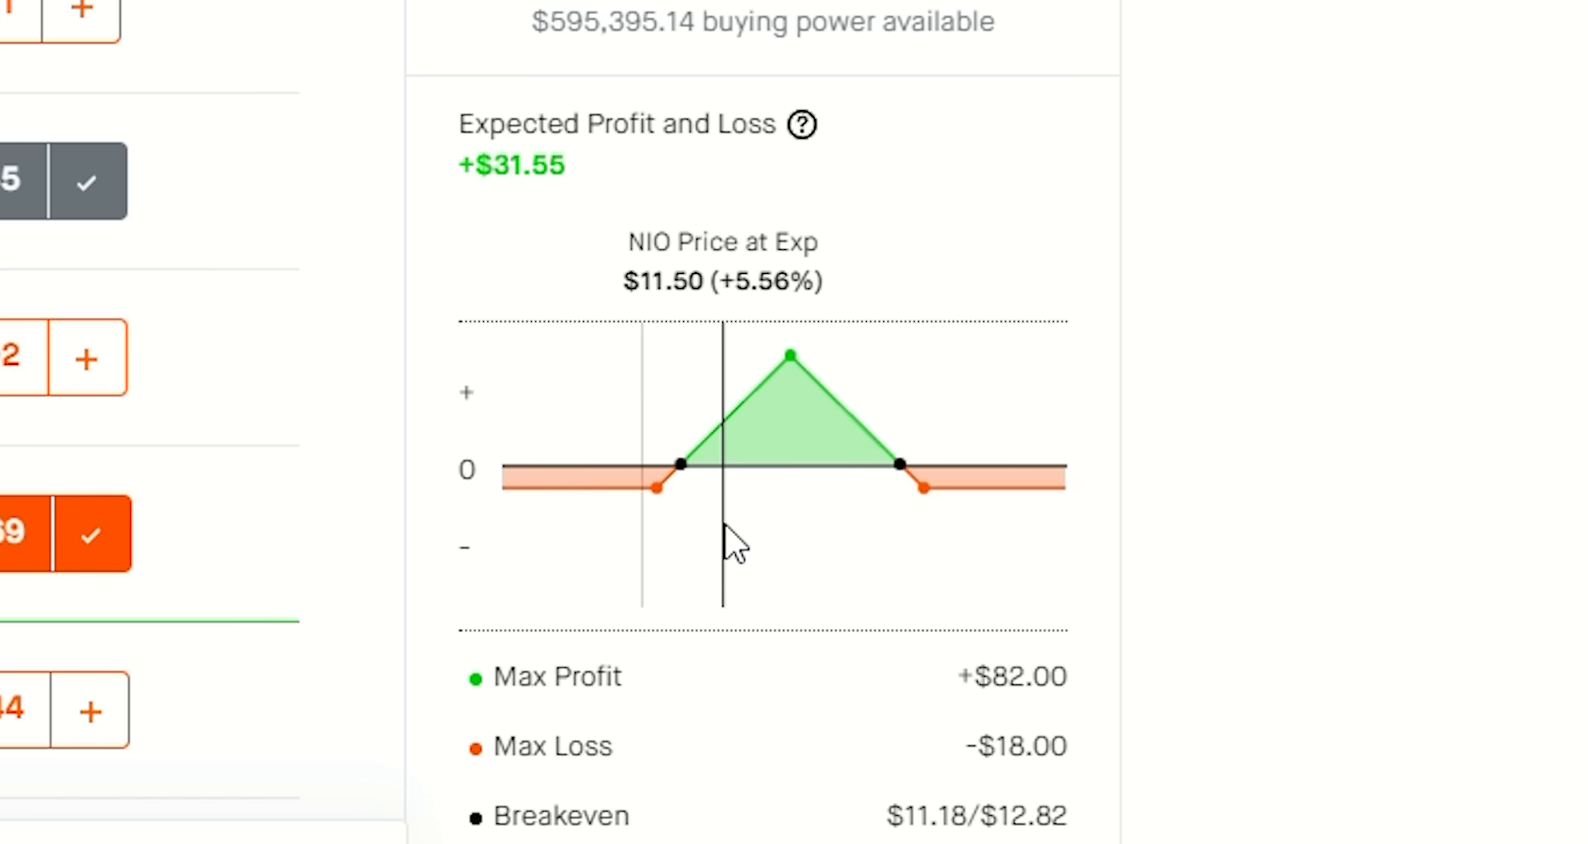
{"action": "mouse_move", "coordinate": [811, 531]}
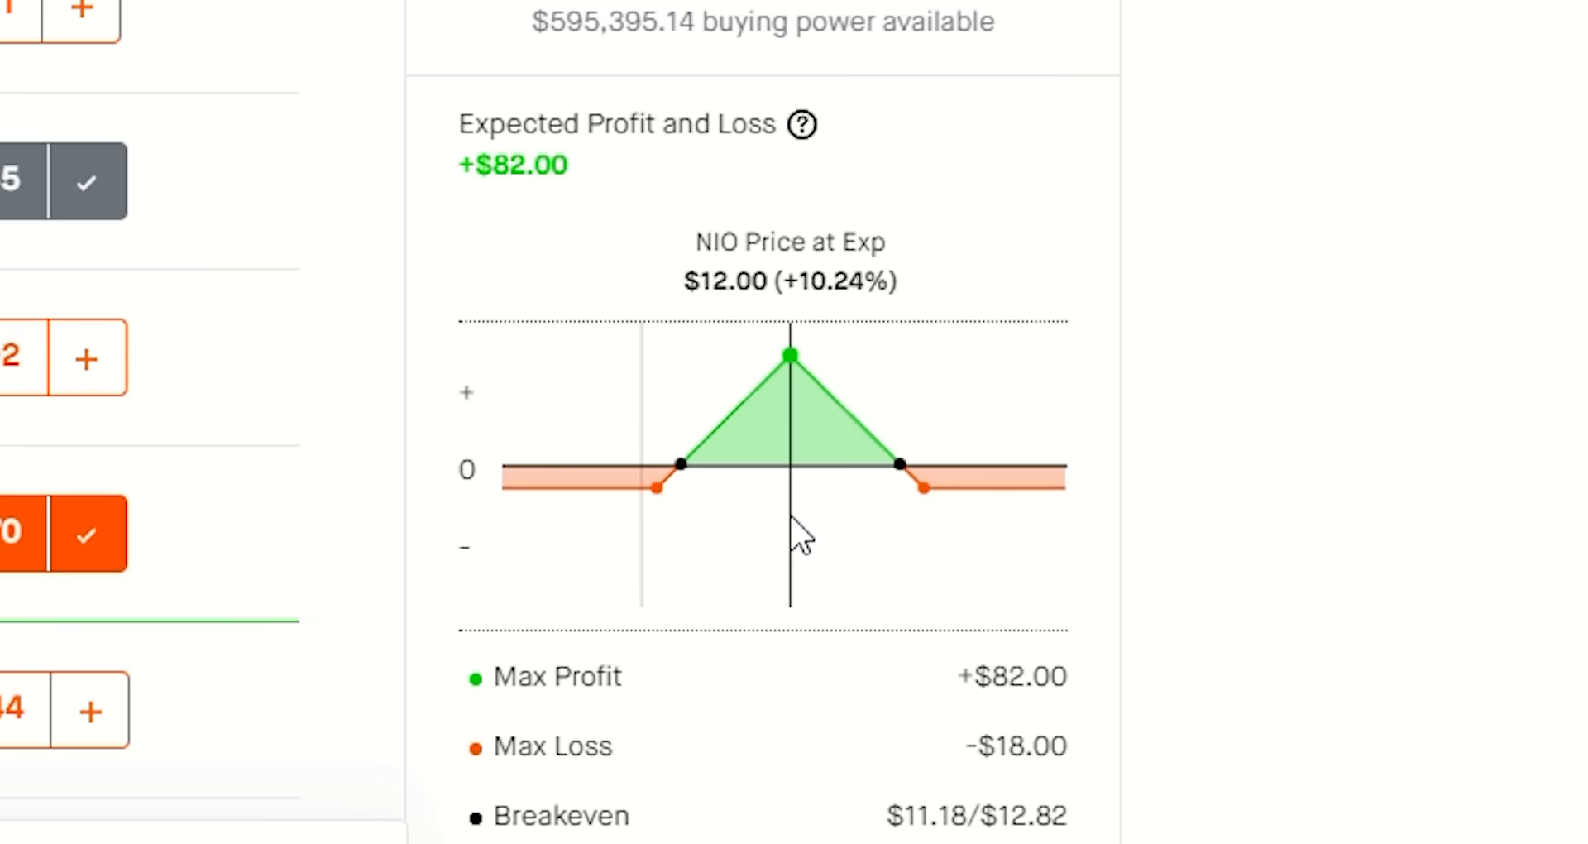
{"action": "mouse_move", "coordinate": [741, 526]}
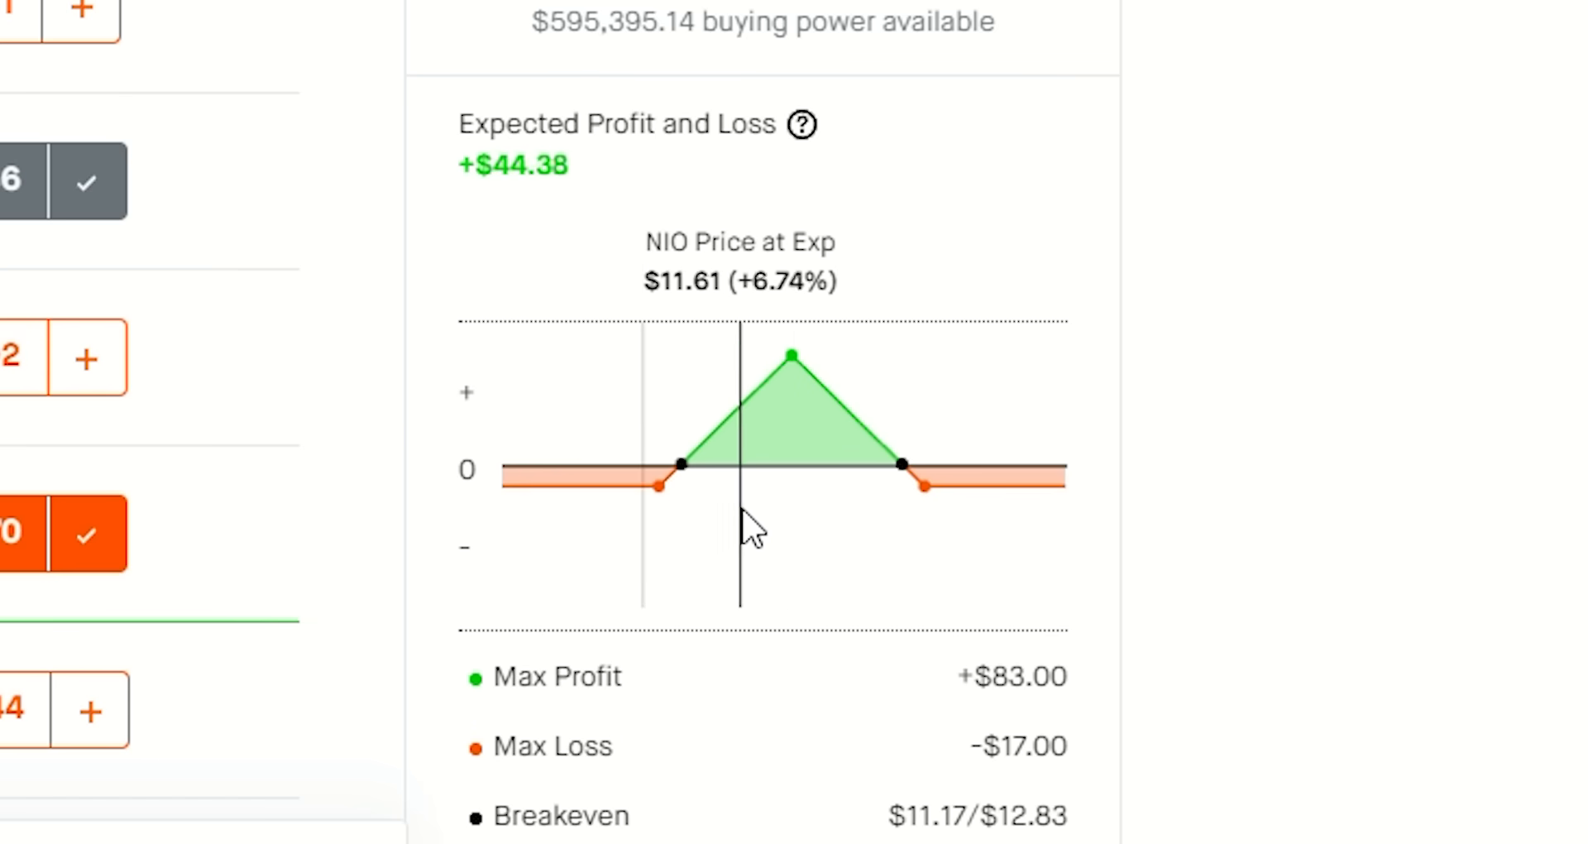
{"action": "mouse_move", "coordinate": [726, 543]}
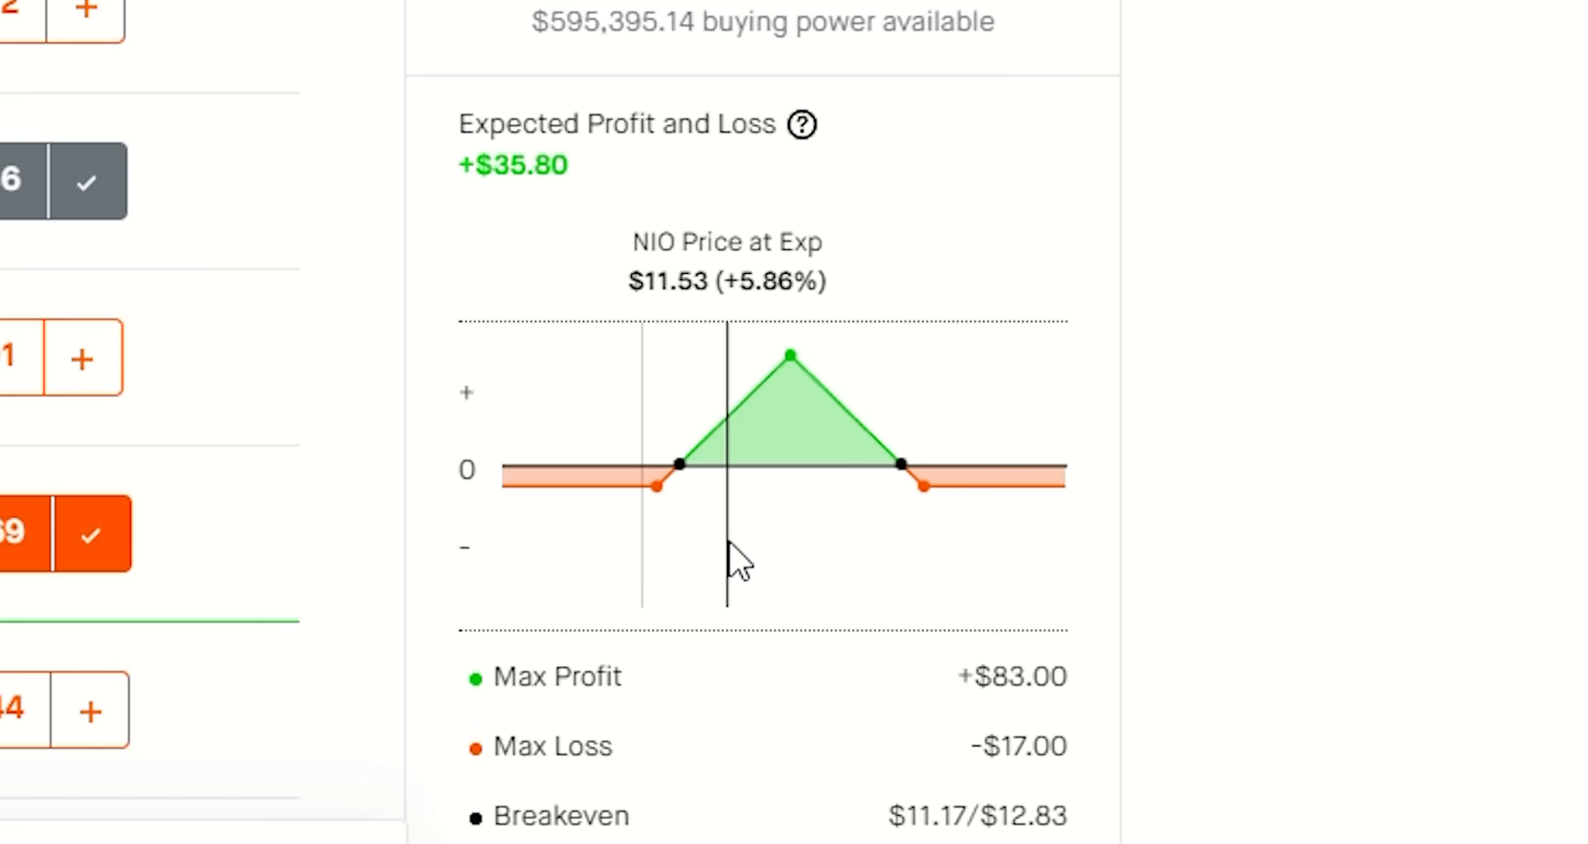
{"action": "mouse_move", "coordinate": [775, 557]}
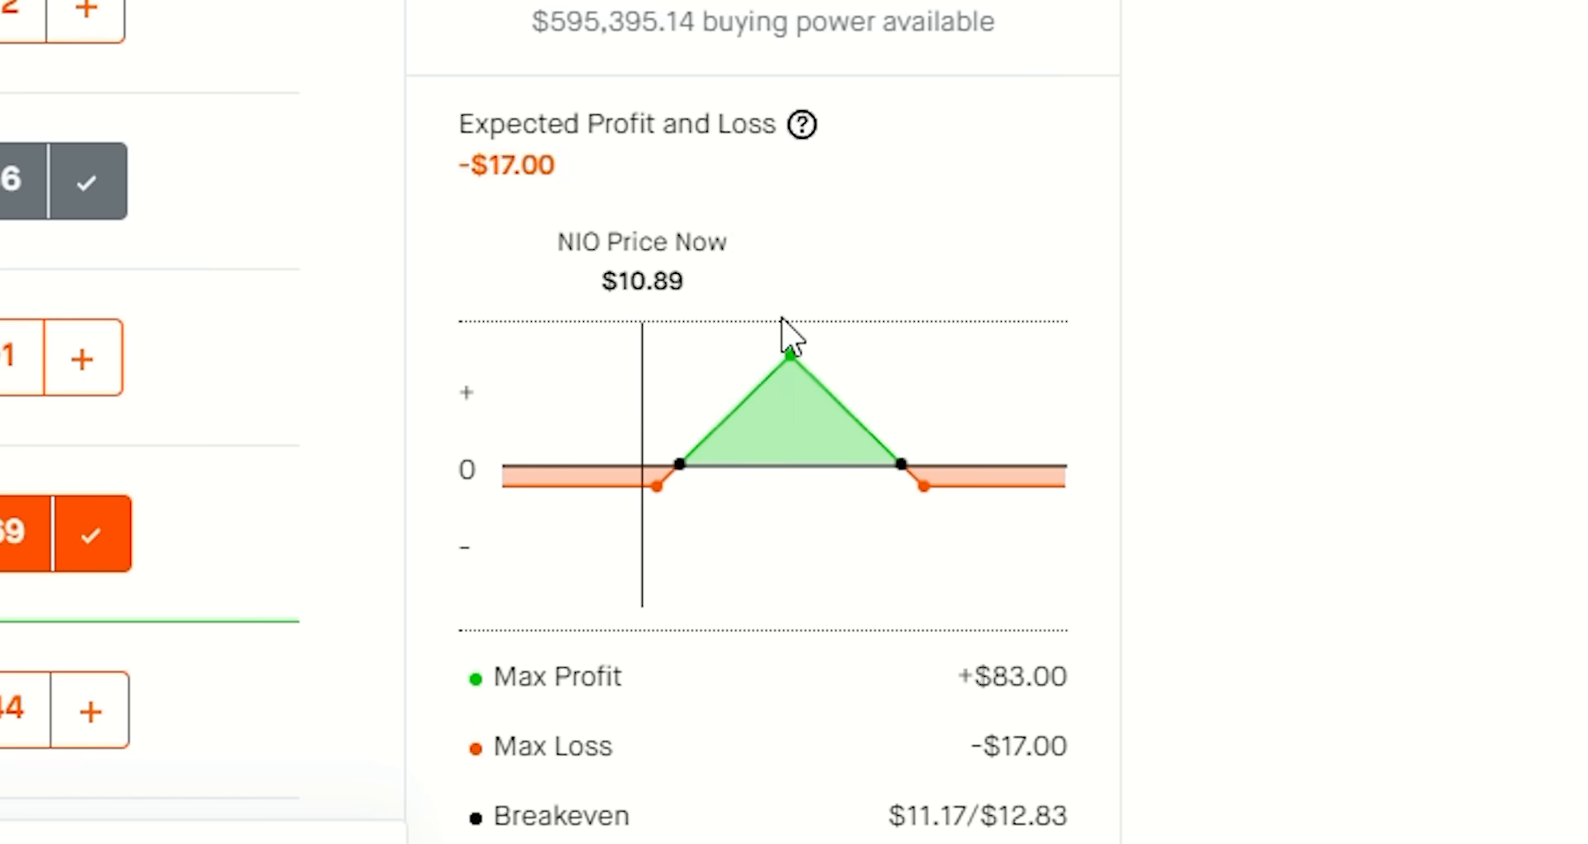
{"action": "mouse_move", "coordinate": [789, 361]}
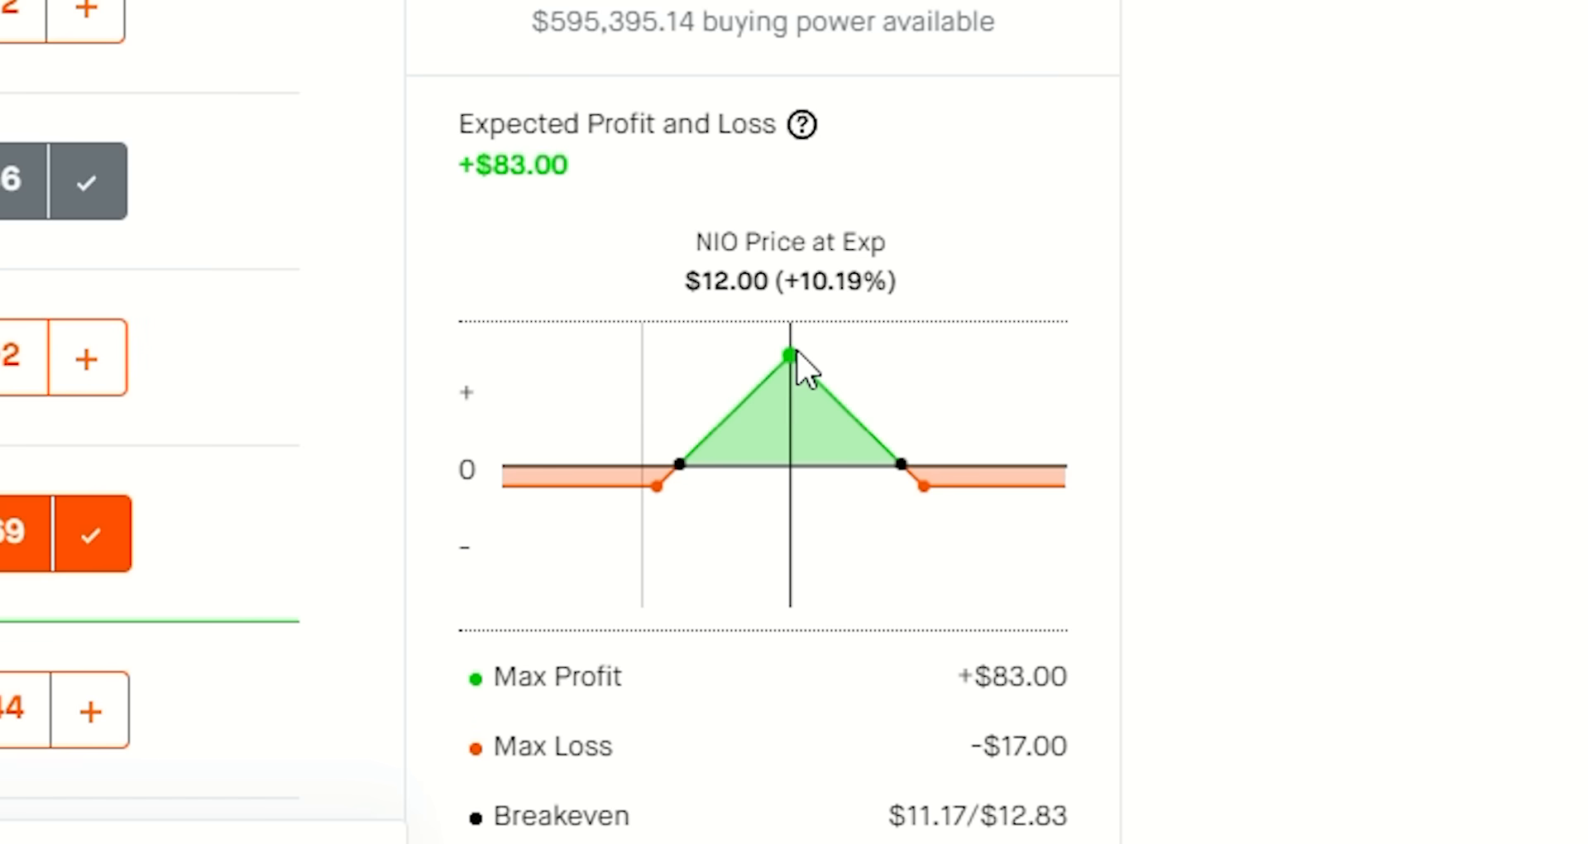
{"action": "mouse_move", "coordinate": [765, 339]}
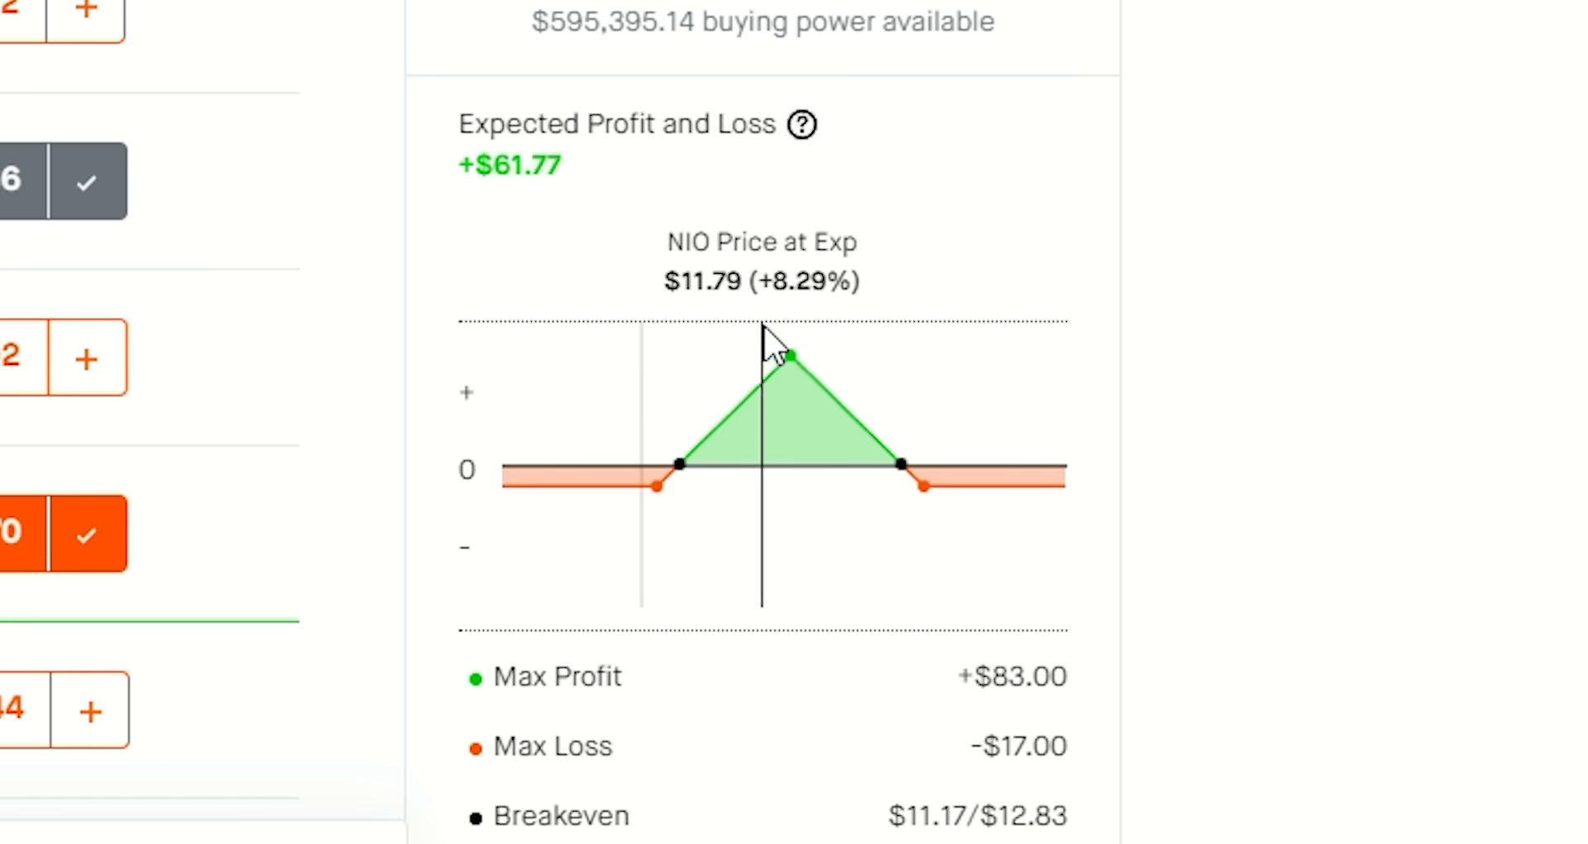
{"action": "mouse_move", "coordinate": [772, 404]}
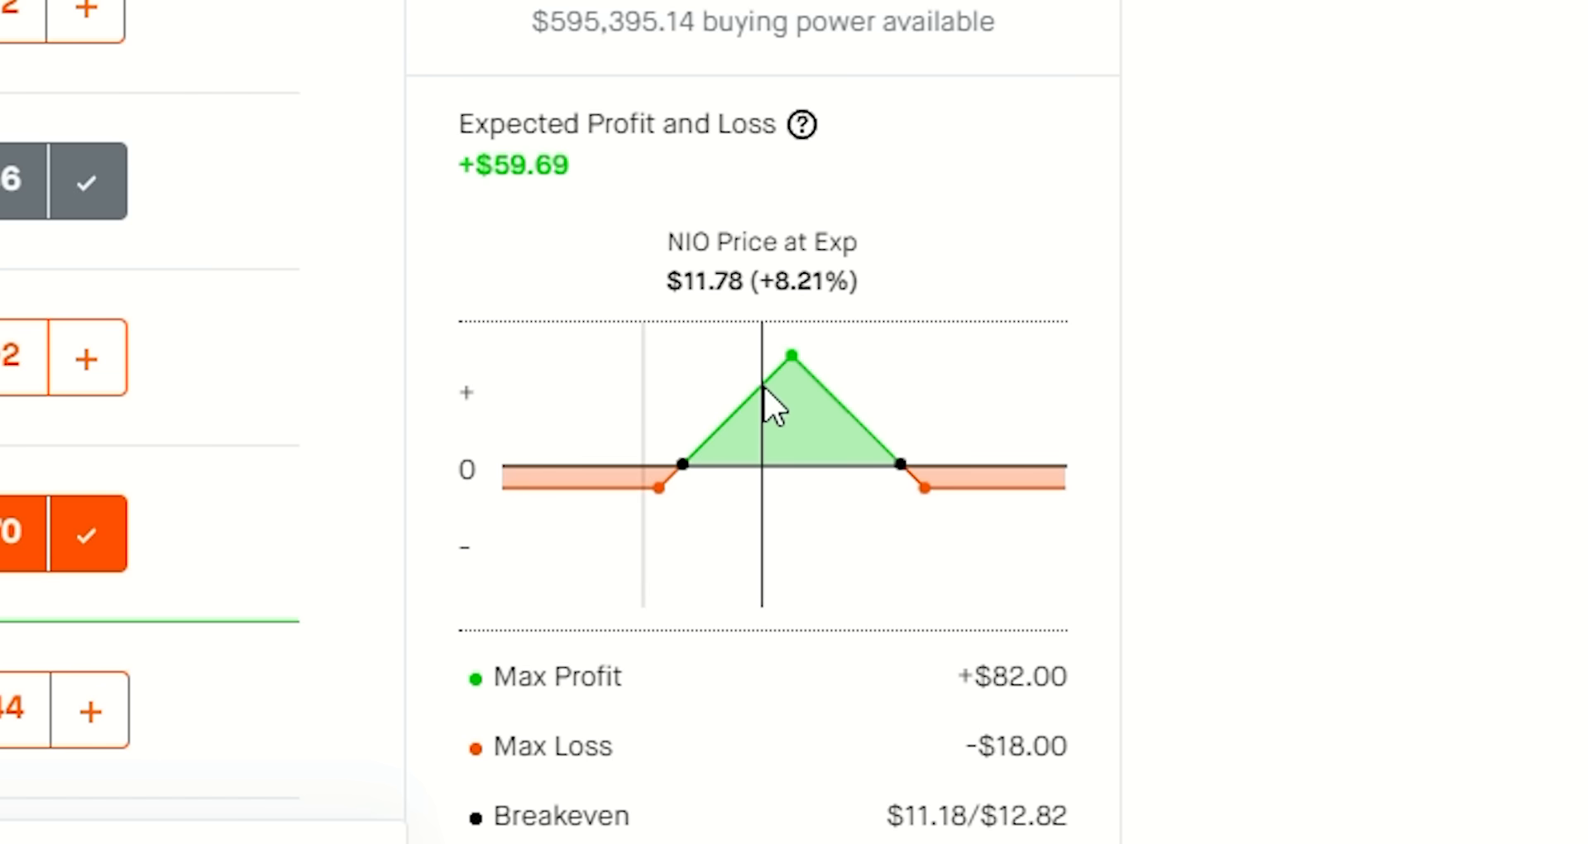
{"action": "mouse_move", "coordinate": [845, 406]}
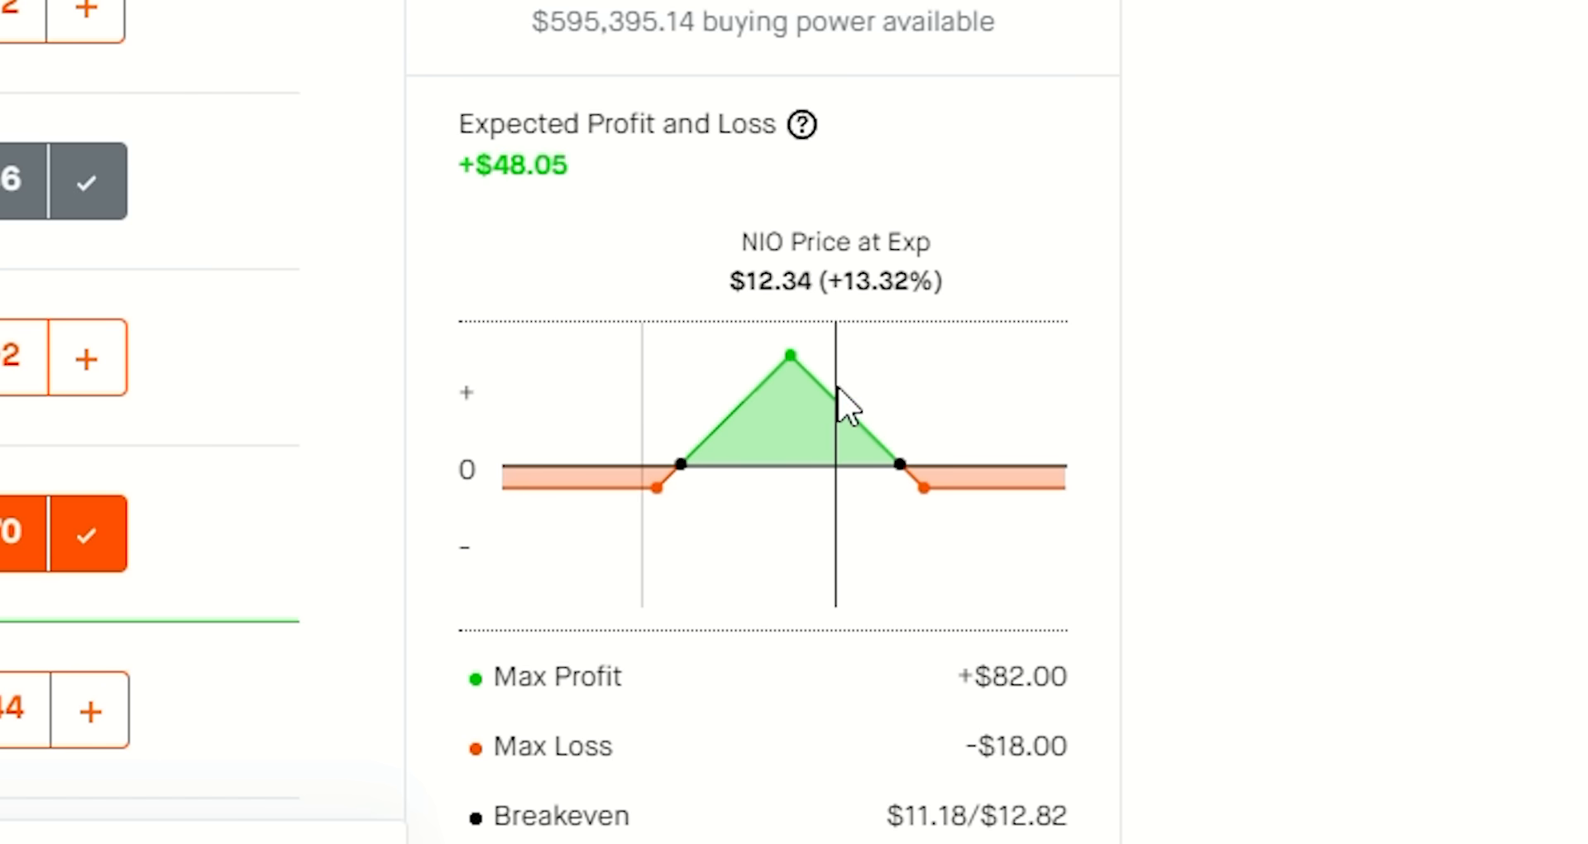
{"action": "mouse_move", "coordinate": [678, 536]}
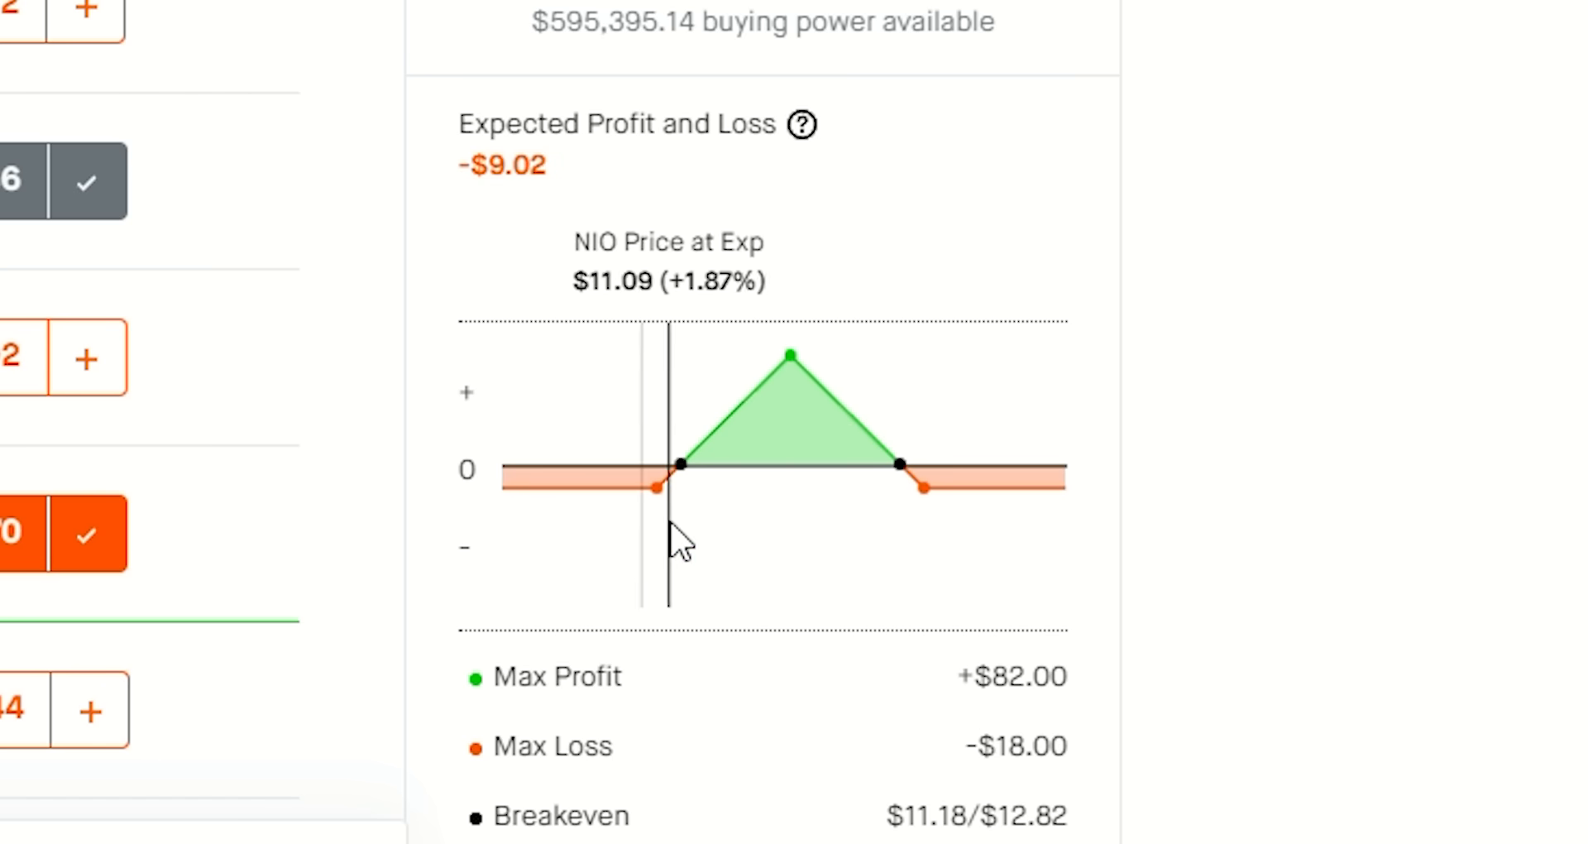
{"action": "mouse_move", "coordinate": [640, 548]}
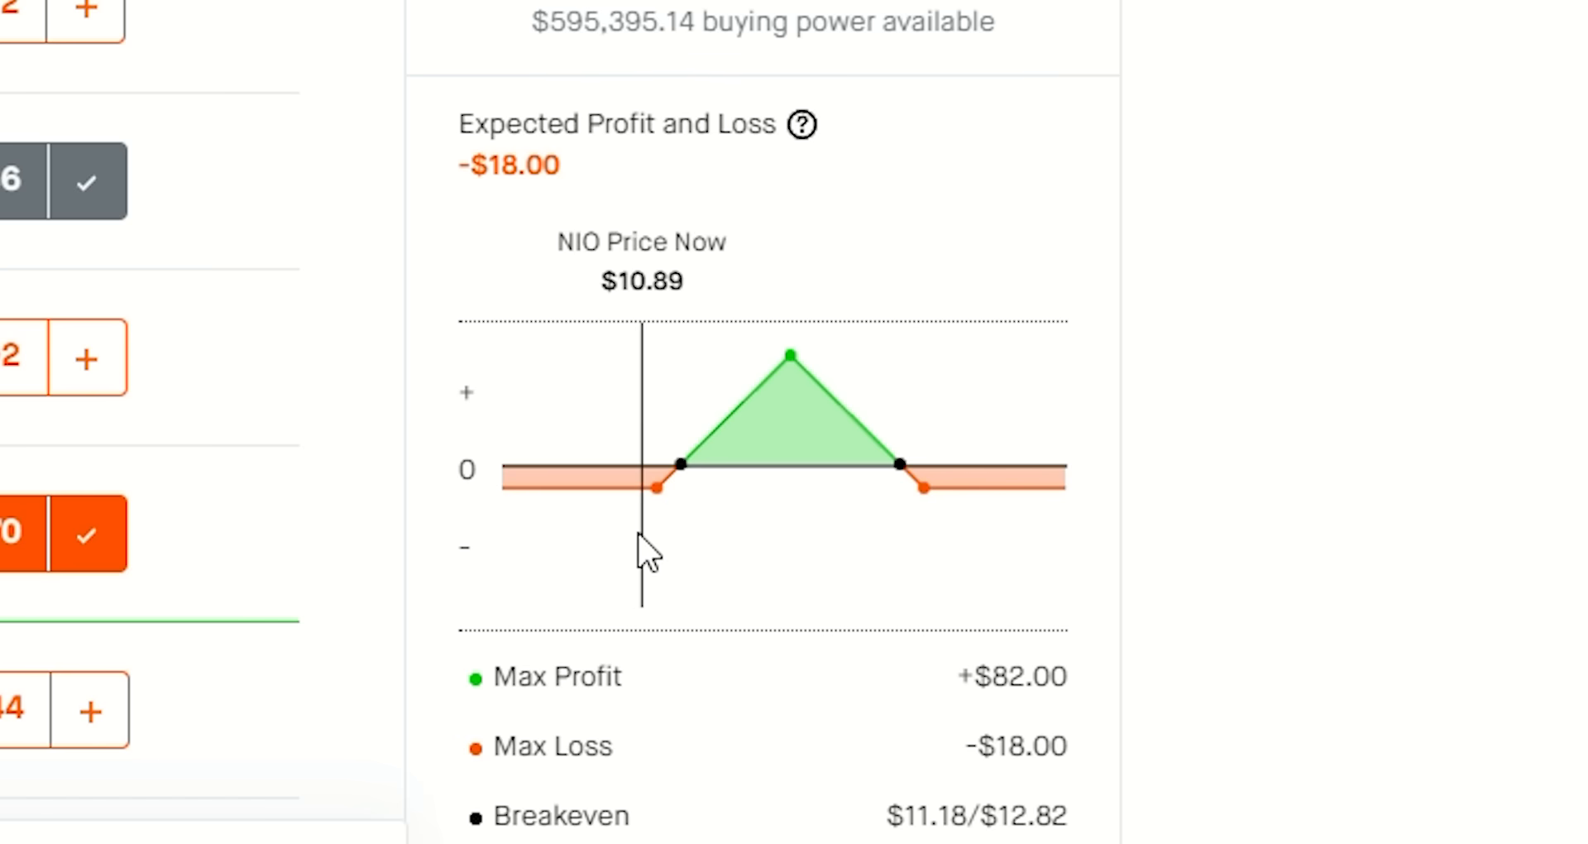
{"action": "mouse_move", "coordinate": [634, 548]}
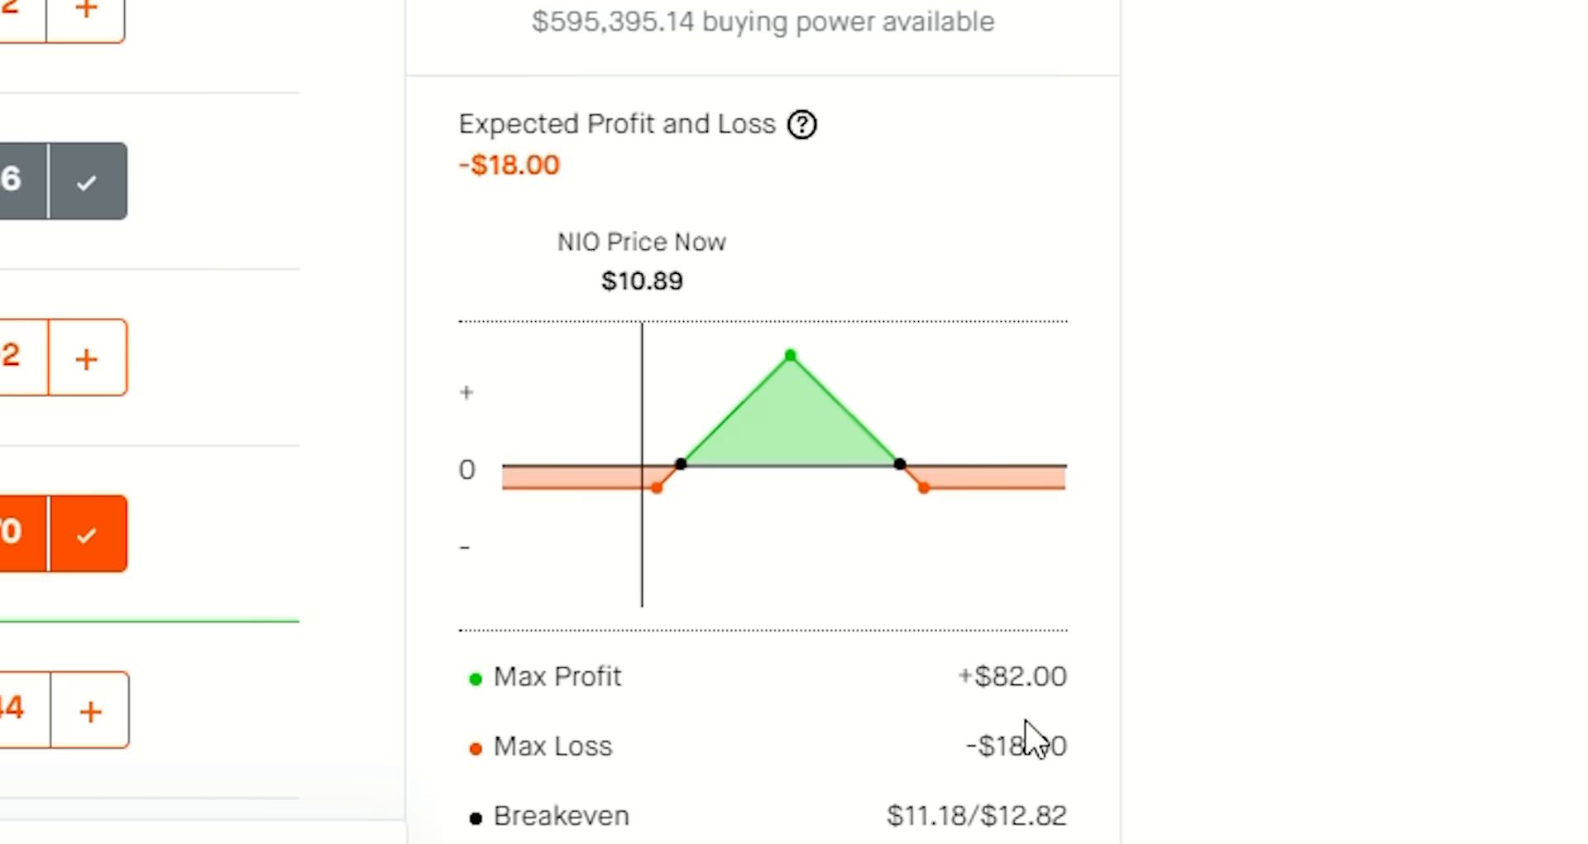
{"action": "mouse_move", "coordinate": [653, 552]}
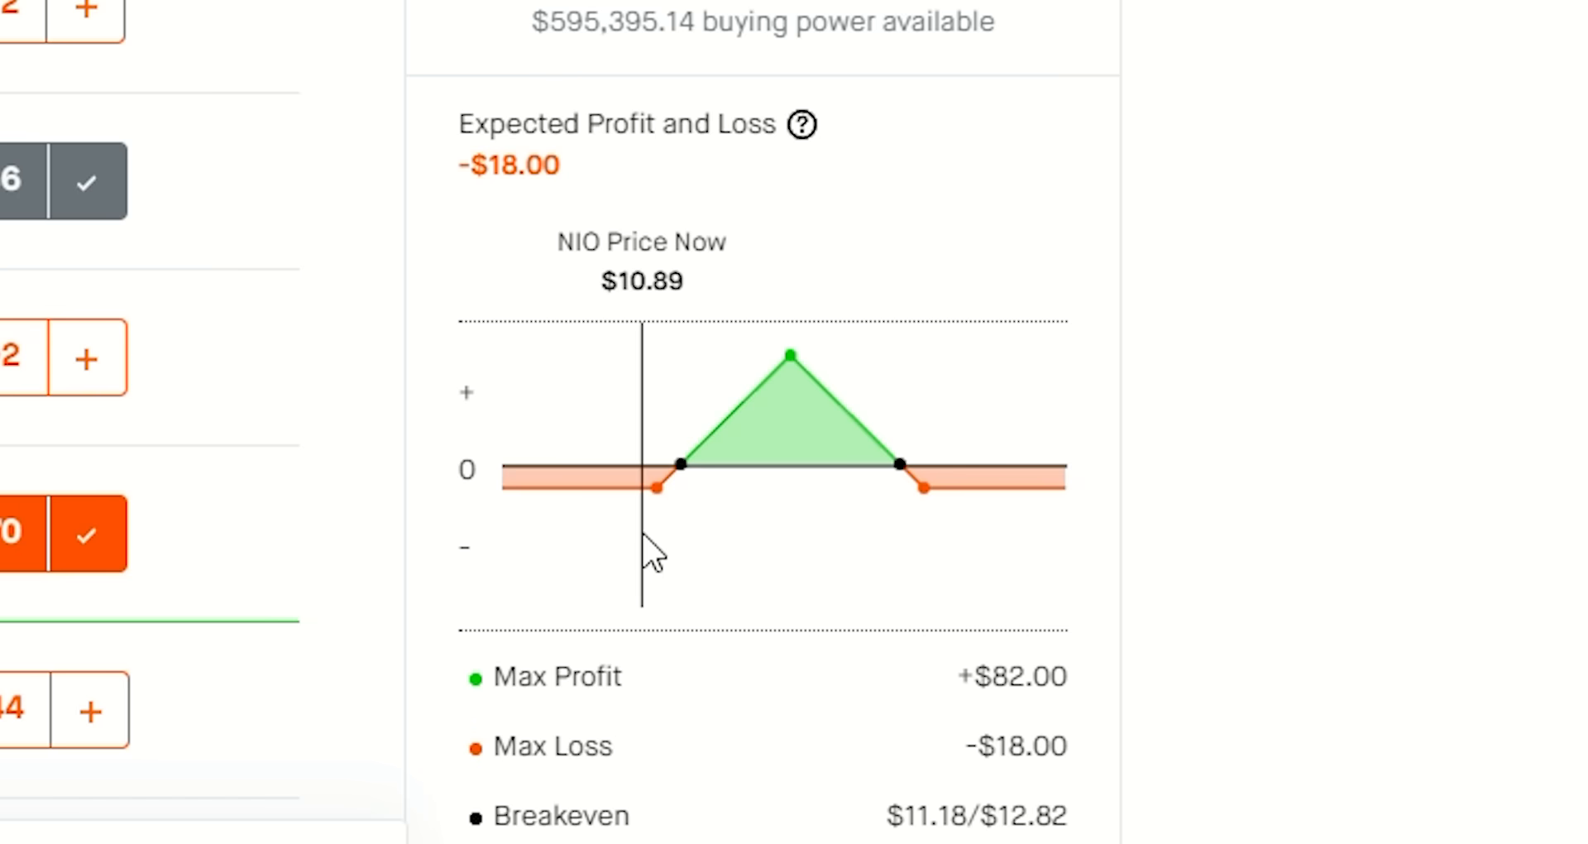
{"action": "mouse_move", "coordinate": [553, 543]}
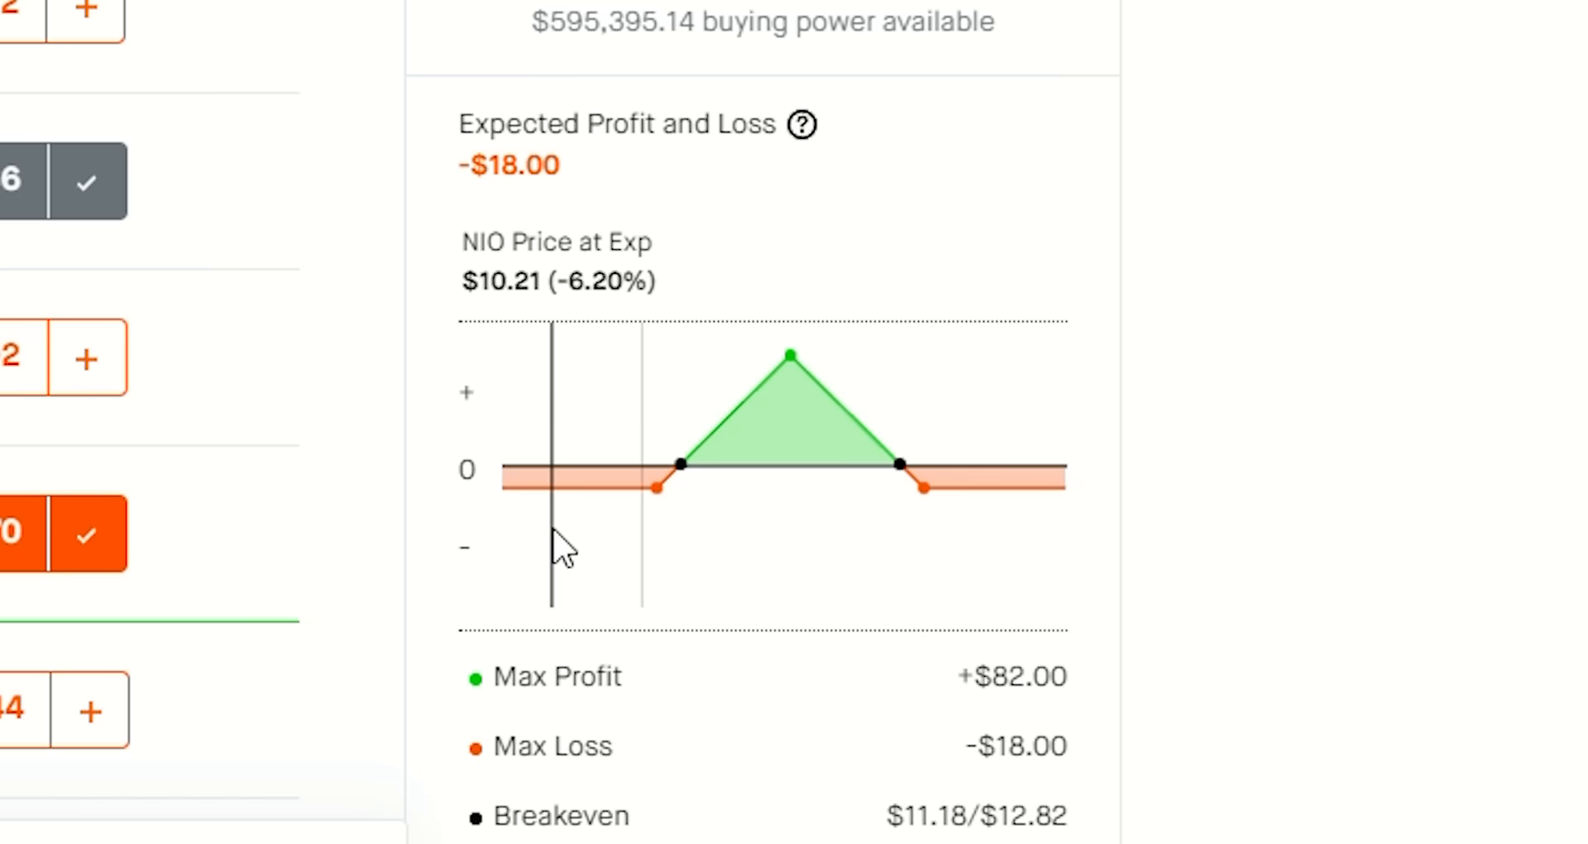
{"action": "mouse_move", "coordinate": [649, 536]}
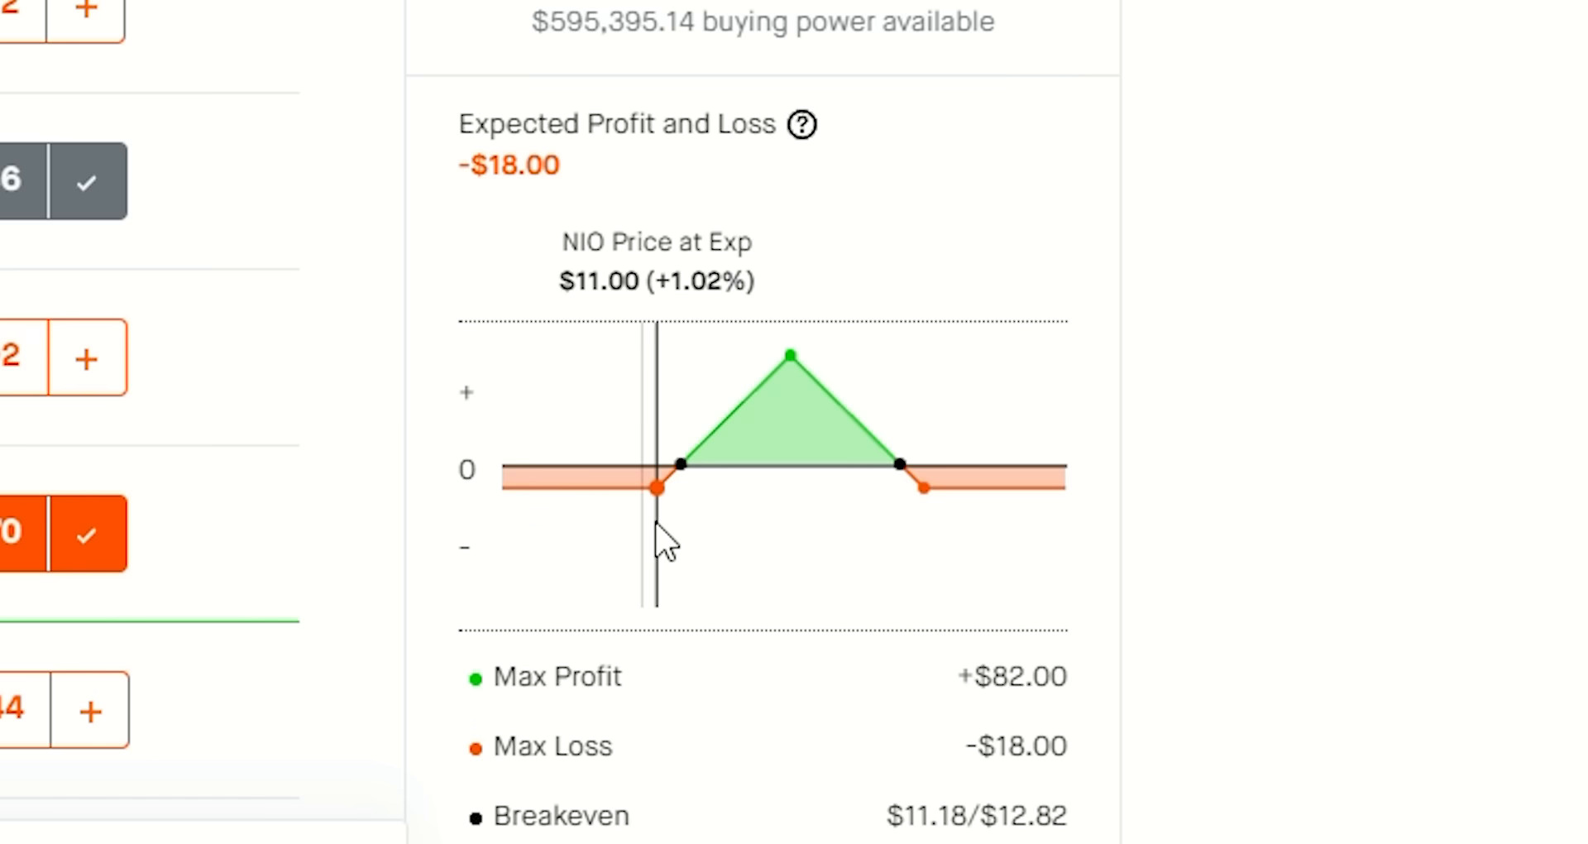
{"action": "left_click", "coordinate": [657, 543]}
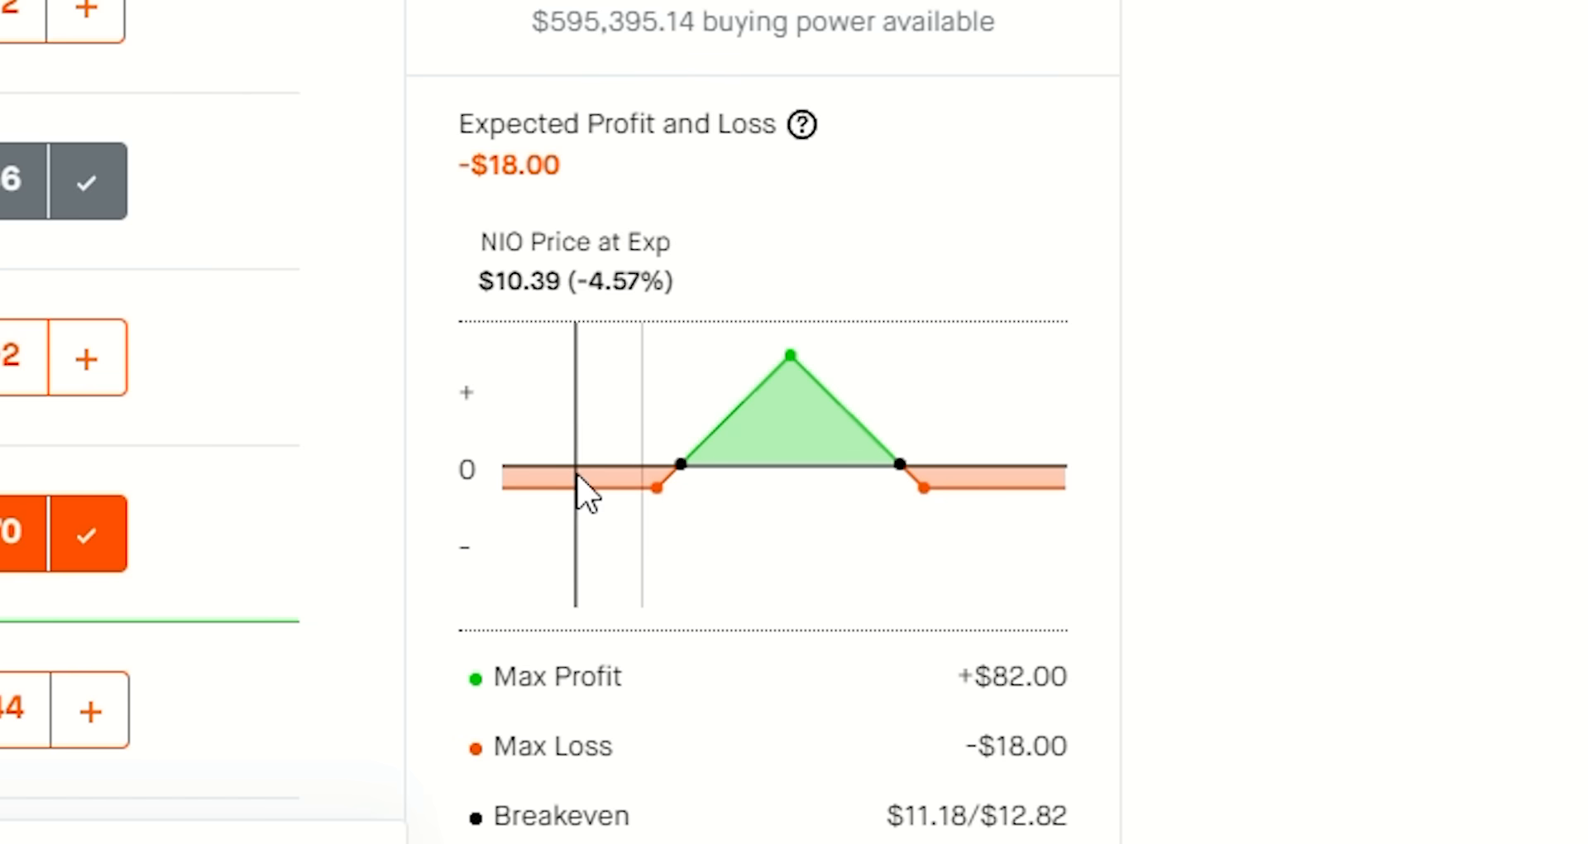
{"action": "mouse_move", "coordinate": [758, 464]}
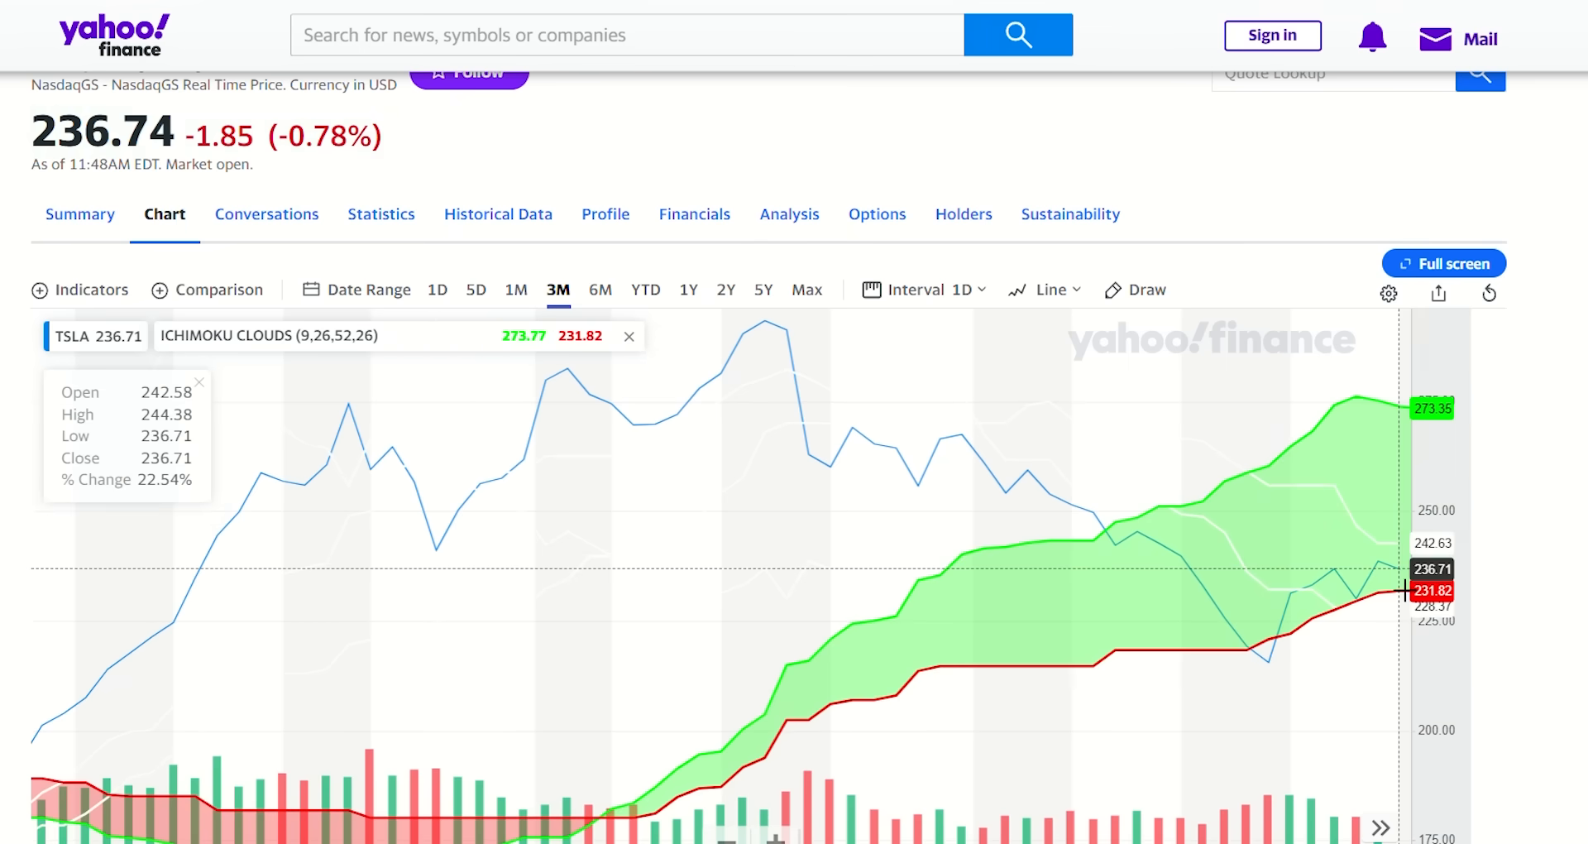
Step: Overlay Bollinger Bands (period 20, 2 standard deviations) on the TSLA chart, replacing Ichimoku Clouds
{"action": "scroll", "scroll_direction": "down", "scroll_amount": 3}
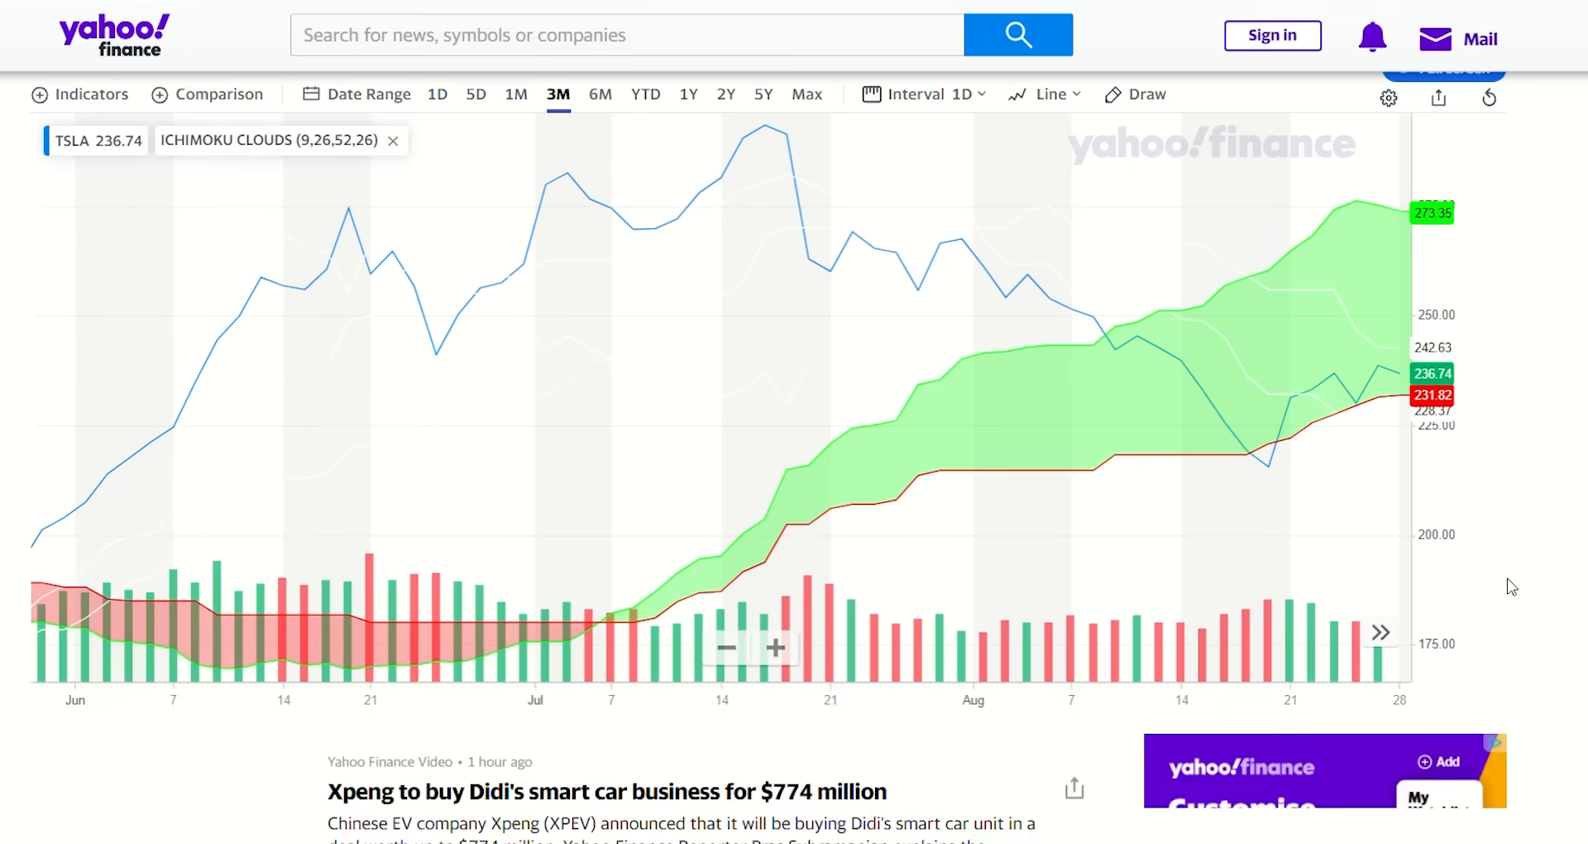
{"action": "scroll", "scroll_direction": "up", "scroll_amount": 3}
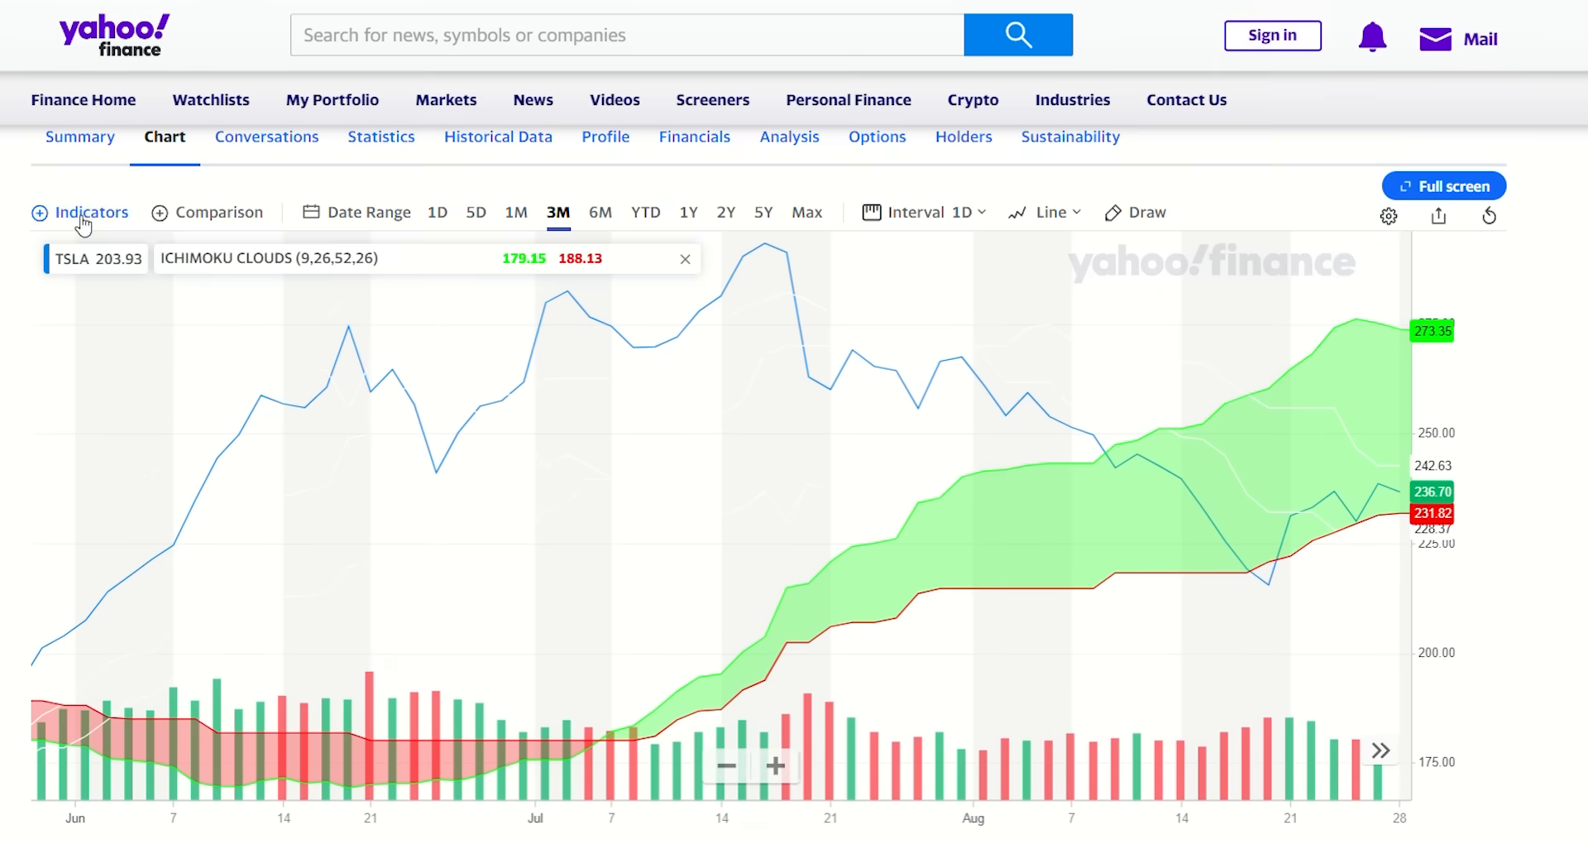
{"action": "left_click", "coordinate": [685, 258]}
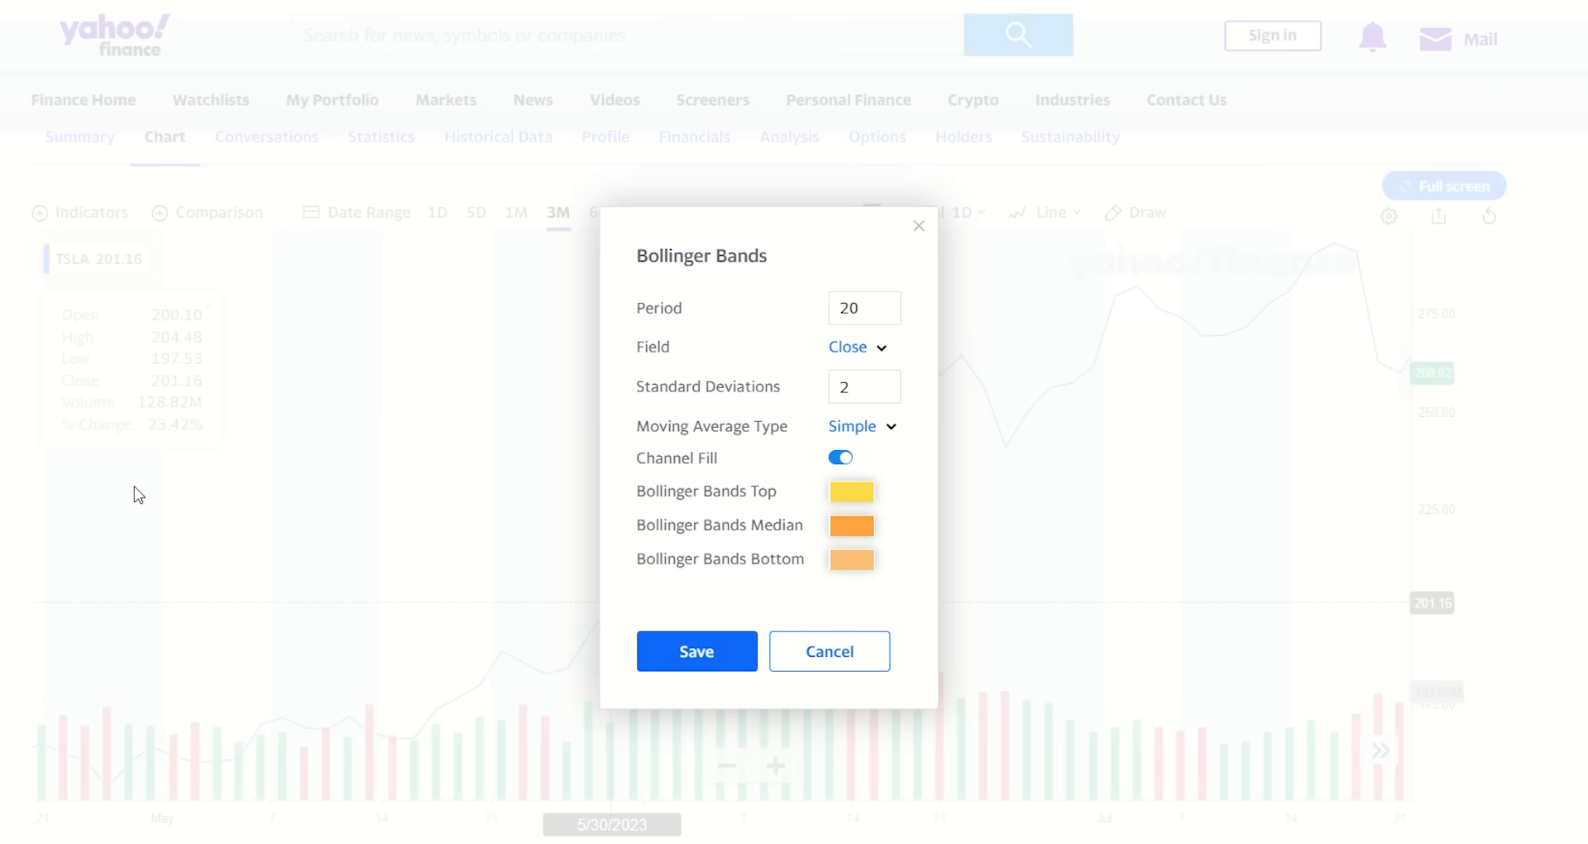
{"action": "mouse_move", "coordinate": [909, 326]}
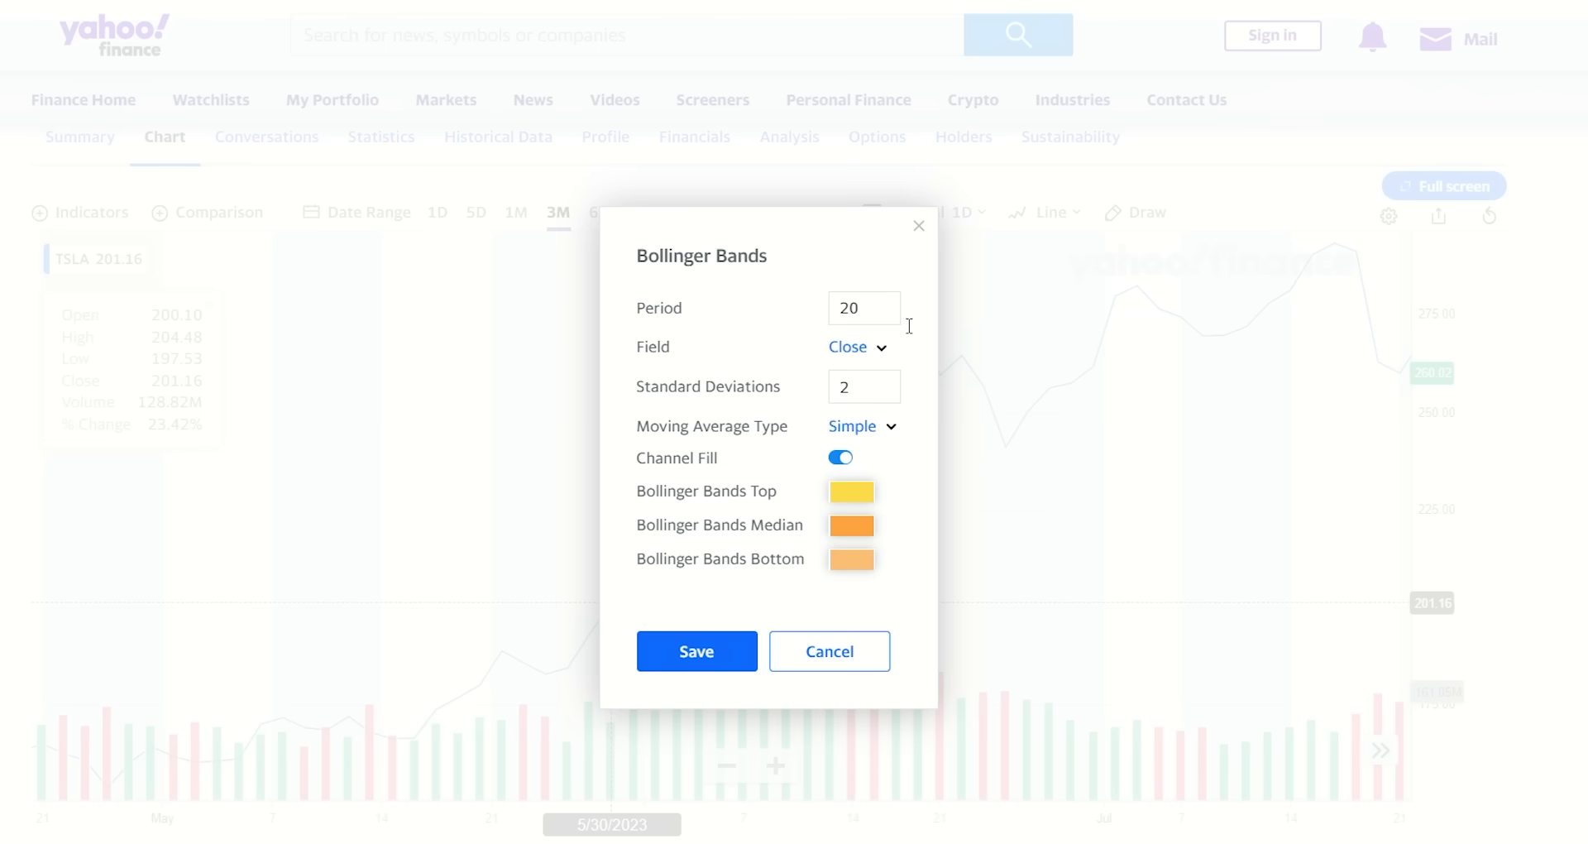
{"action": "left_click", "coordinate": [864, 385]}
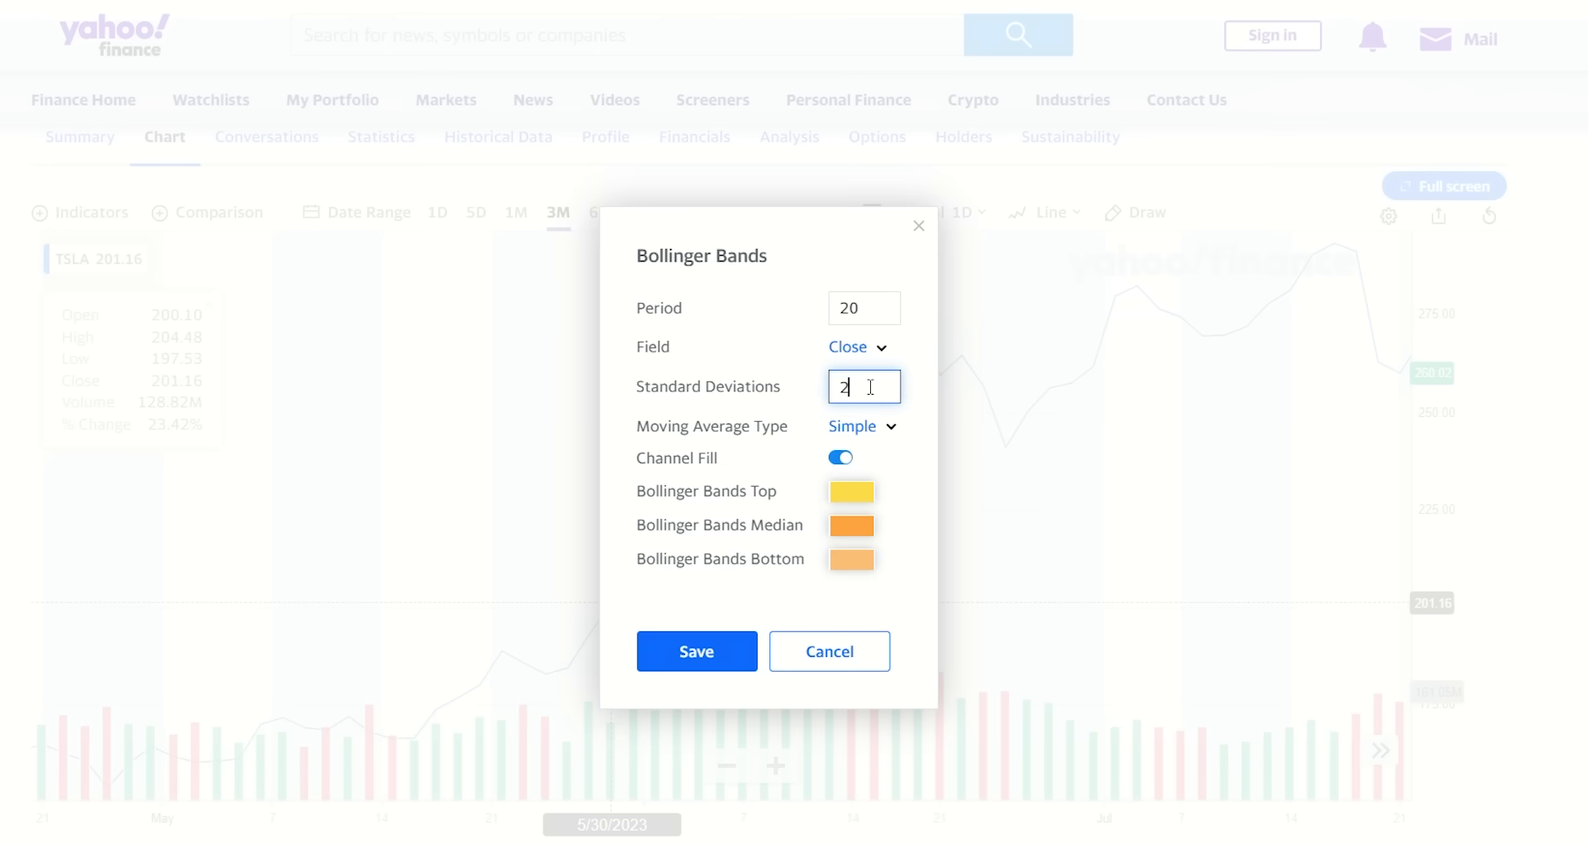
{"action": "left_click", "coordinate": [697, 652]}
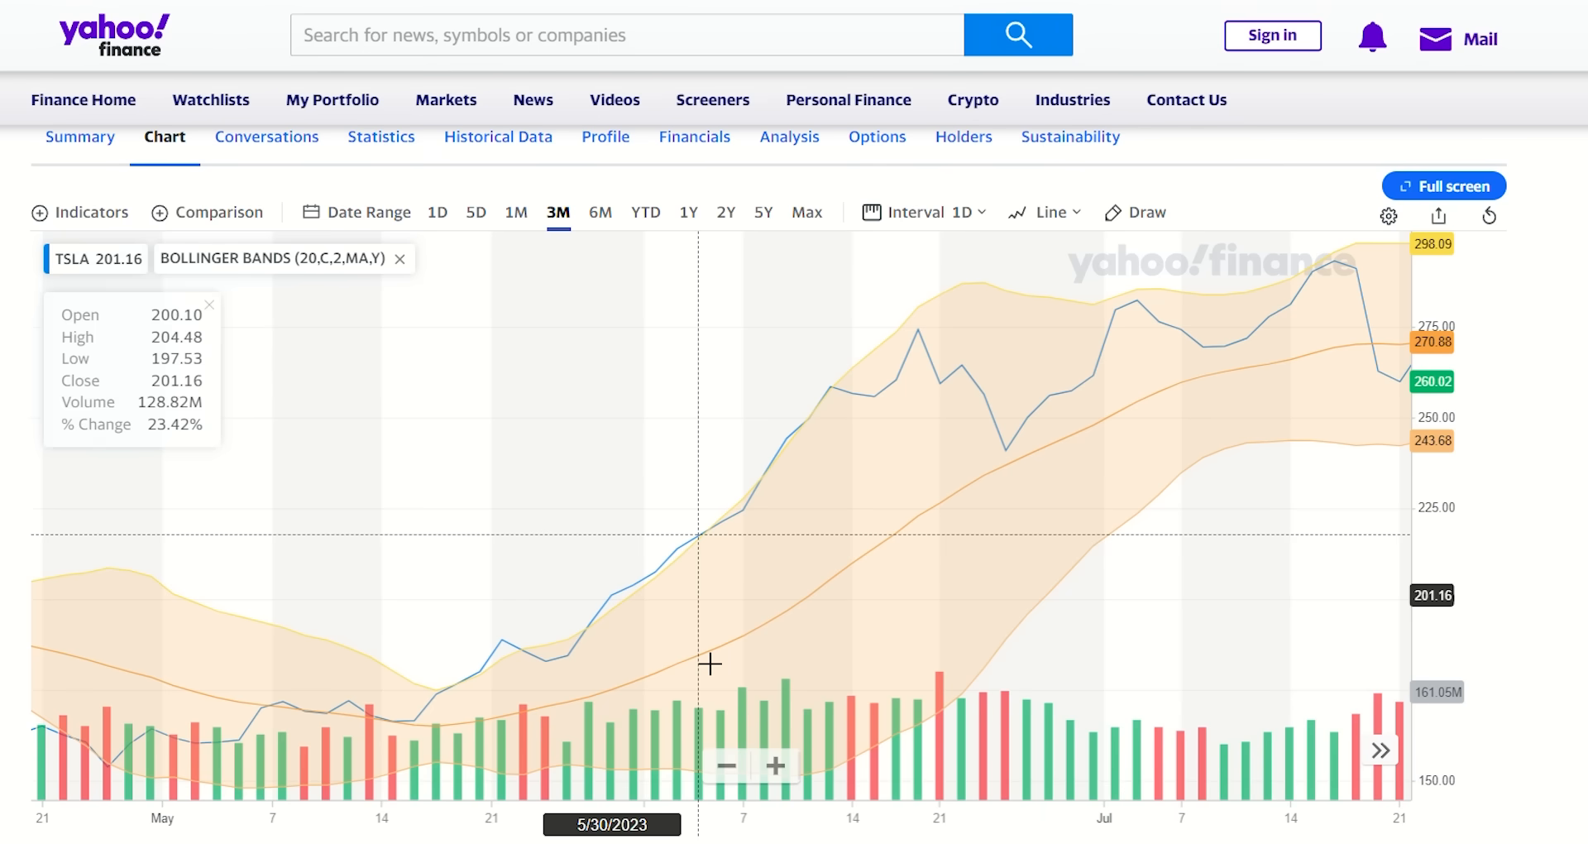
{"action": "mouse_move", "coordinate": [1580, 366]}
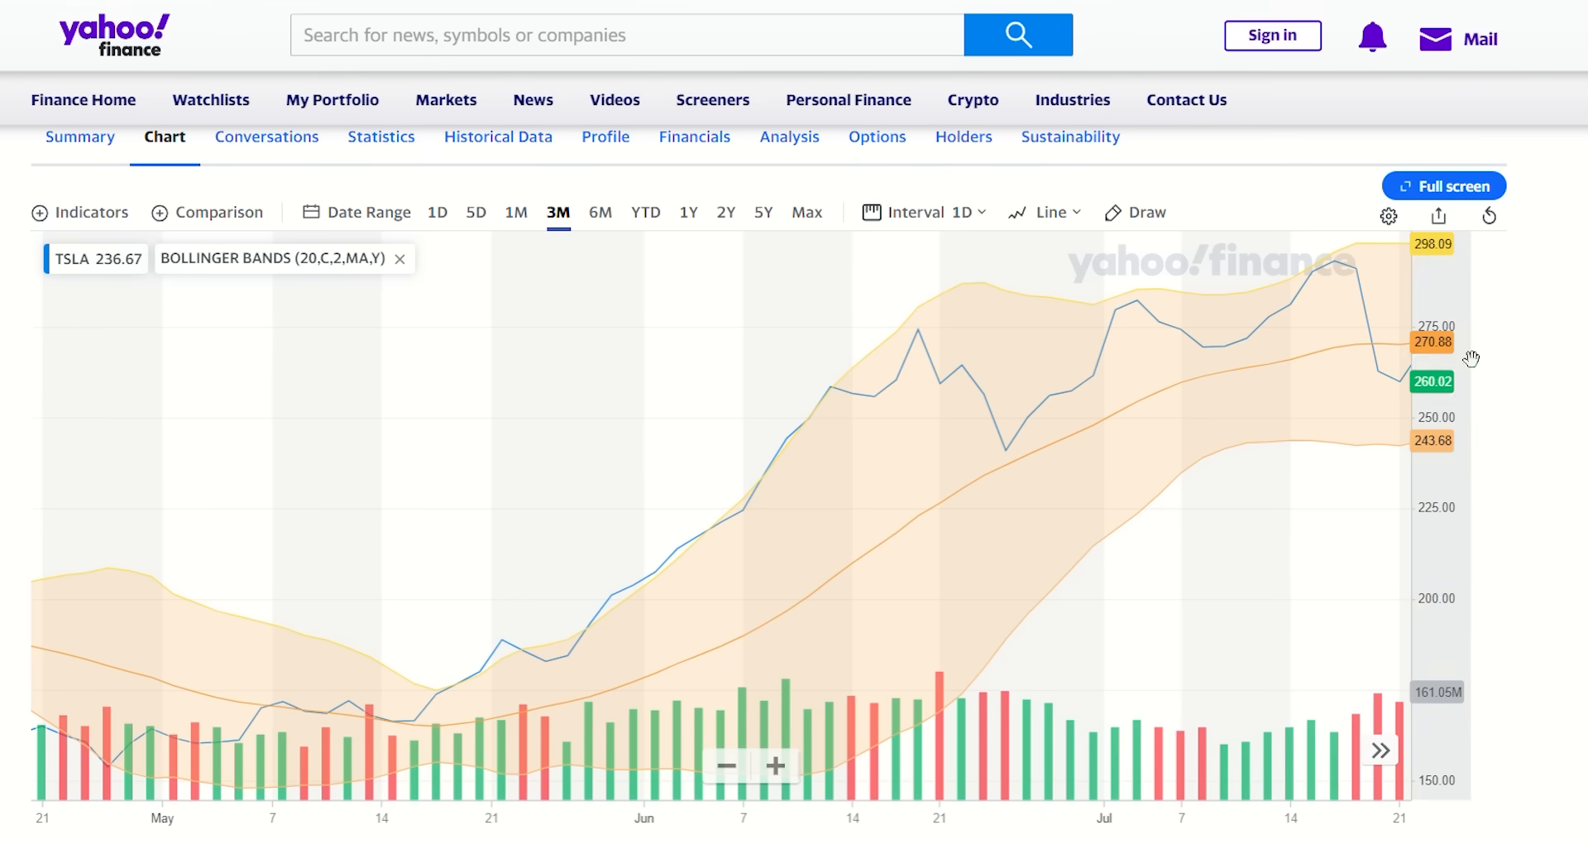
{"action": "mouse_move", "coordinate": [1415, 265]}
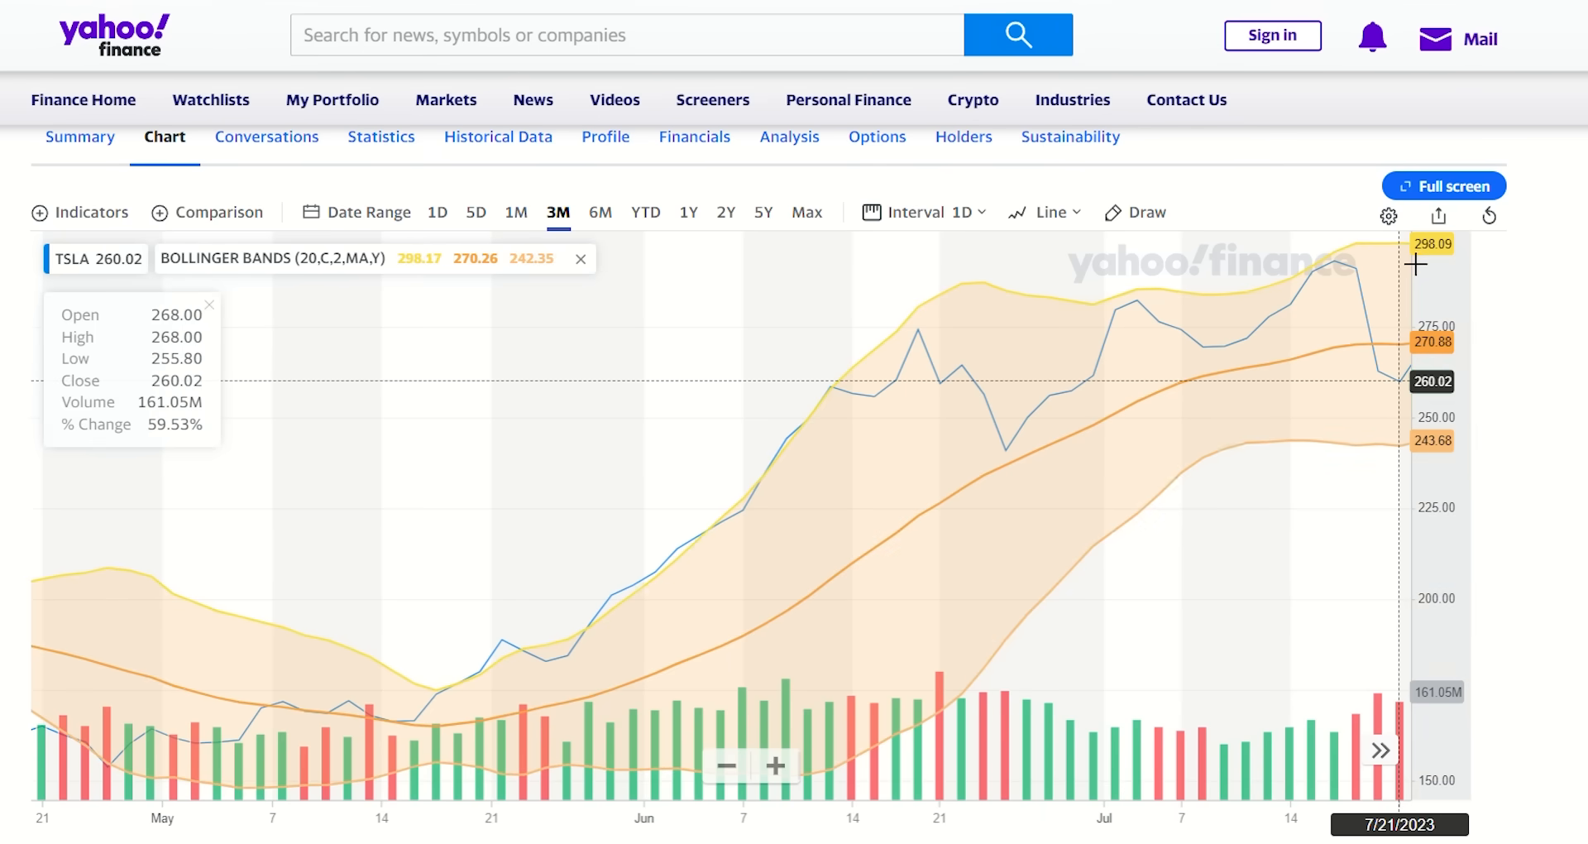
{"action": "mouse_move", "coordinate": [1423, 381]}
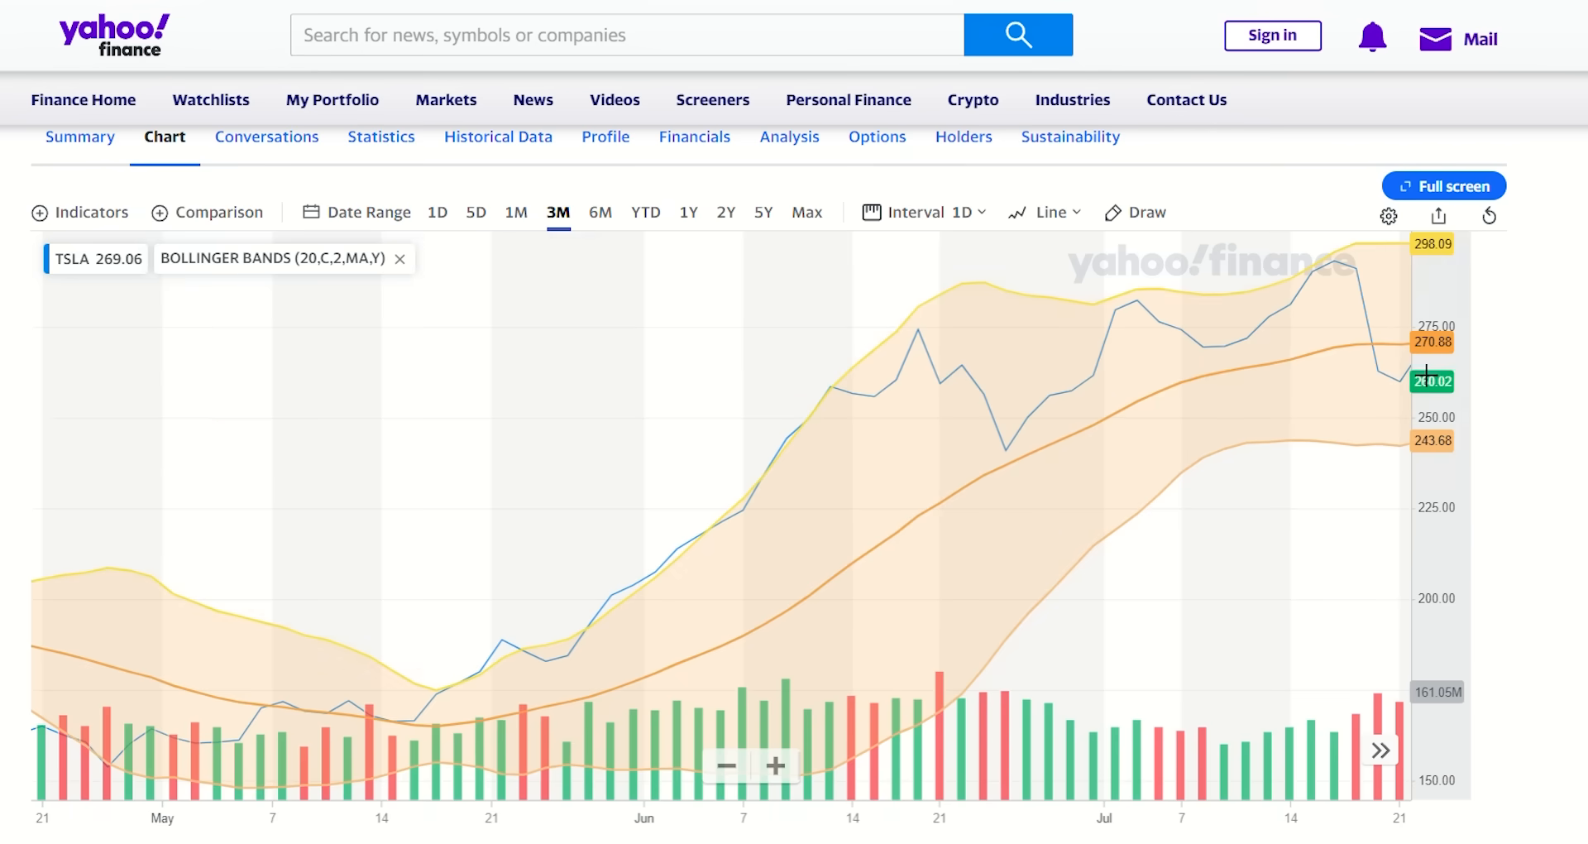
{"action": "mouse_move", "coordinate": [1408, 396]}
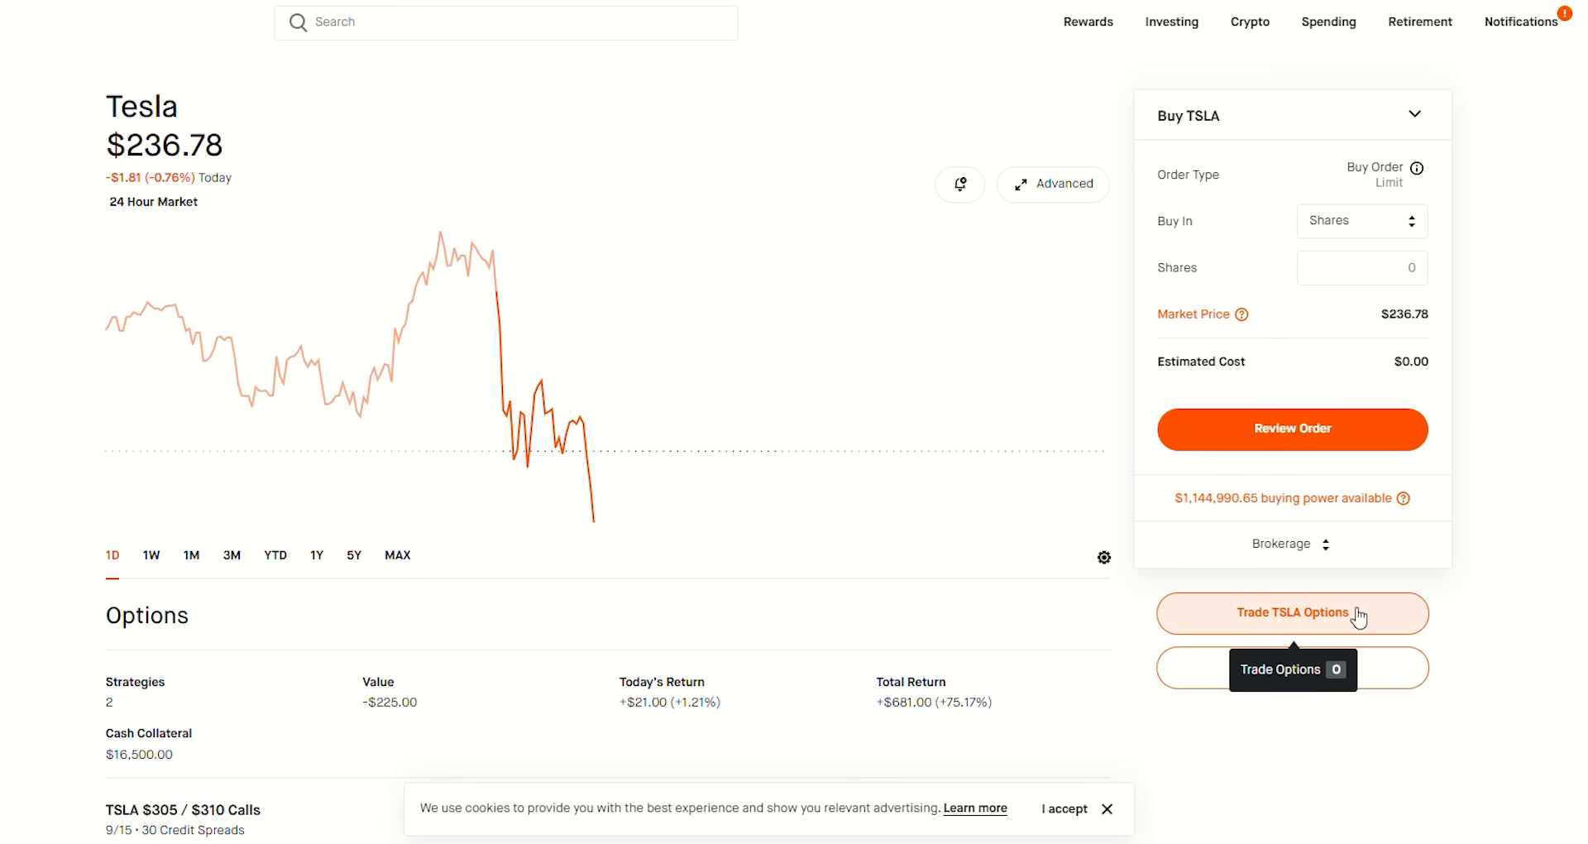
Step: Show the TSLA options chain set to Sell Put with the October 20 expiration selected
{"action": "left_click", "coordinate": [1292, 612]}
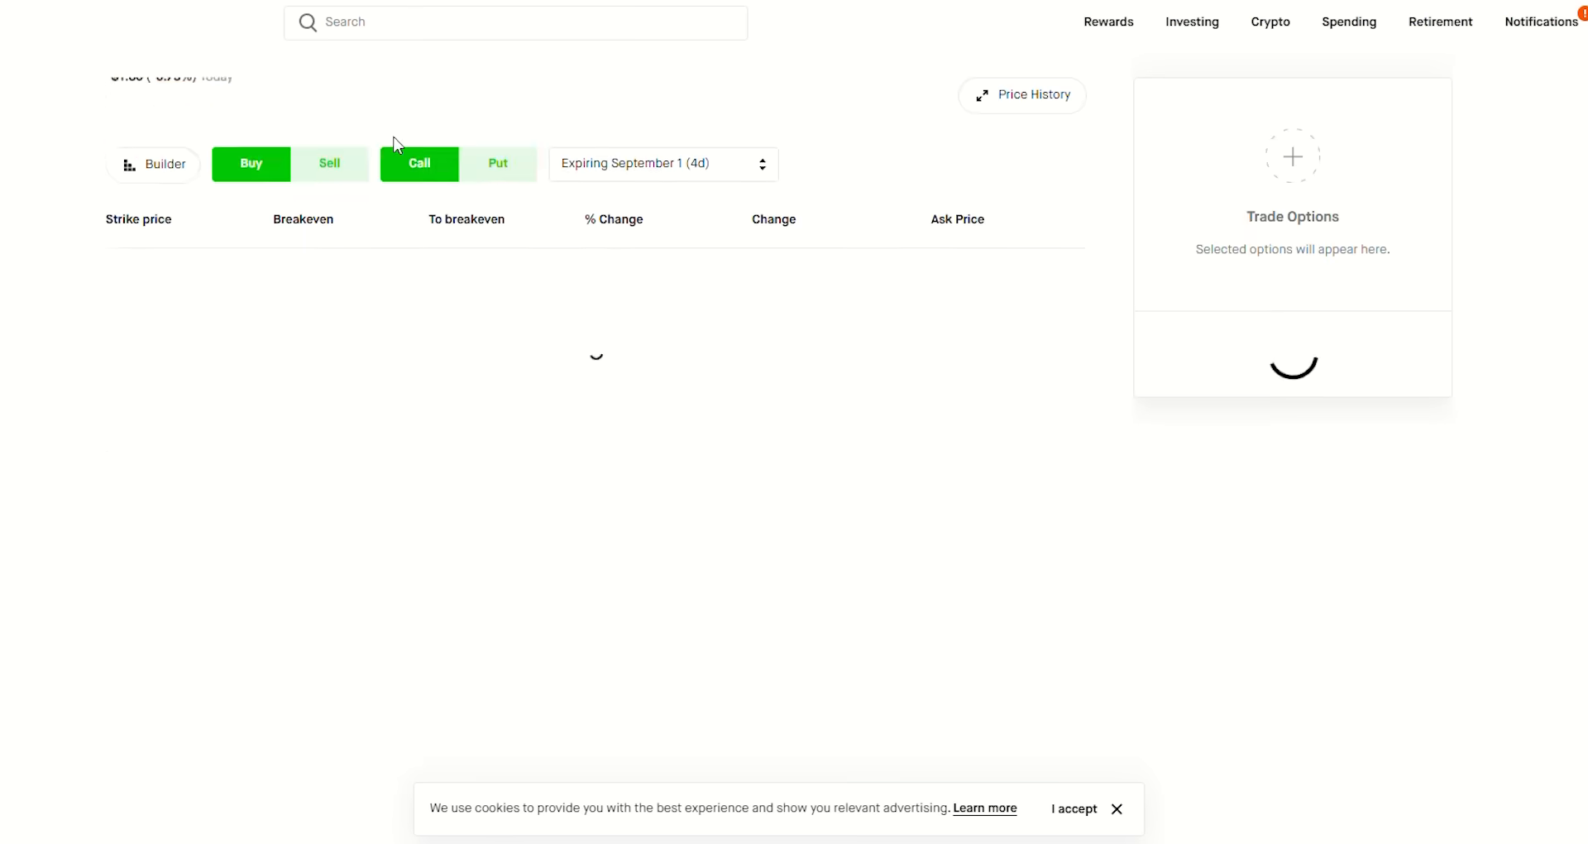
{"action": "left_click", "coordinate": [328, 164]}
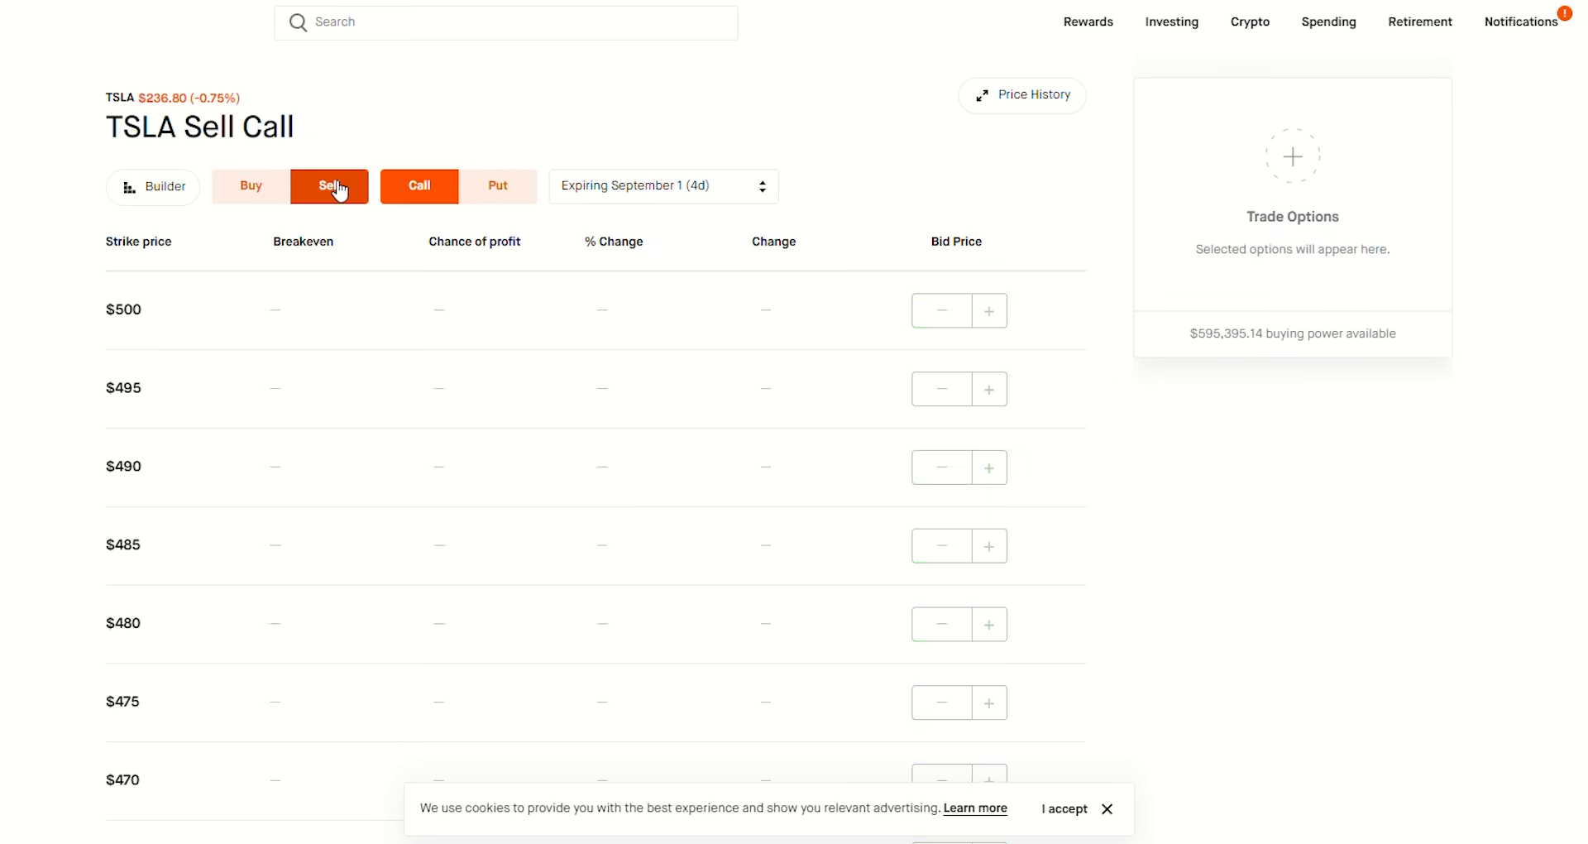
{"action": "left_click", "coordinate": [418, 185]}
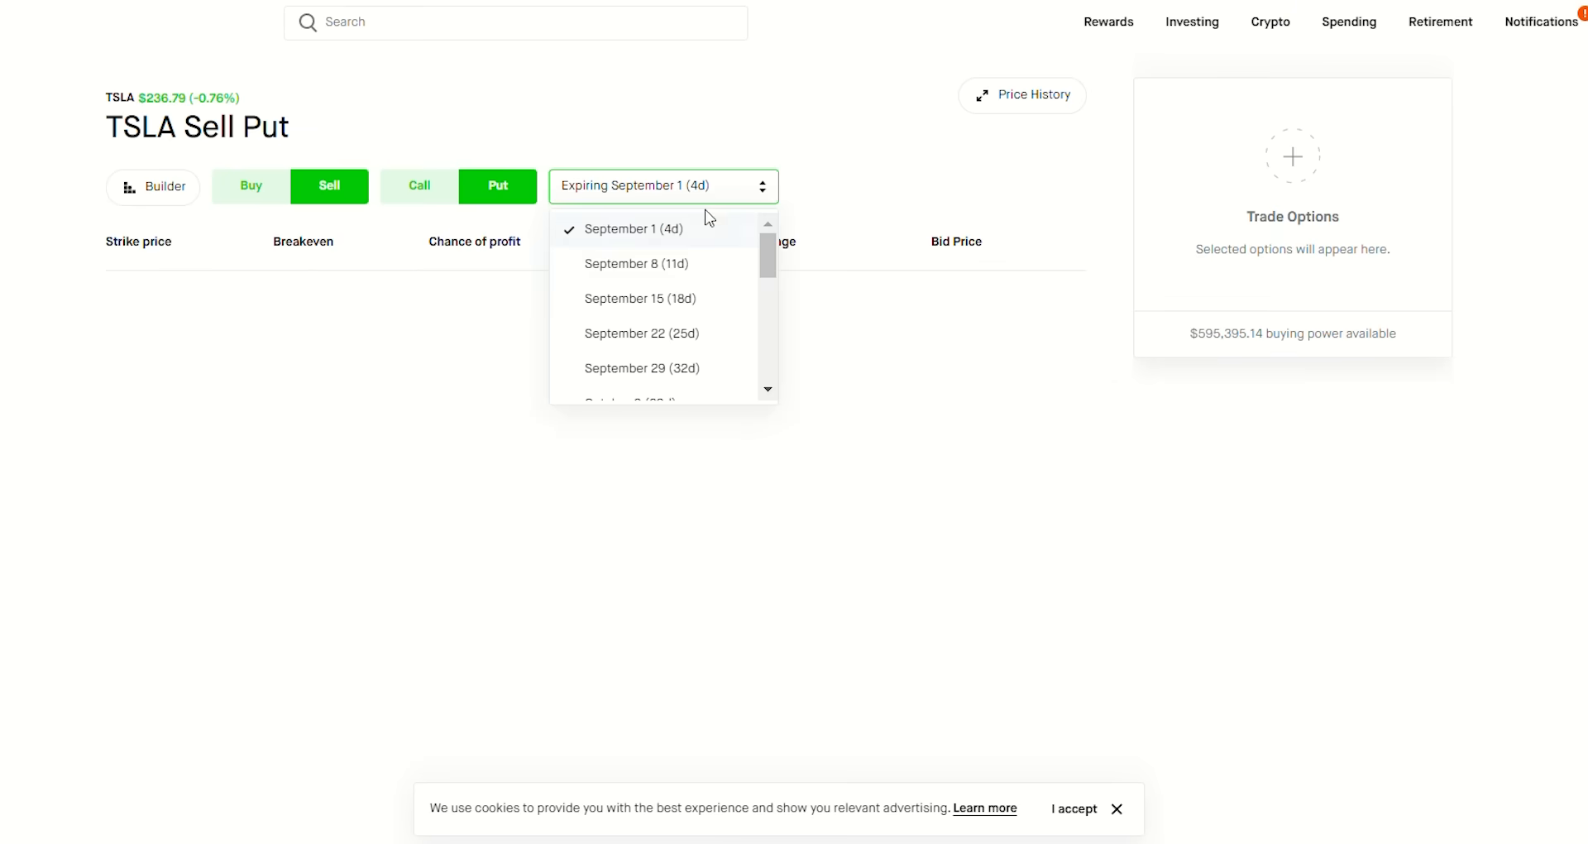
{"action": "scroll", "scroll_direction": "down", "scroll_amount": 3}
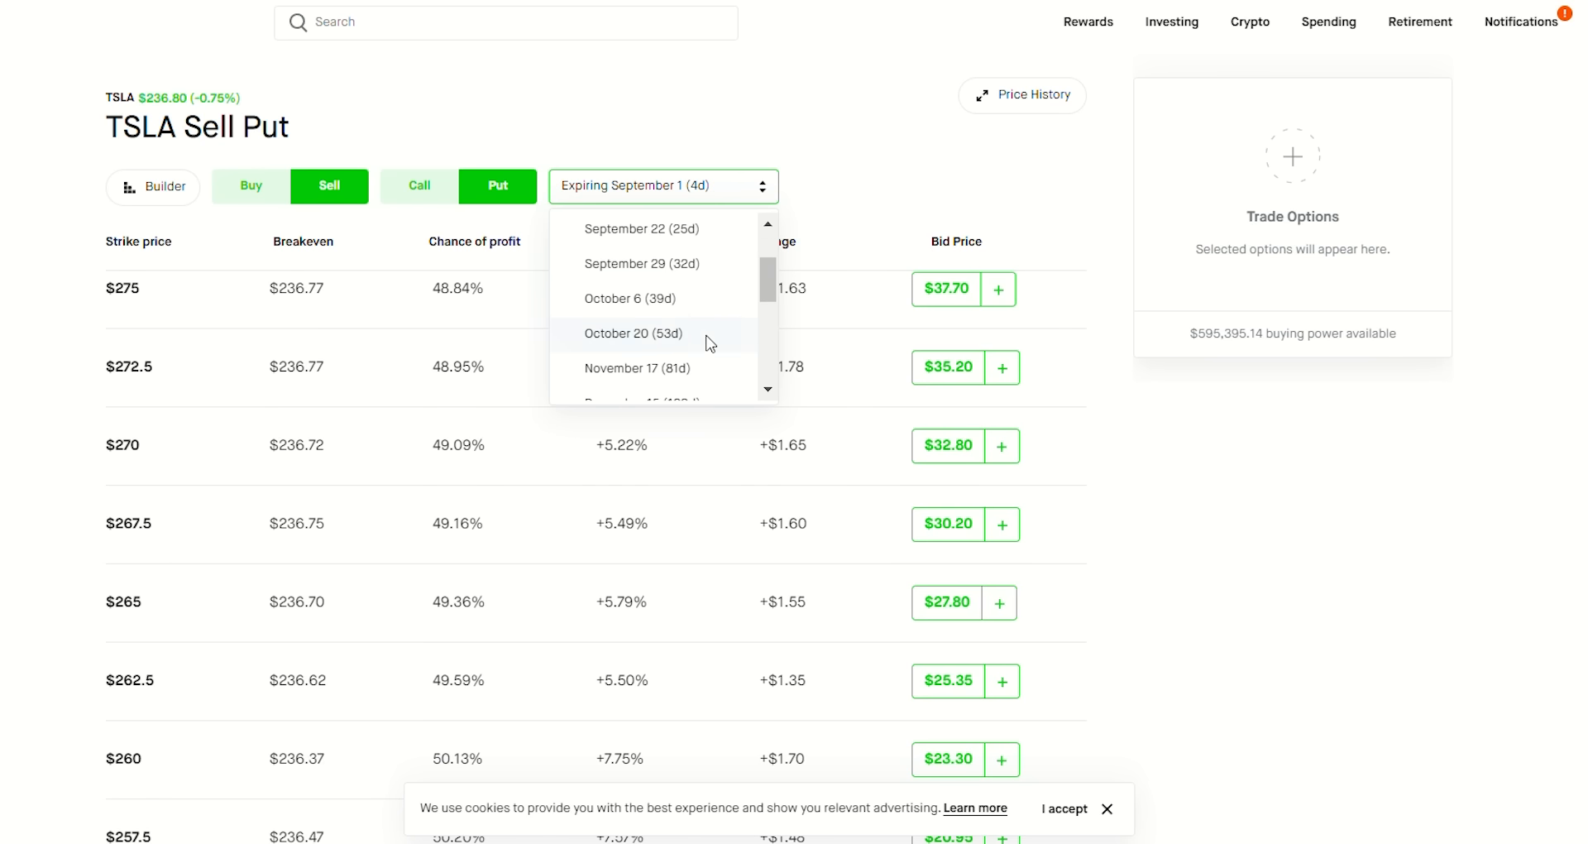
{"action": "left_click", "coordinate": [634, 333]}
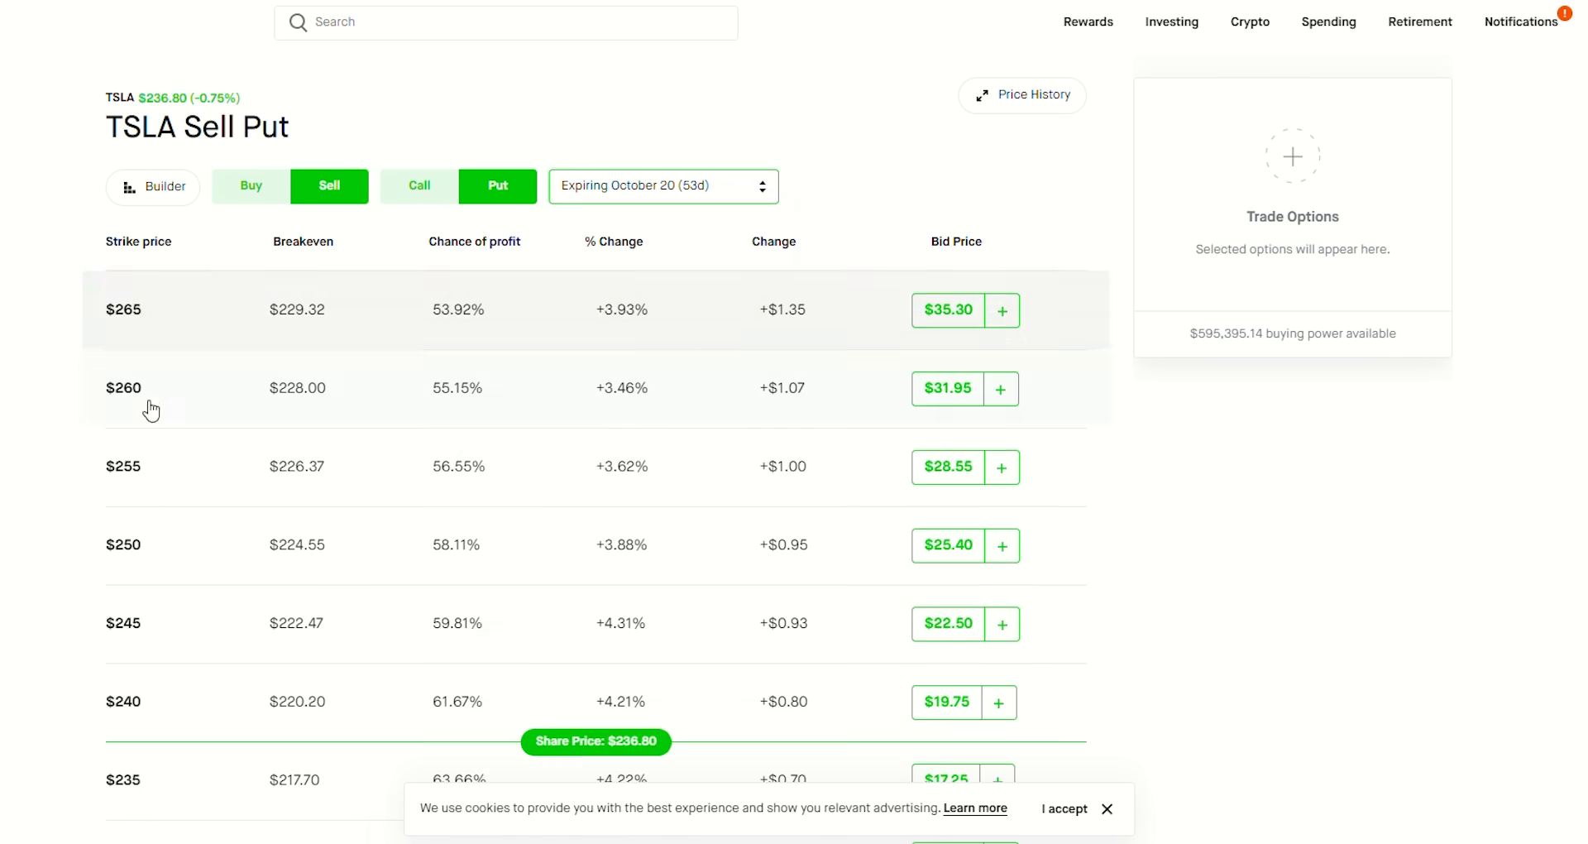
{"action": "scroll", "scroll_direction": "down", "scroll_amount": 3}
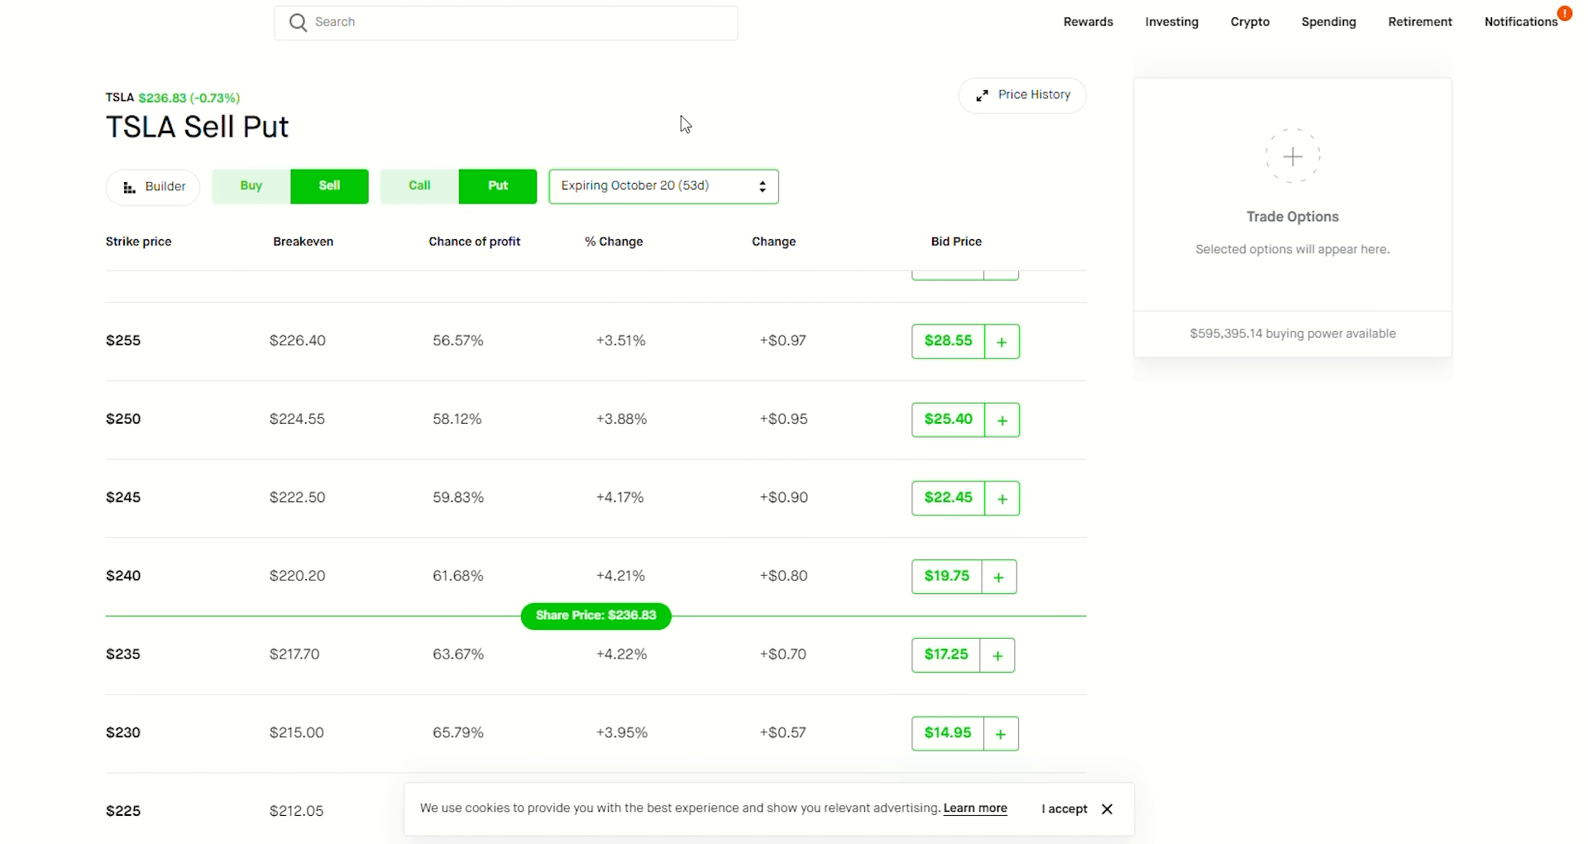
{"action": "mouse_move", "coordinate": [1138, 415]}
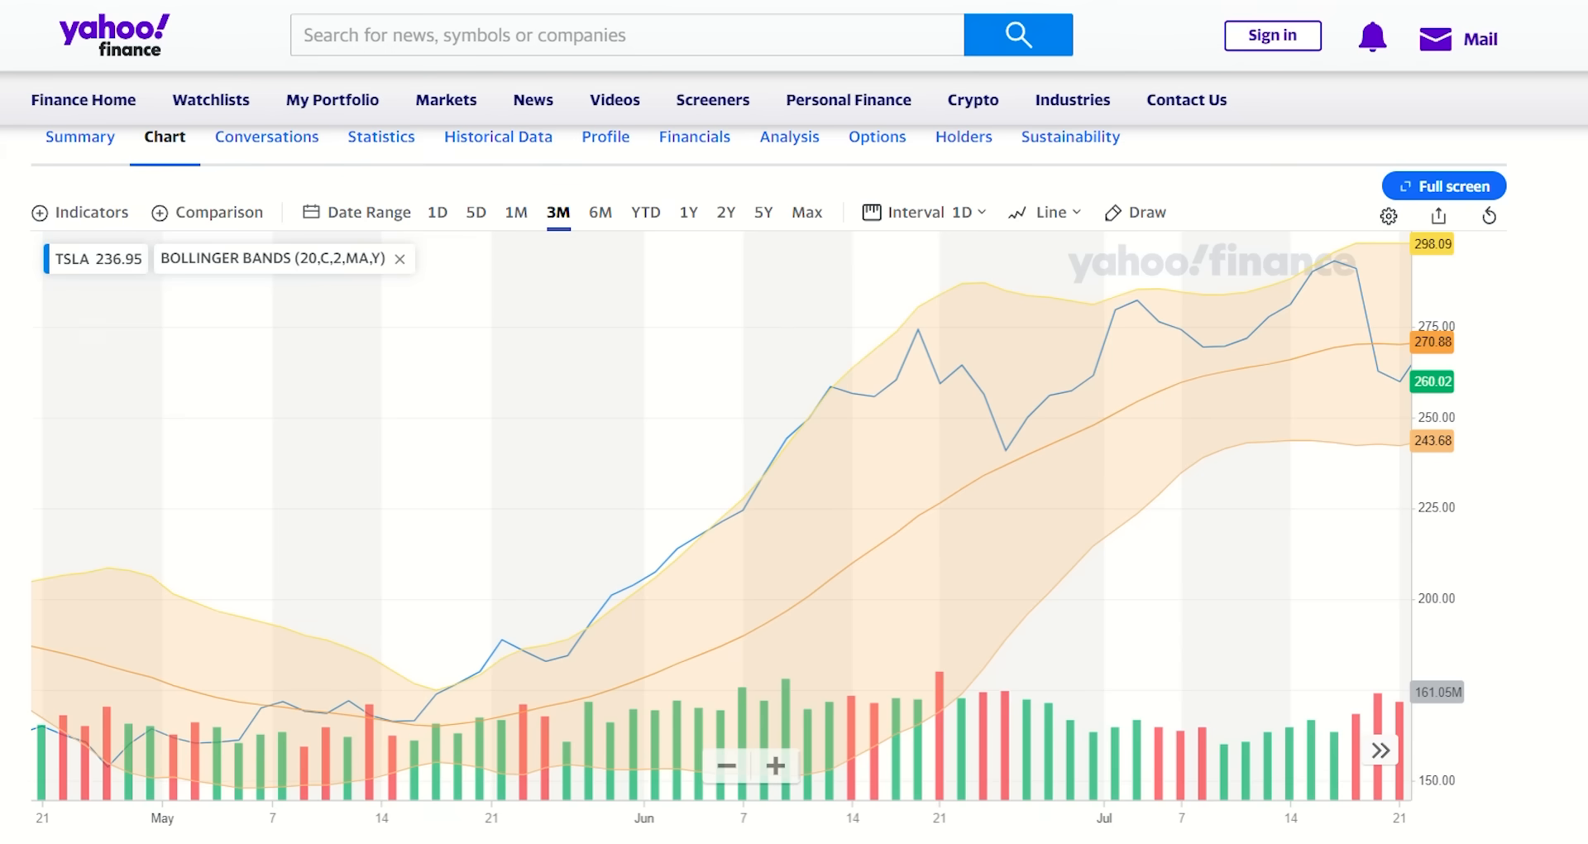
{"action": "mouse_move", "coordinate": [1375, 415]}
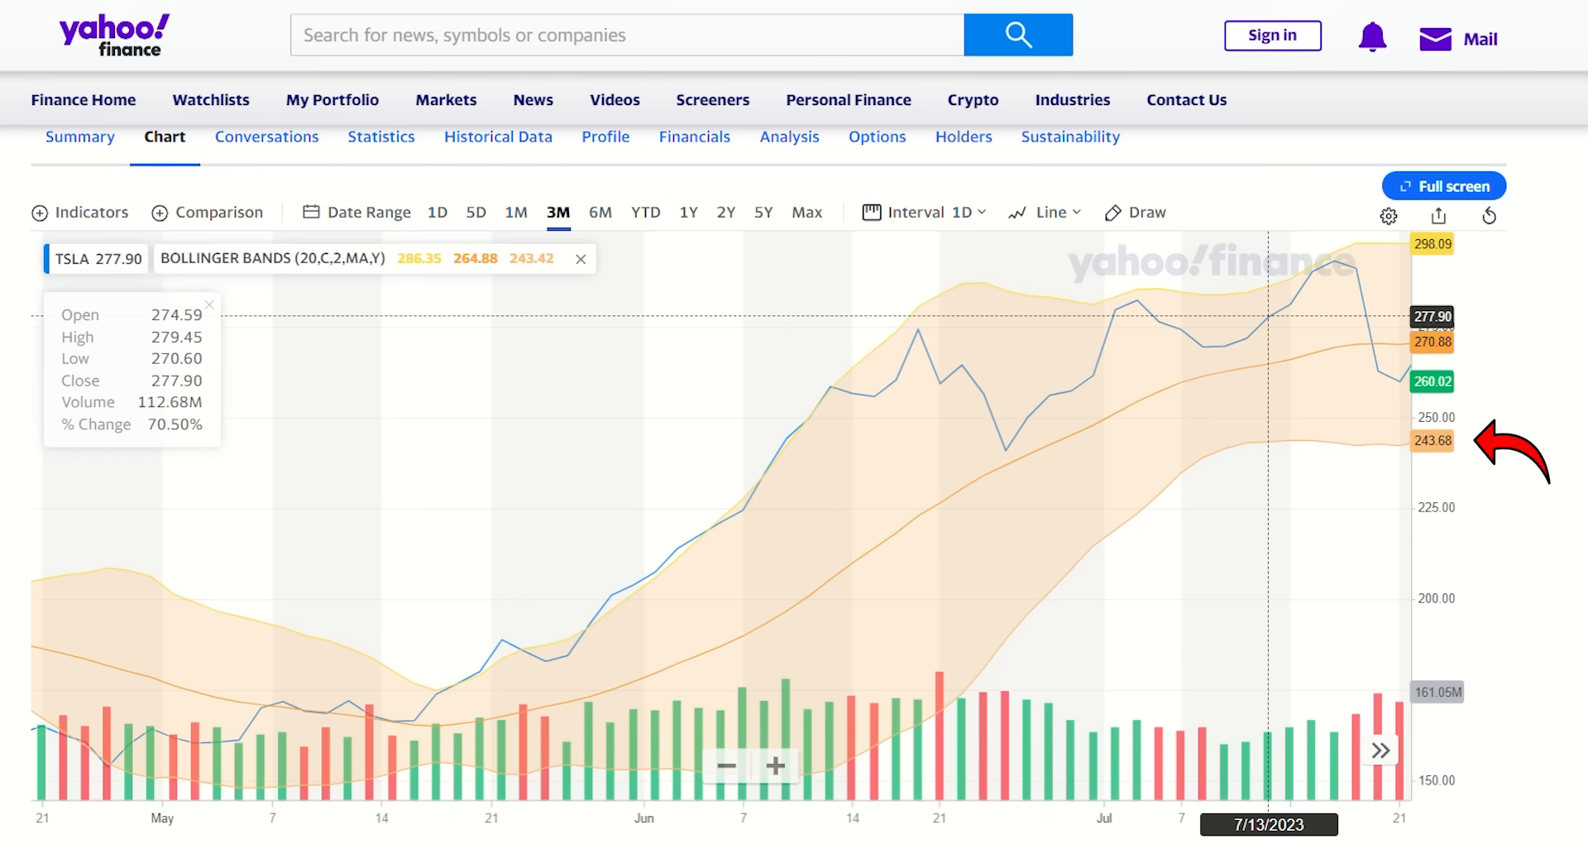
{"action": "mouse_move", "coordinate": [1466, 434]}
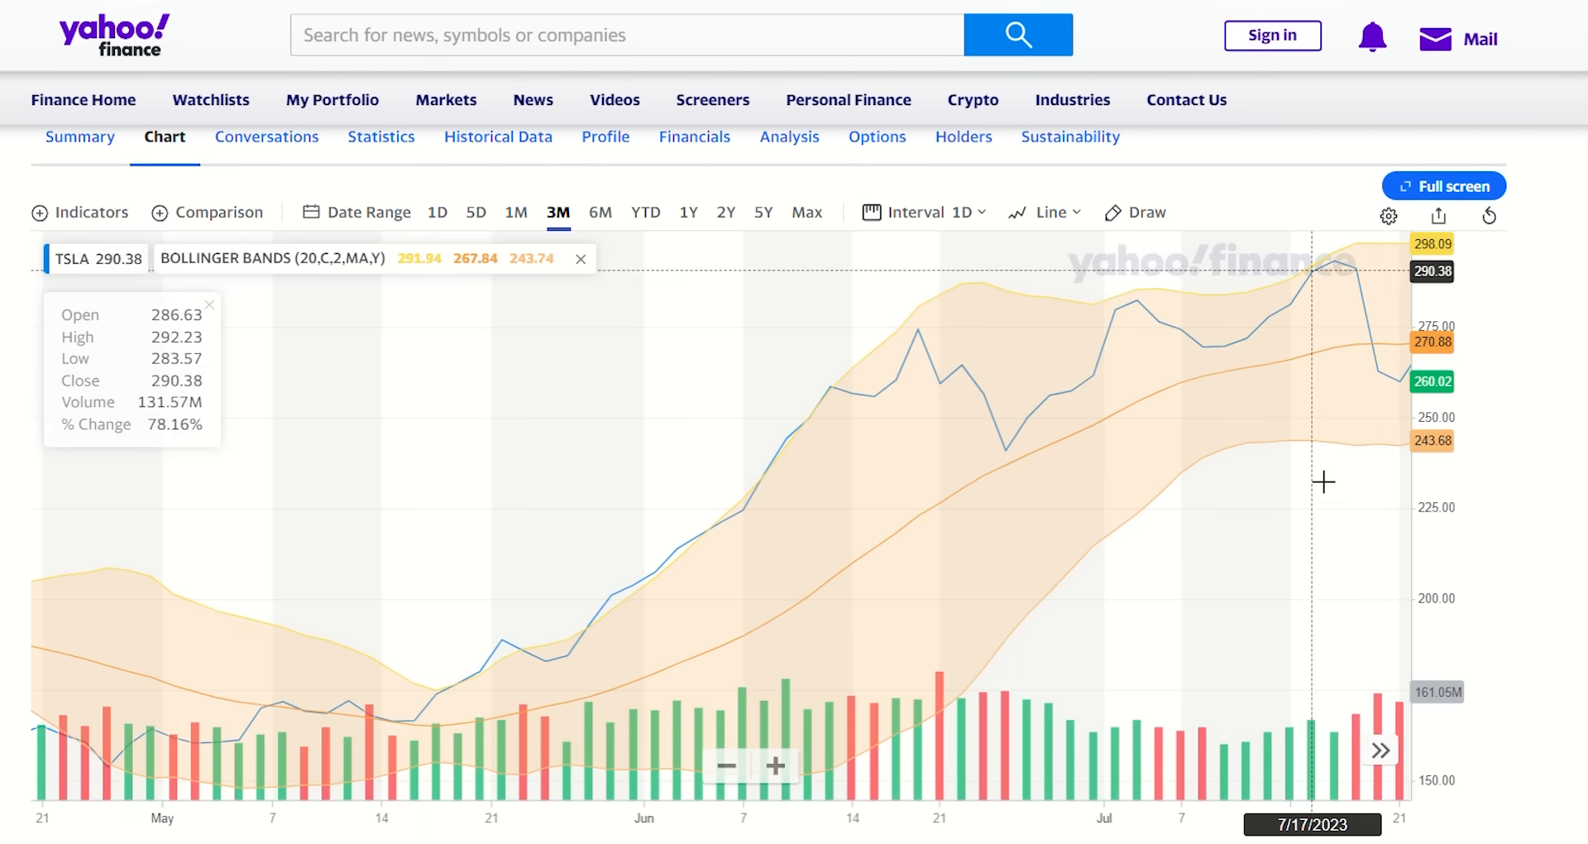
{"action": "mouse_move", "coordinate": [1395, 495]}
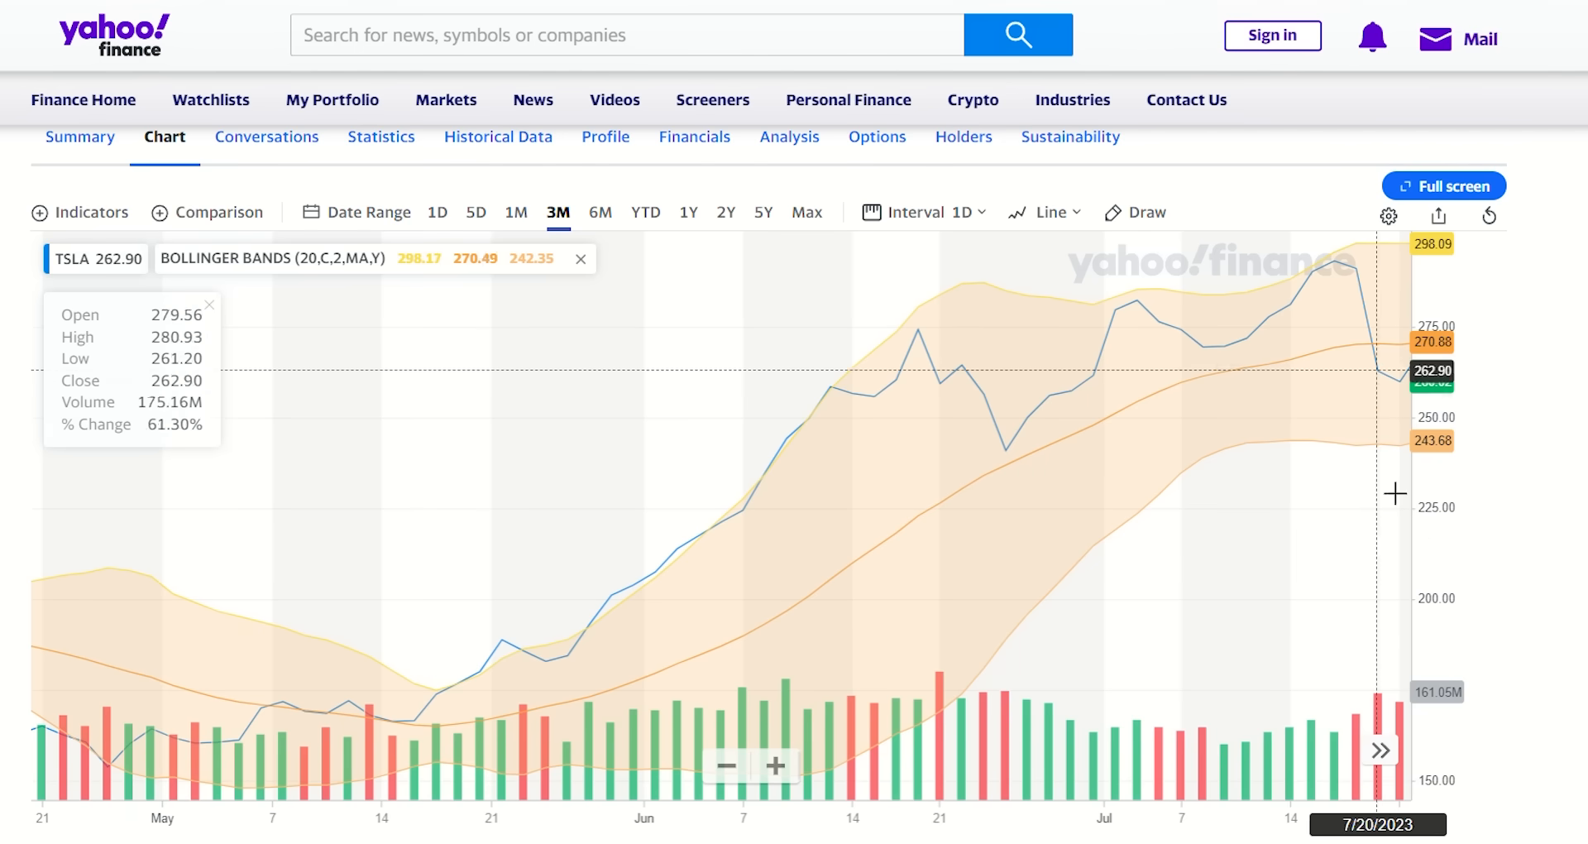
{"action": "mouse_move", "coordinate": [1408, 432]}
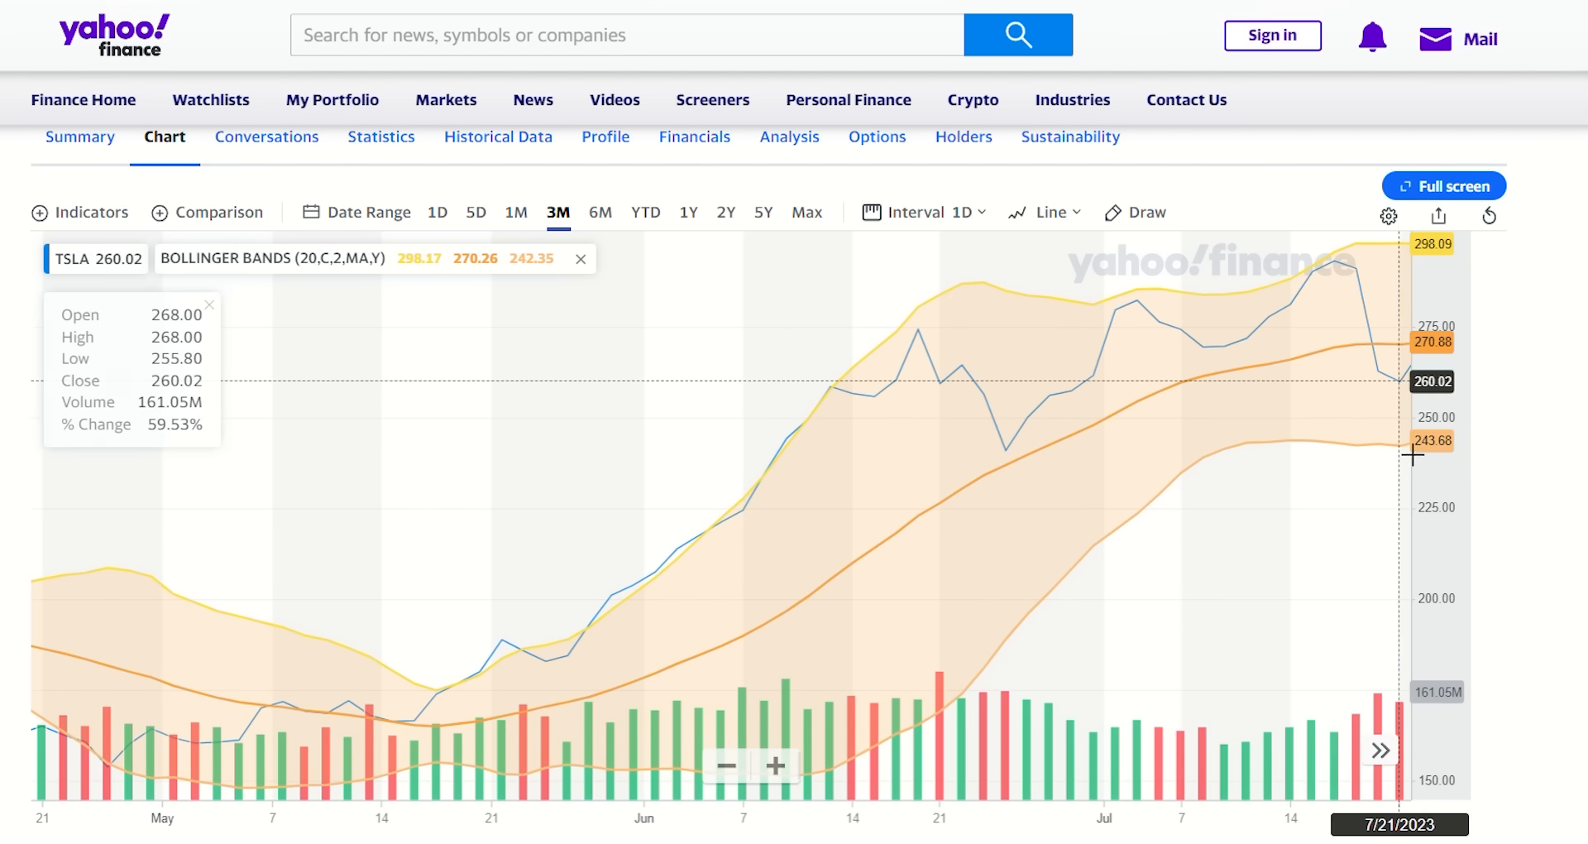
{"action": "mouse_move", "coordinate": [1479, 454]}
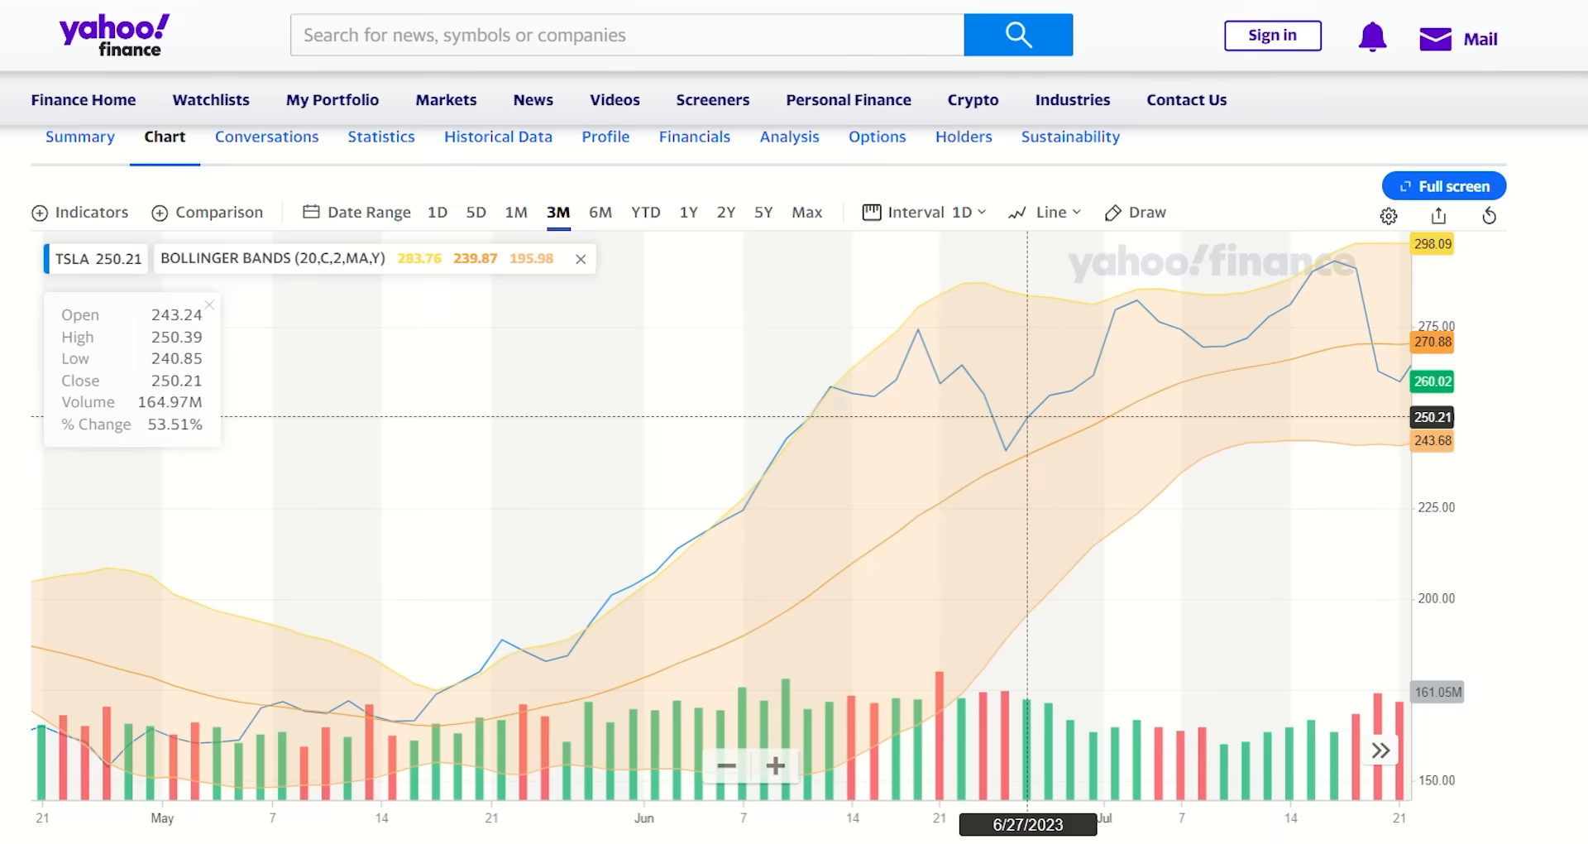
Step: Scroll the Yahoo Finance page to view the TSLA three-month chart with Bollinger Bands
{"action": "scroll", "scroll_direction": "up", "scroll_amount": 3}
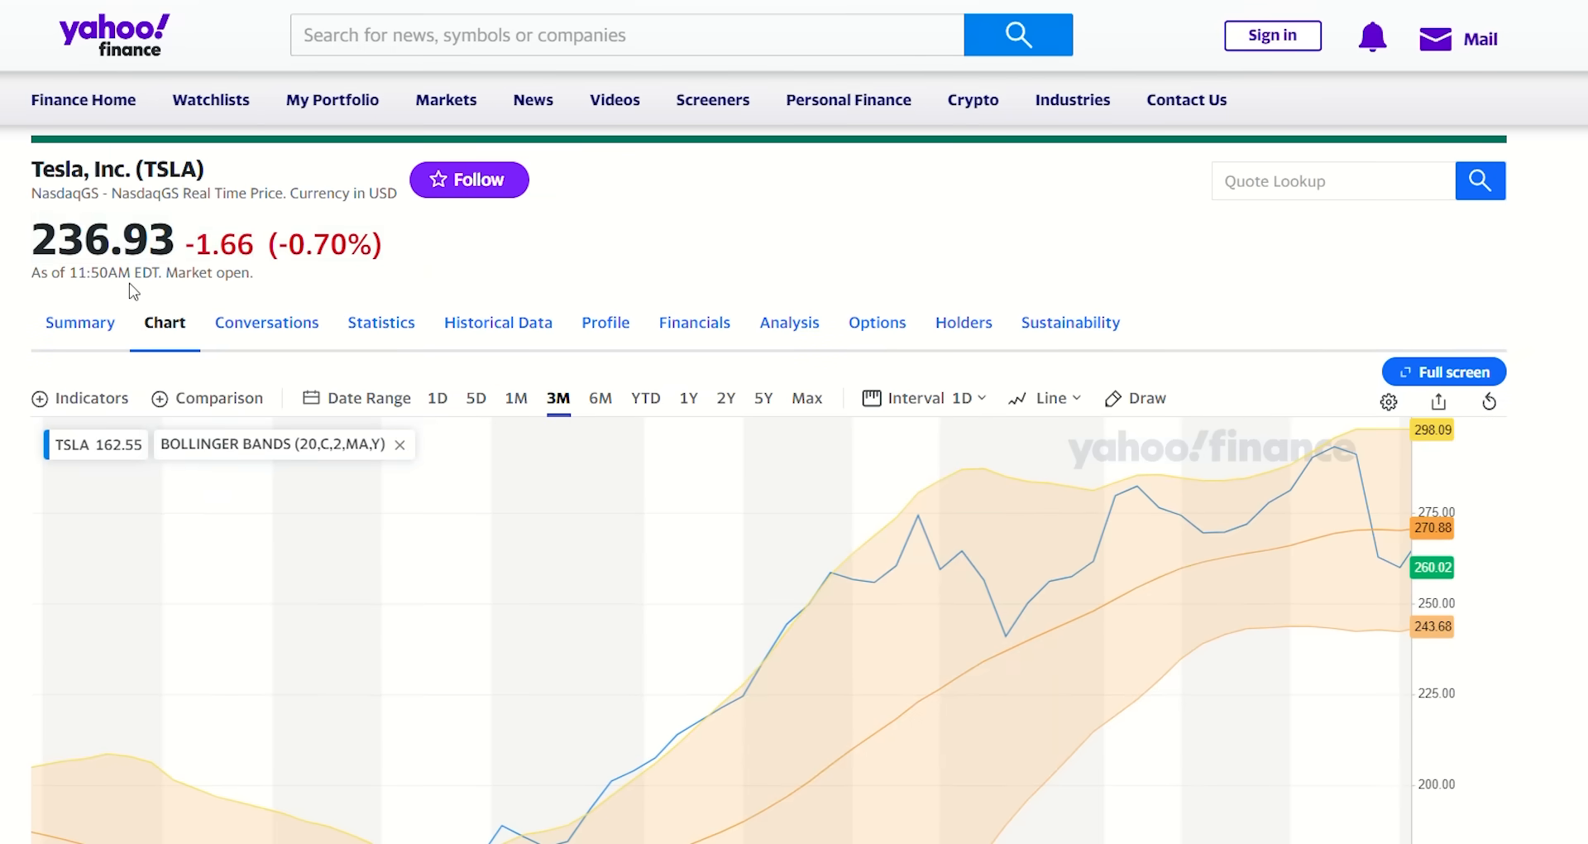
{"action": "mouse_move", "coordinate": [1138, 488]}
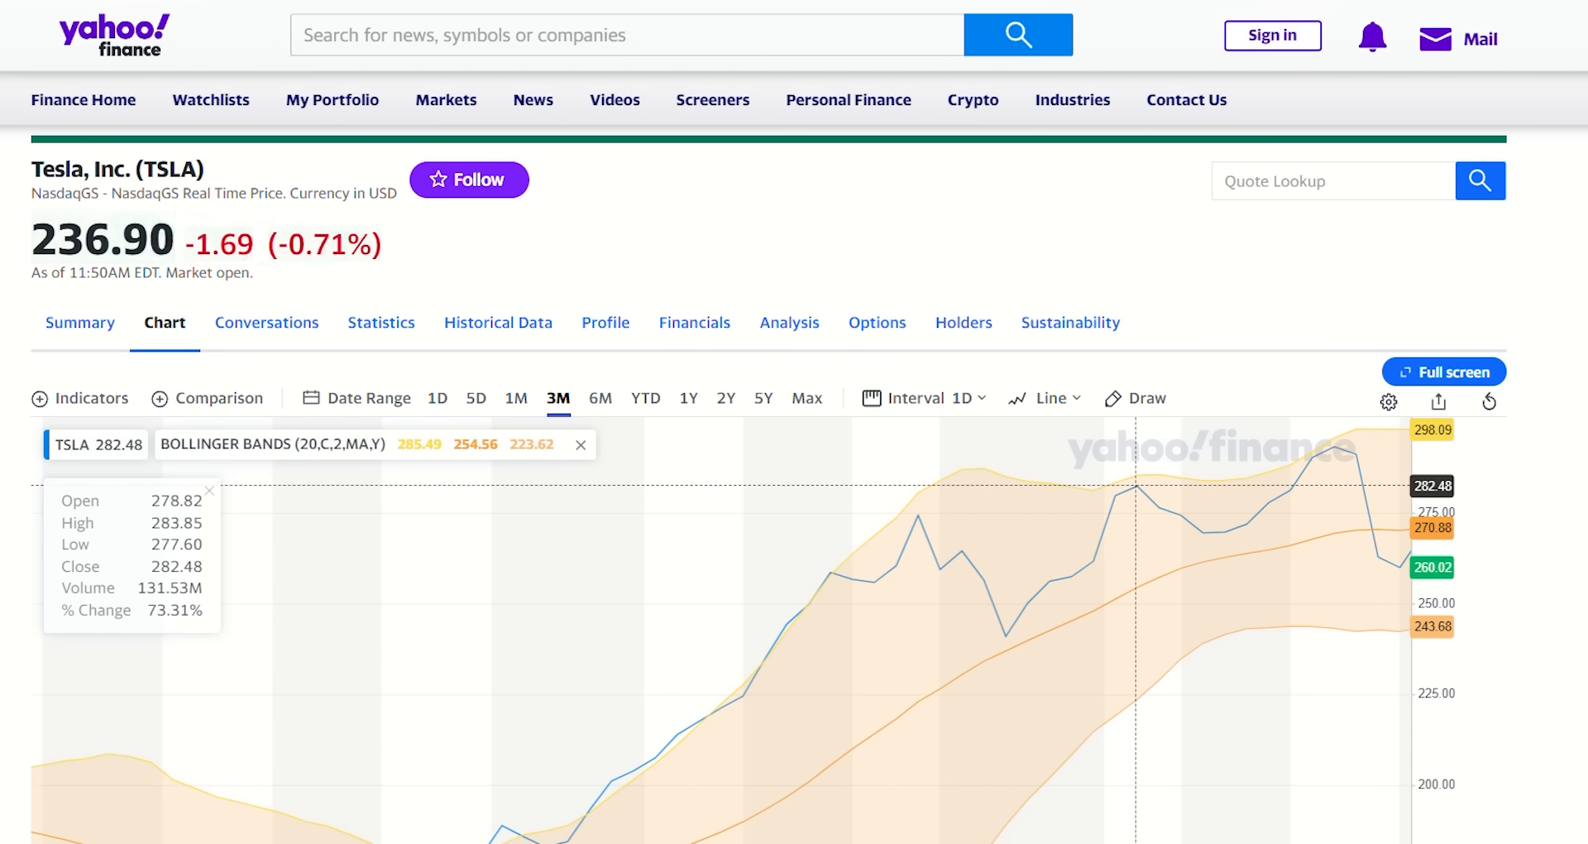
Step: Scroll the TSLA chart to read the Bollinger band values near $215 and $264
{"action": "scroll", "scroll_direction": "up", "scroll_amount": 3}
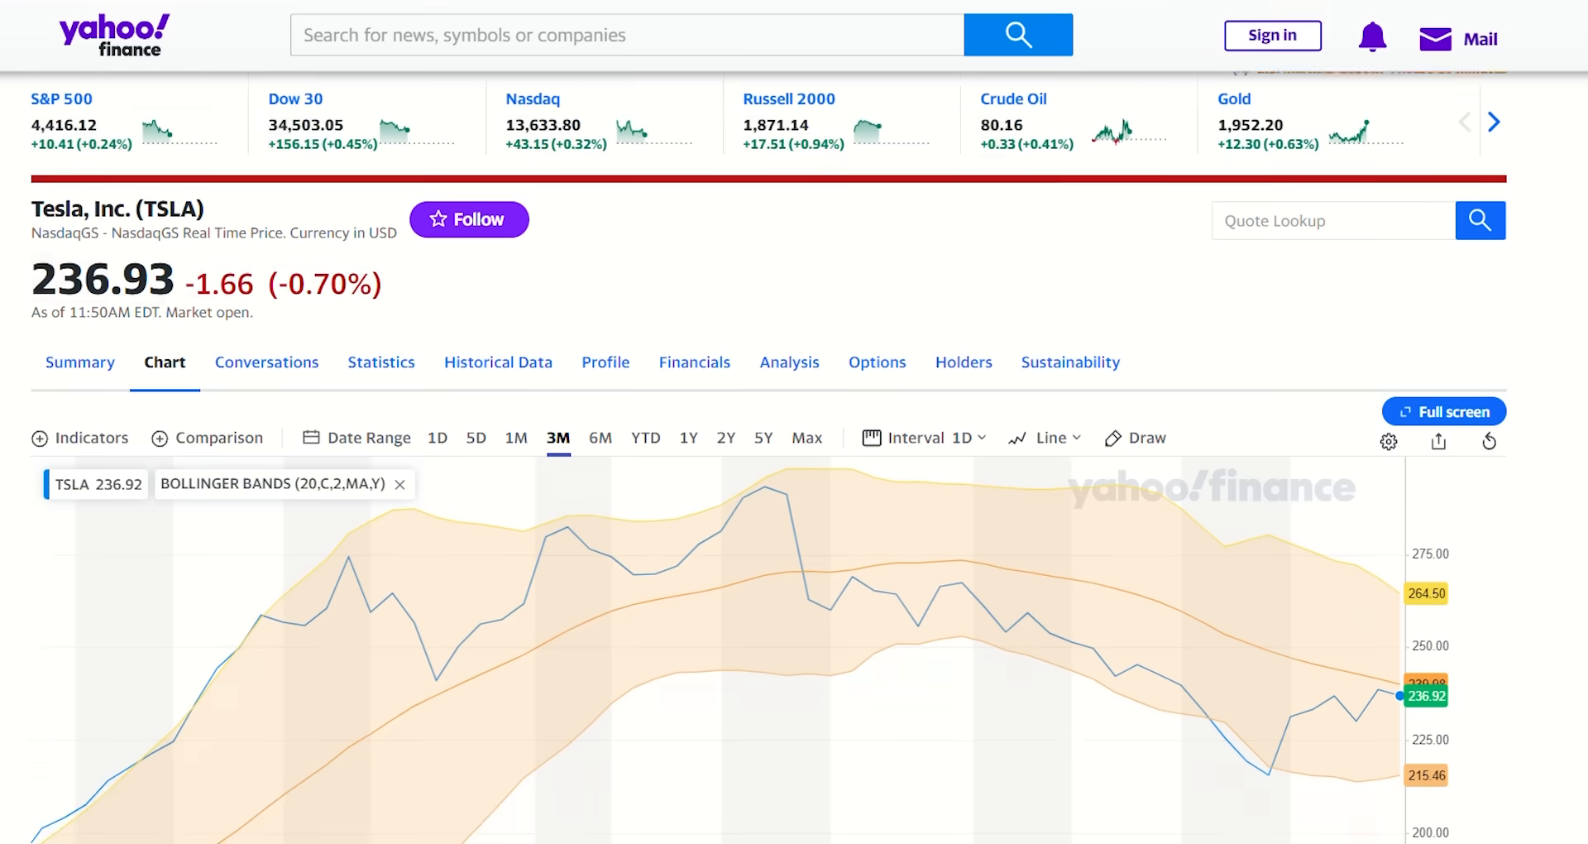
{"action": "scroll", "scroll_direction": "down", "scroll_amount": 3}
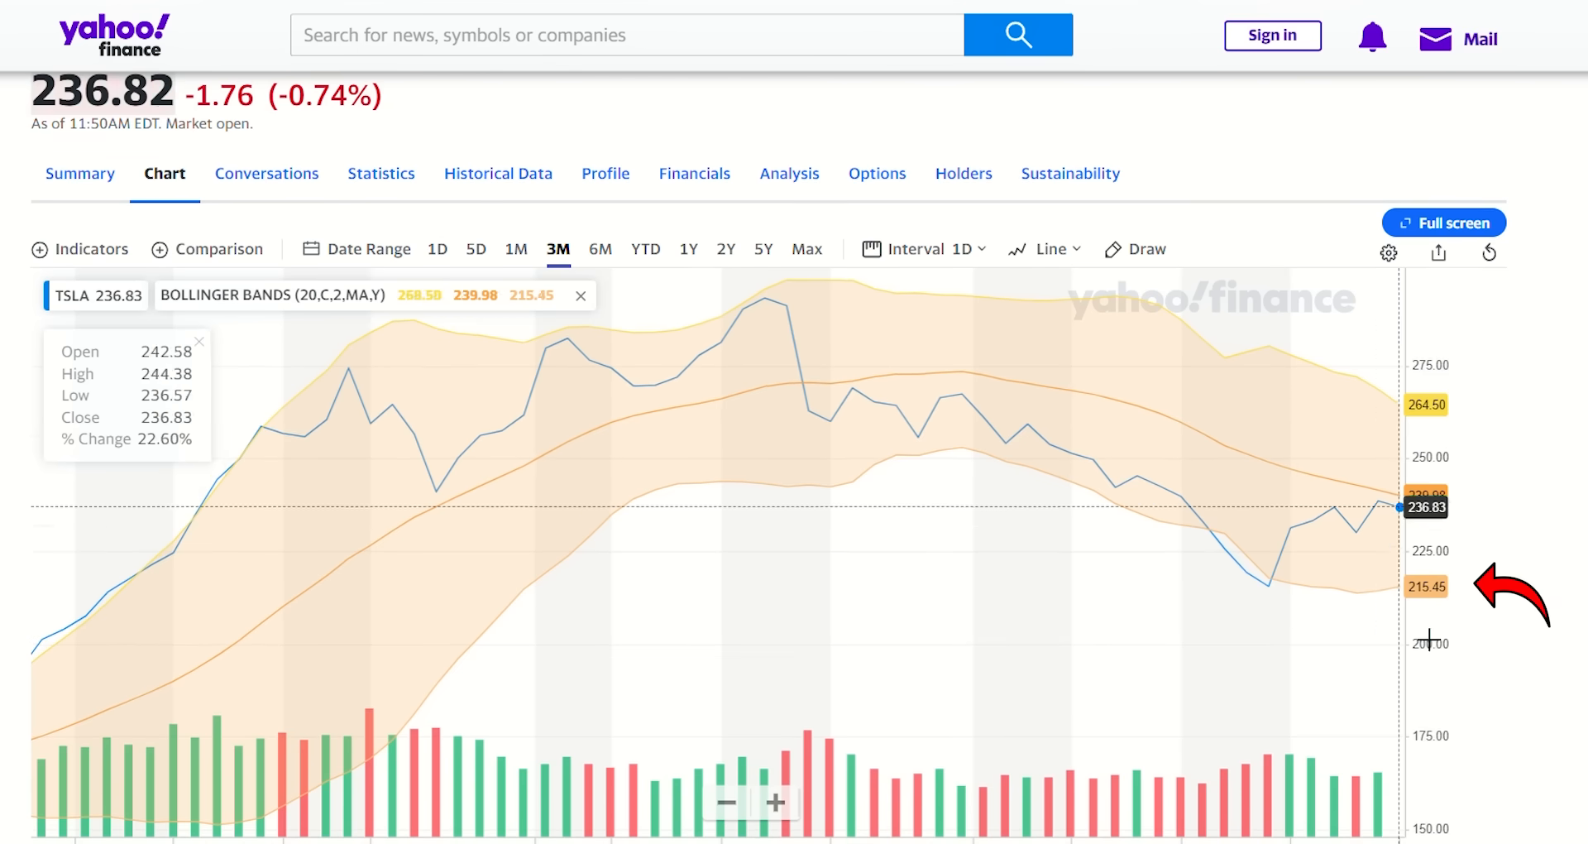
{"action": "mouse_move", "coordinate": [1301, 462]}
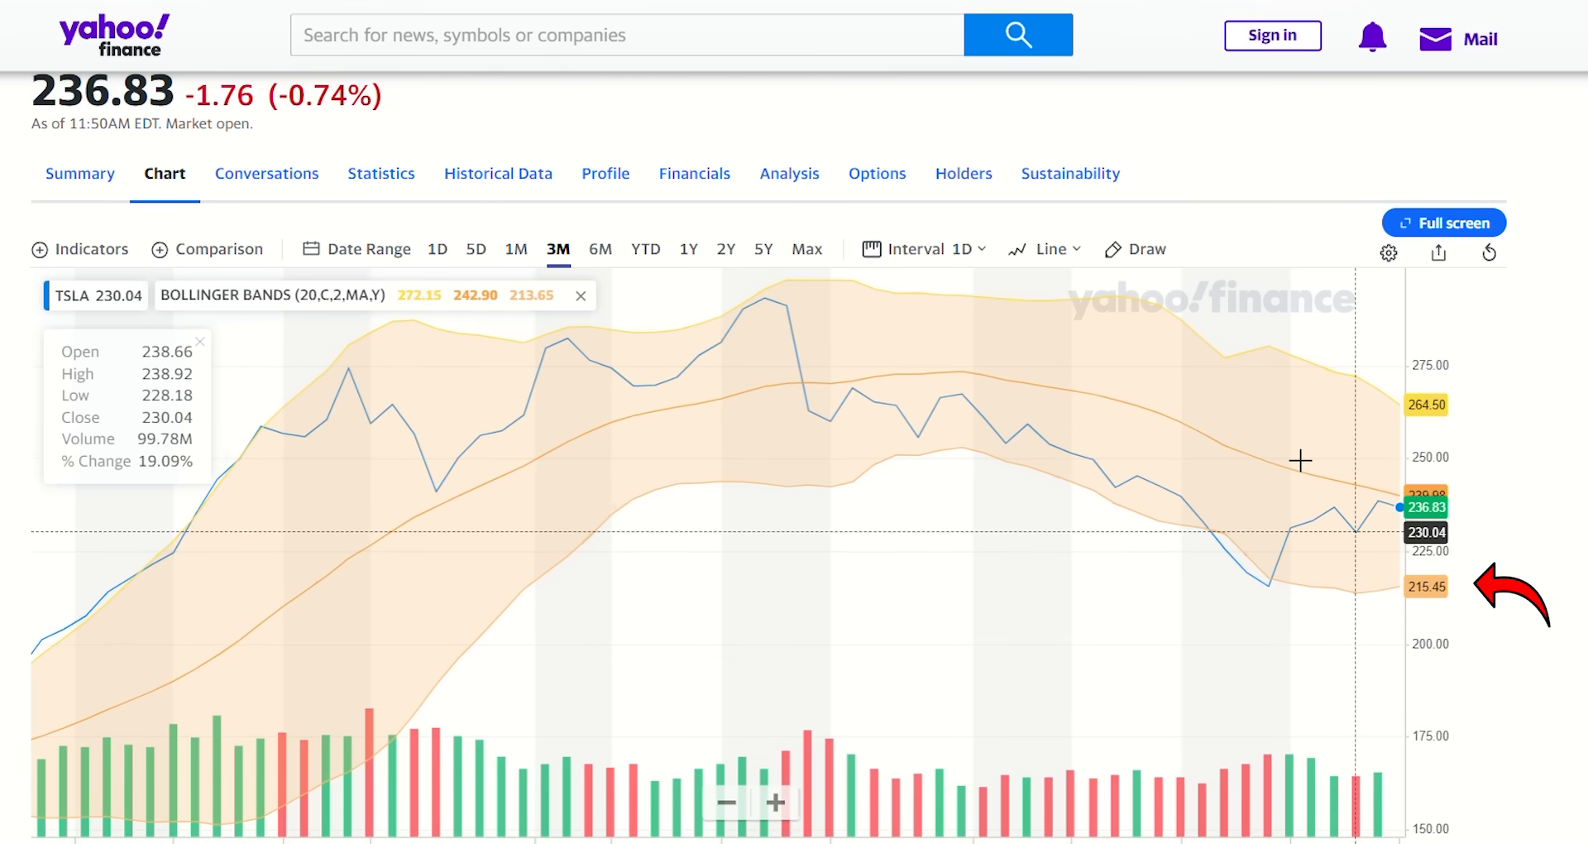
{"action": "mouse_move", "coordinate": [1396, 635]}
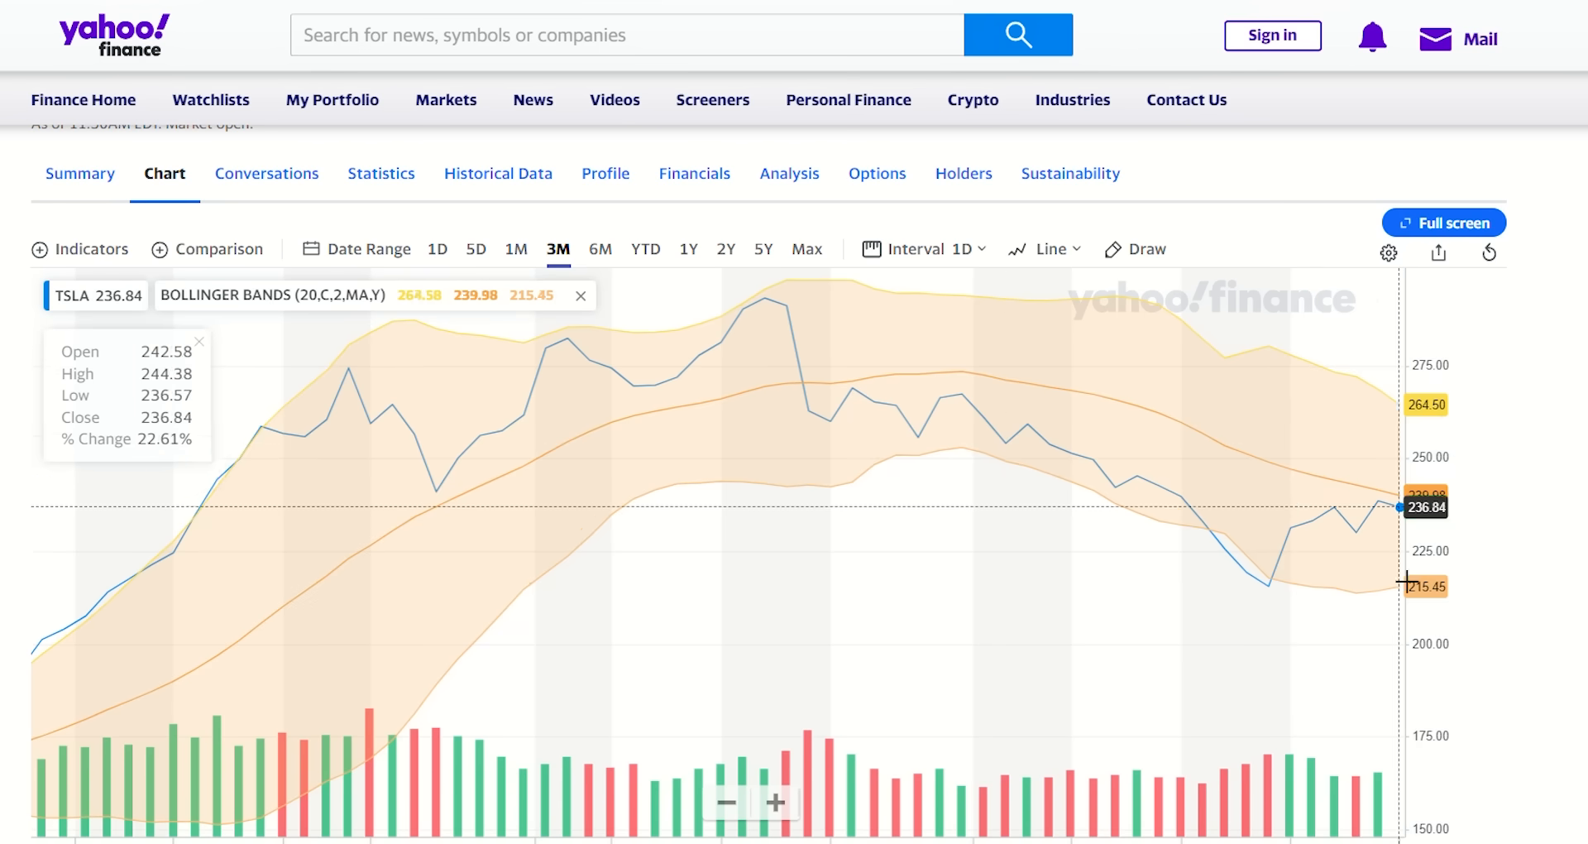
{"action": "mouse_move", "coordinate": [1064, 453]}
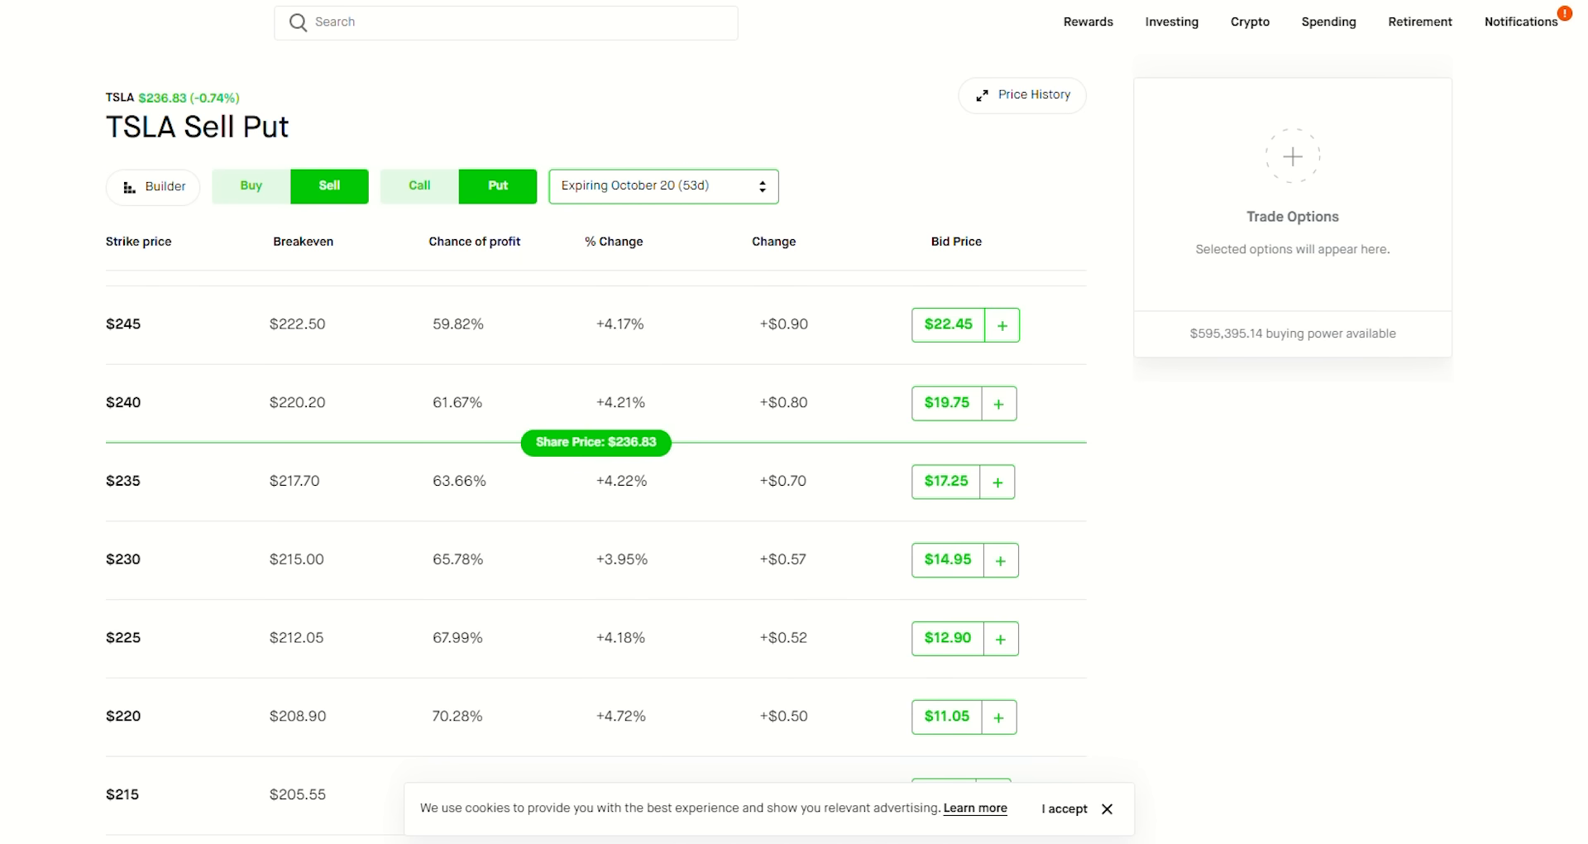
Step: Sell the $215 put and buy the $210 put to form the TSLA October 20 put credit spread
{"action": "scroll", "scroll_direction": "down", "scroll_amount": 3}
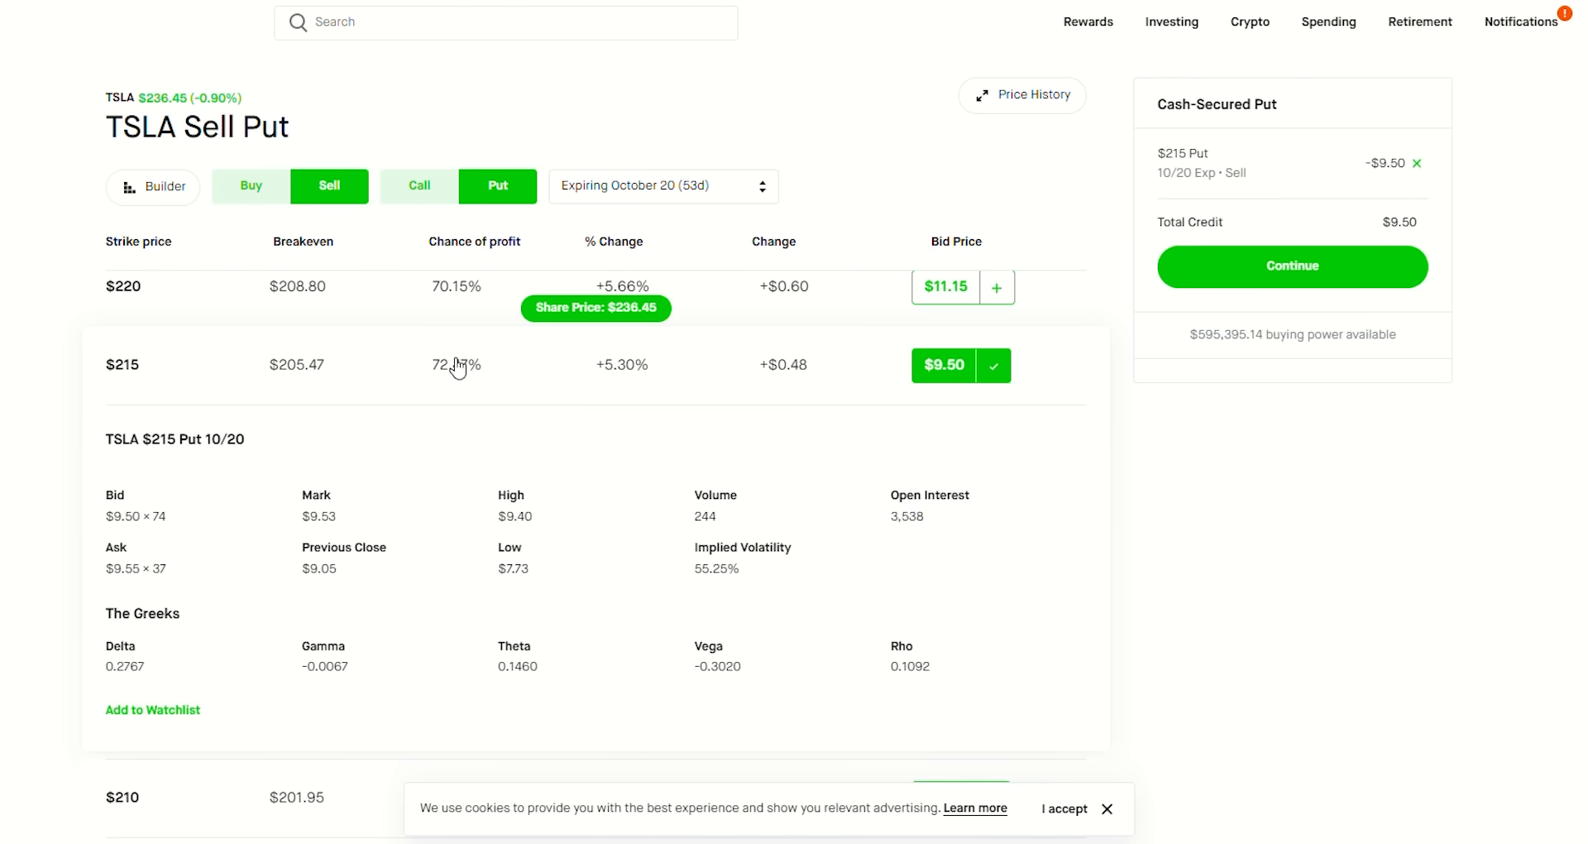
{"action": "left_click", "coordinate": [457, 365]}
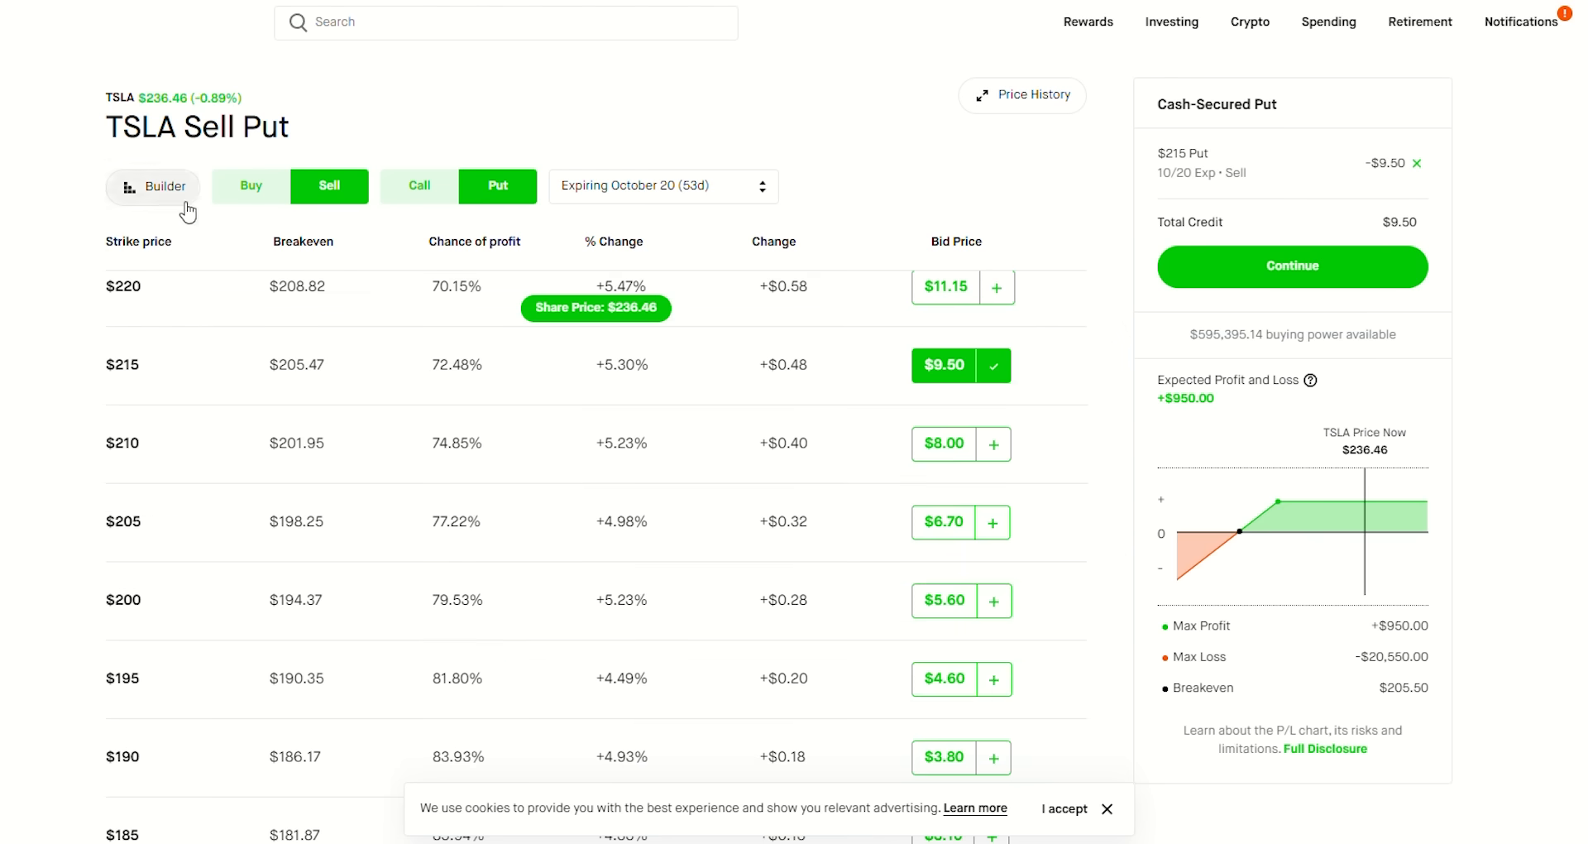
{"action": "left_click", "coordinate": [249, 186]}
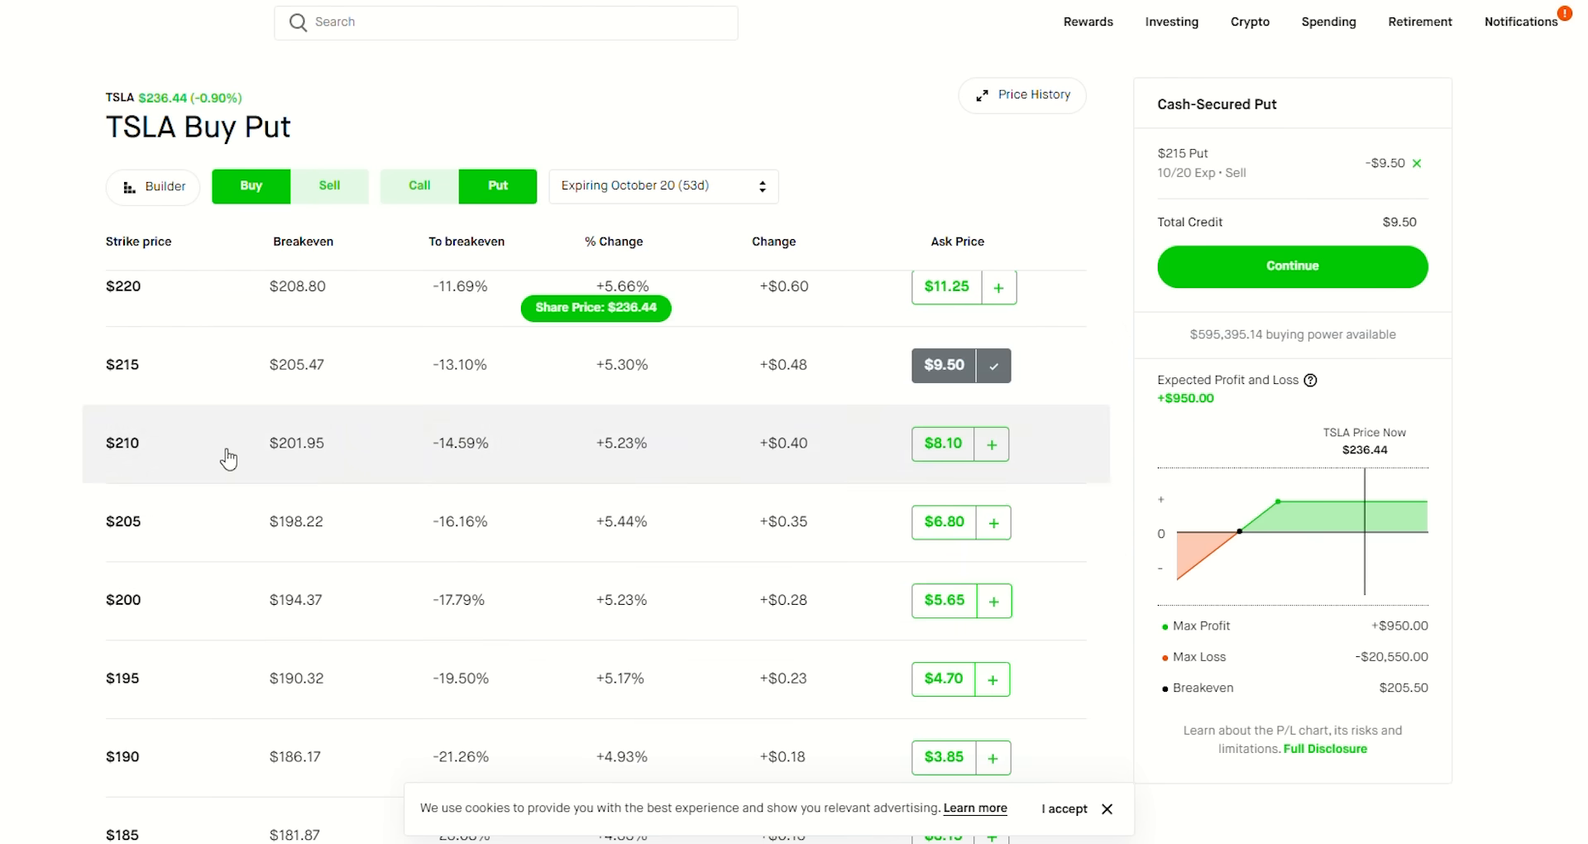
{"action": "left_click", "coordinate": [993, 443]}
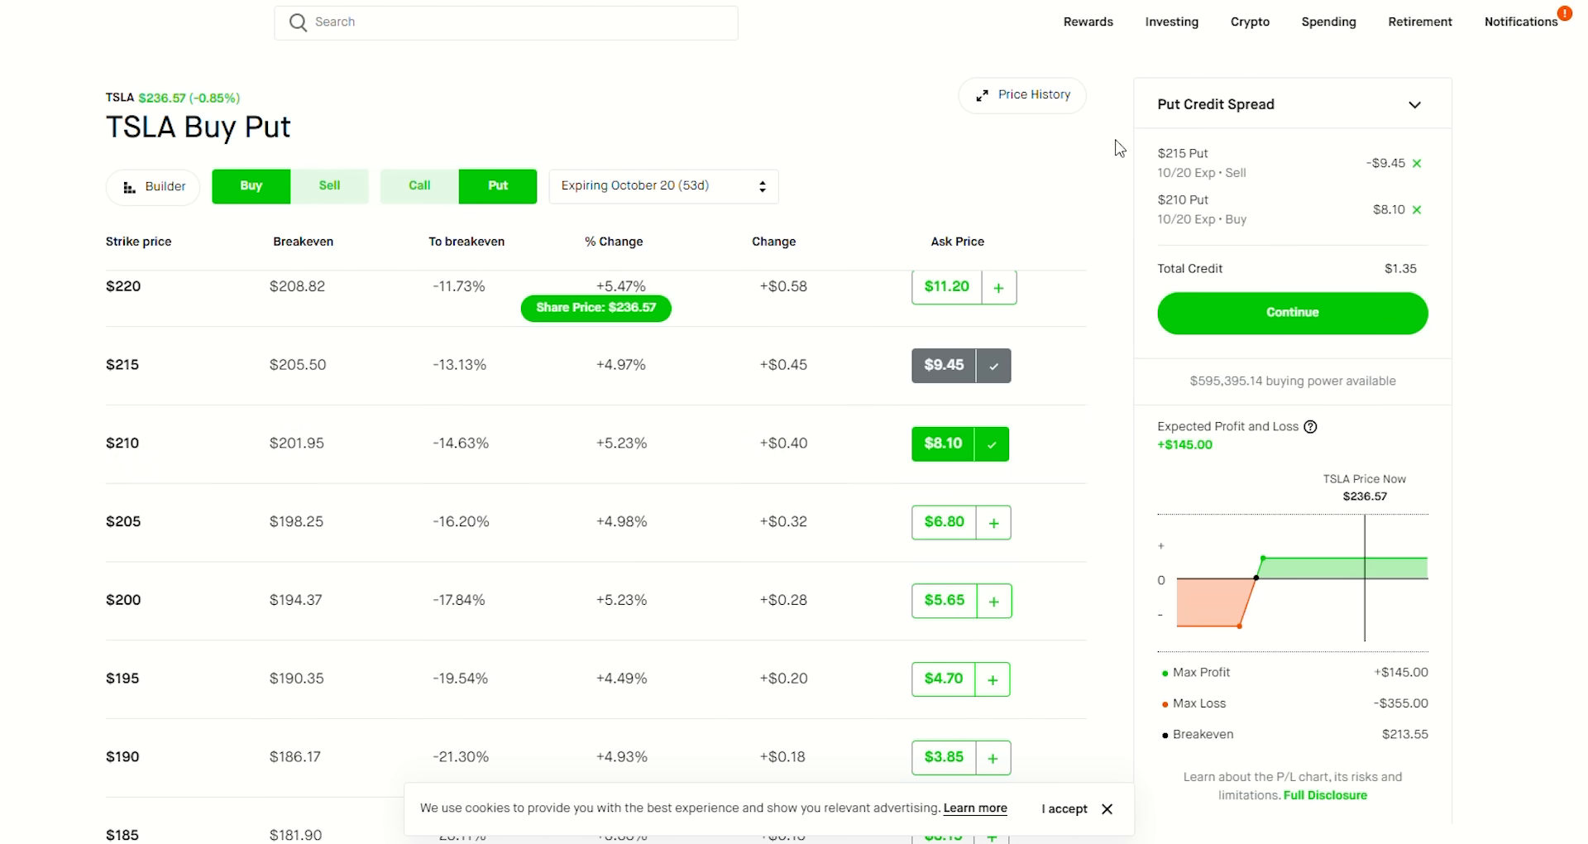
{"action": "mouse_move", "coordinate": [331, 185]}
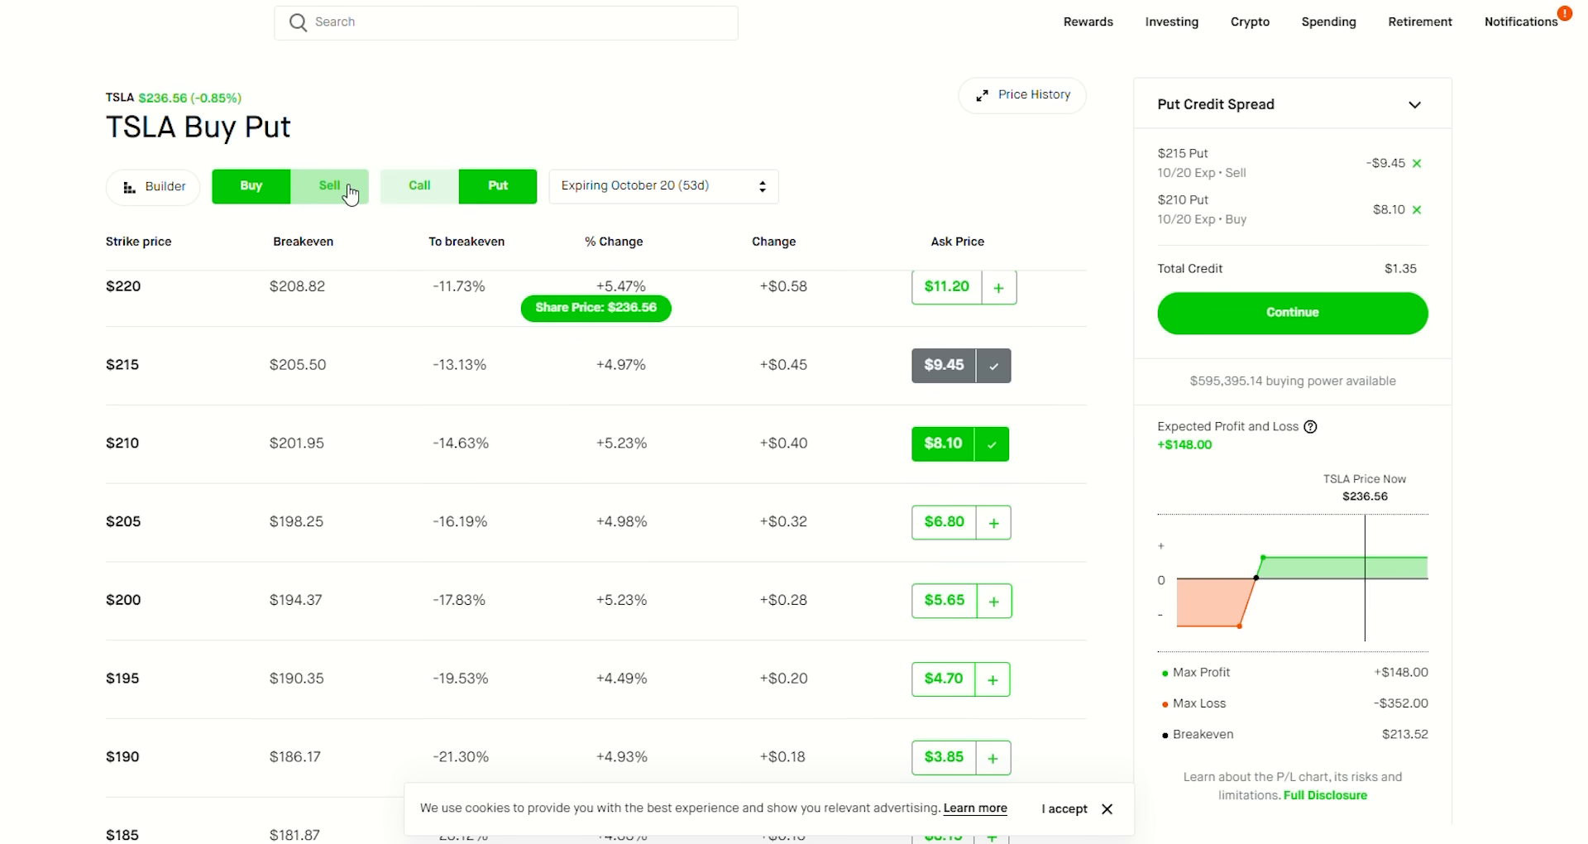
{"action": "left_click", "coordinate": [328, 185]}
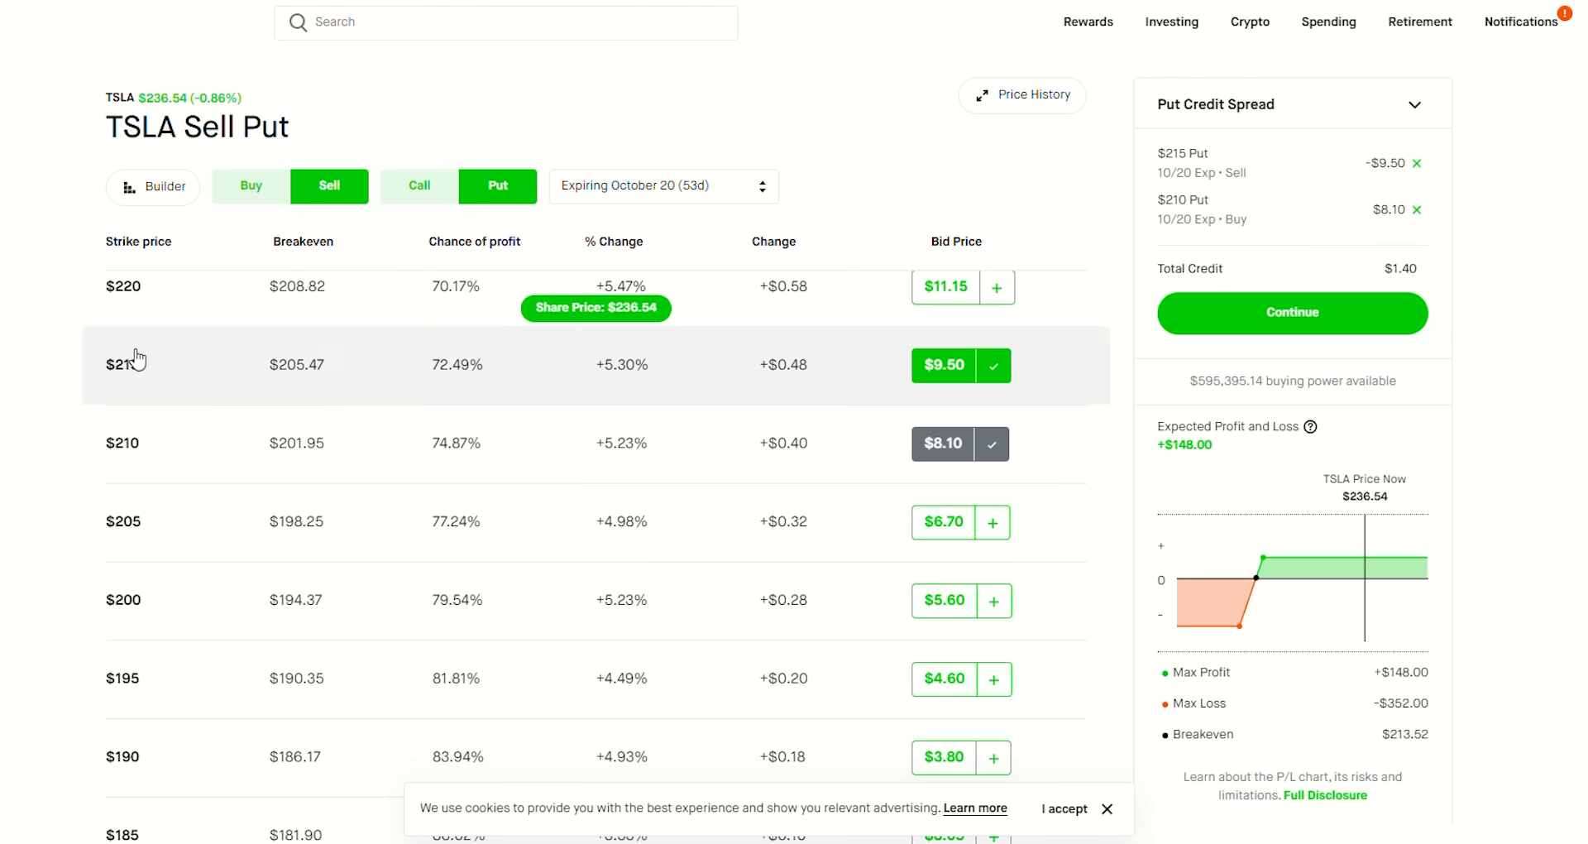
{"action": "left_click", "coordinate": [419, 187]}
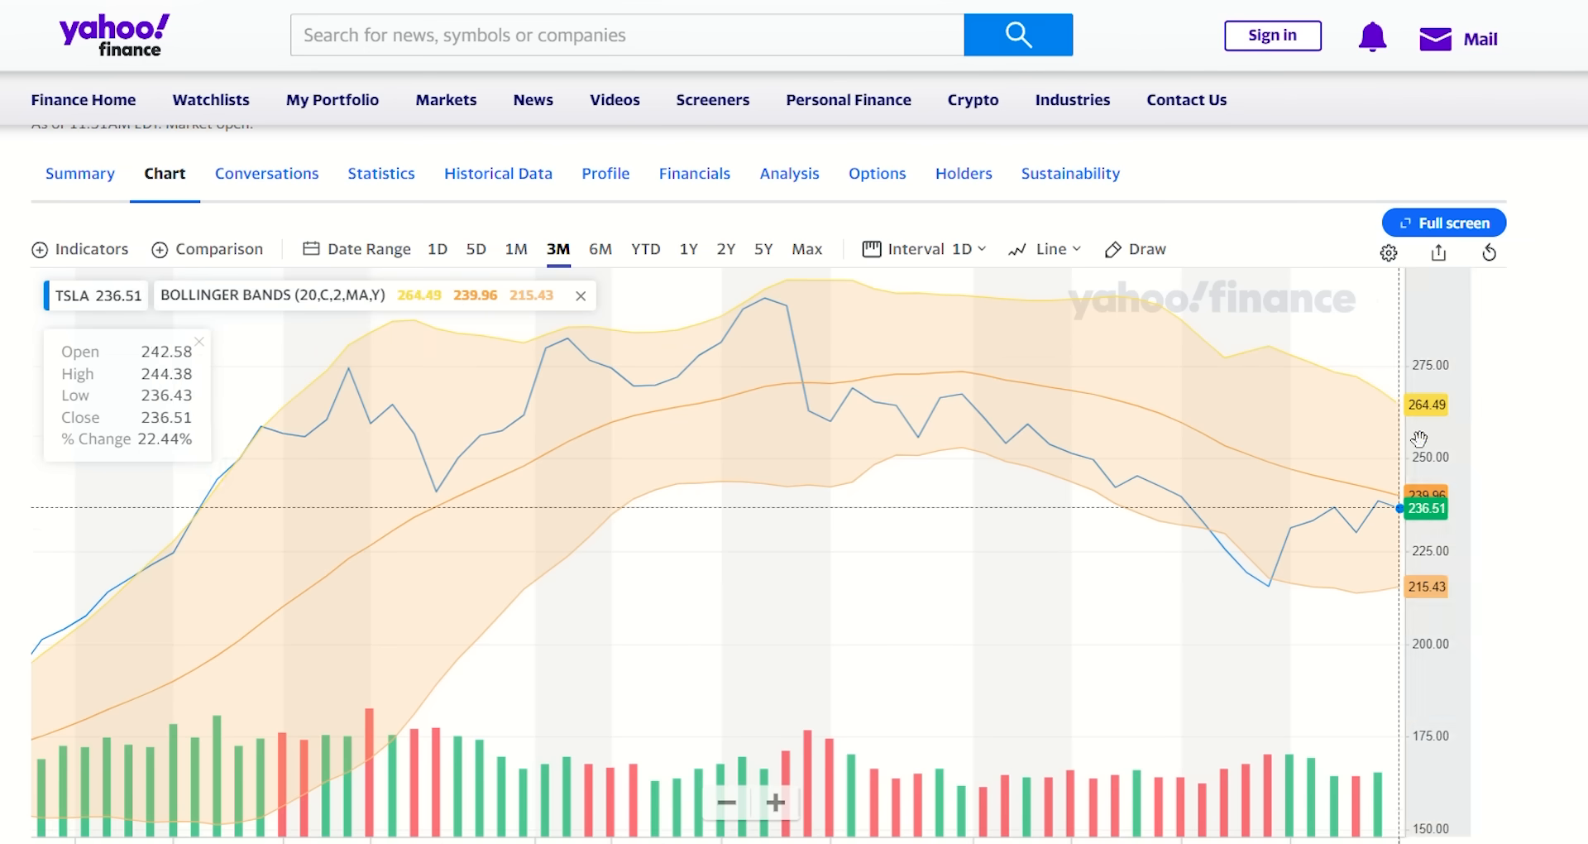
{"action": "mouse_move", "coordinate": [1236, 579]}
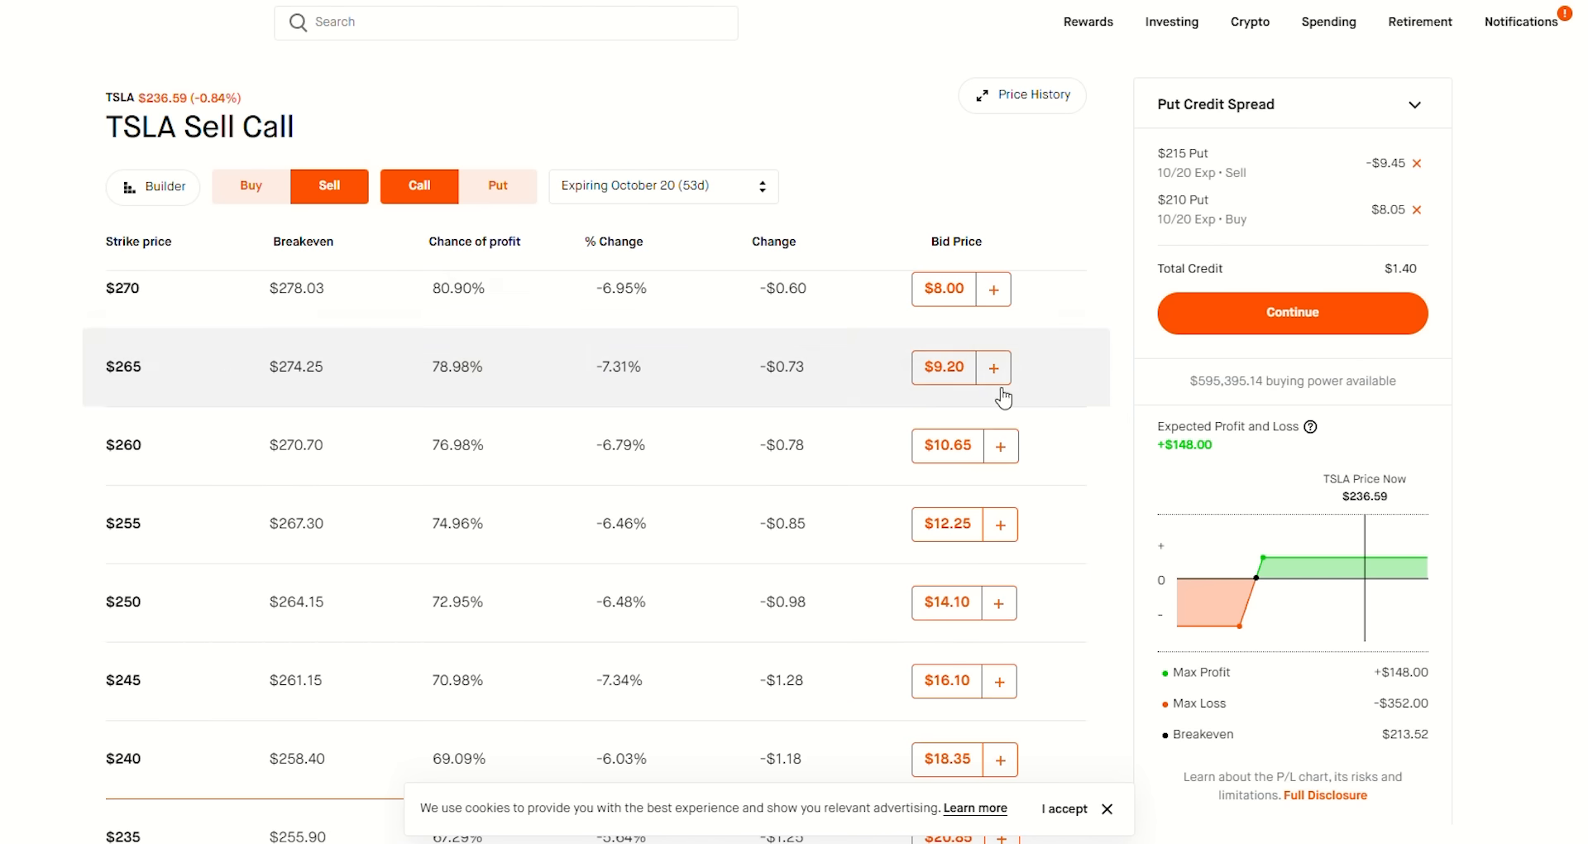
Step: Add selling the $265 call to the TSLA order and switch to buying calls
{"action": "left_click", "coordinate": [993, 368]}
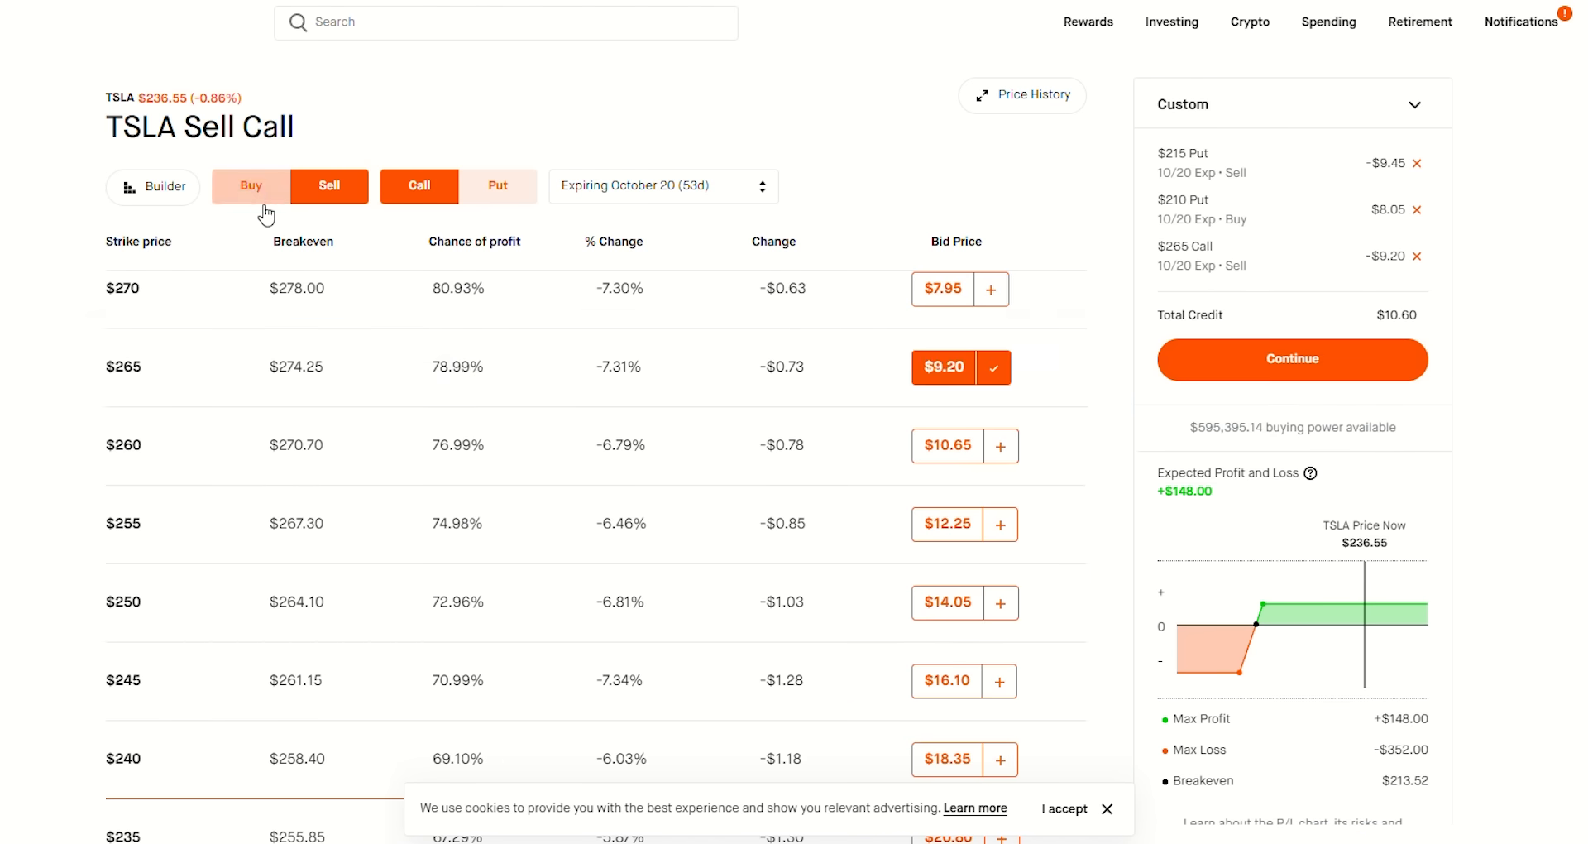
{"action": "left_click", "coordinate": [249, 185]}
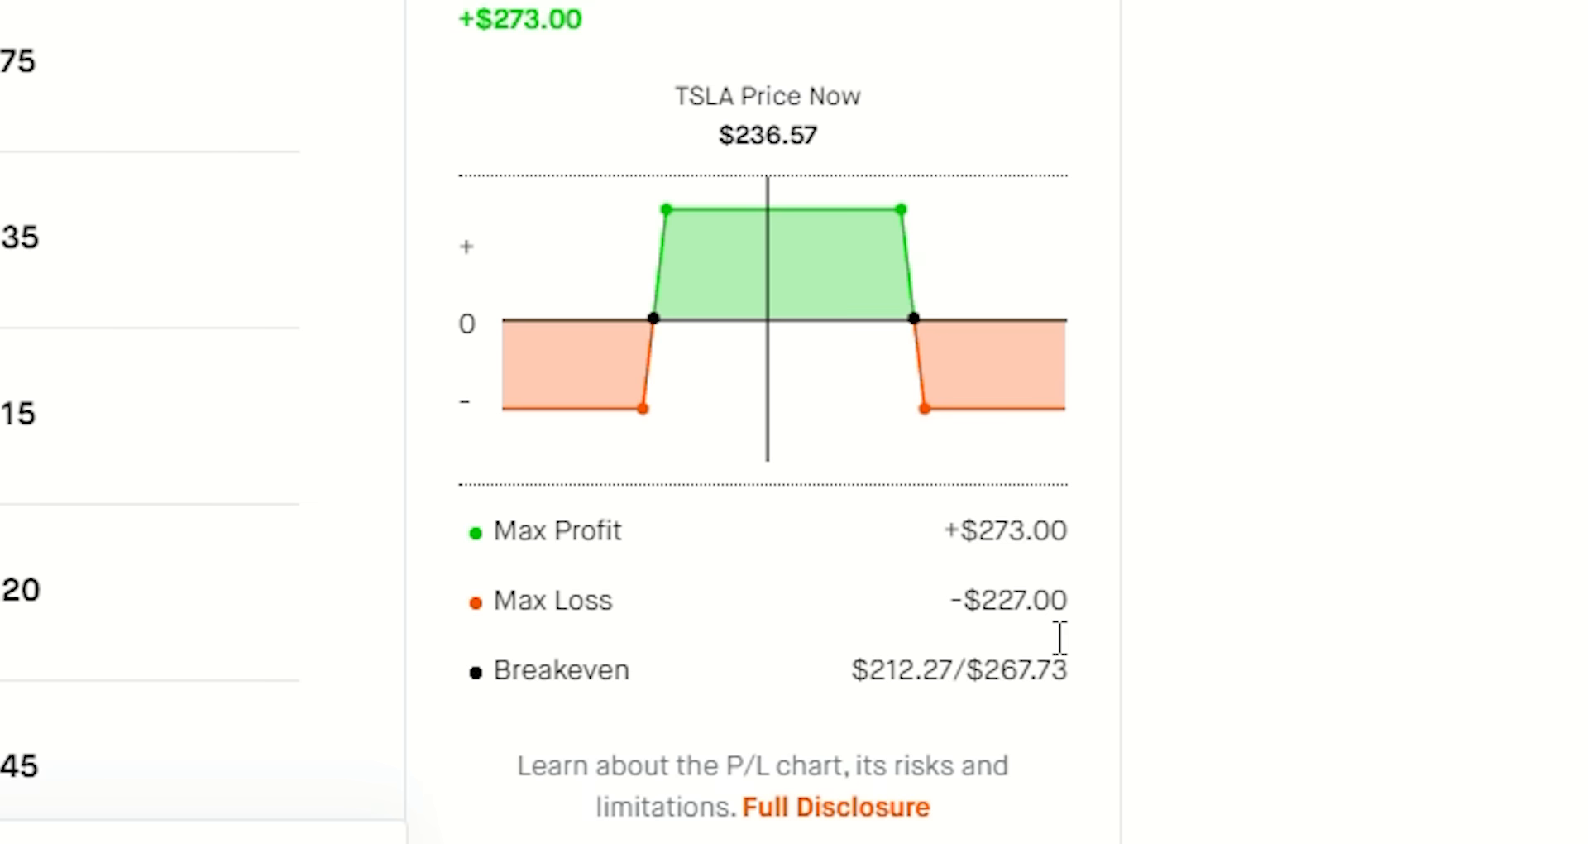
Step: Inspect the Expected Profit and Loss chart of the completed TSLA iron condor
{"action": "double_click", "coordinate": [1013, 599]}
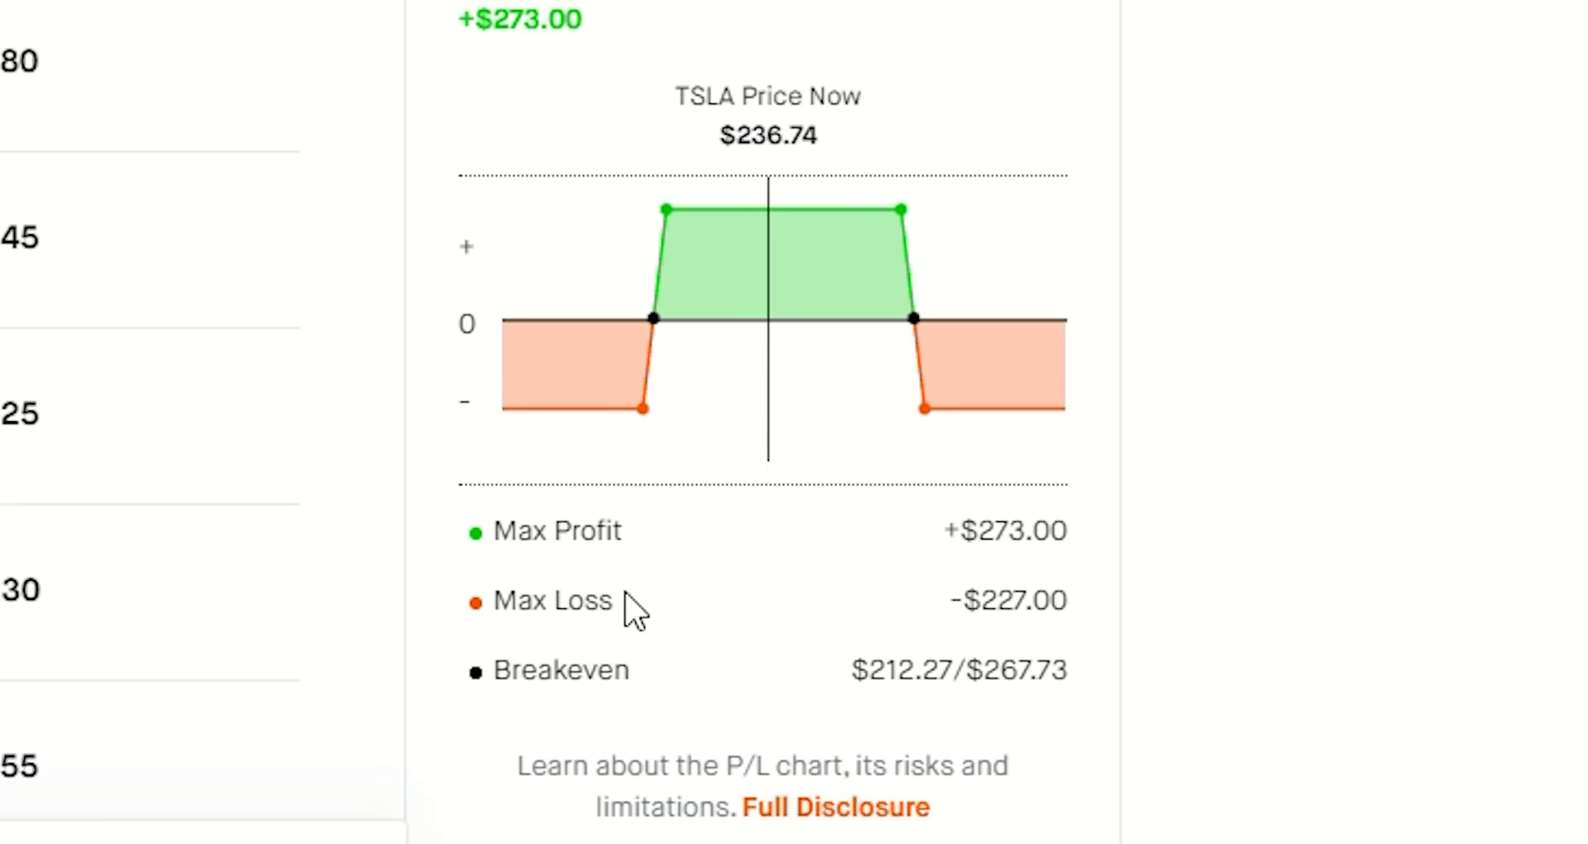
{"action": "mouse_move", "coordinate": [779, 364]}
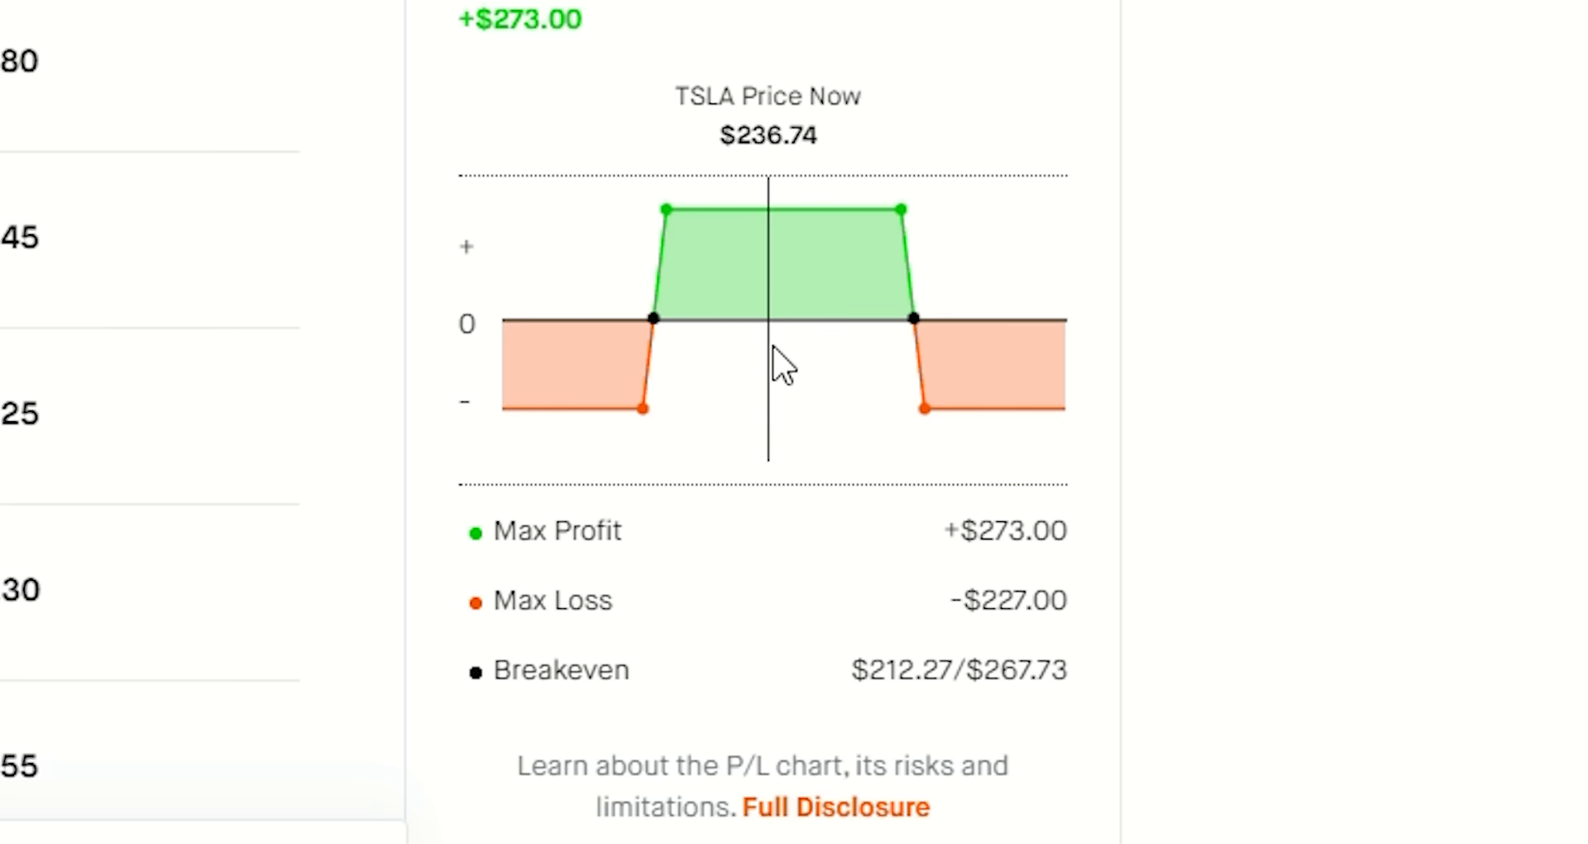
{"action": "mouse_move", "coordinate": [694, 354]}
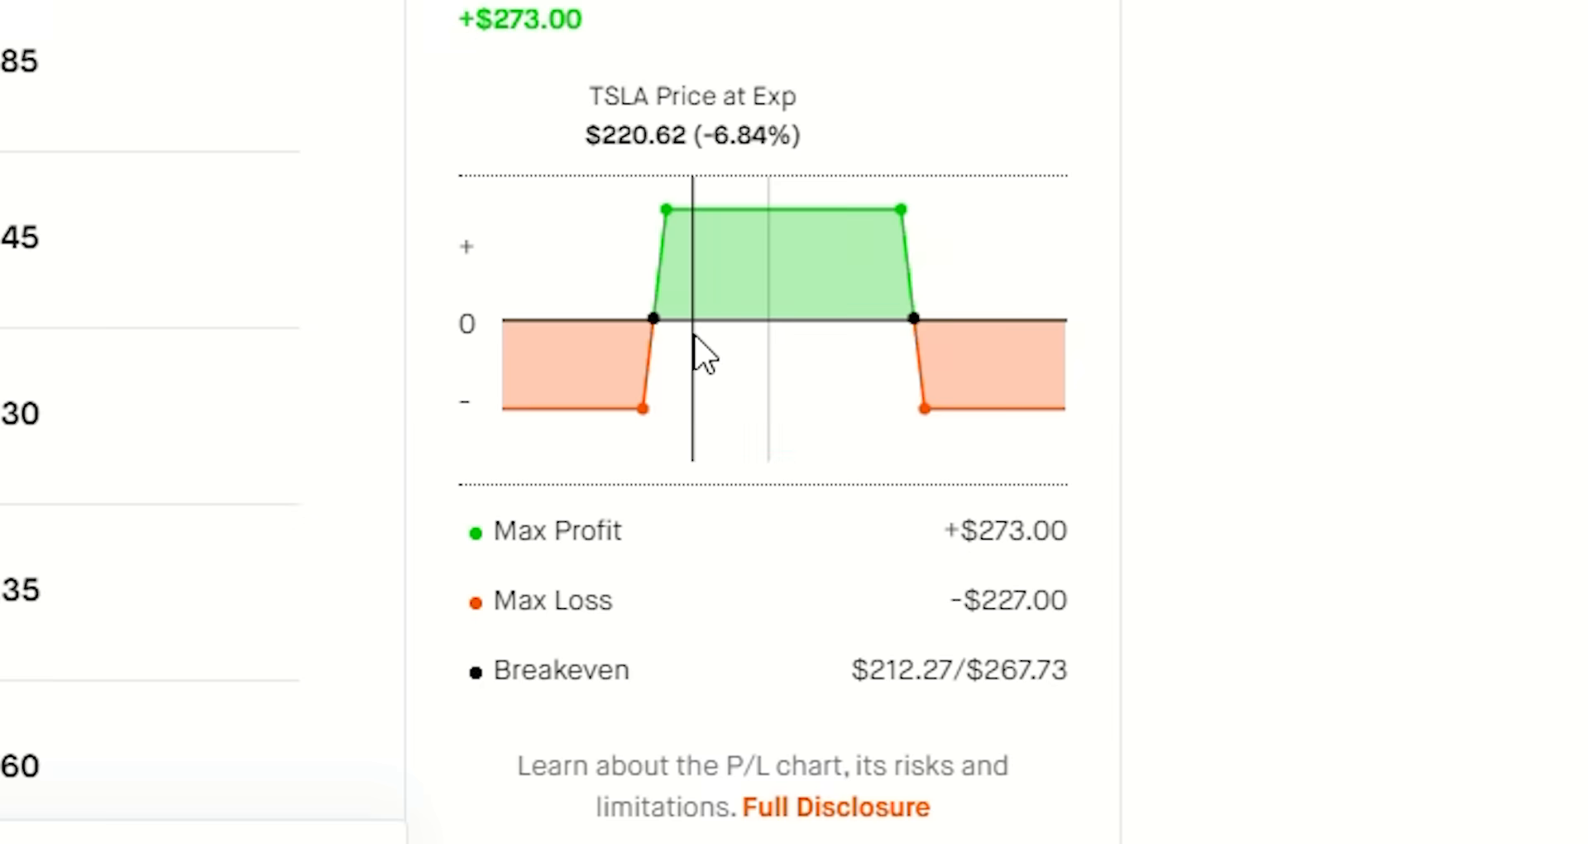
{"action": "mouse_move", "coordinate": [890, 344]}
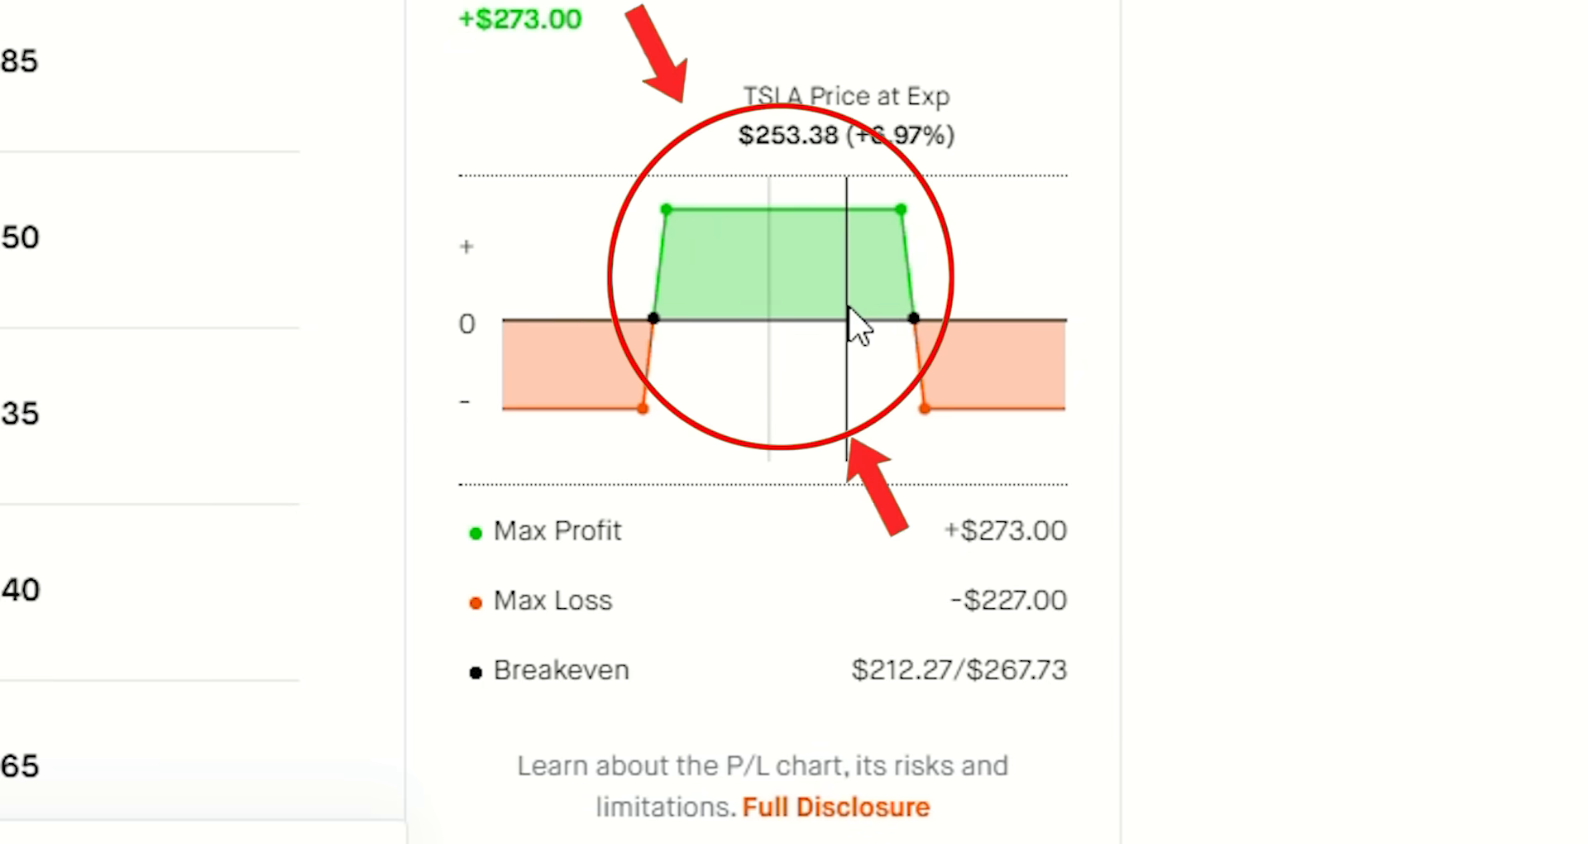
{"action": "mouse_move", "coordinate": [680, 334]}
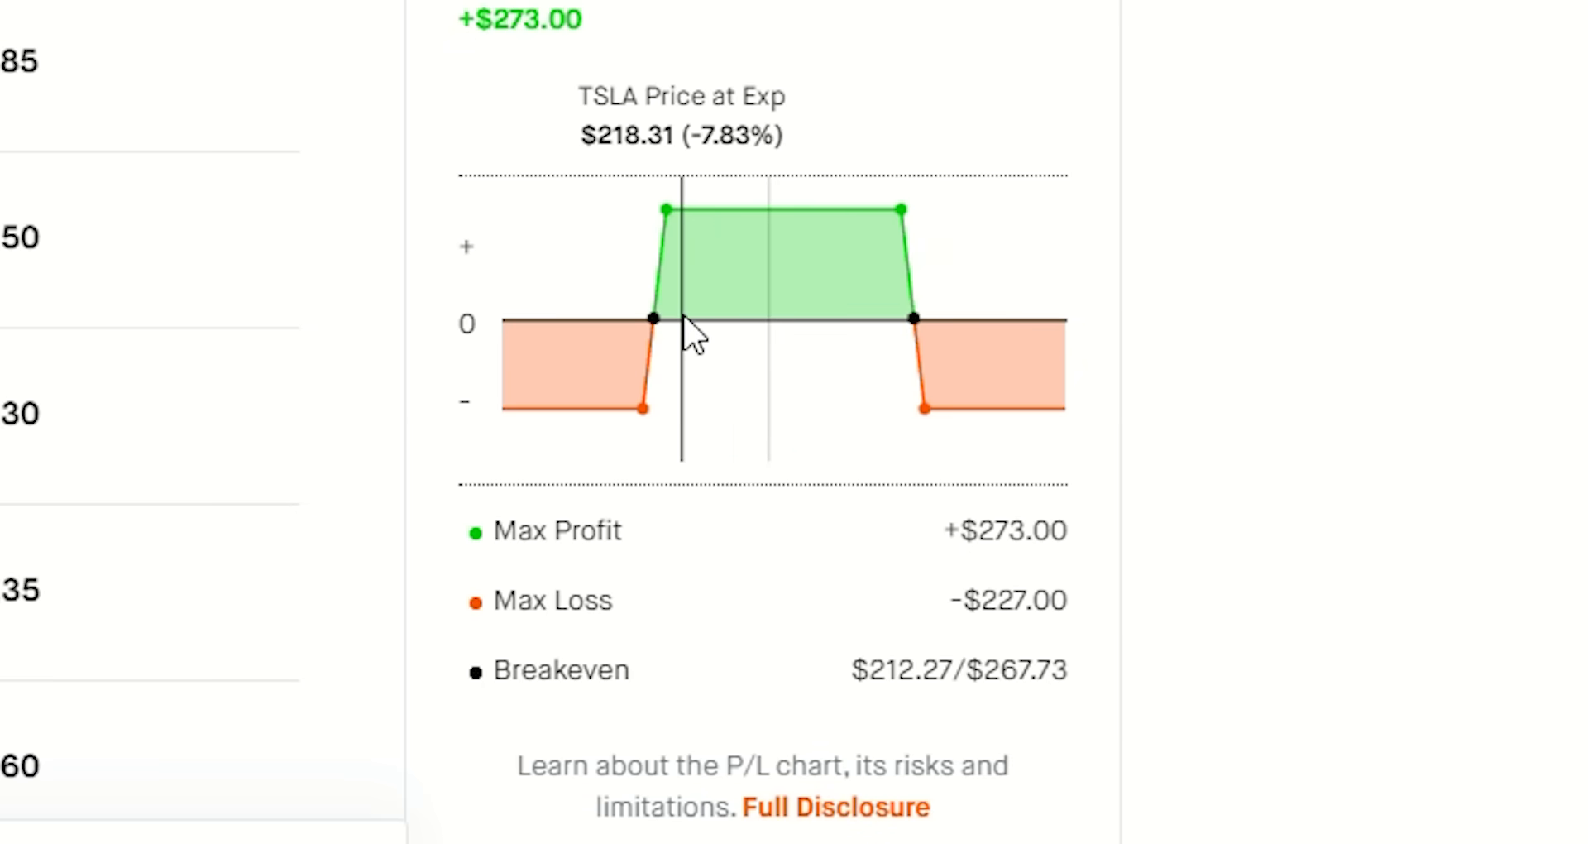
{"action": "mouse_move", "coordinate": [664, 353]}
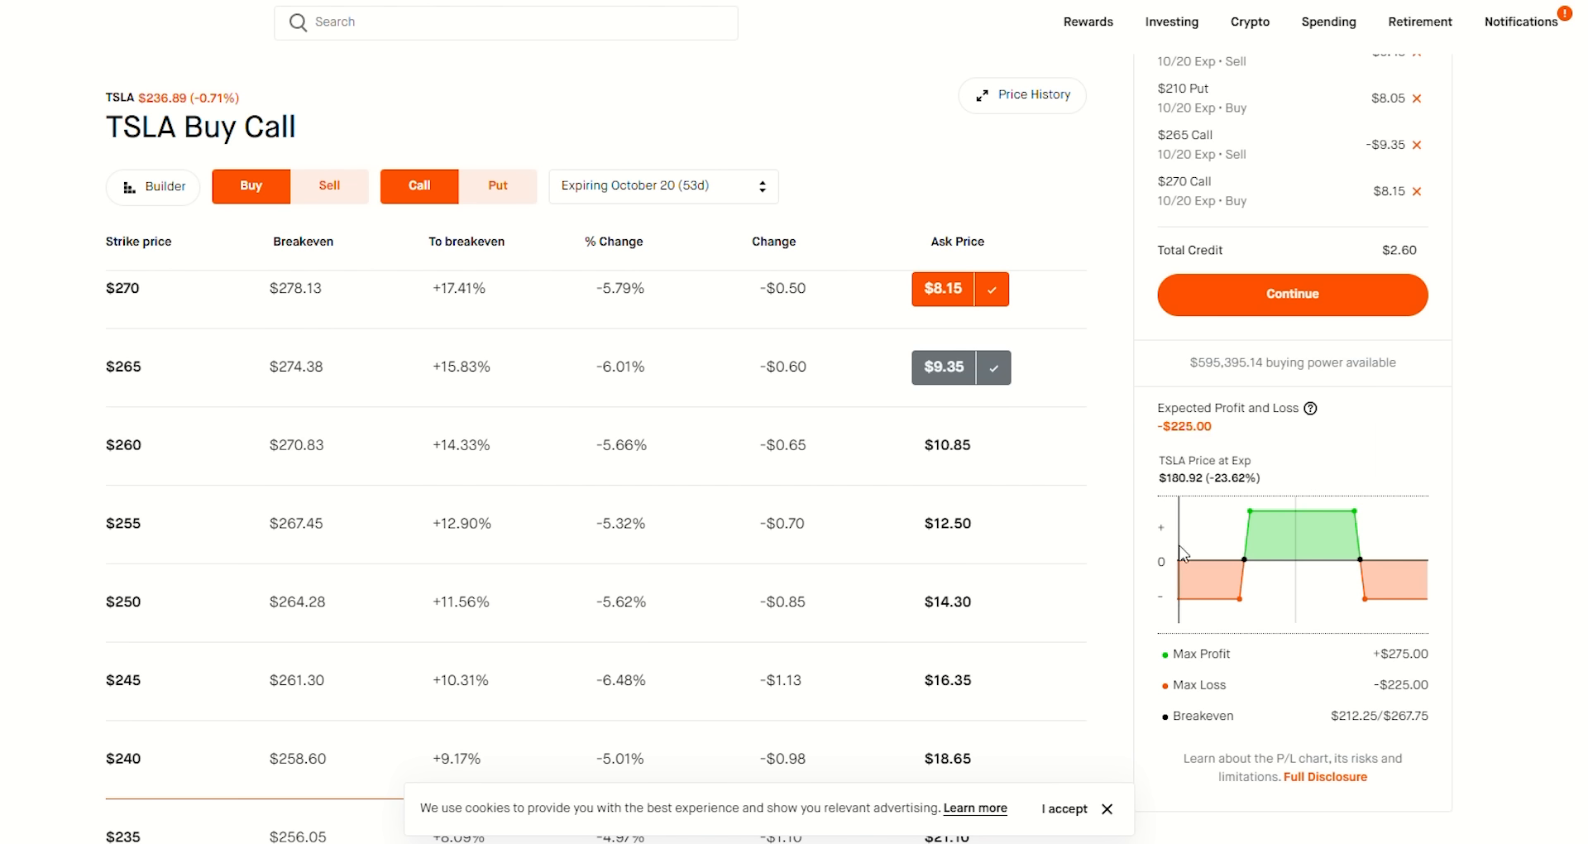
{"action": "mouse_move", "coordinate": [1244, 567]}
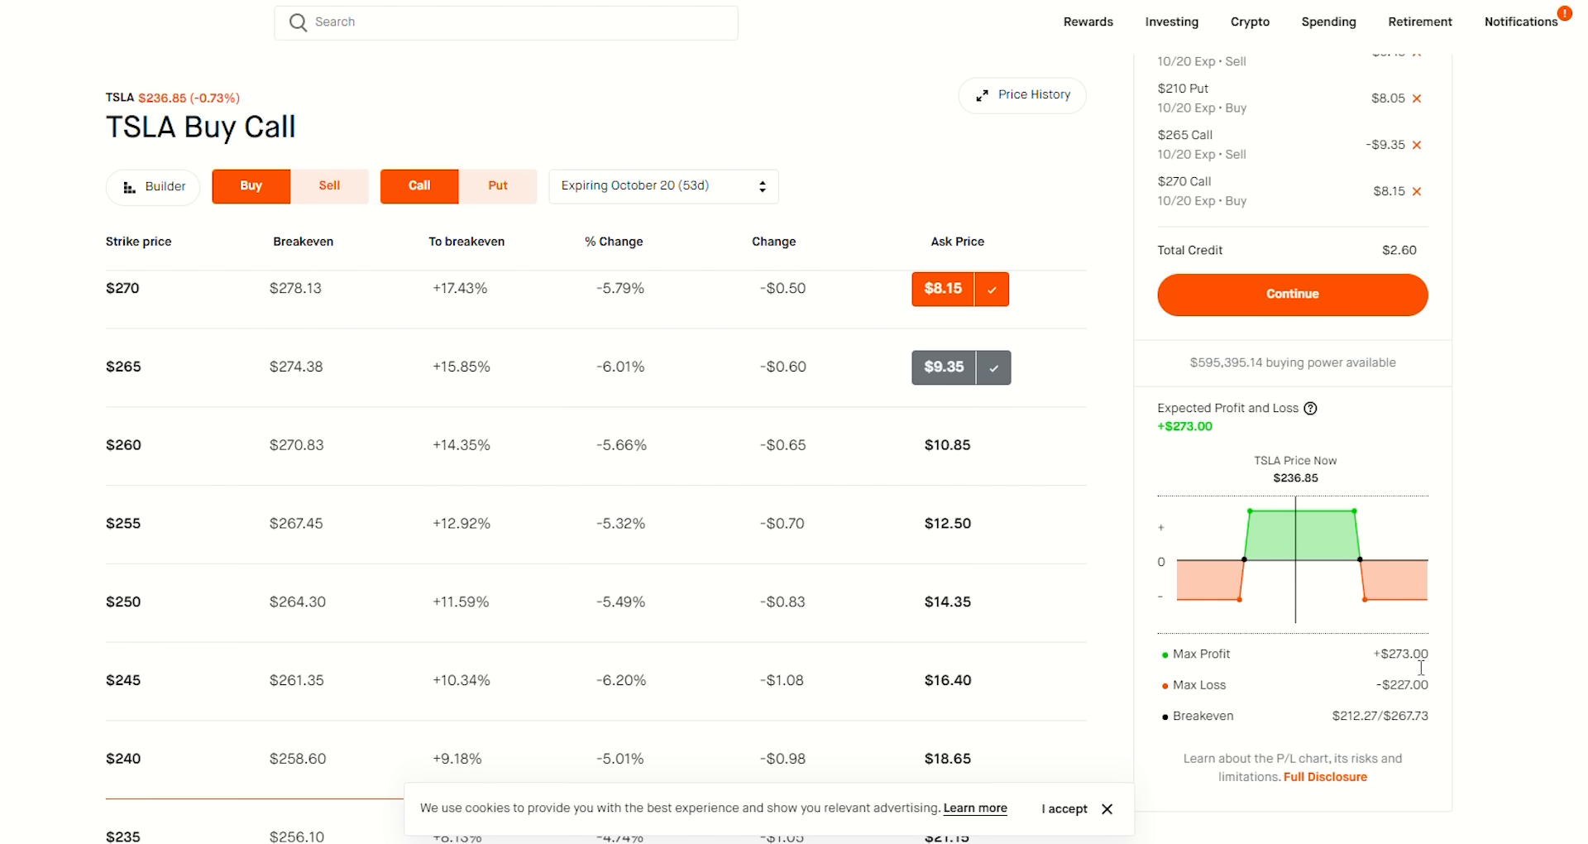
{"action": "mouse_move", "coordinate": [1190, 576]}
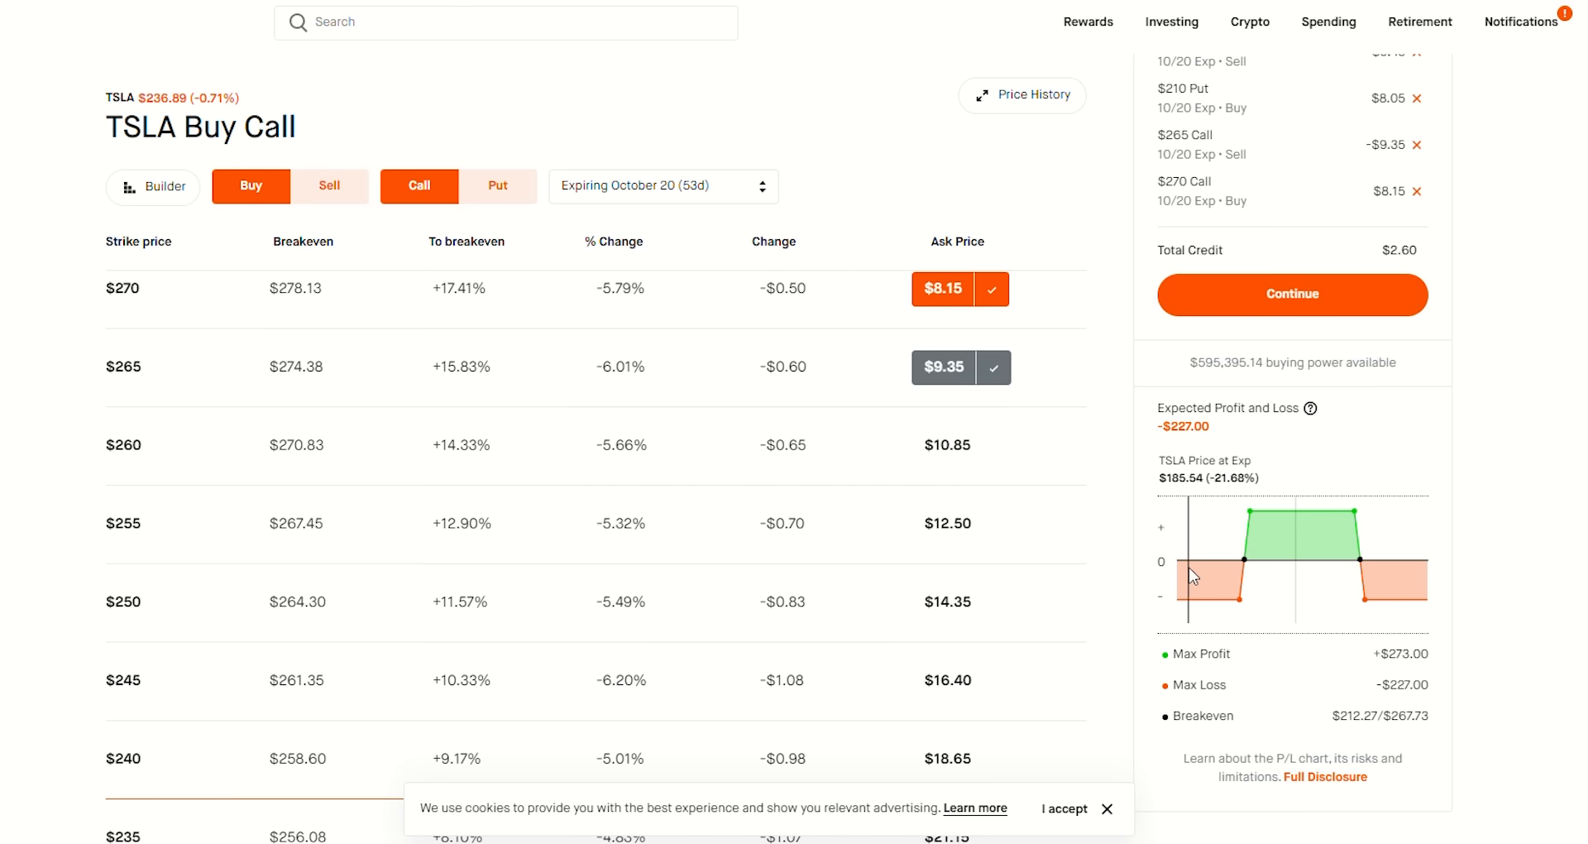
{"action": "mouse_move", "coordinate": [1410, 558]}
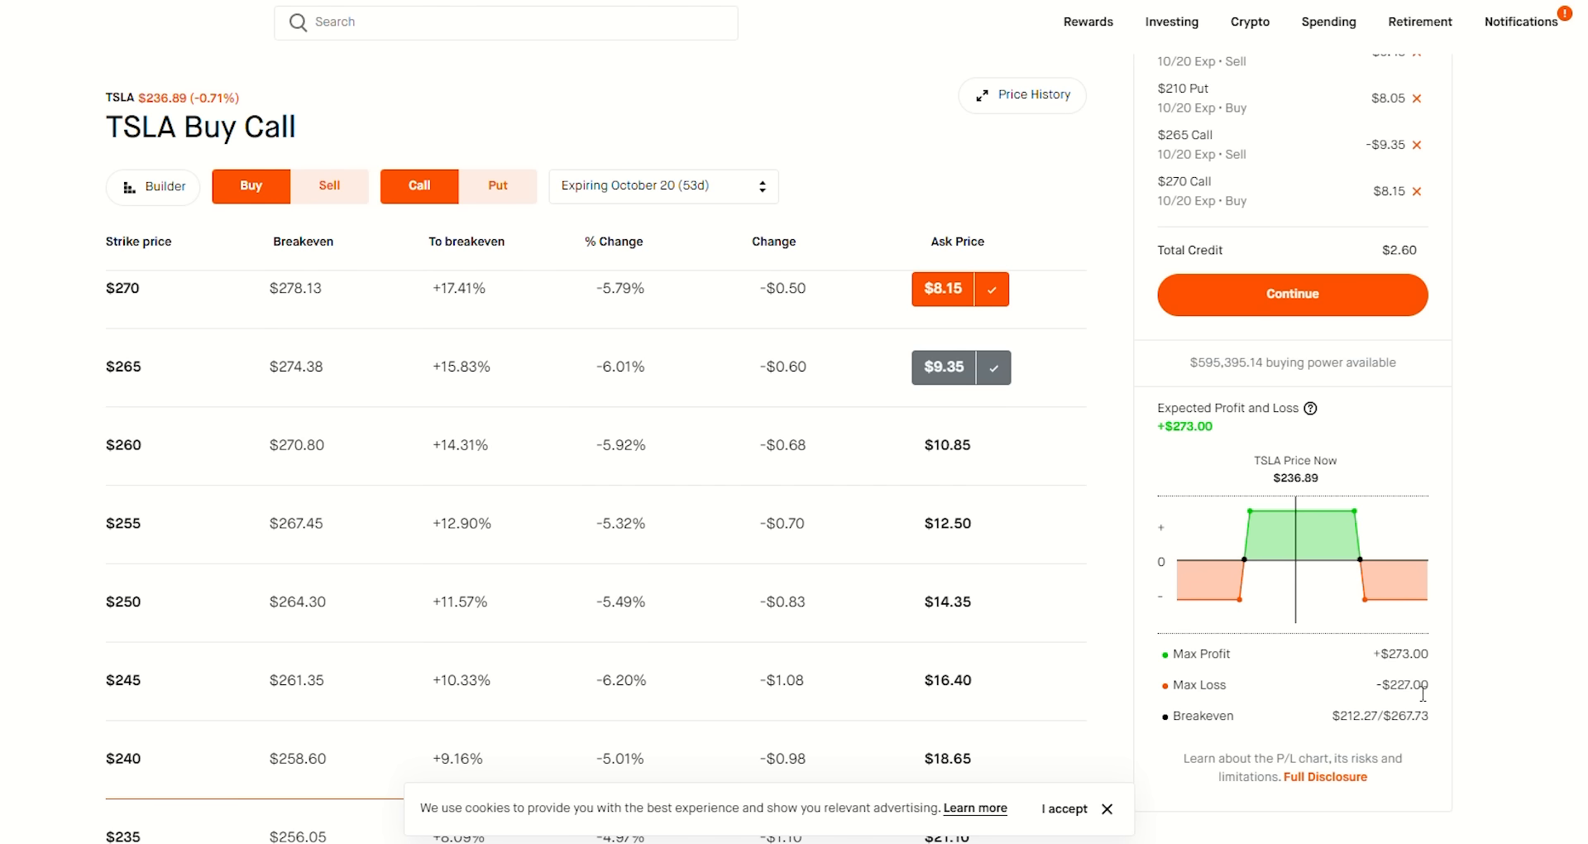
{"action": "mouse_move", "coordinate": [1247, 597]}
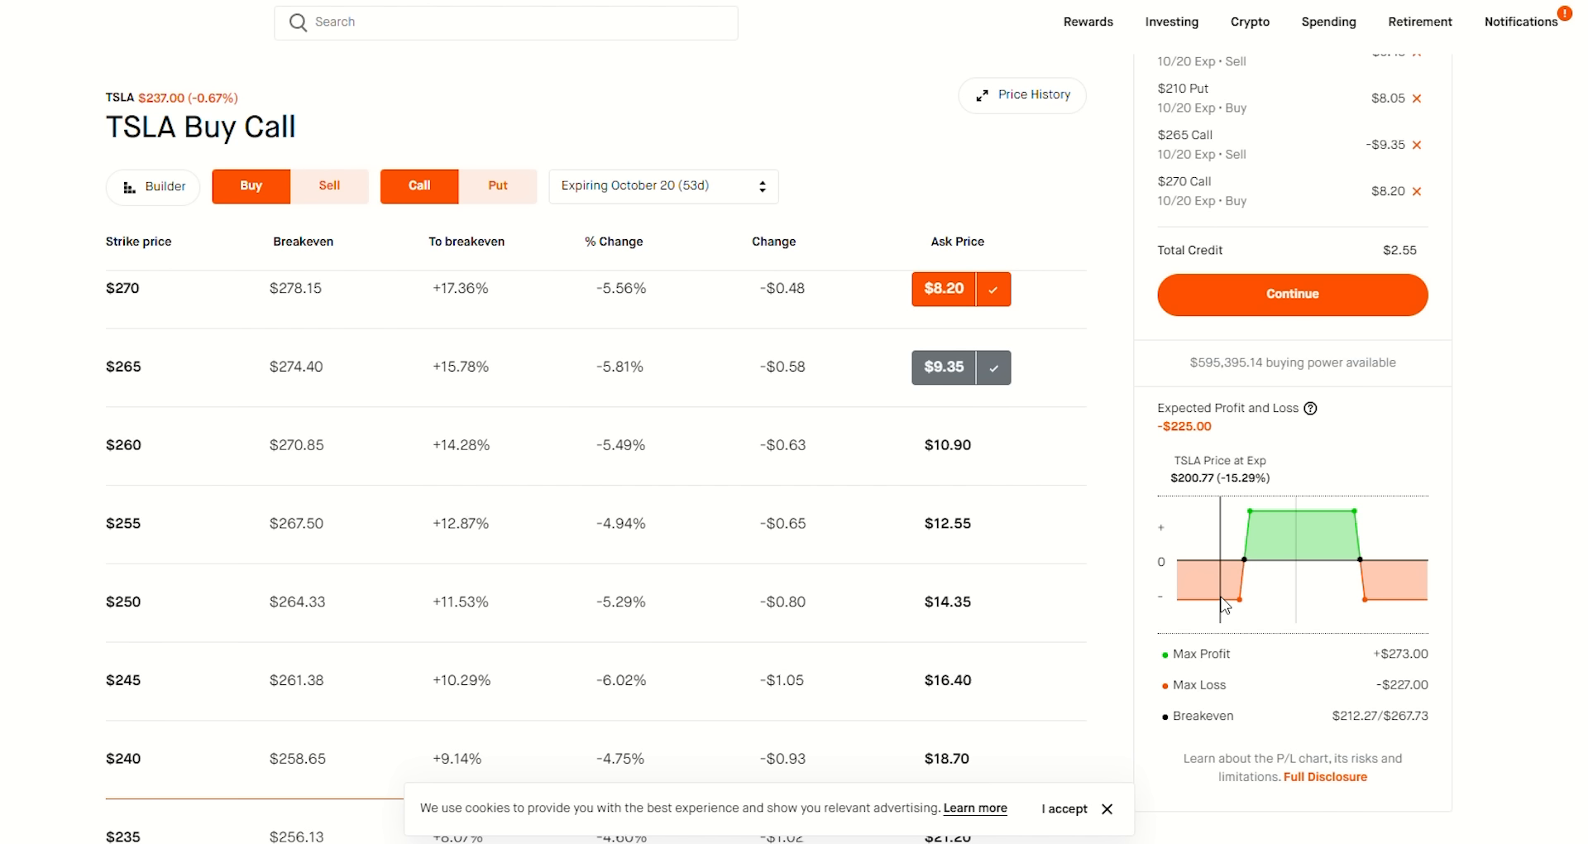
{"action": "mouse_move", "coordinate": [1294, 590]}
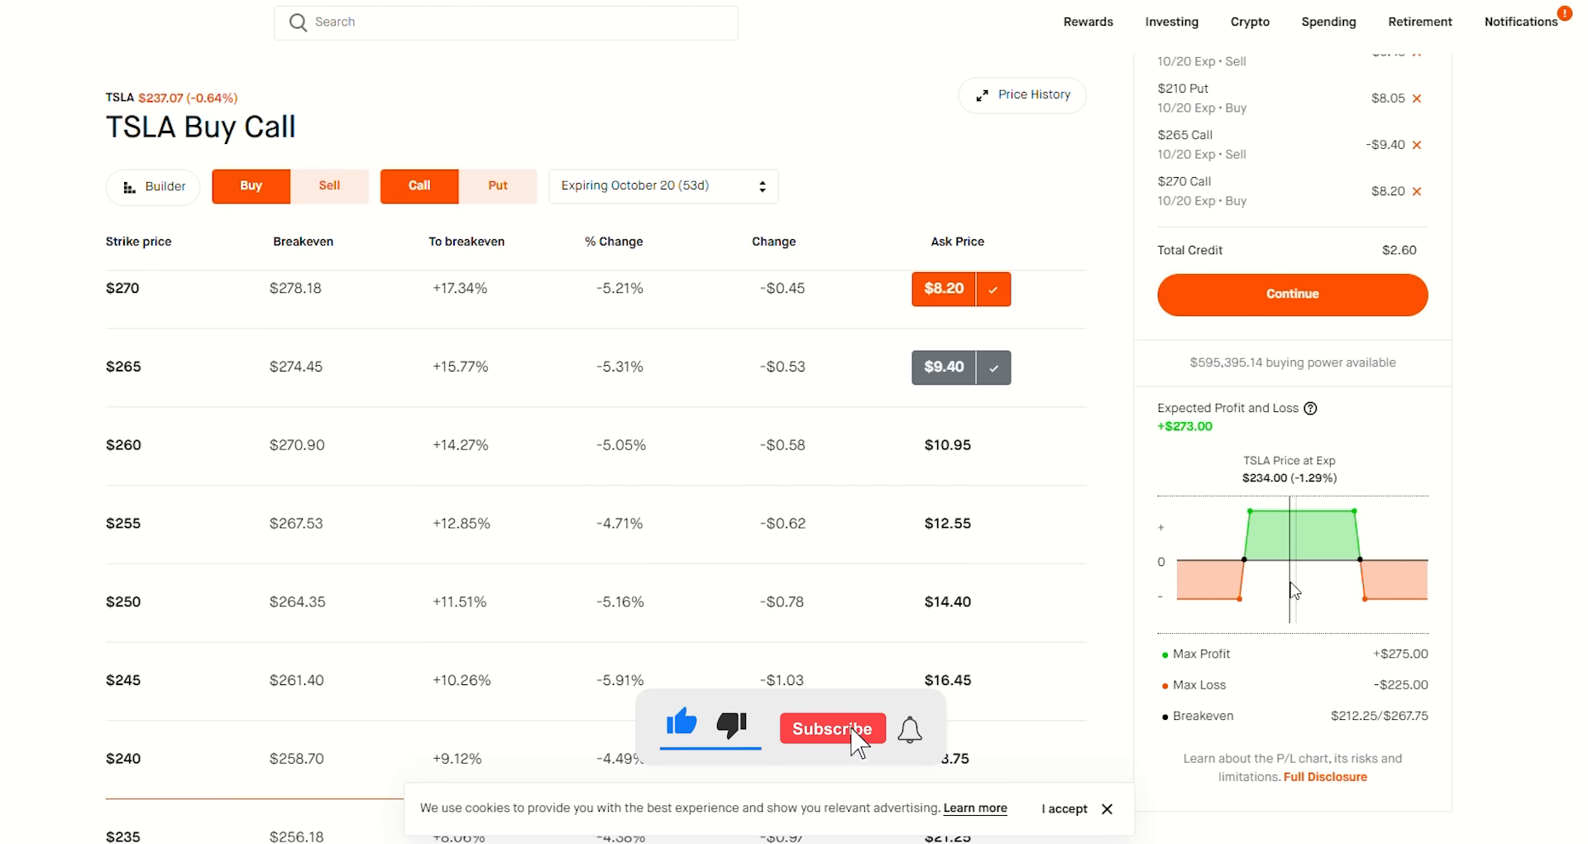
{"action": "left_click", "coordinate": [833, 728]}
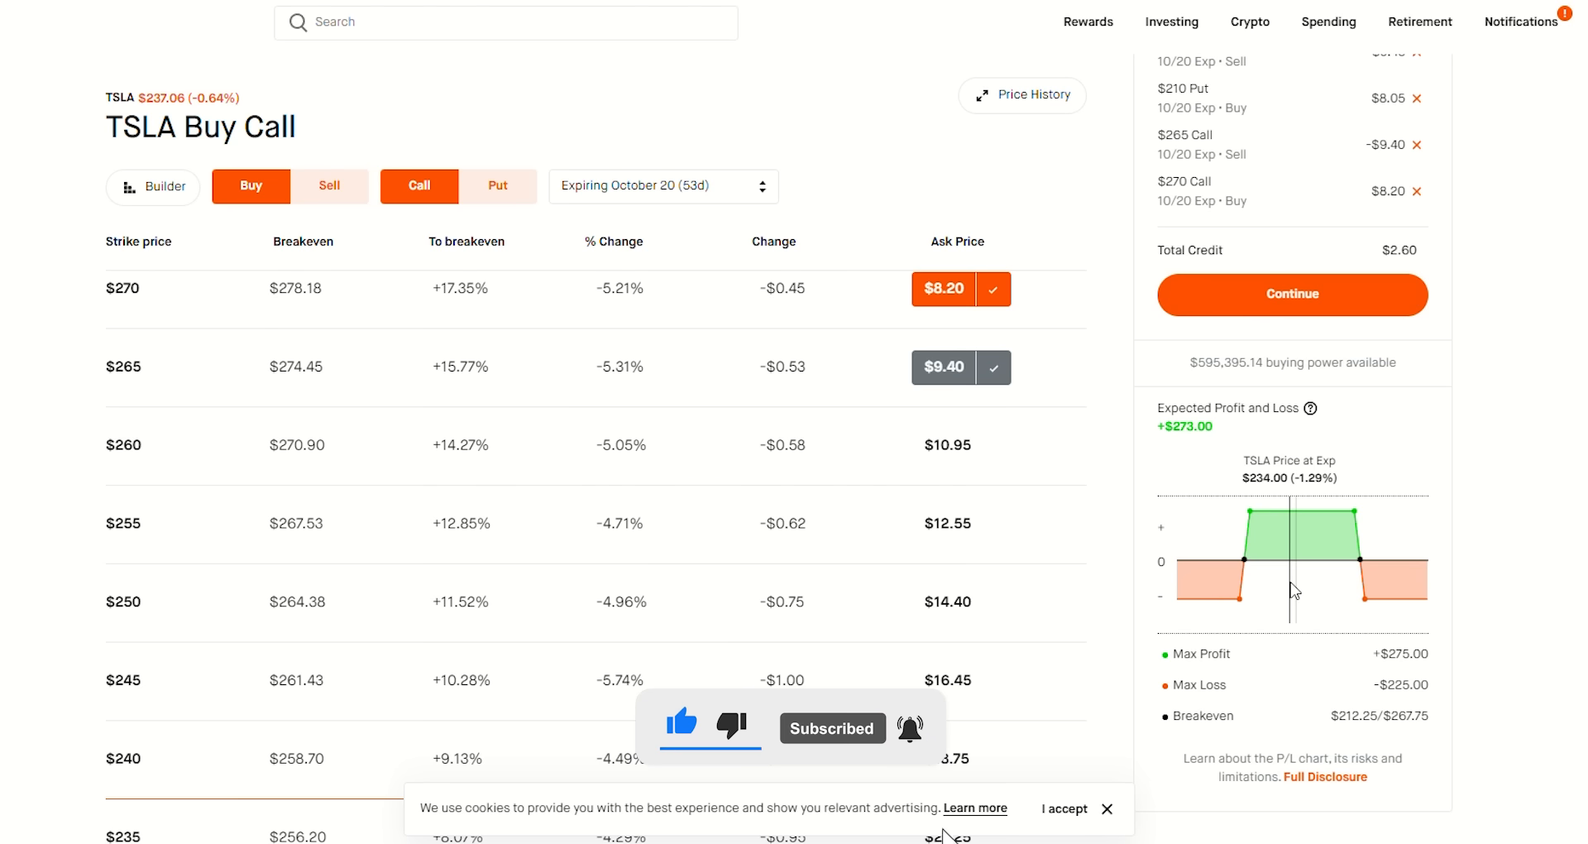